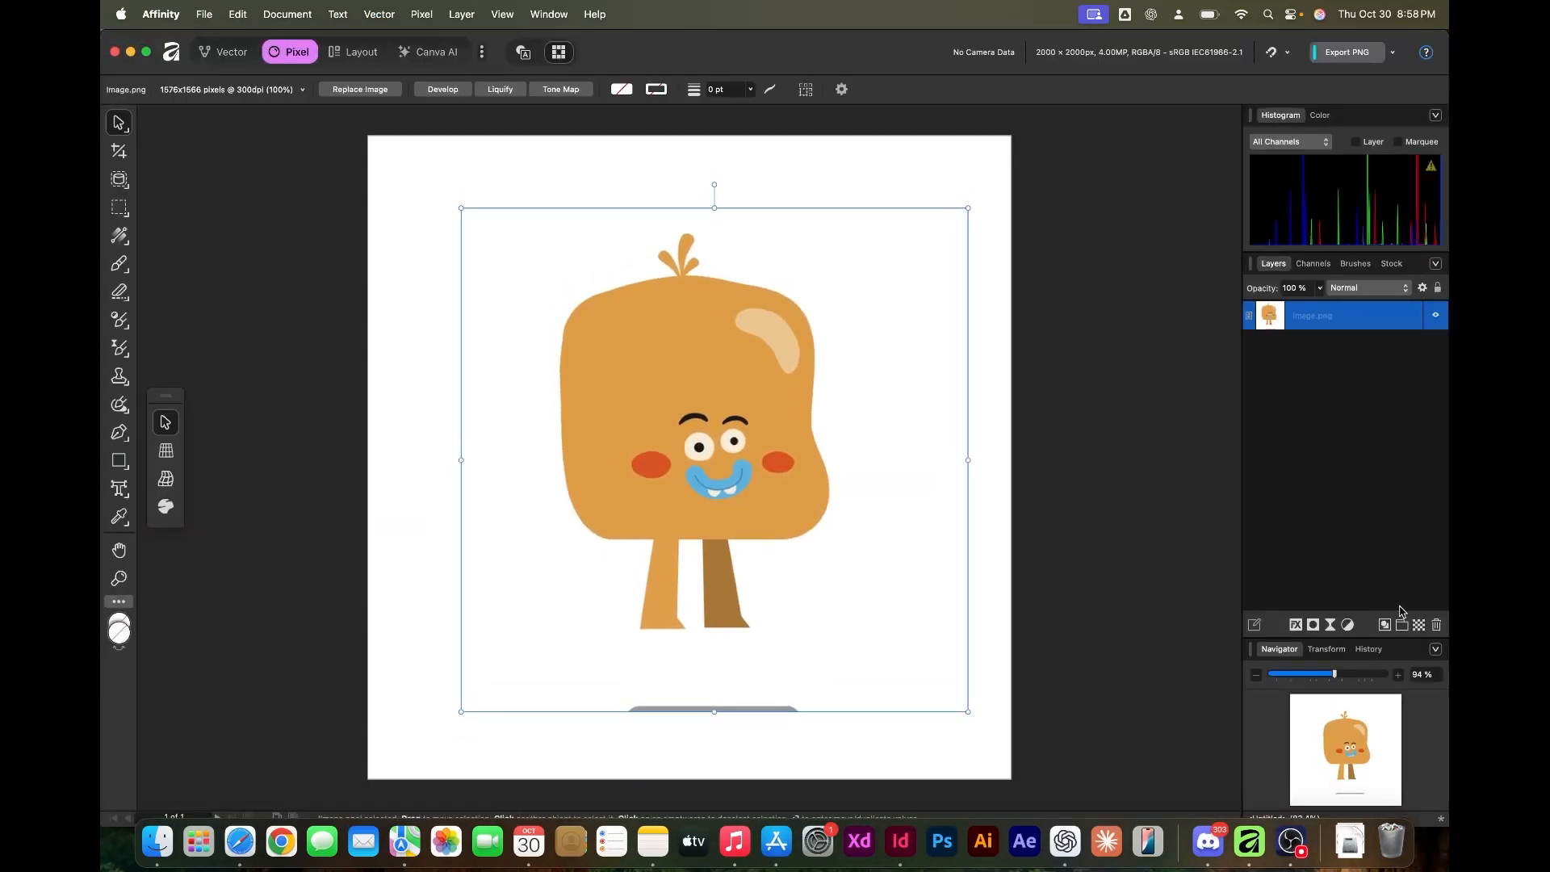
Shrink a duplicate of the character image into the page's top-left corner
{"action": "left_click_drag", "start_coordinate": [1332, 304], "coordinate": [1224, 303]}
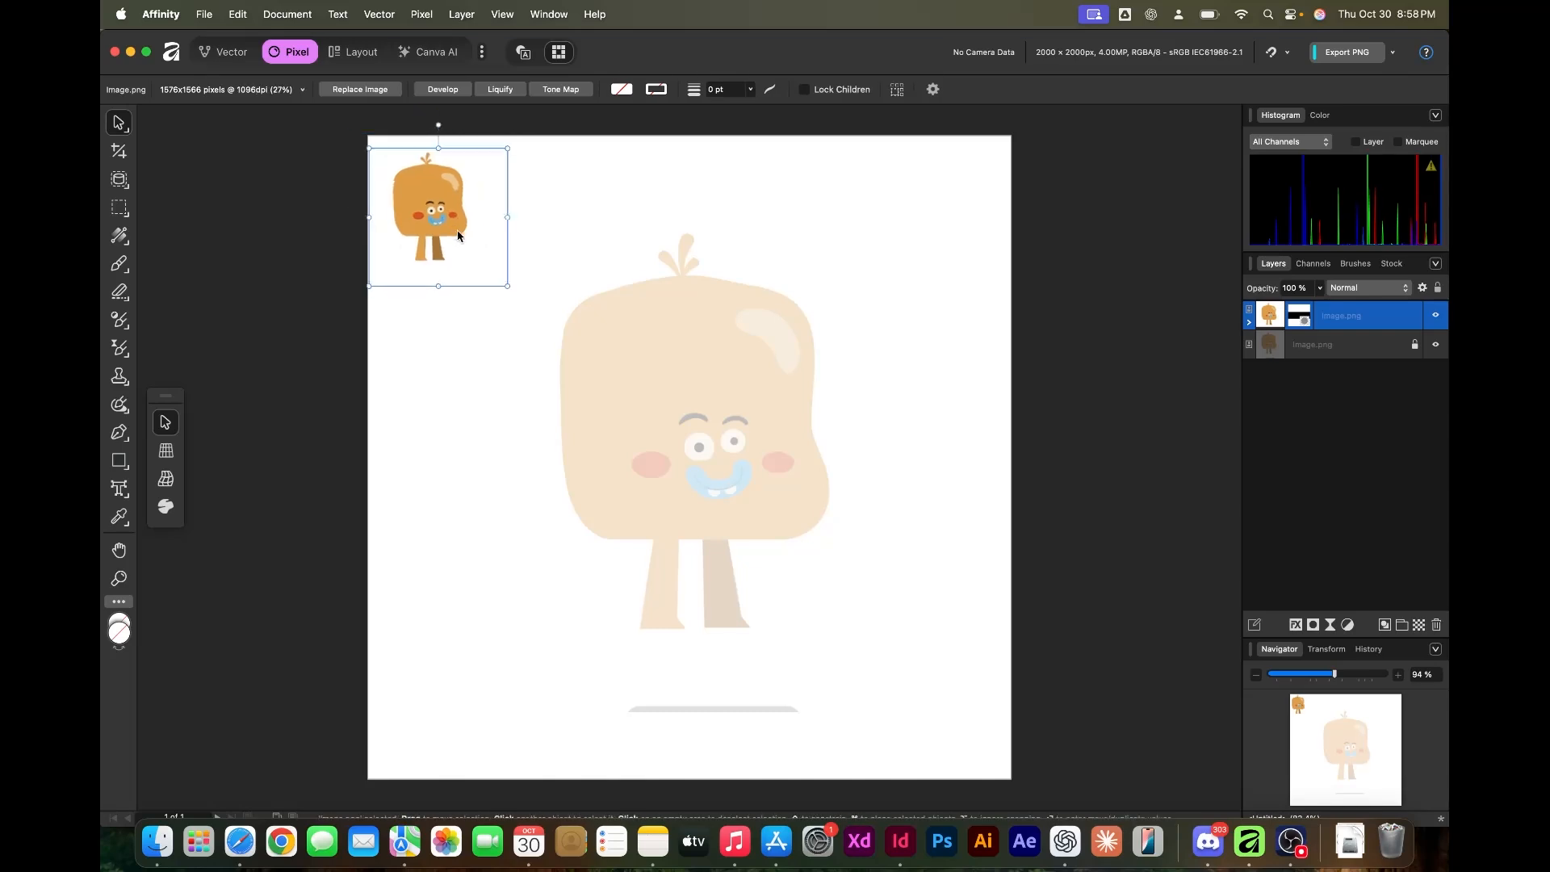
In the Vector persona, pen-trace the body outline and curve the two tuft petals
{"action": "left_click", "coordinate": [230, 52]}
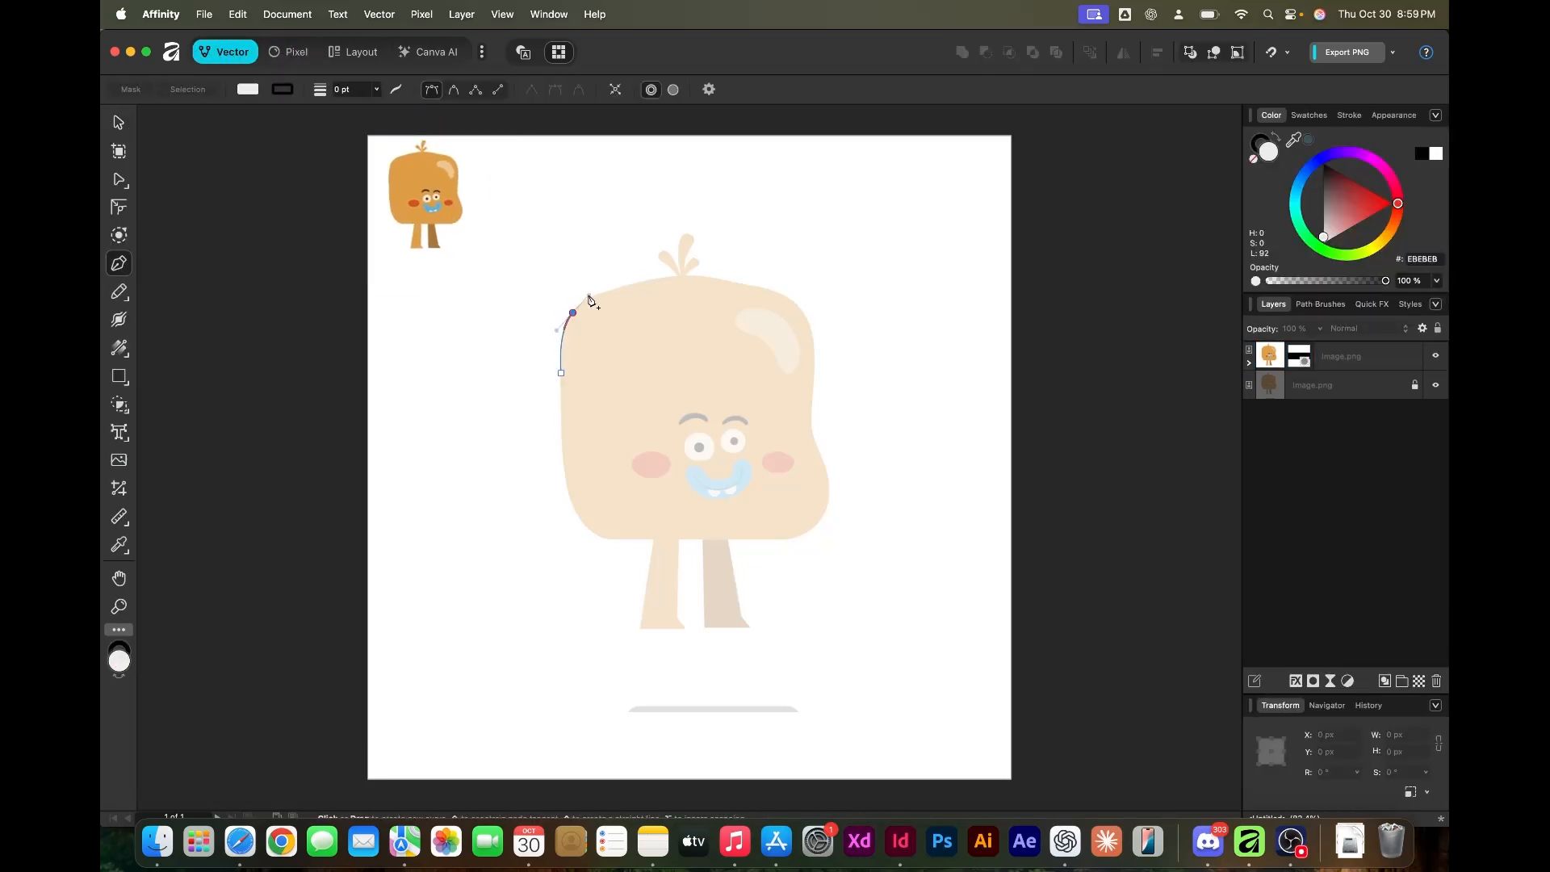
{"action": "left_click", "coordinate": [764, 287]}
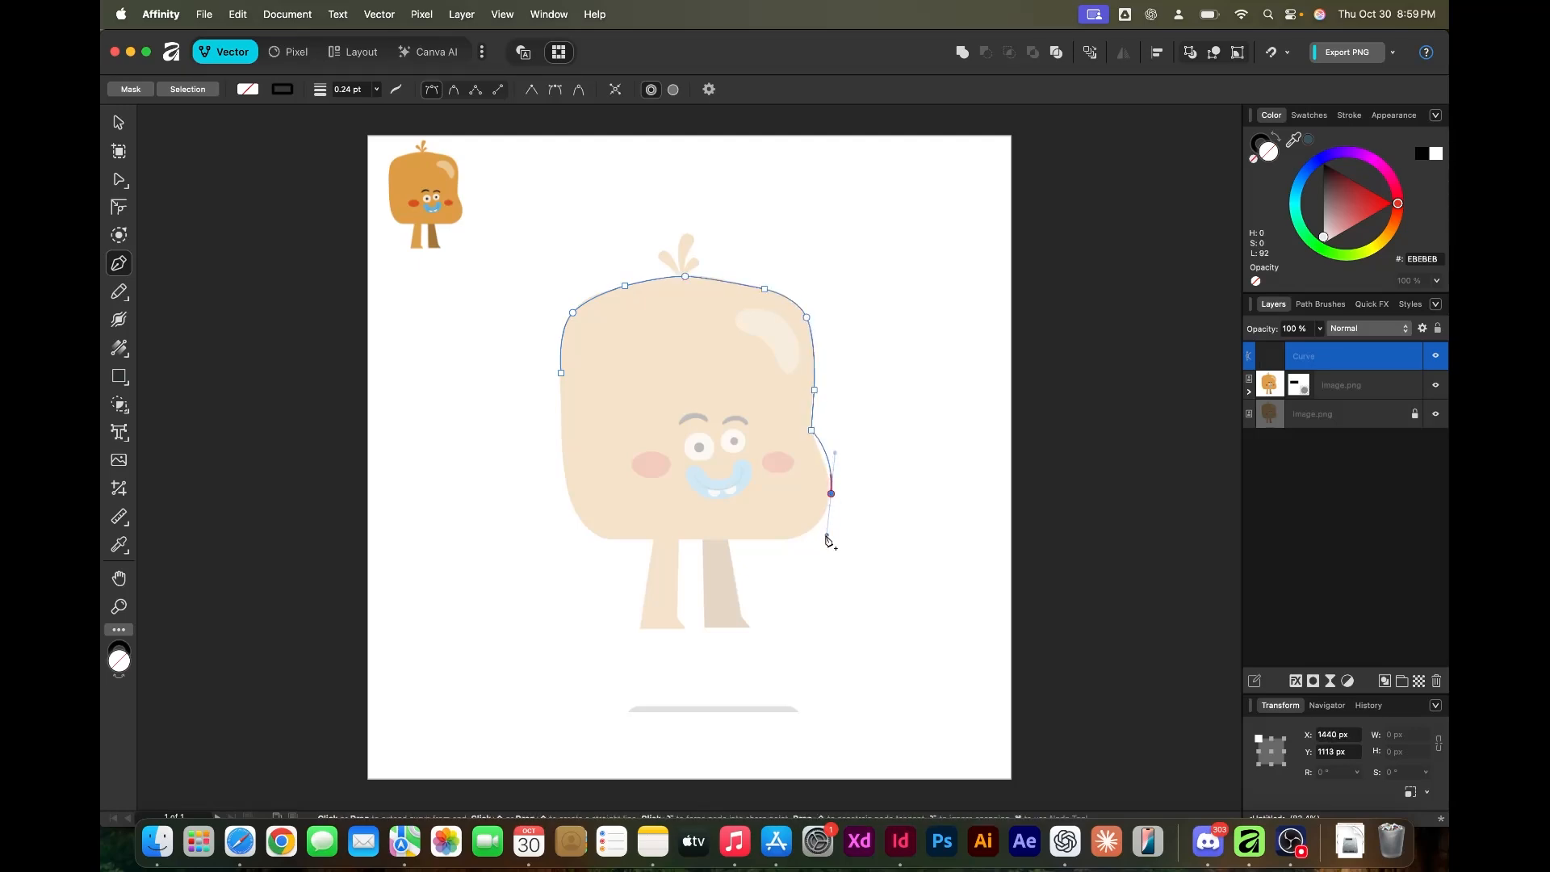
{"action": "left_click", "coordinate": [569, 494]}
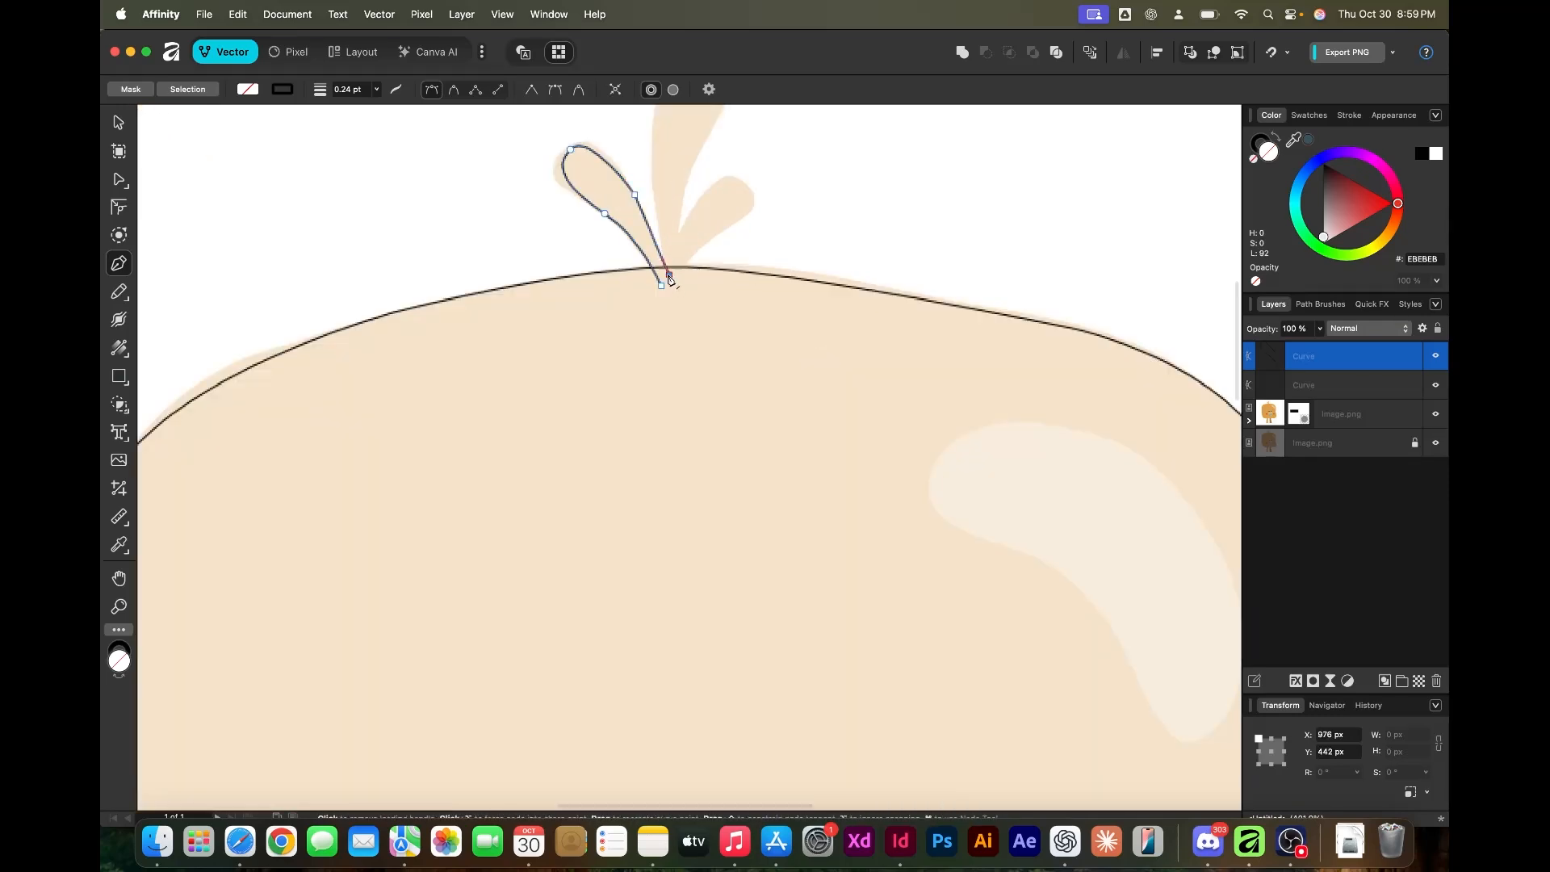
{"action": "left_click_drag", "start_coordinate": [663, 274], "coordinate": [748, 165]}
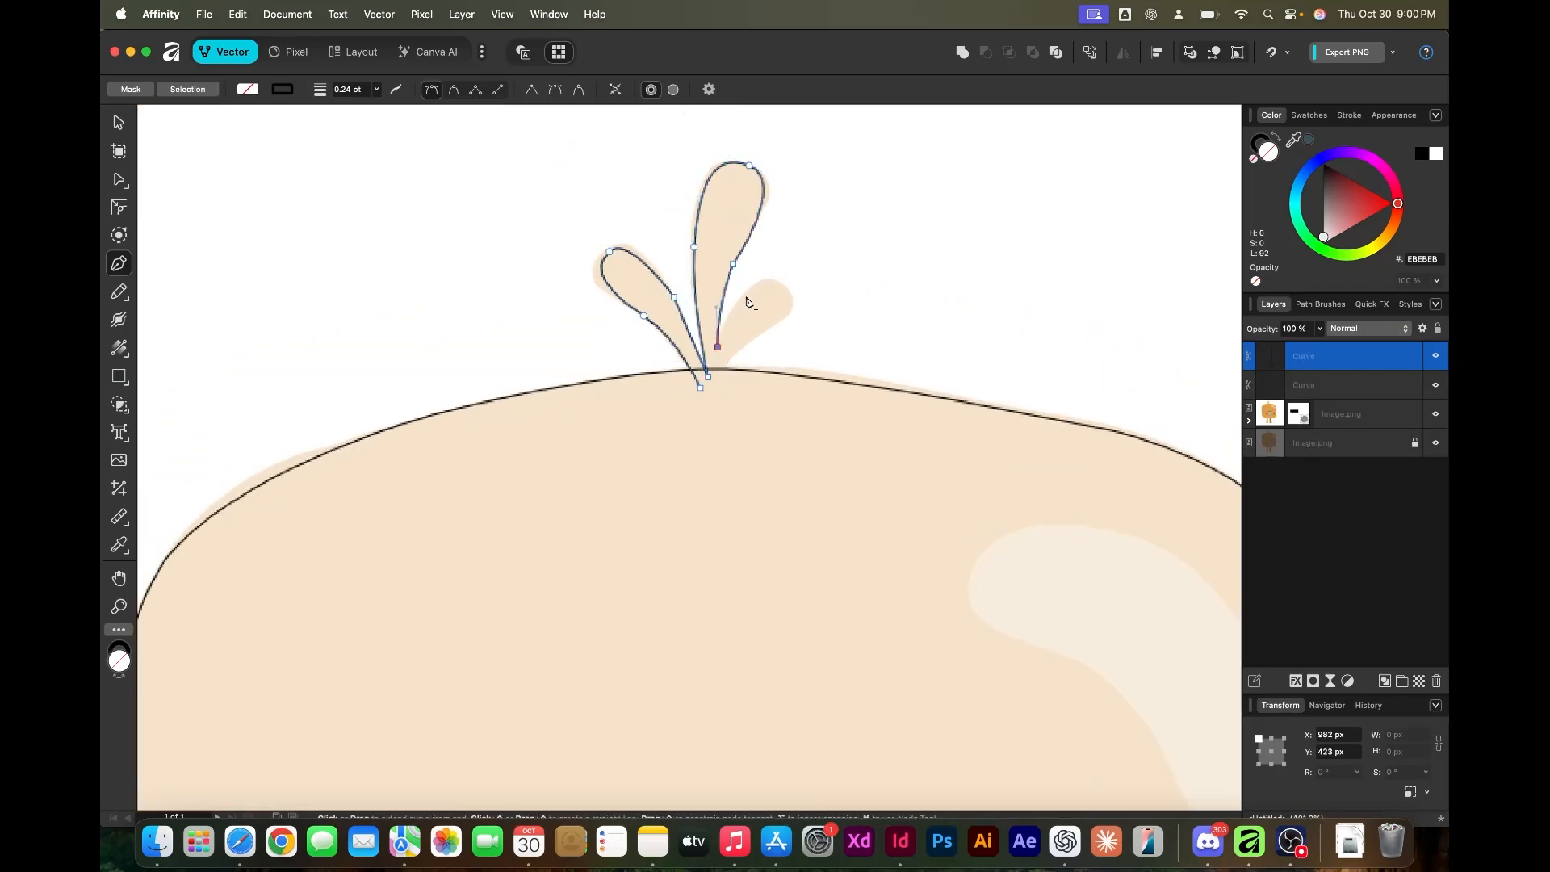
{"action": "left_click_drag", "start_coordinate": [719, 346], "coordinate": [788, 291]}
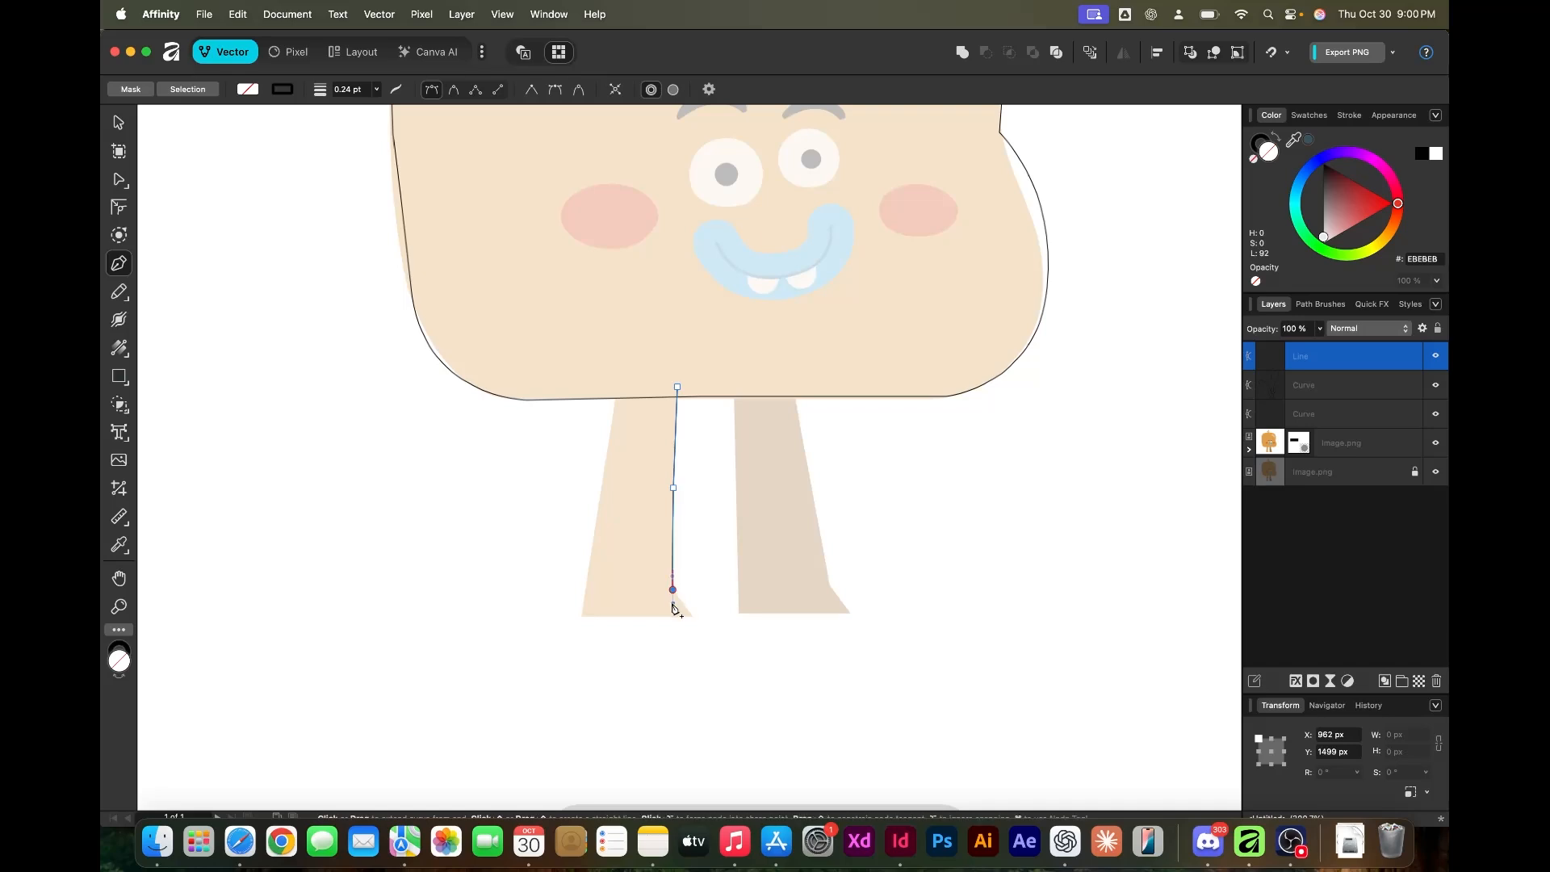
Trace a leg, both eyes with pupils, and bend the lower edge of the mouth curve
{"action": "left_click", "coordinate": [586, 616]}
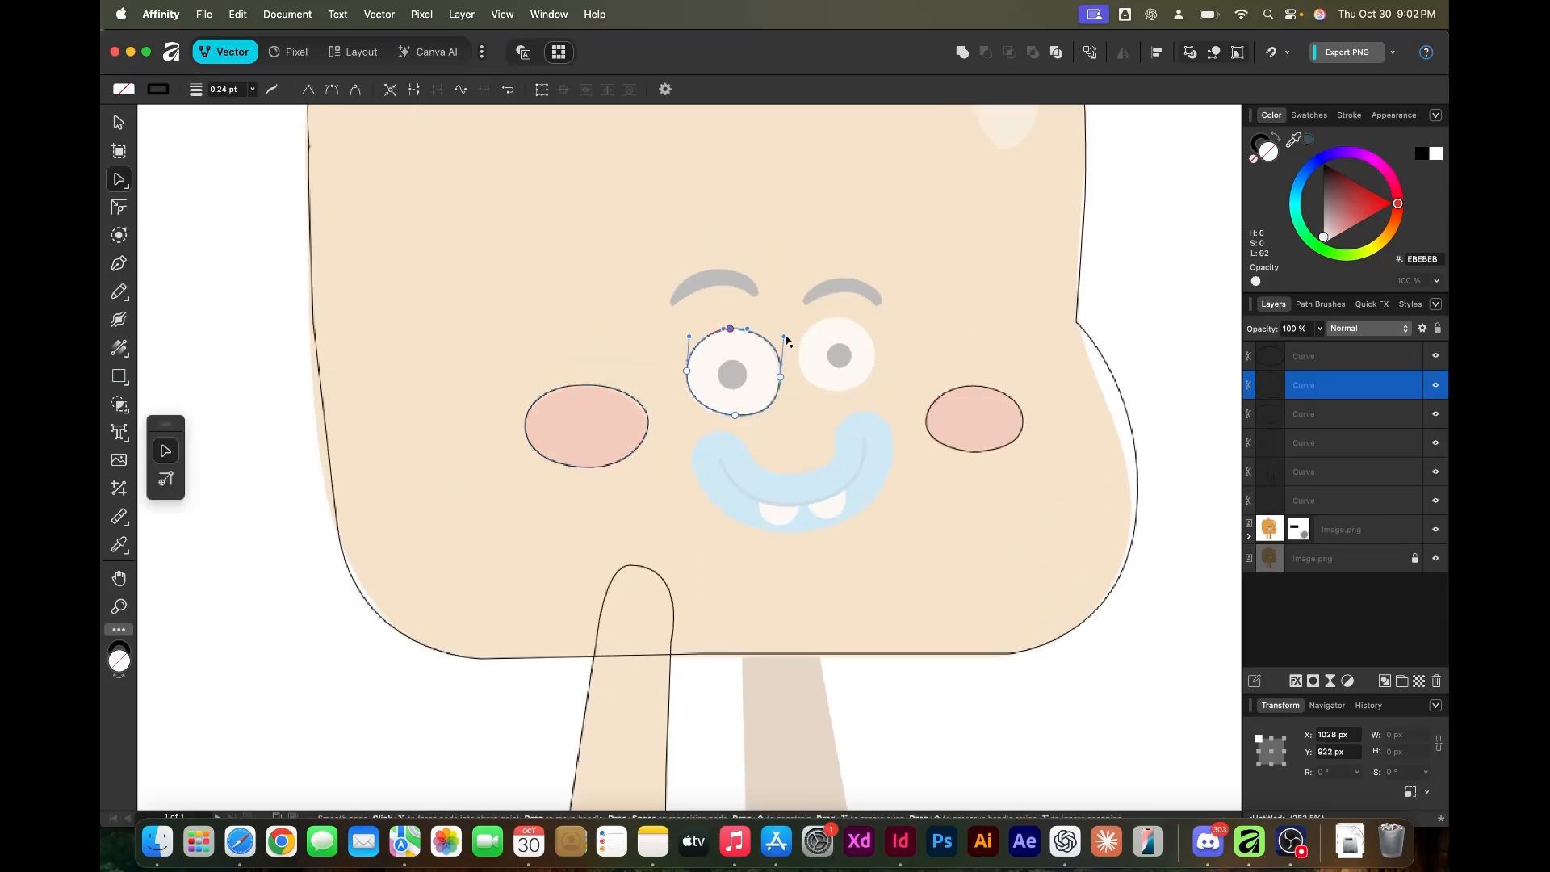
{"action": "left_click", "coordinate": [118, 123]}
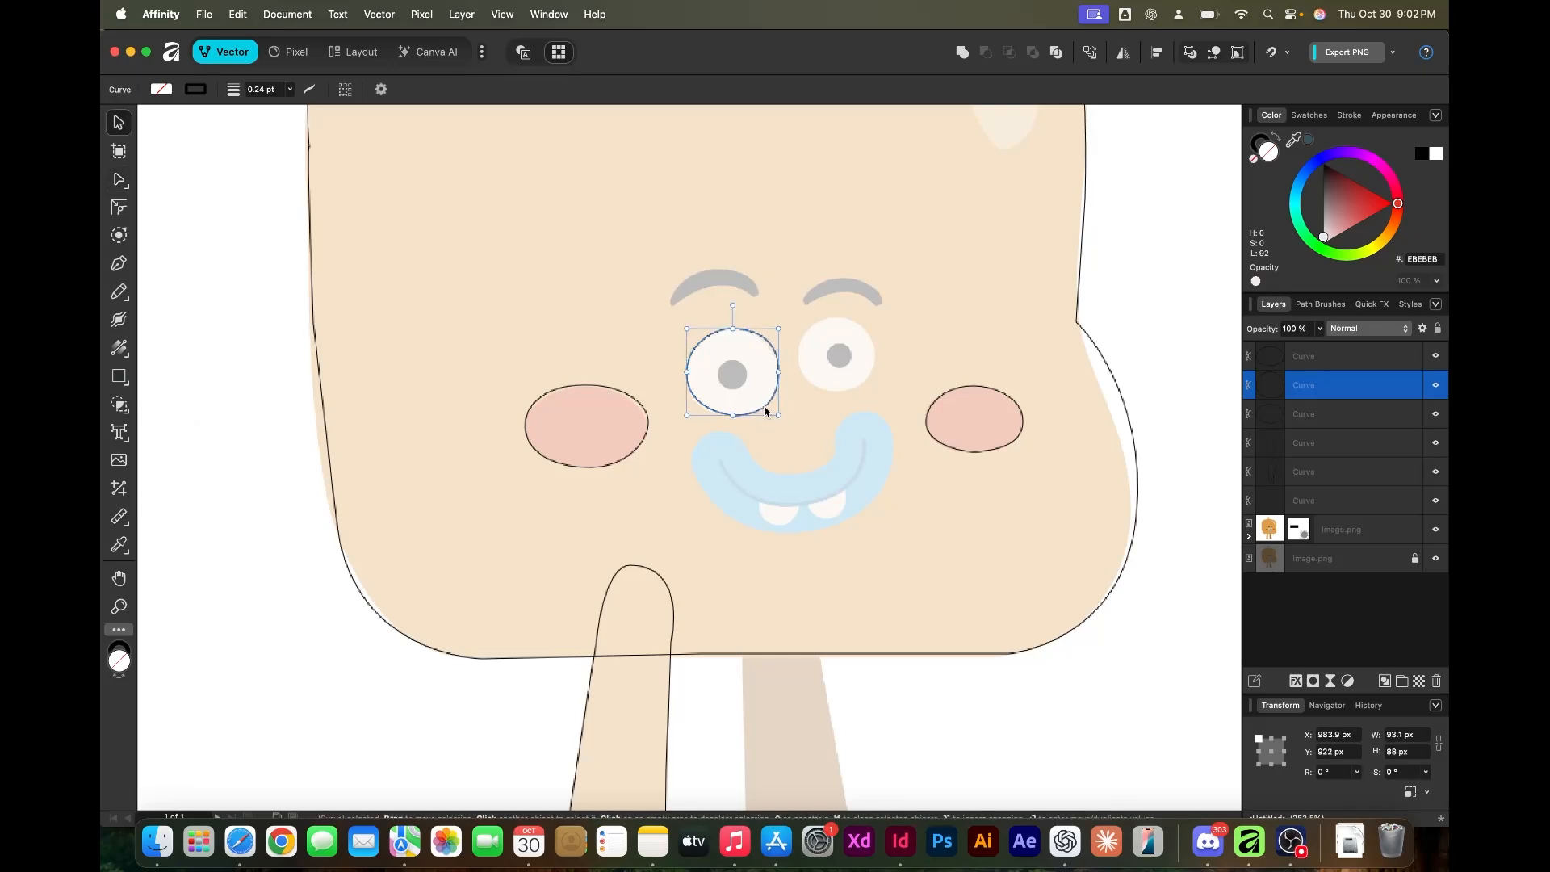
{"action": "left_click", "coordinate": [118, 376]}
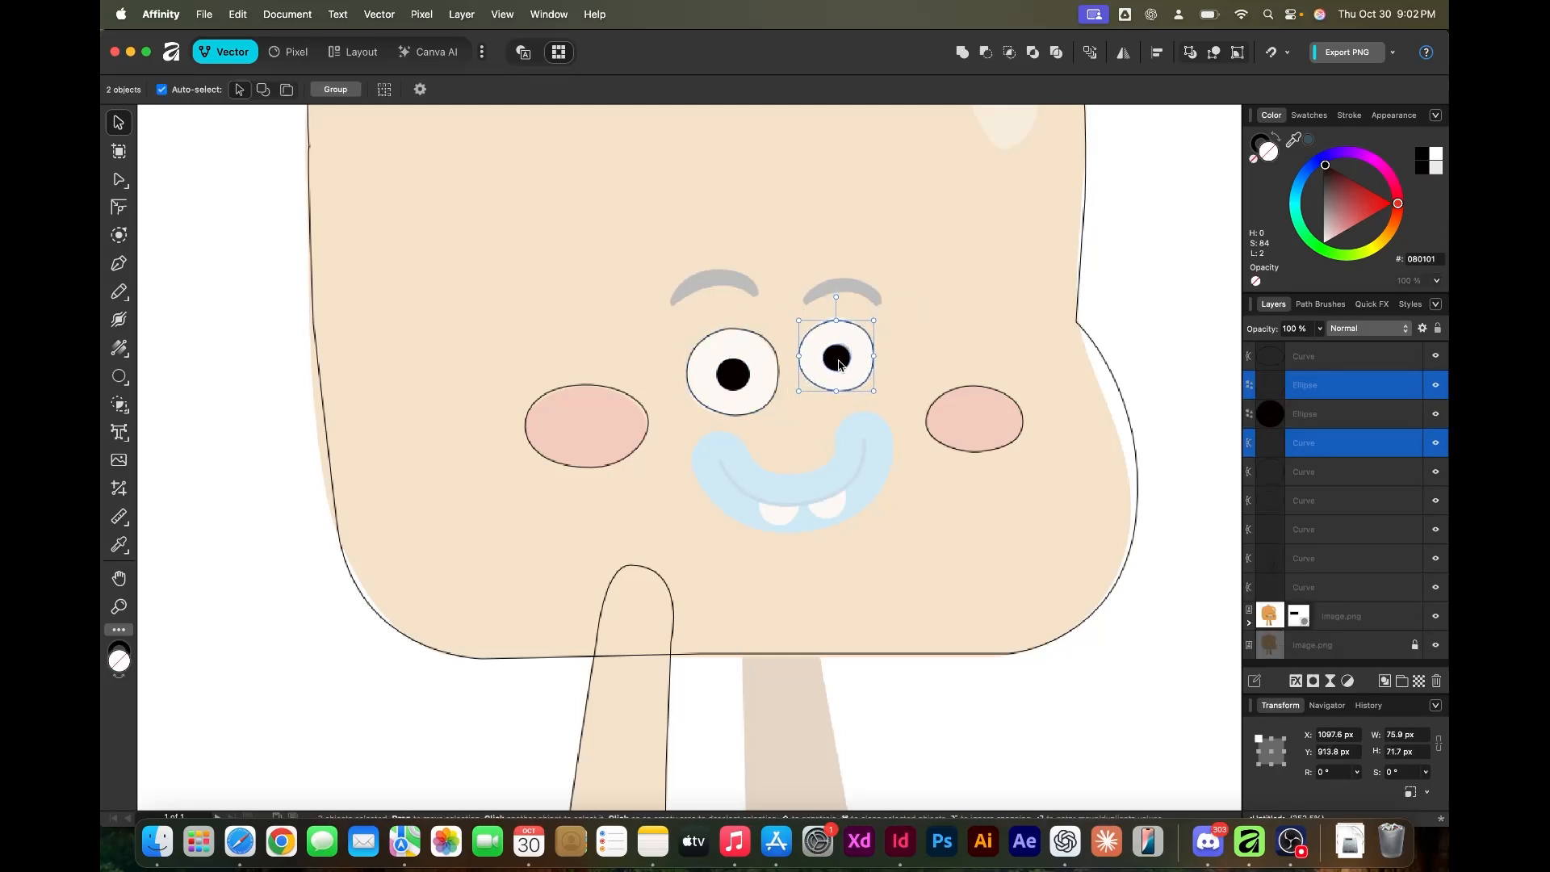
{"action": "left_click", "coordinate": [118, 263]}
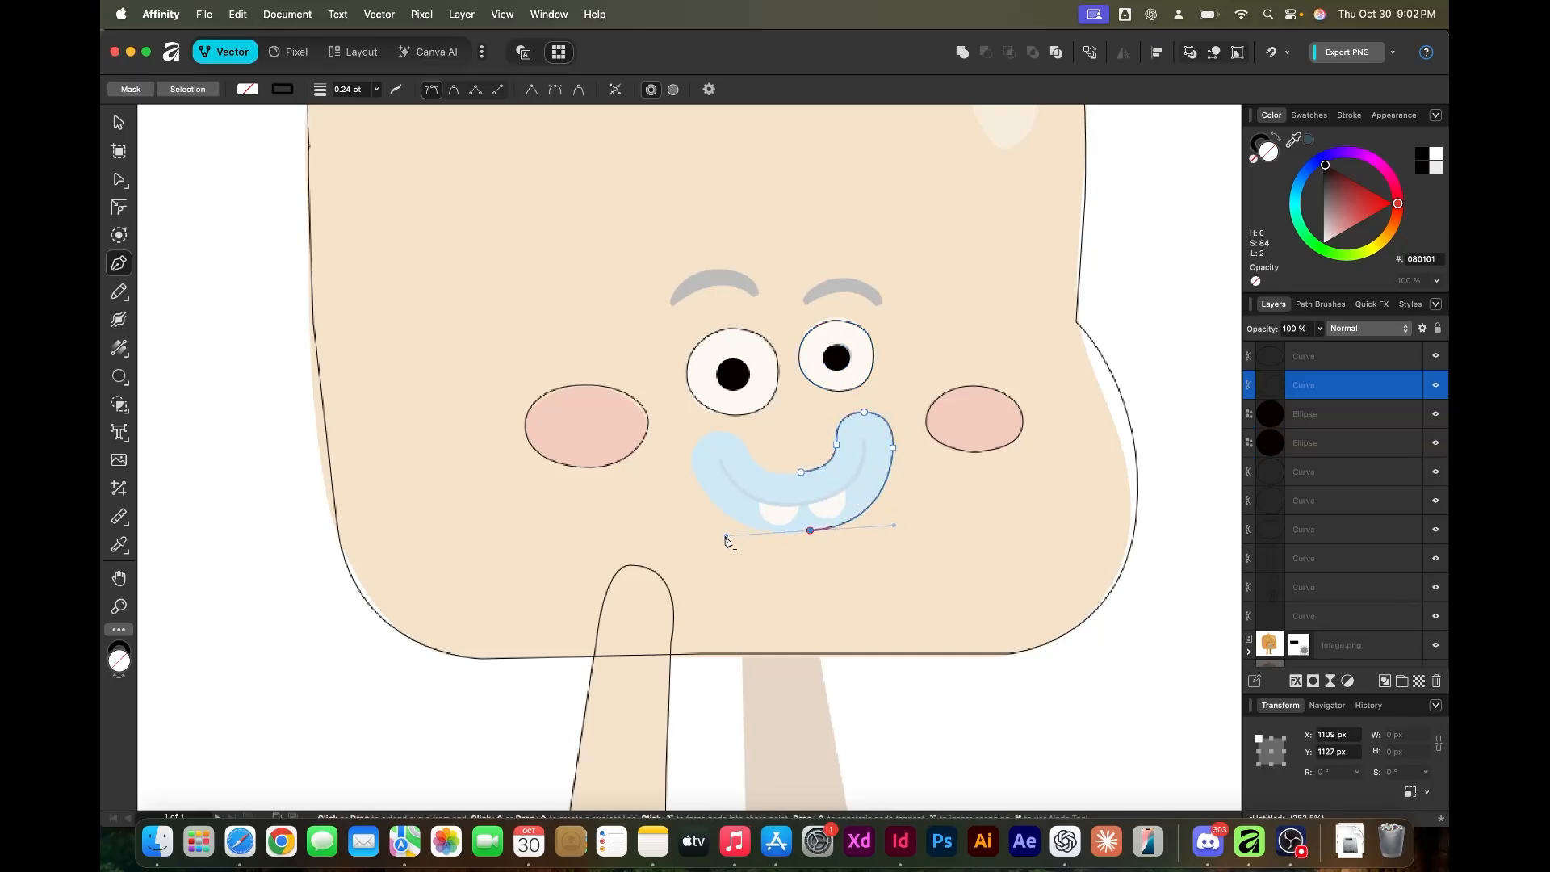
{"action": "left_click_drag", "start_coordinate": [726, 541], "coordinate": [702, 435]}
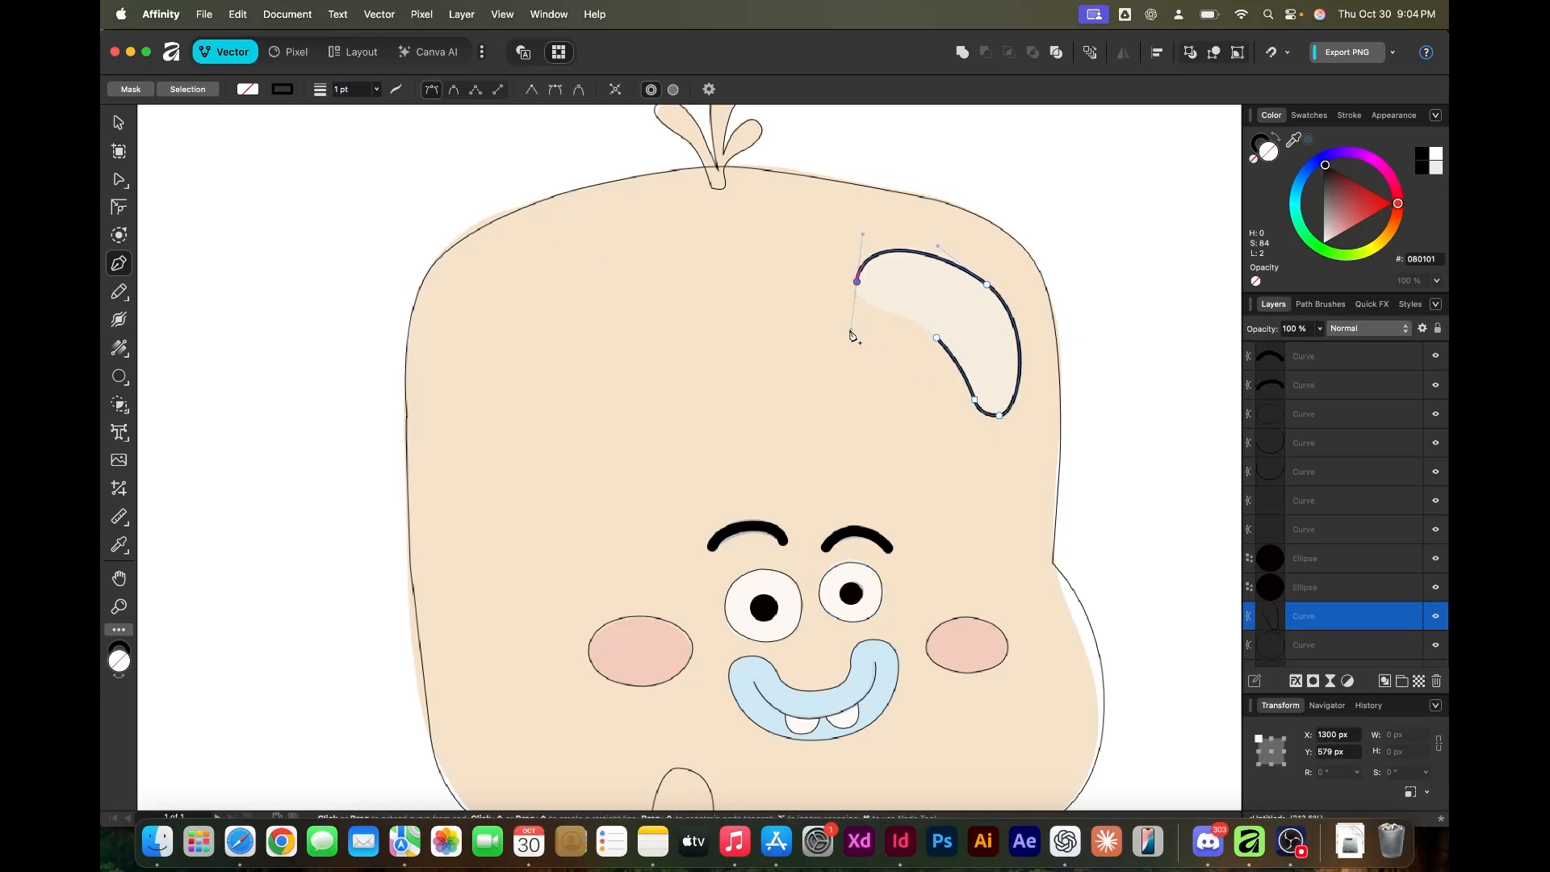
Curve the head highlight edge, thicken the left eyebrow, and refine the right leg outline
{"action": "left_click_drag", "start_coordinate": [856, 281], "coordinate": [937, 338]}
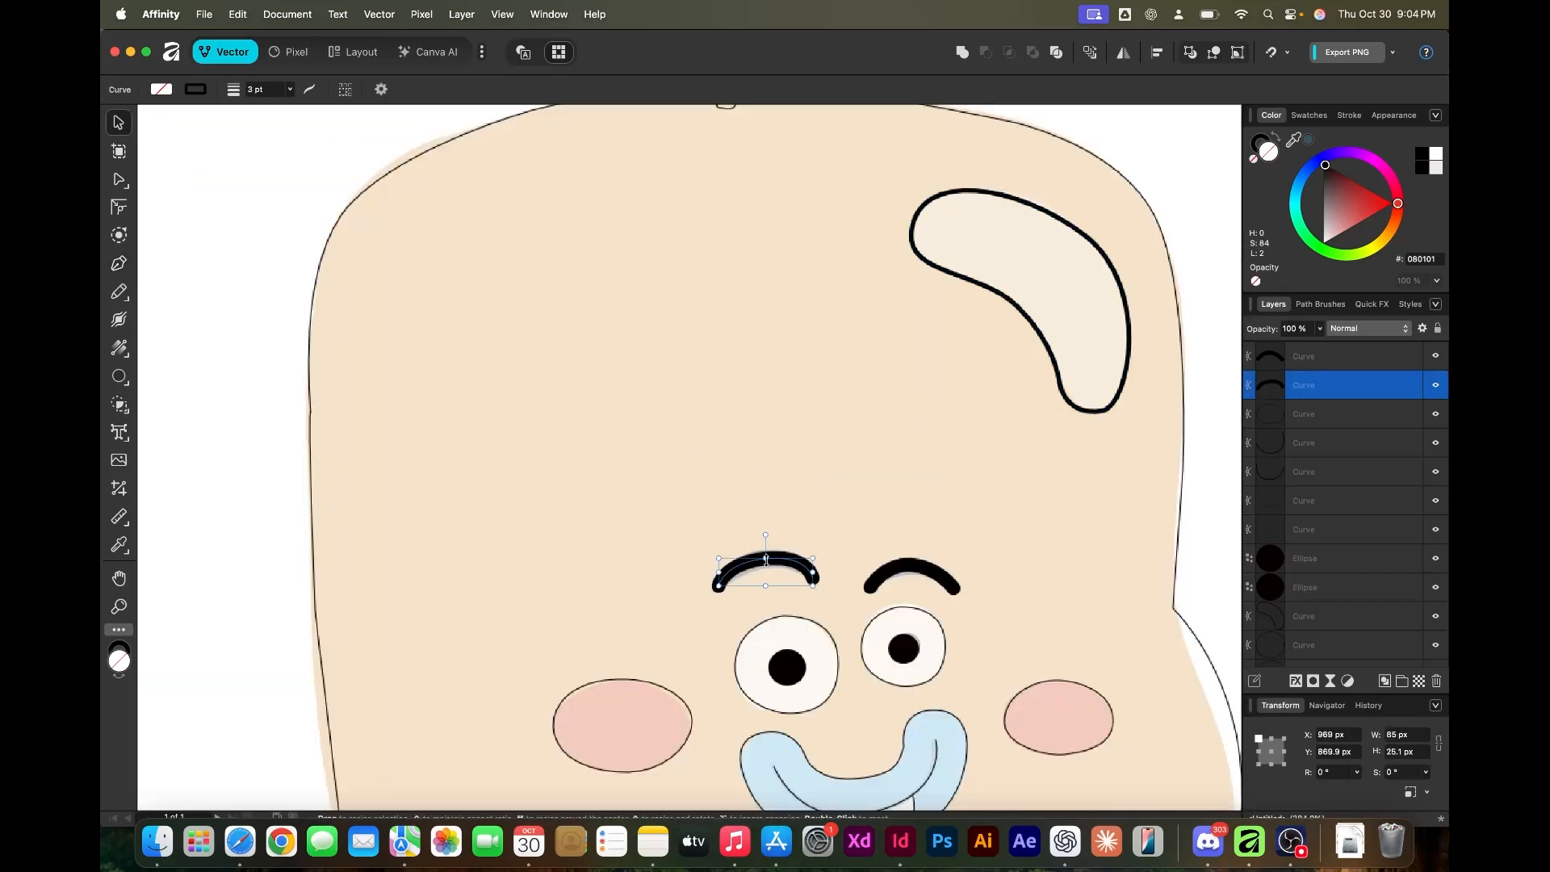
{"action": "left_click", "coordinate": [118, 320]}
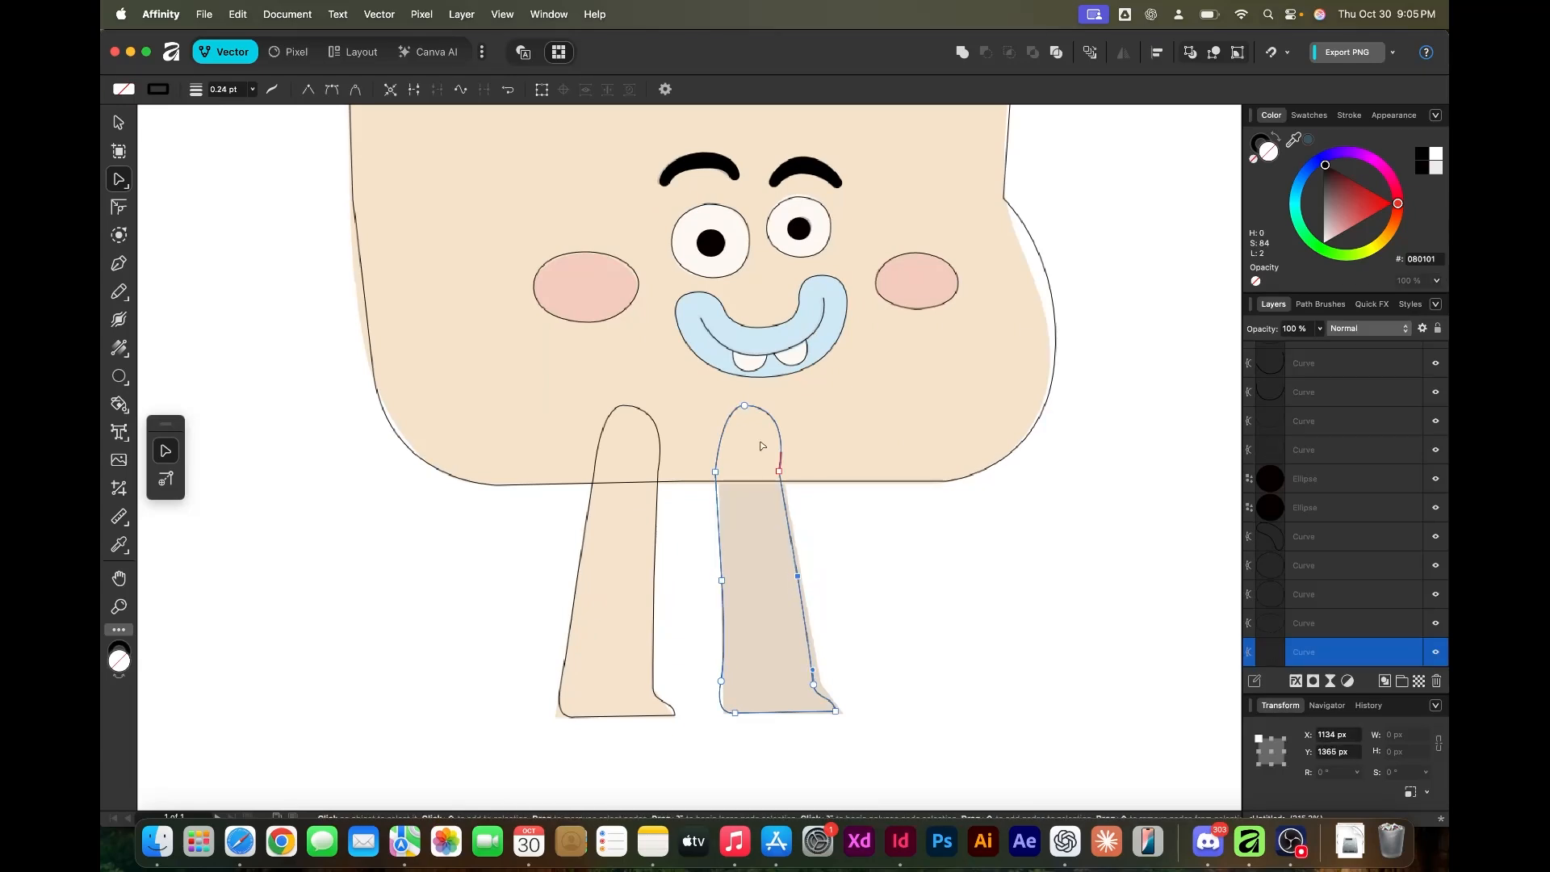
{"action": "left_click", "coordinate": [879, 652]}
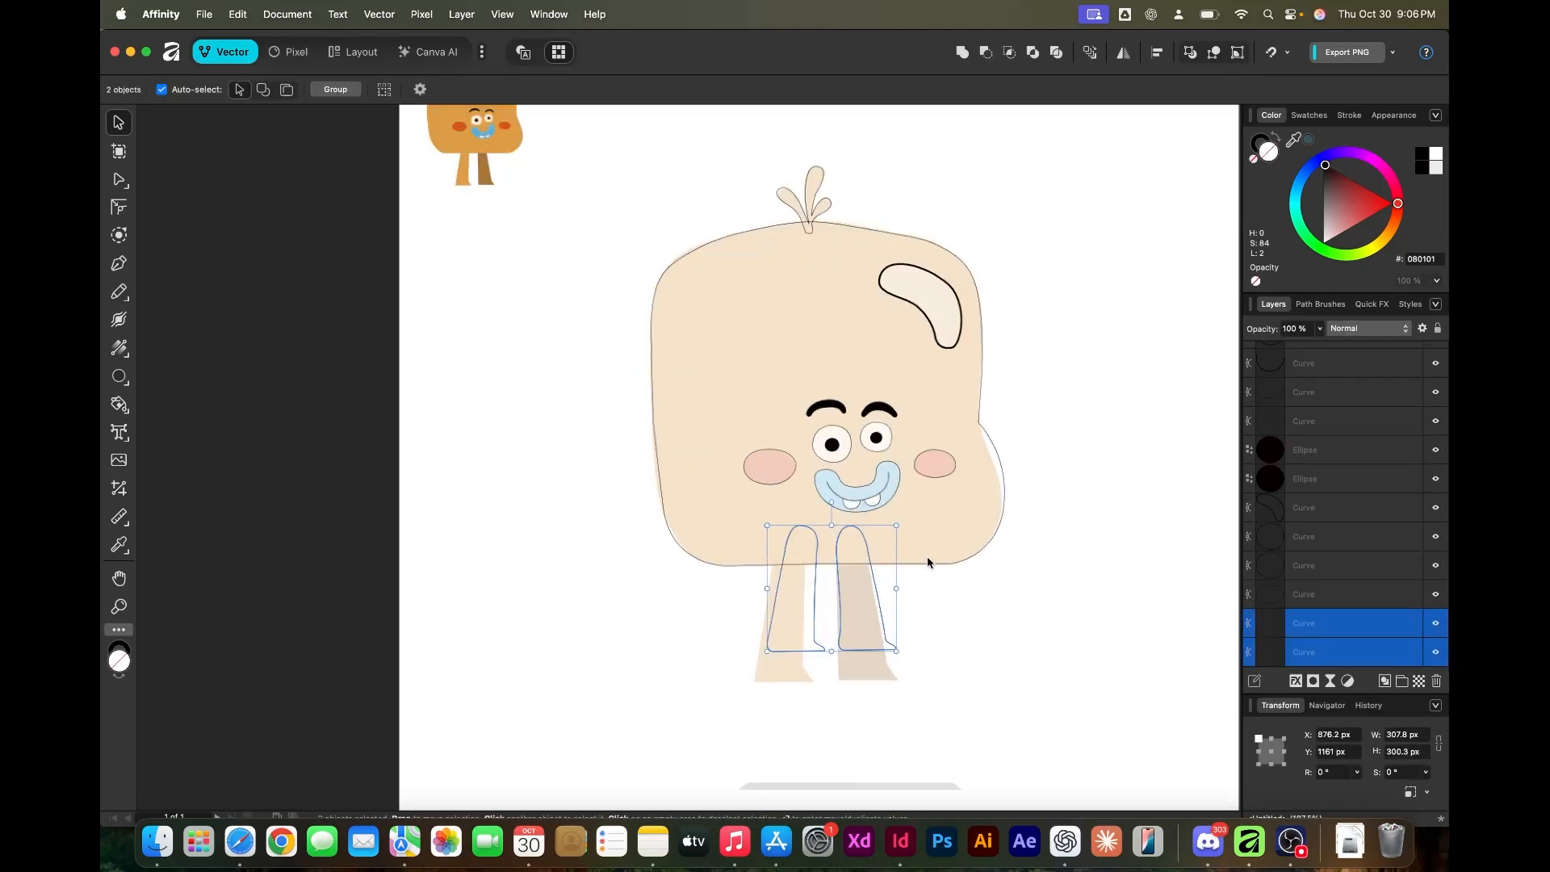
Fill the body and legs with sampled orange, then colour a tooth grey and the eyes cream
{"action": "left_click", "coordinate": [118, 545]}
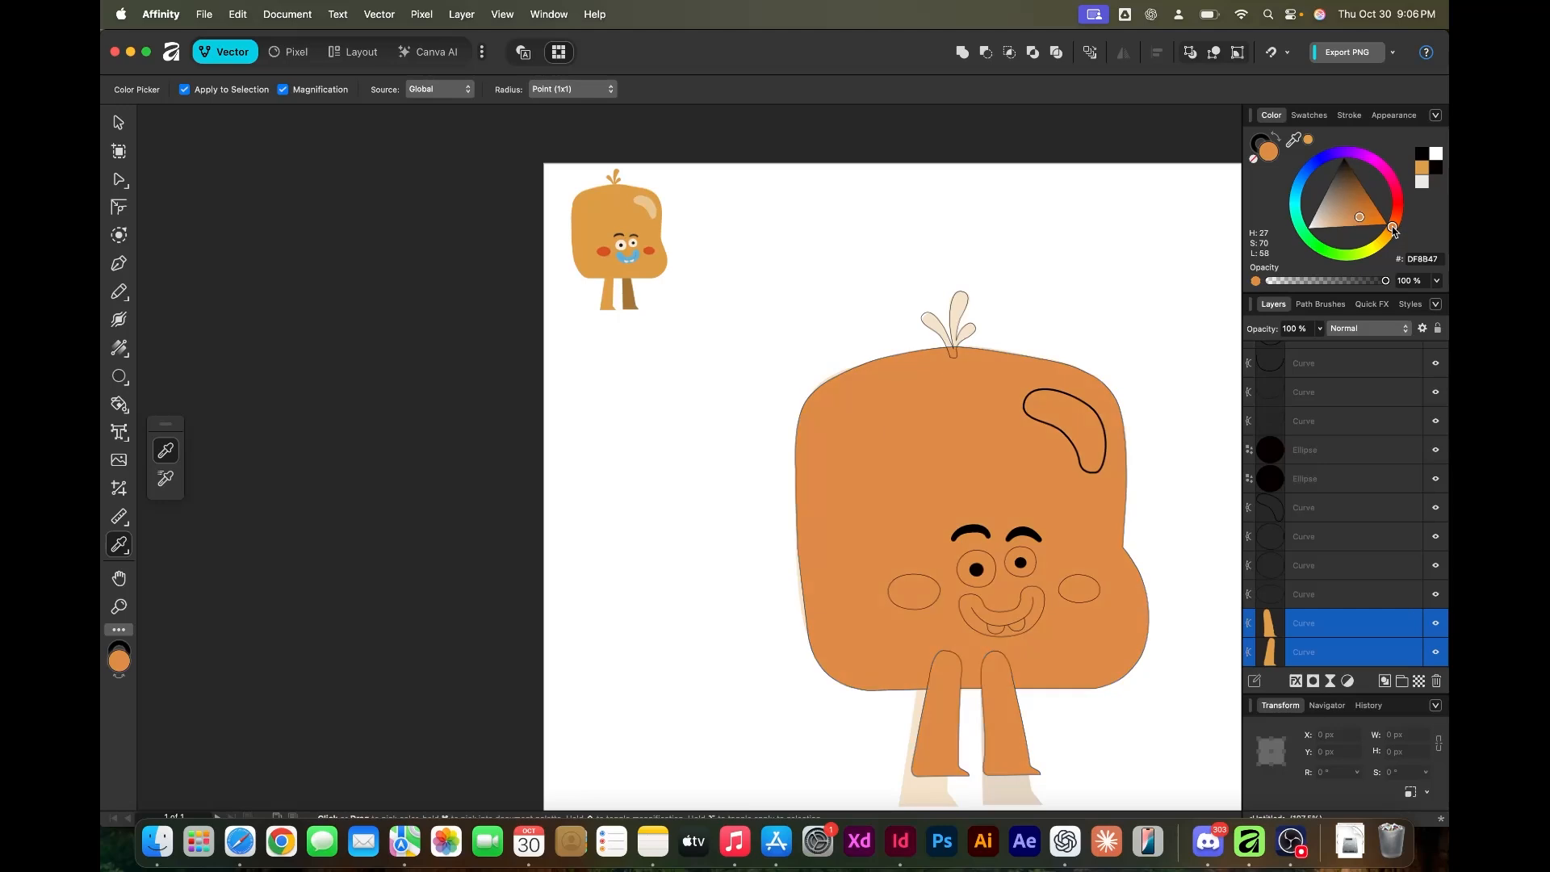
{"action": "left_click", "coordinate": [1109, 443]}
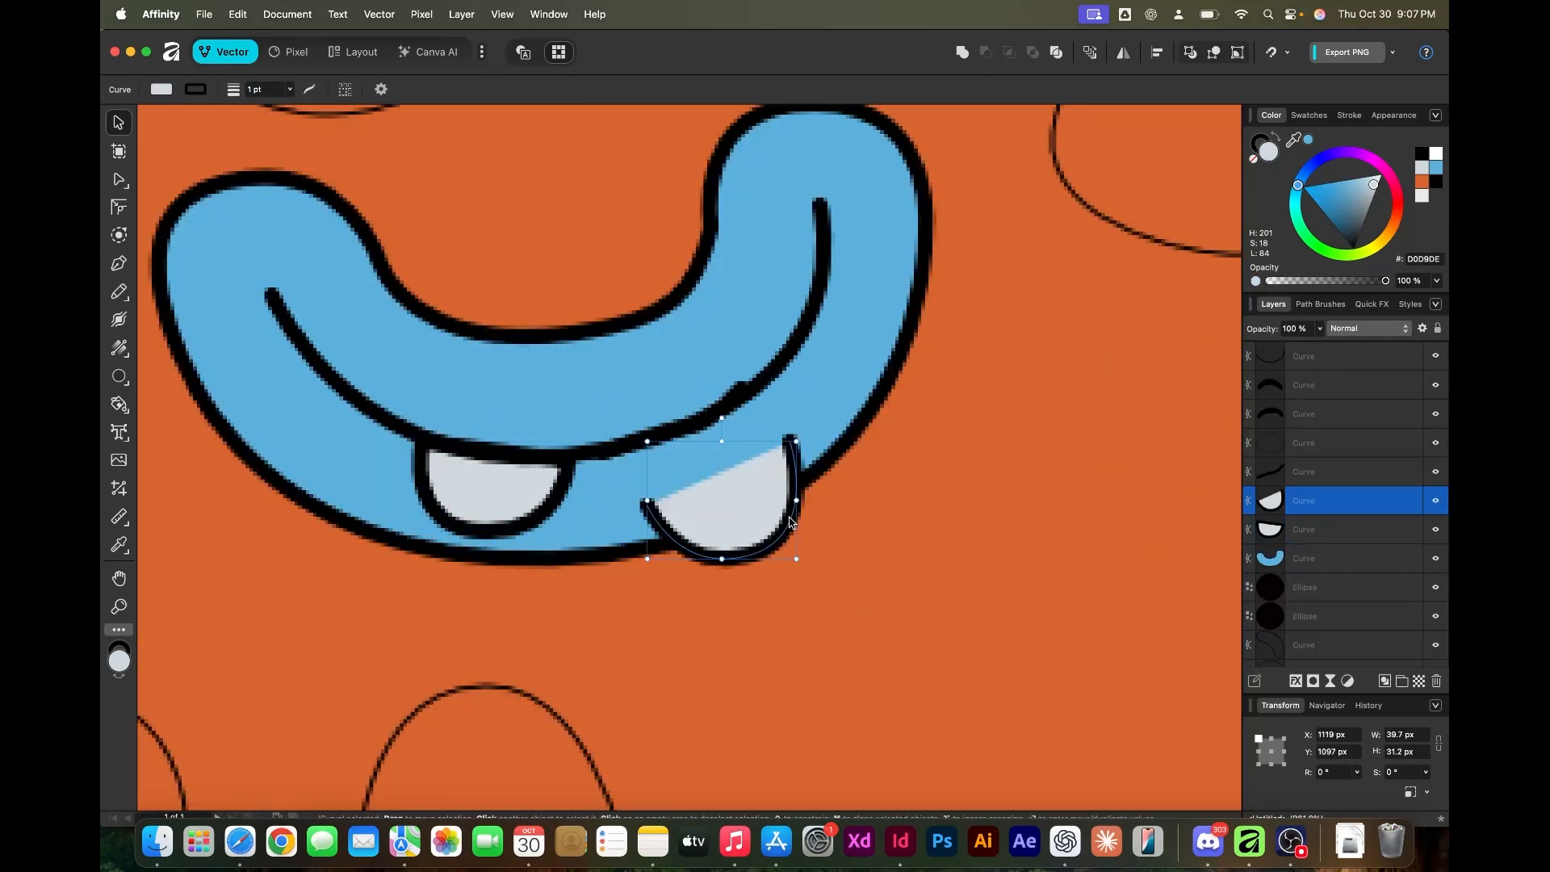
{"action": "left_click", "coordinate": [118, 263]}
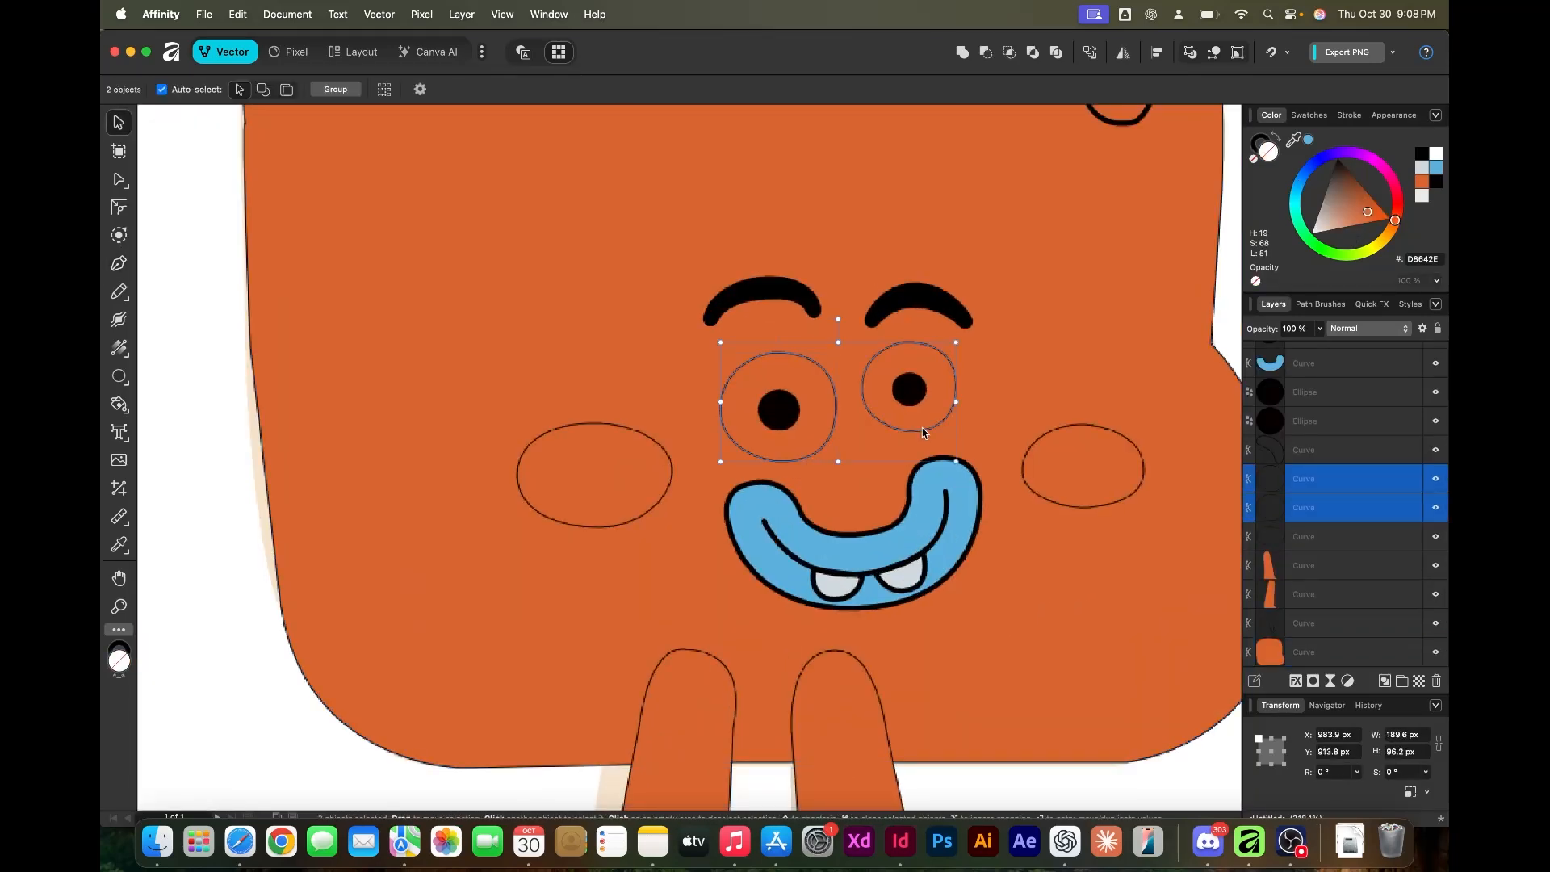
{"action": "left_click", "coordinate": [1327, 215]}
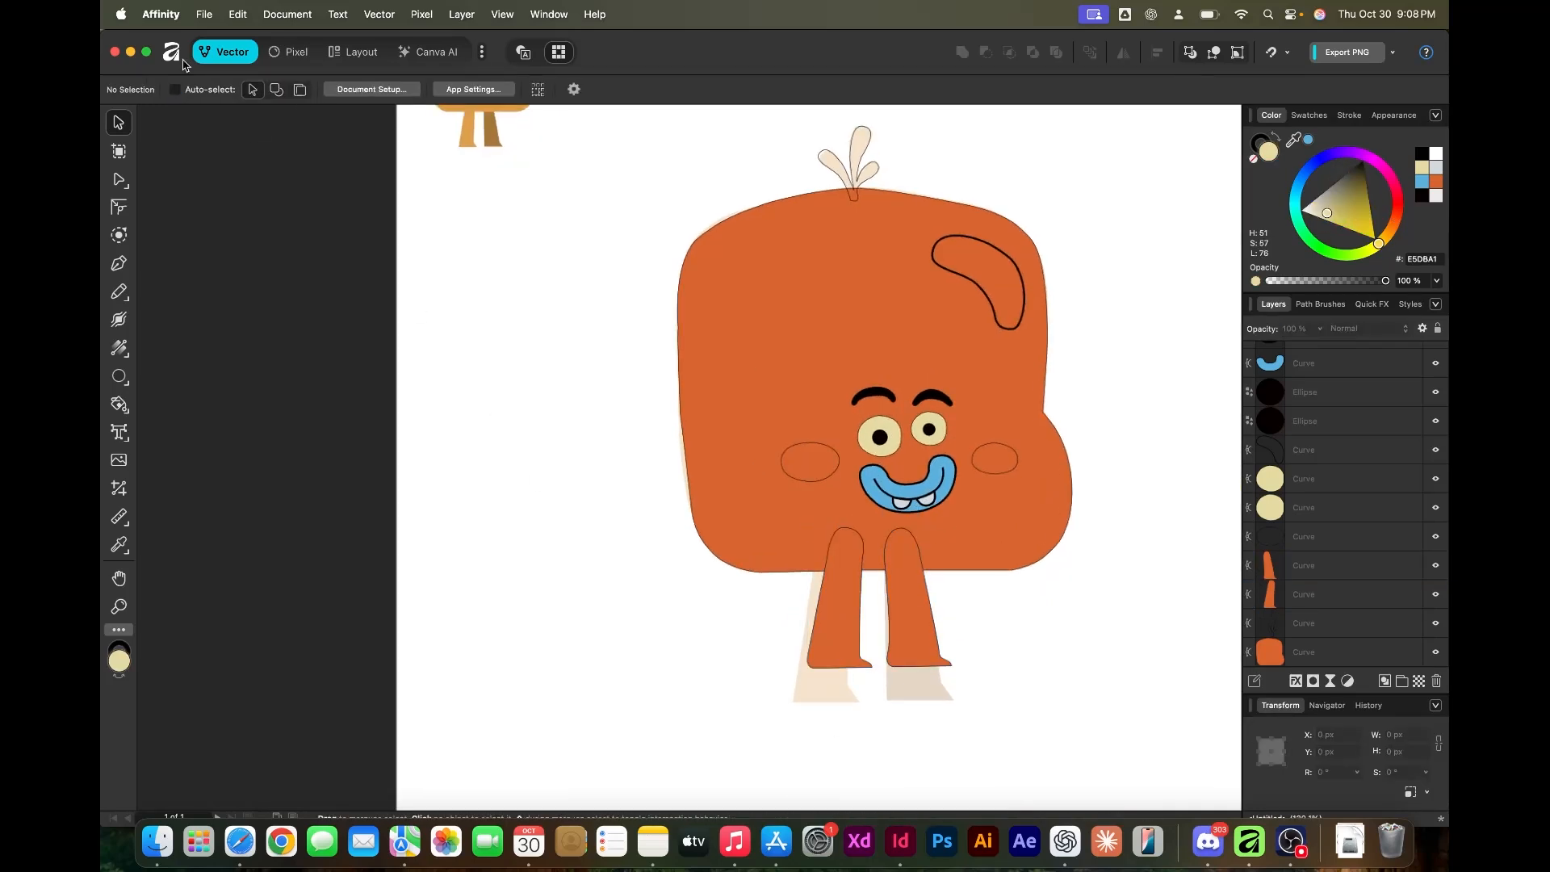
Colour the tuft, highlight and cheeks, and move the tuft and legs behind the body
{"action": "left_click", "coordinate": [835, 615]}
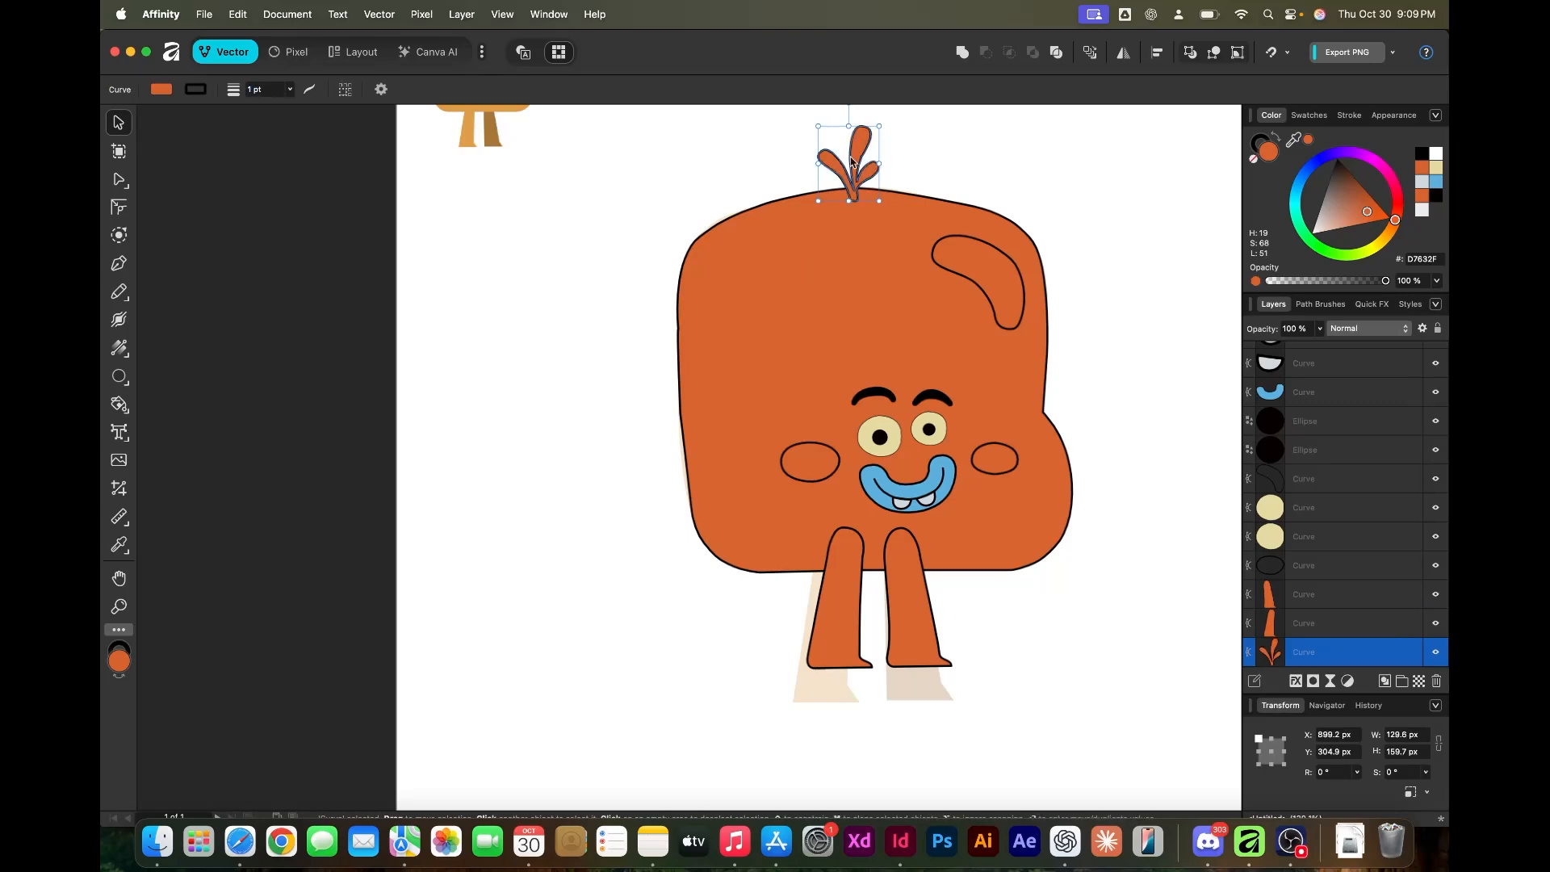
{"action": "right_click", "coordinate": [852, 163]}
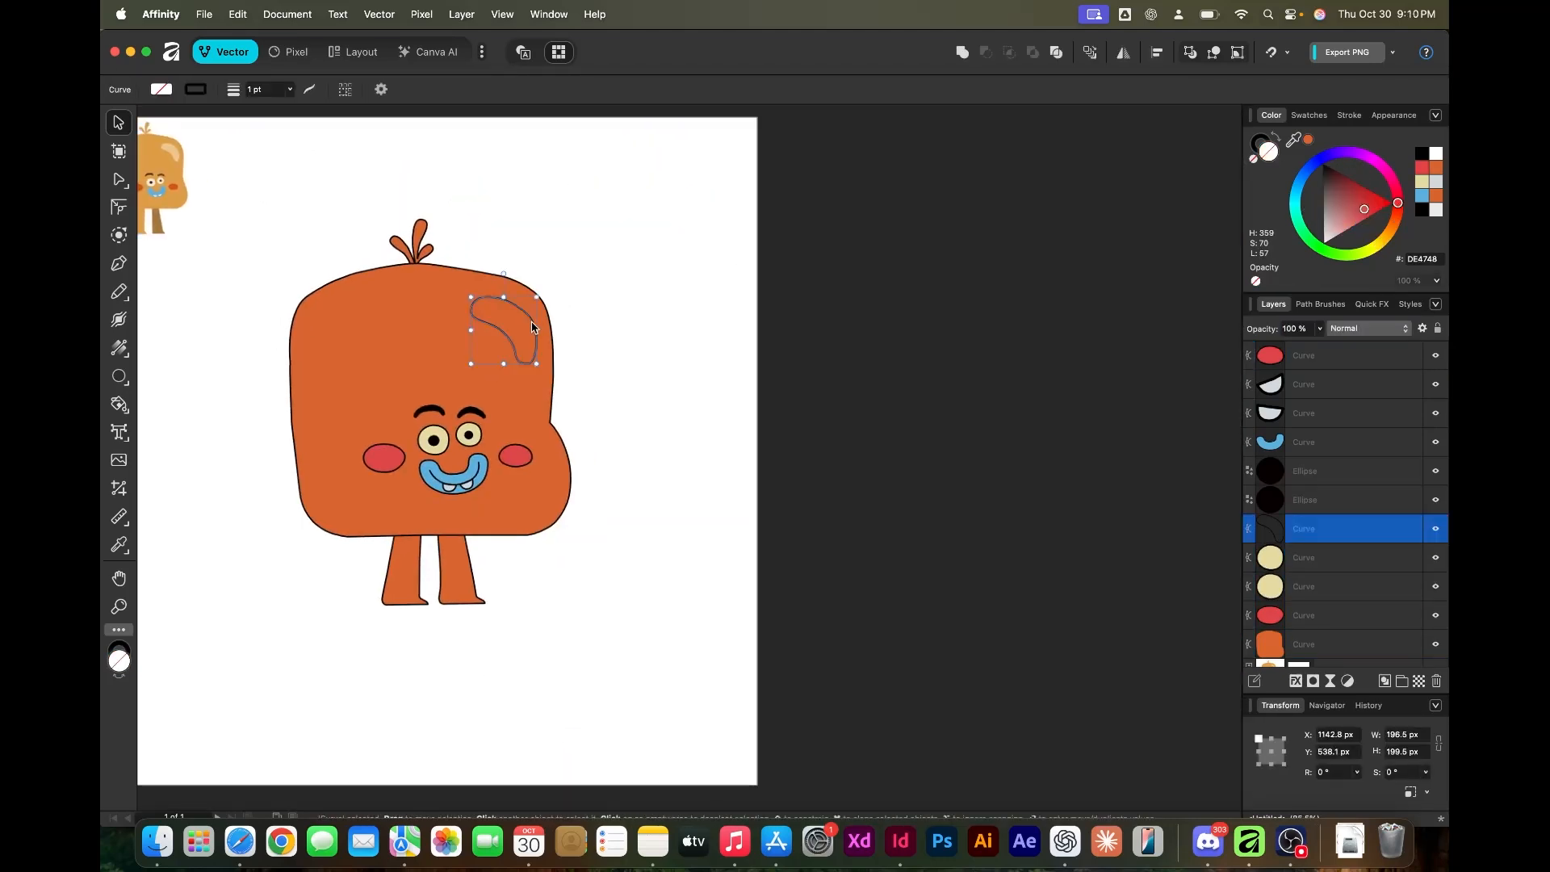
{"action": "left_click", "coordinate": [117, 546]}
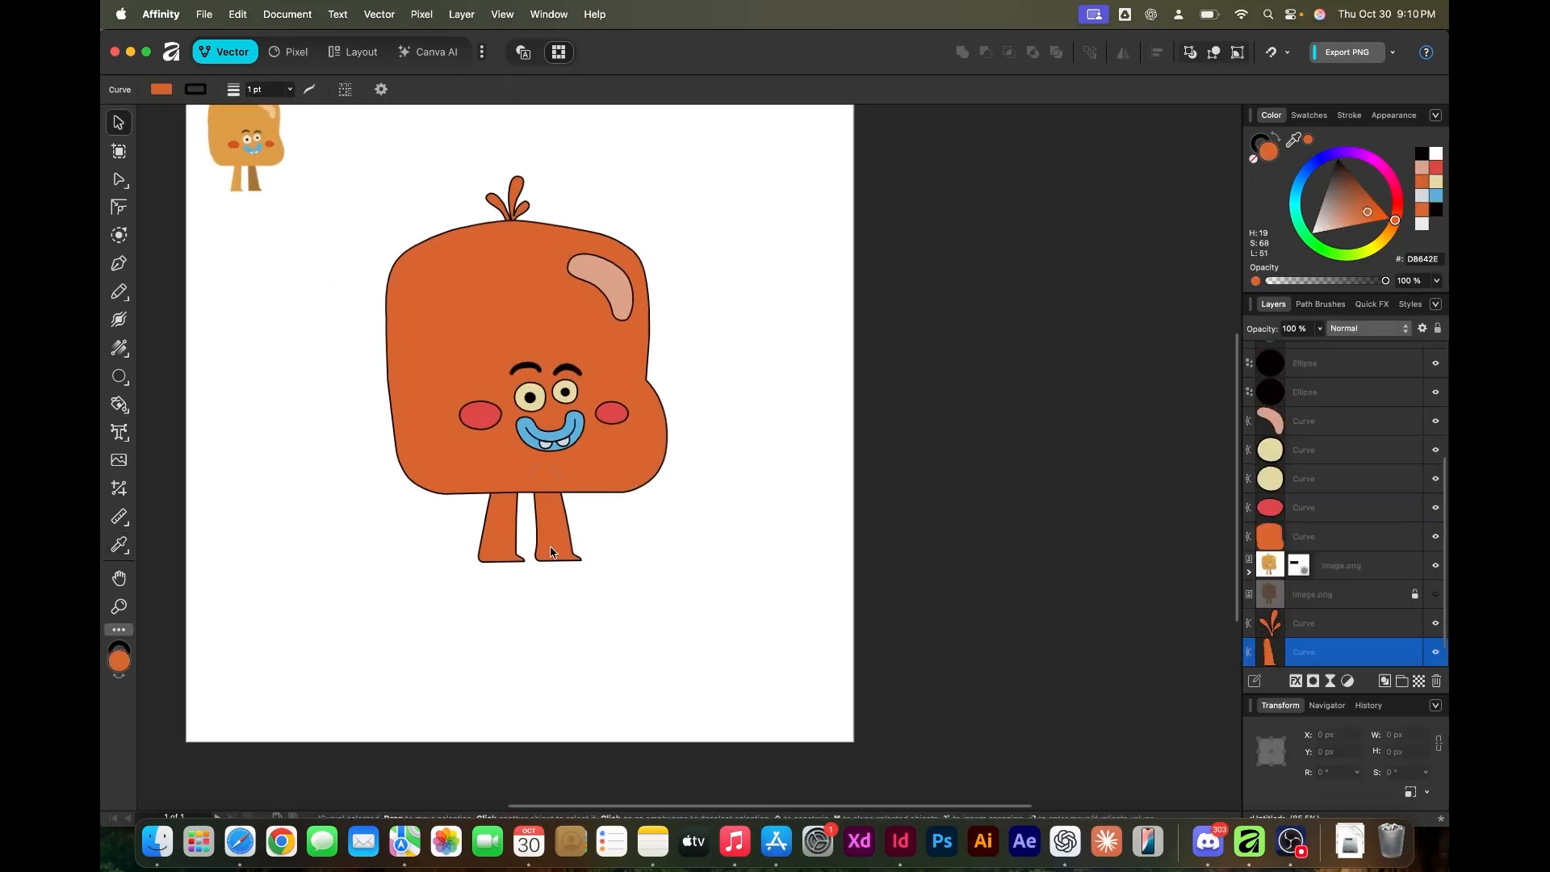
{"action": "left_click", "coordinate": [555, 543]}
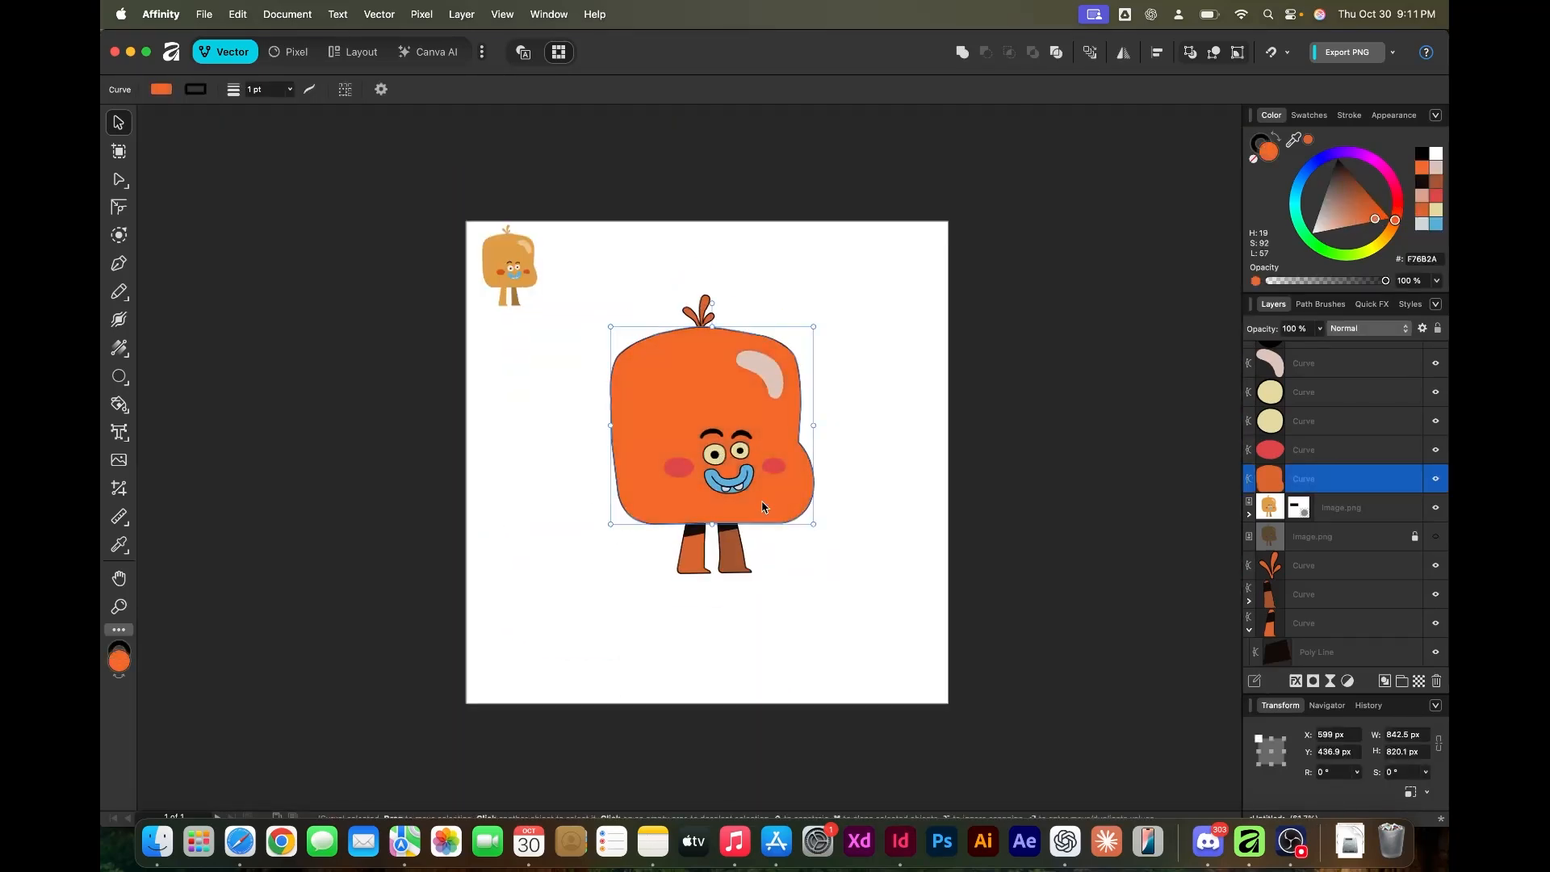
Reshape the curve beneath the mouth into a thick dark lower-edge outline
{"action": "left_click", "coordinate": [118, 545]}
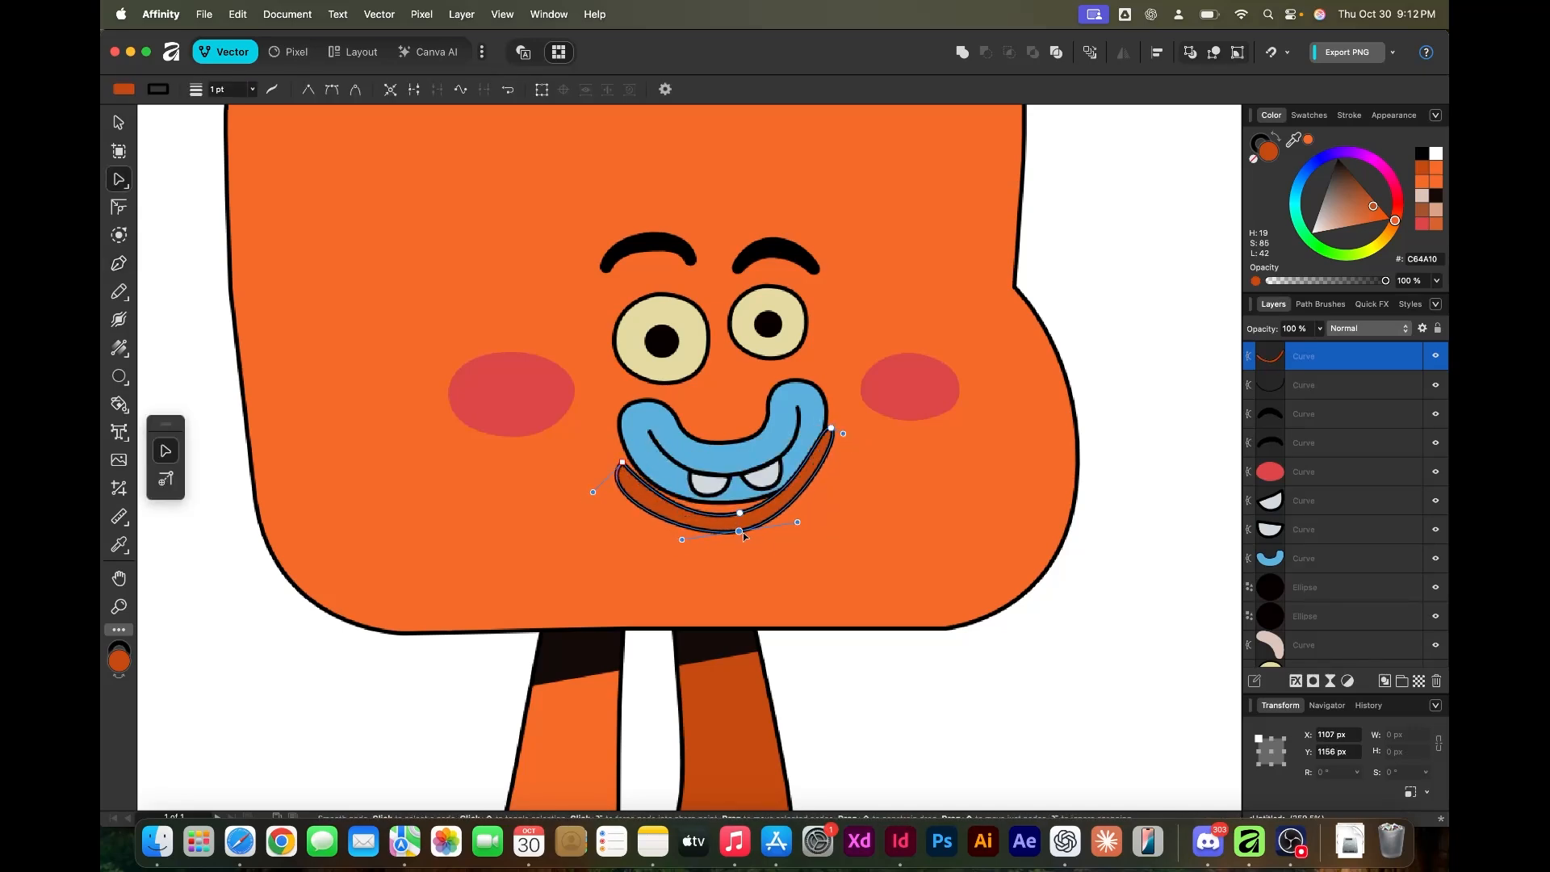
{"action": "left_click", "coordinate": [1343, 178]}
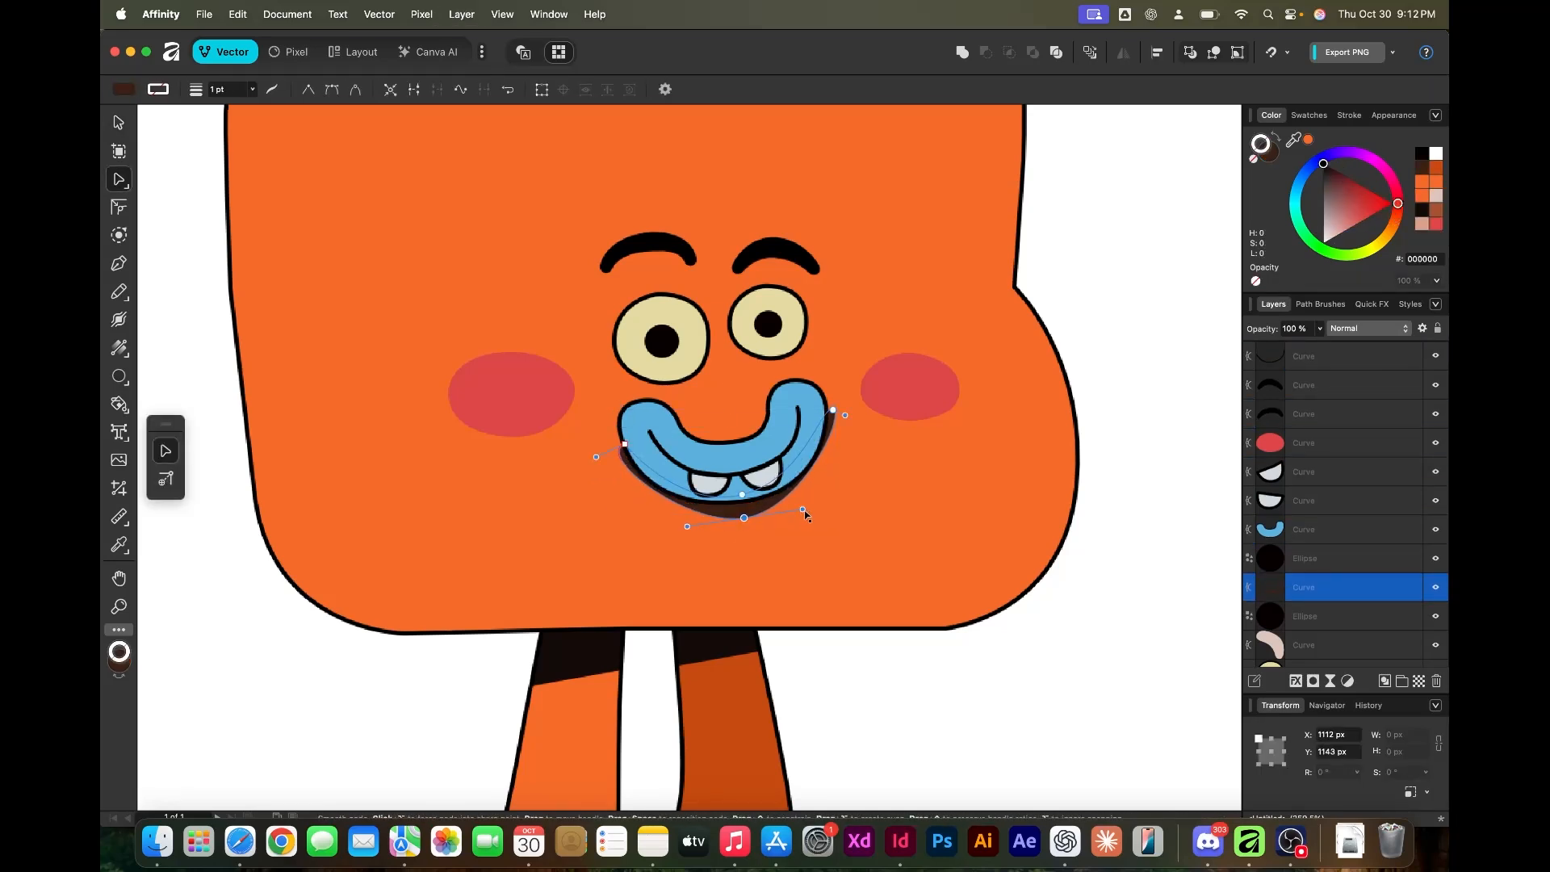
{"action": "left_click", "coordinate": [118, 546]}
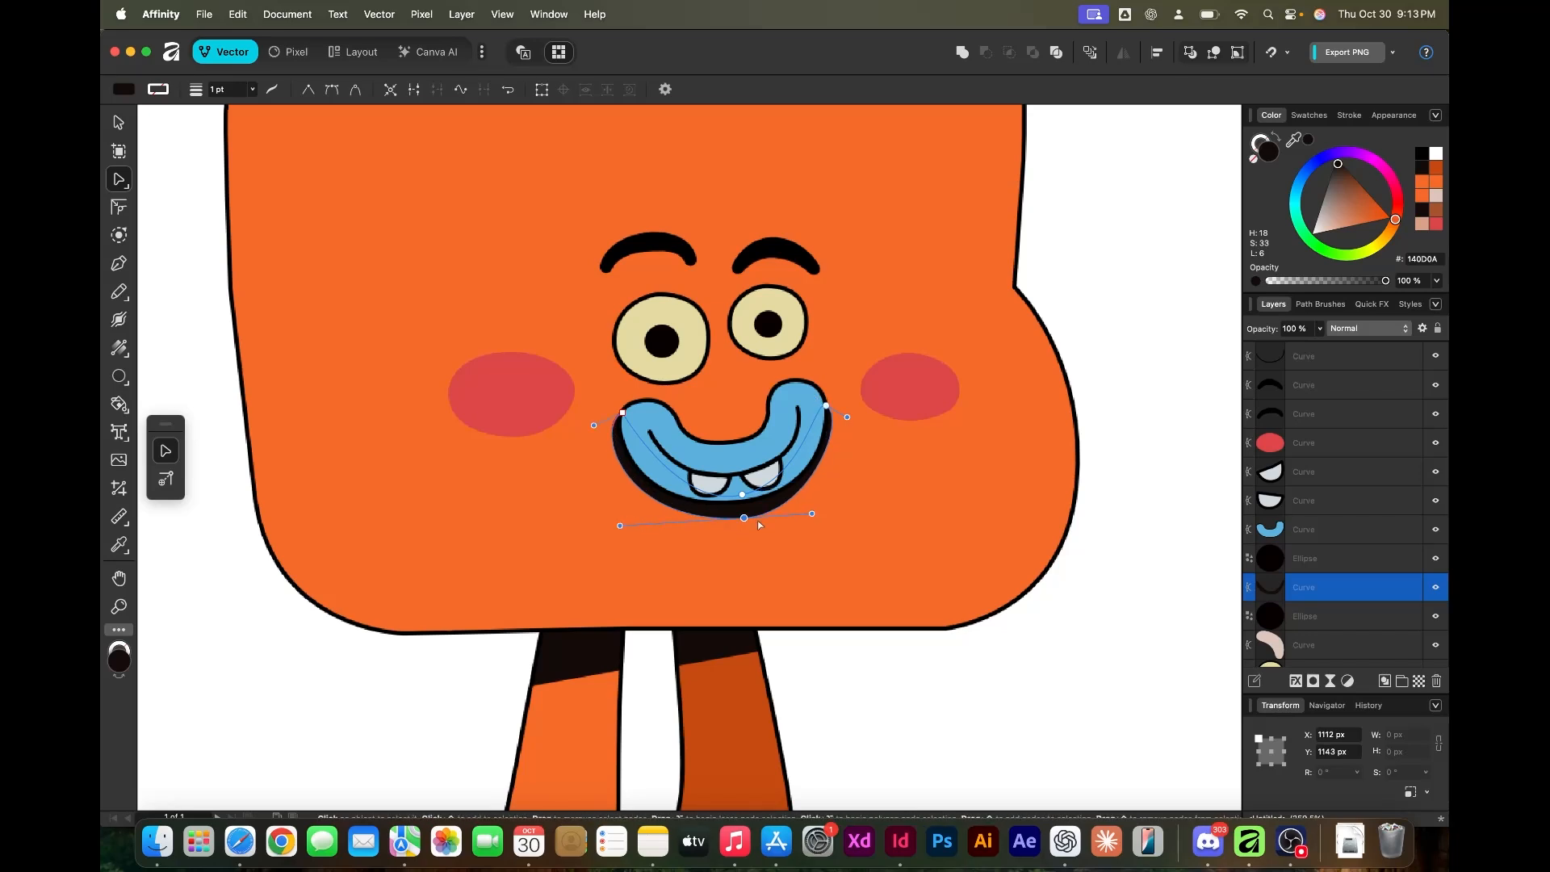
{"action": "left_click_drag", "start_coordinate": [743, 524], "coordinate": [746, 512]}
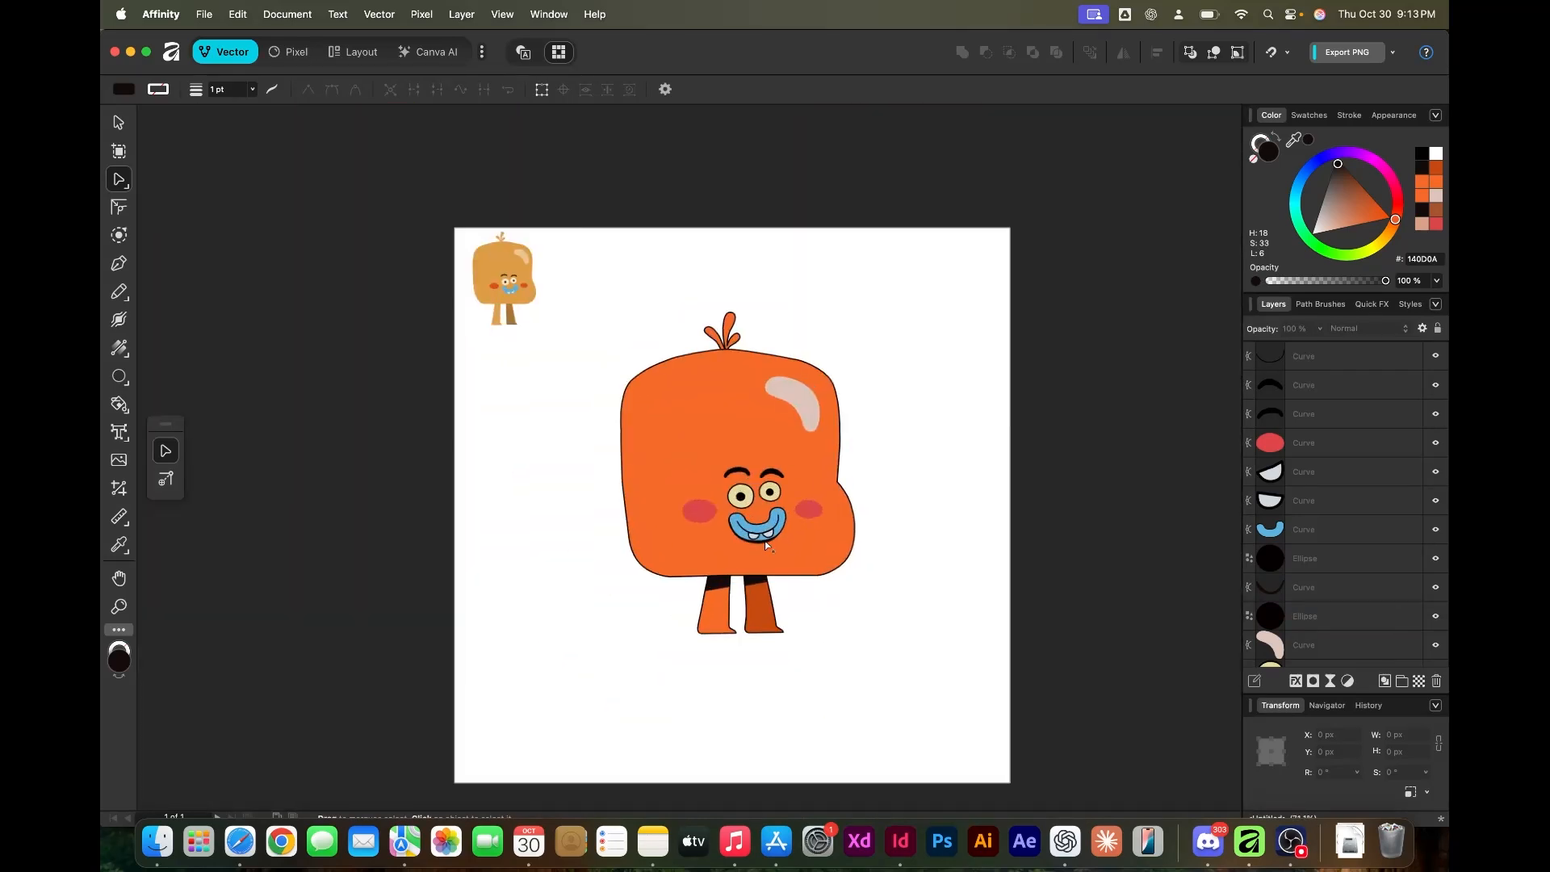
Save the file and rename the tuft and mouth layers, typing 'Mouth_S' for Mouth_Shadow
{"action": "key", "text": "cmd+s"}
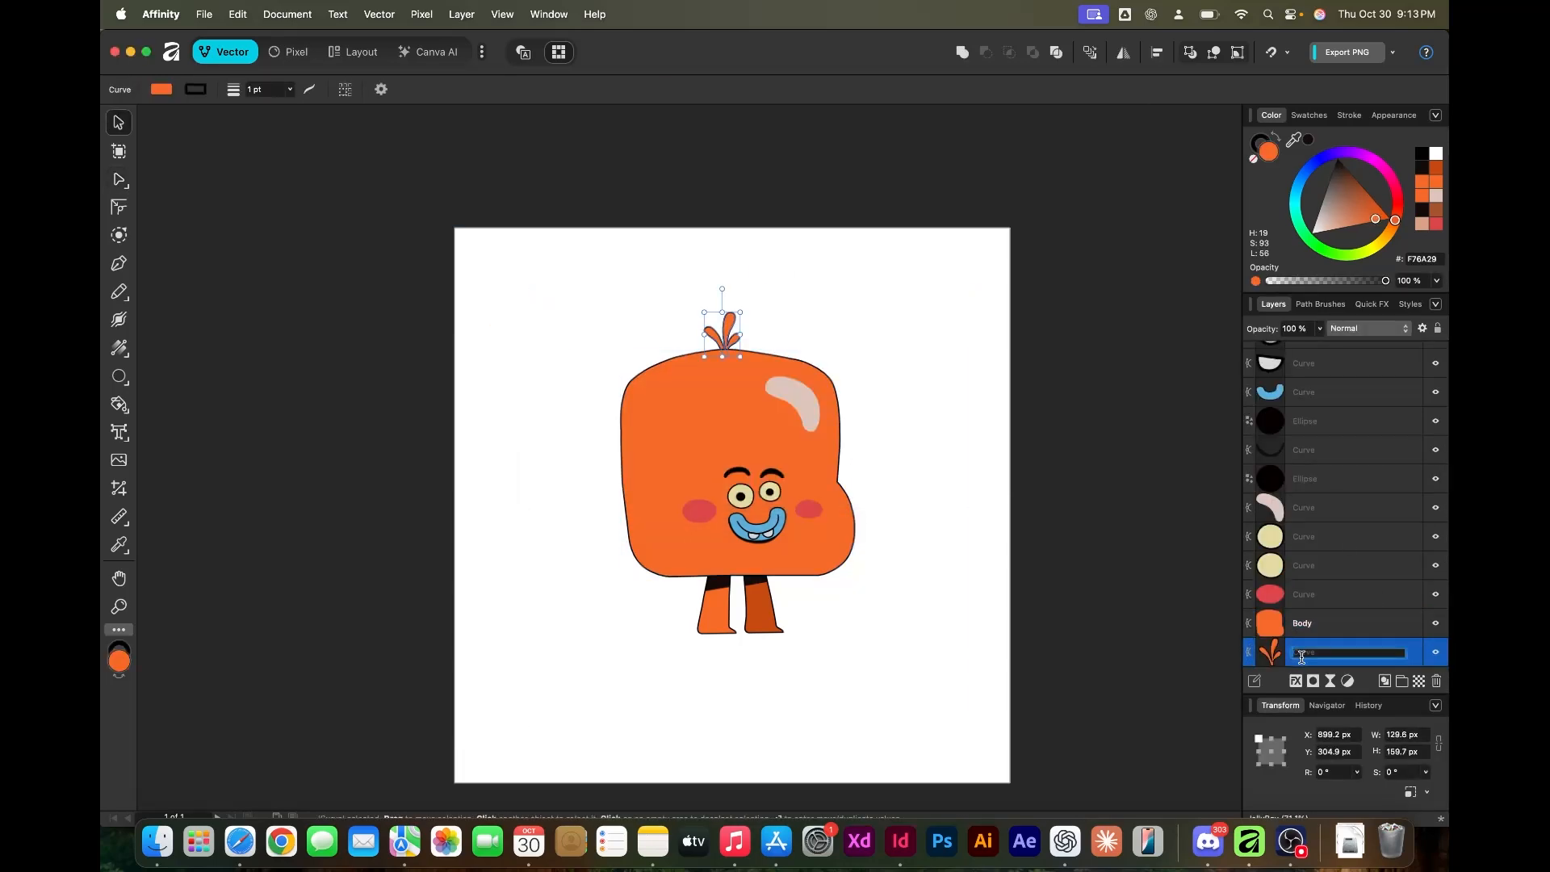
{"action": "left_click", "coordinate": [1340, 595]}
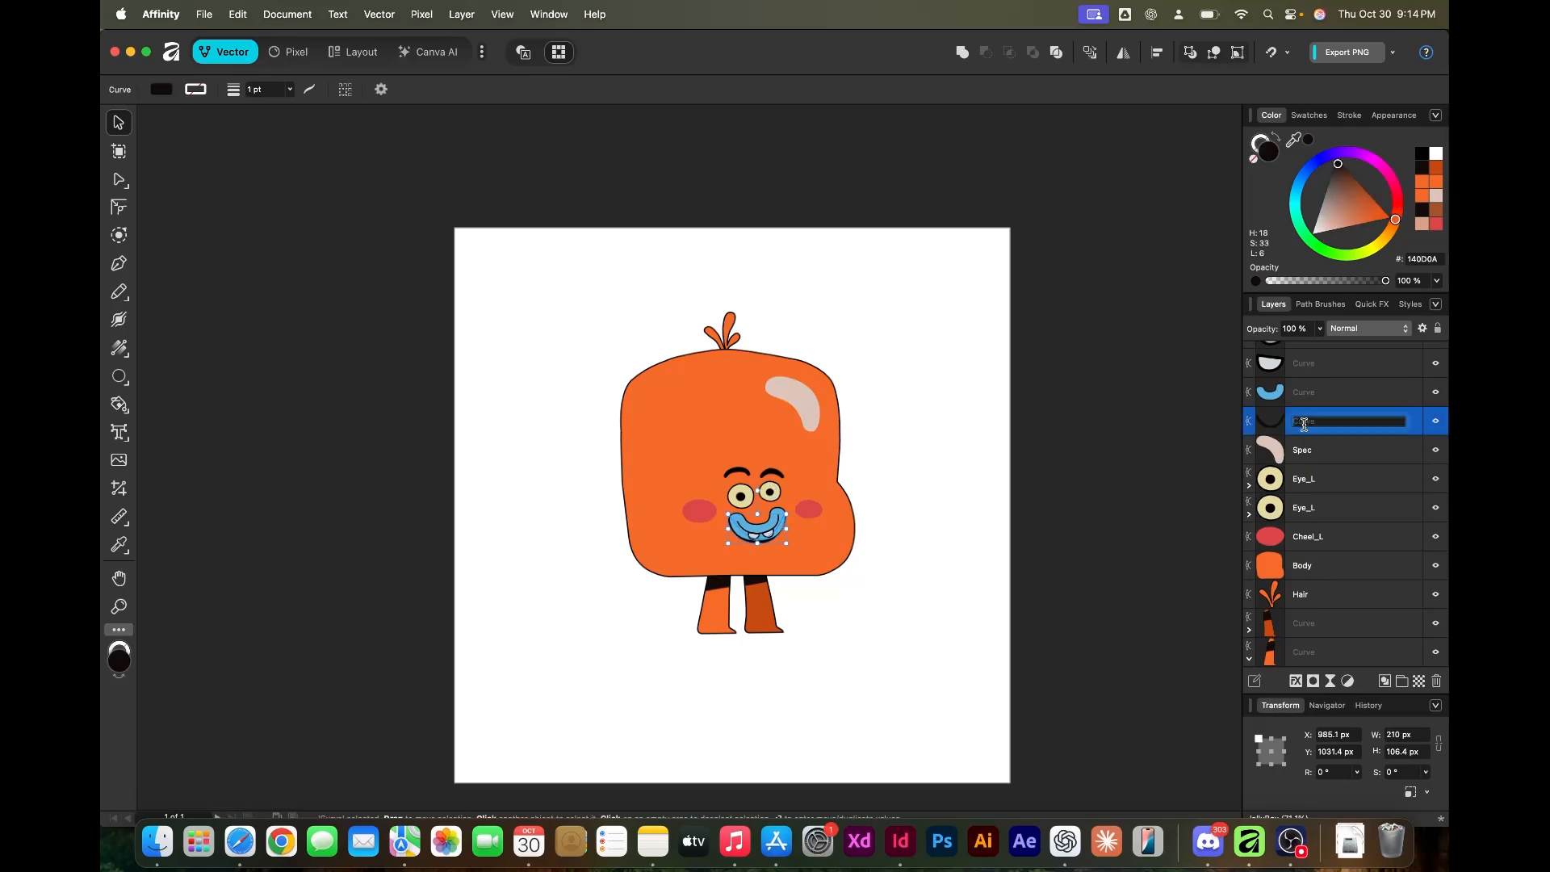
{"action": "type", "text": "Mouth_Shadow"}
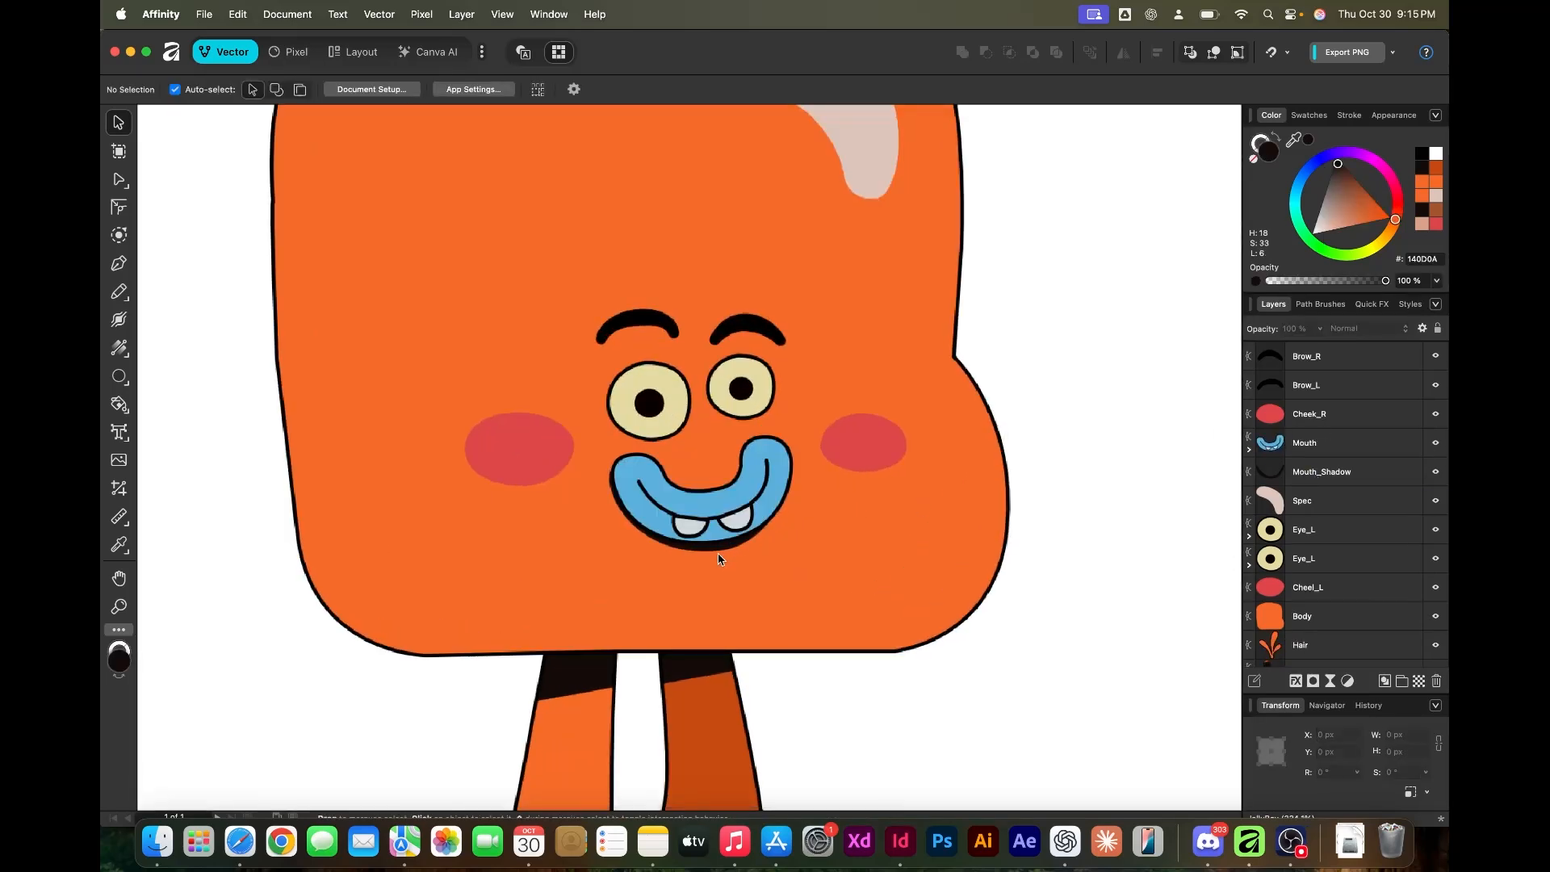
Export the whole character as an SVG named JellyBoy, then search for 'moho' to launch it
{"action": "left_click", "coordinate": [117, 178]}
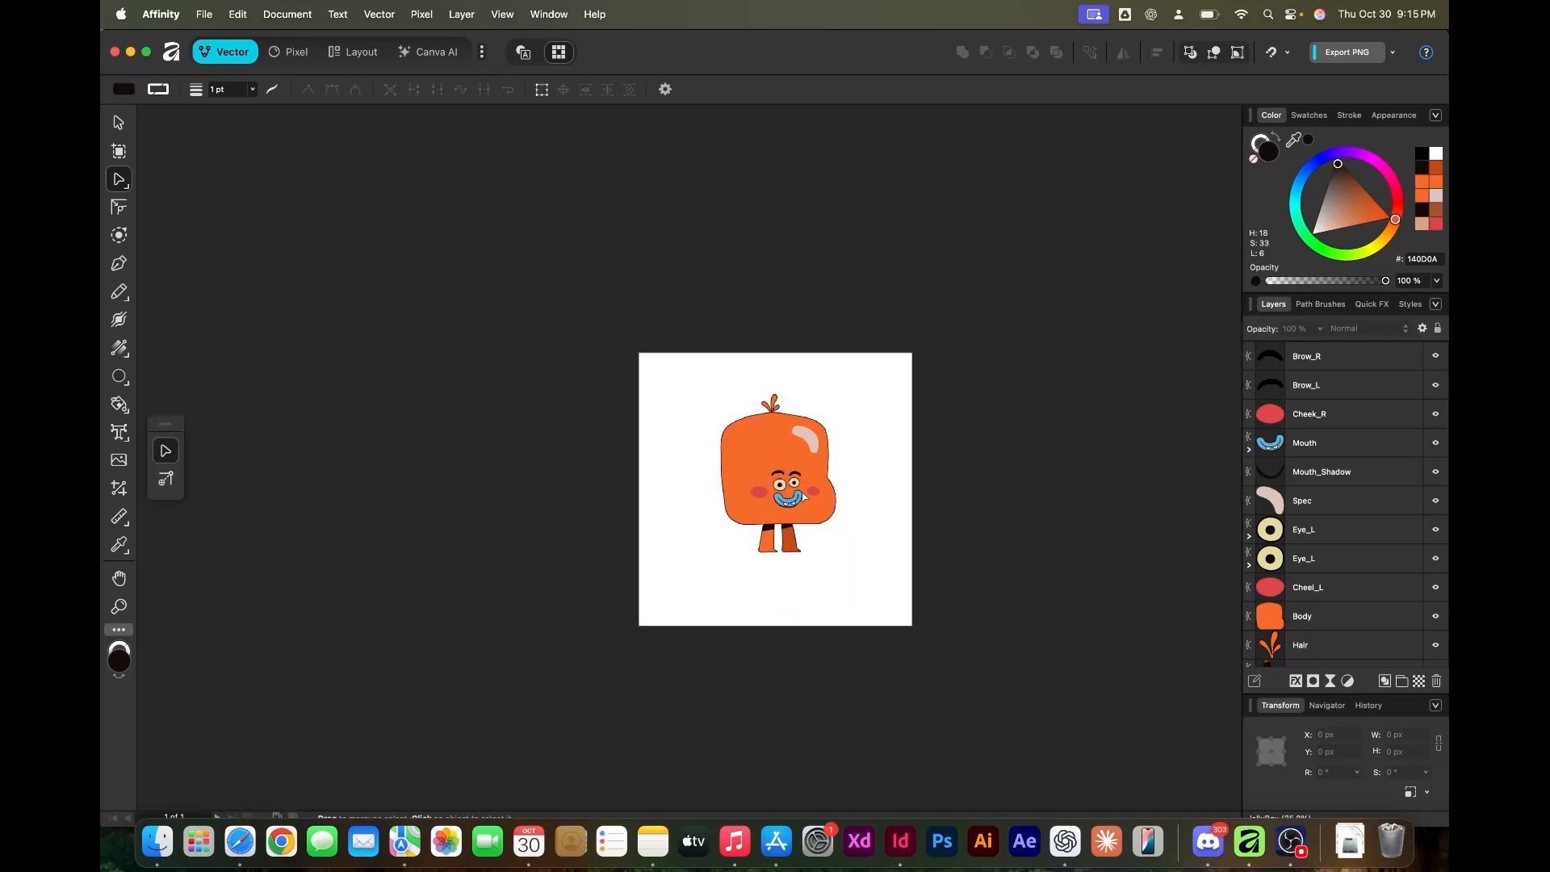
{"action": "left_click", "coordinate": [783, 497]}
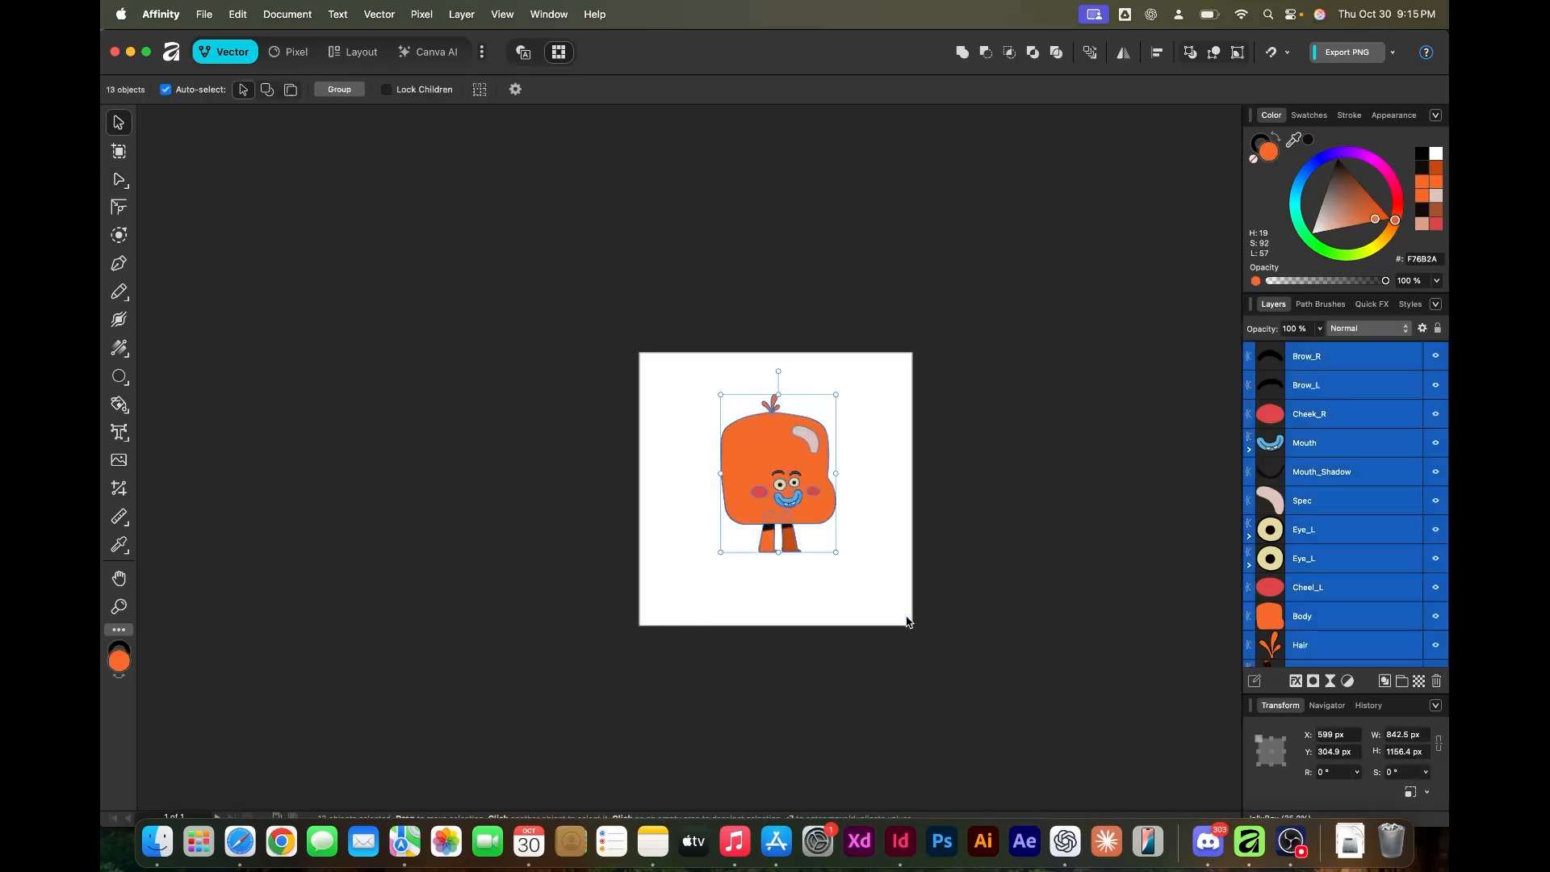
{"action": "left_click", "coordinate": [203, 12]}
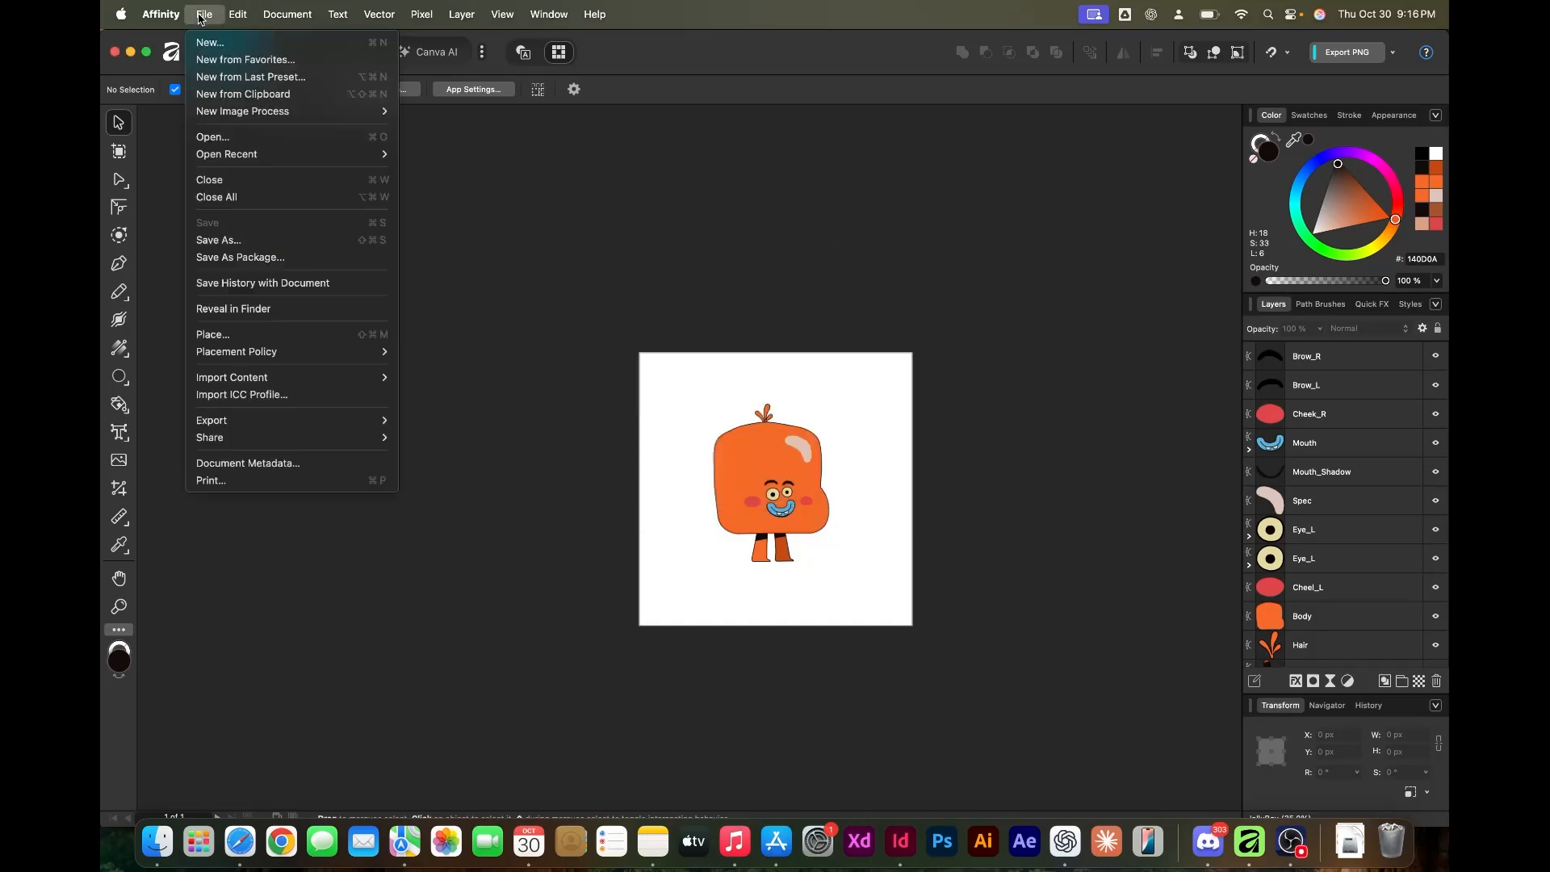
{"action": "left_click", "coordinate": [212, 420]}
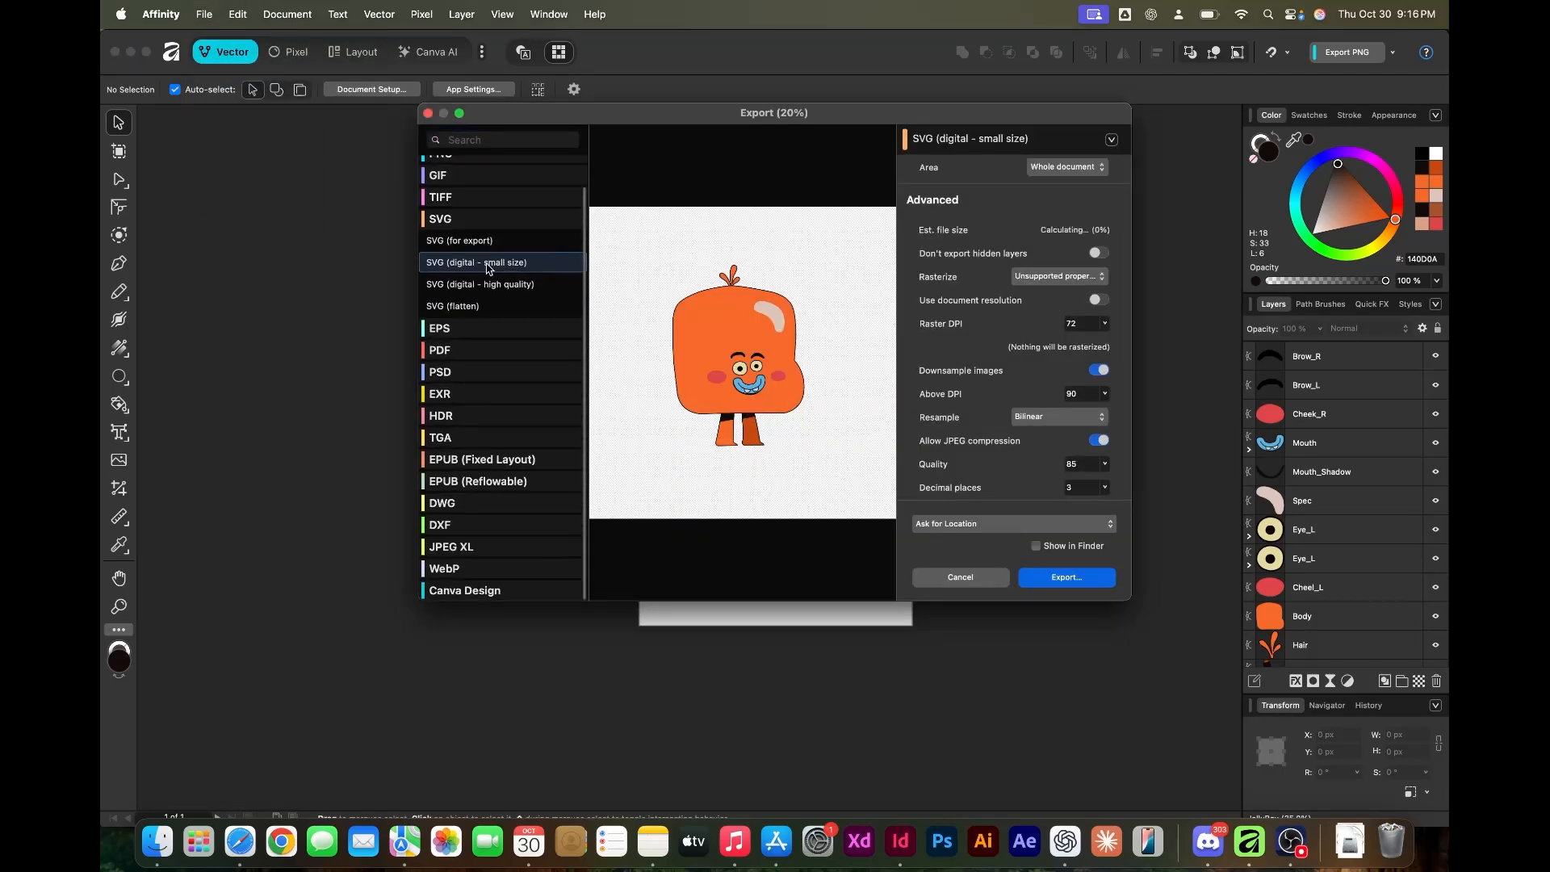
{"action": "left_click", "coordinate": [1066, 576]}
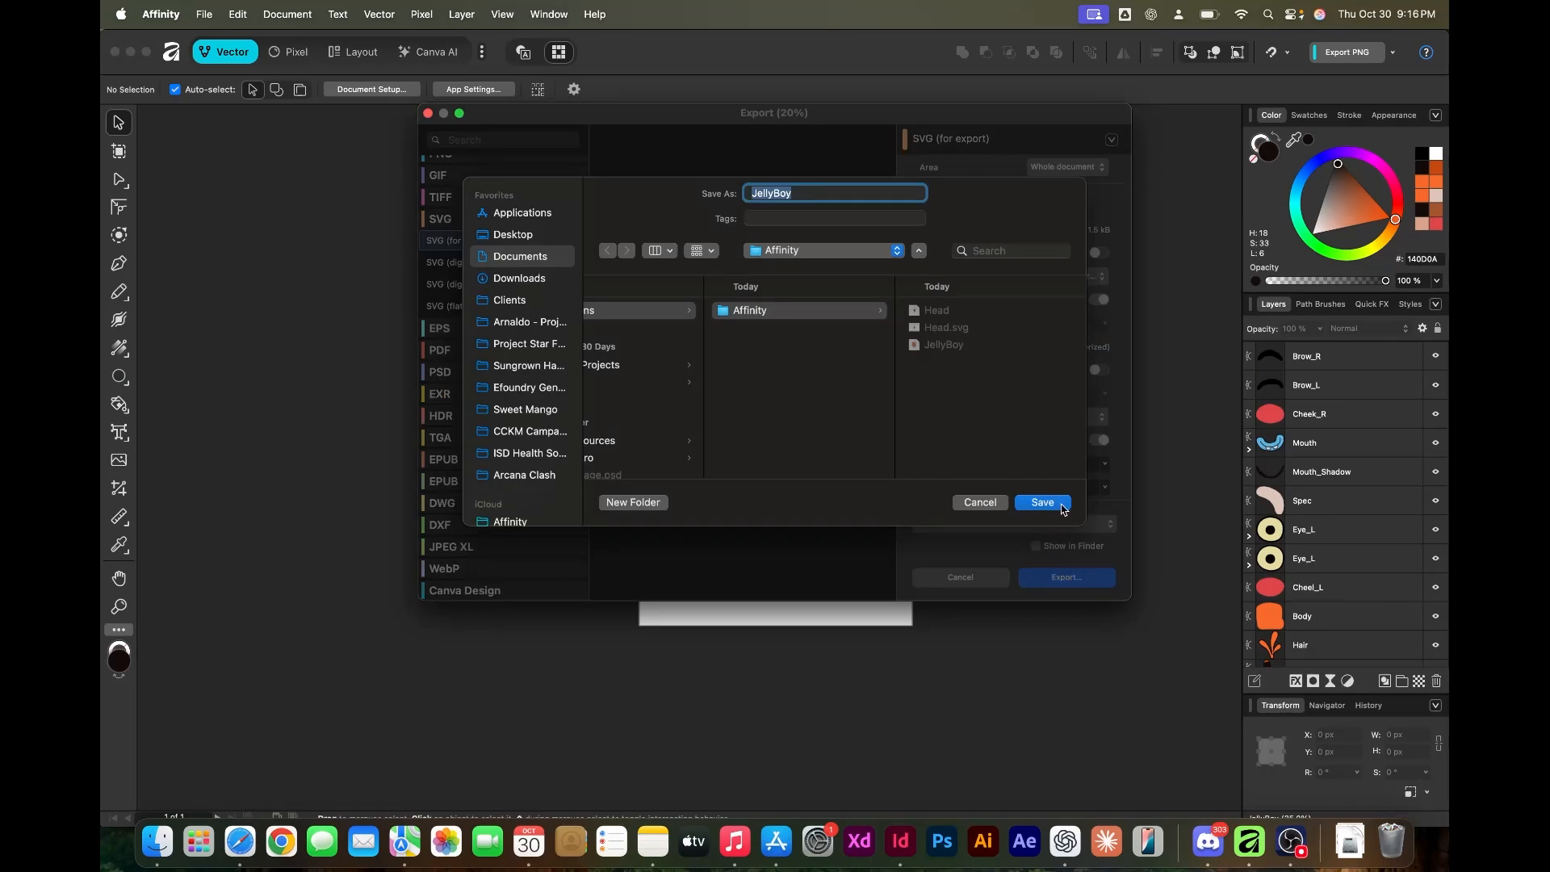
{"action": "left_click", "coordinate": [1043, 502]}
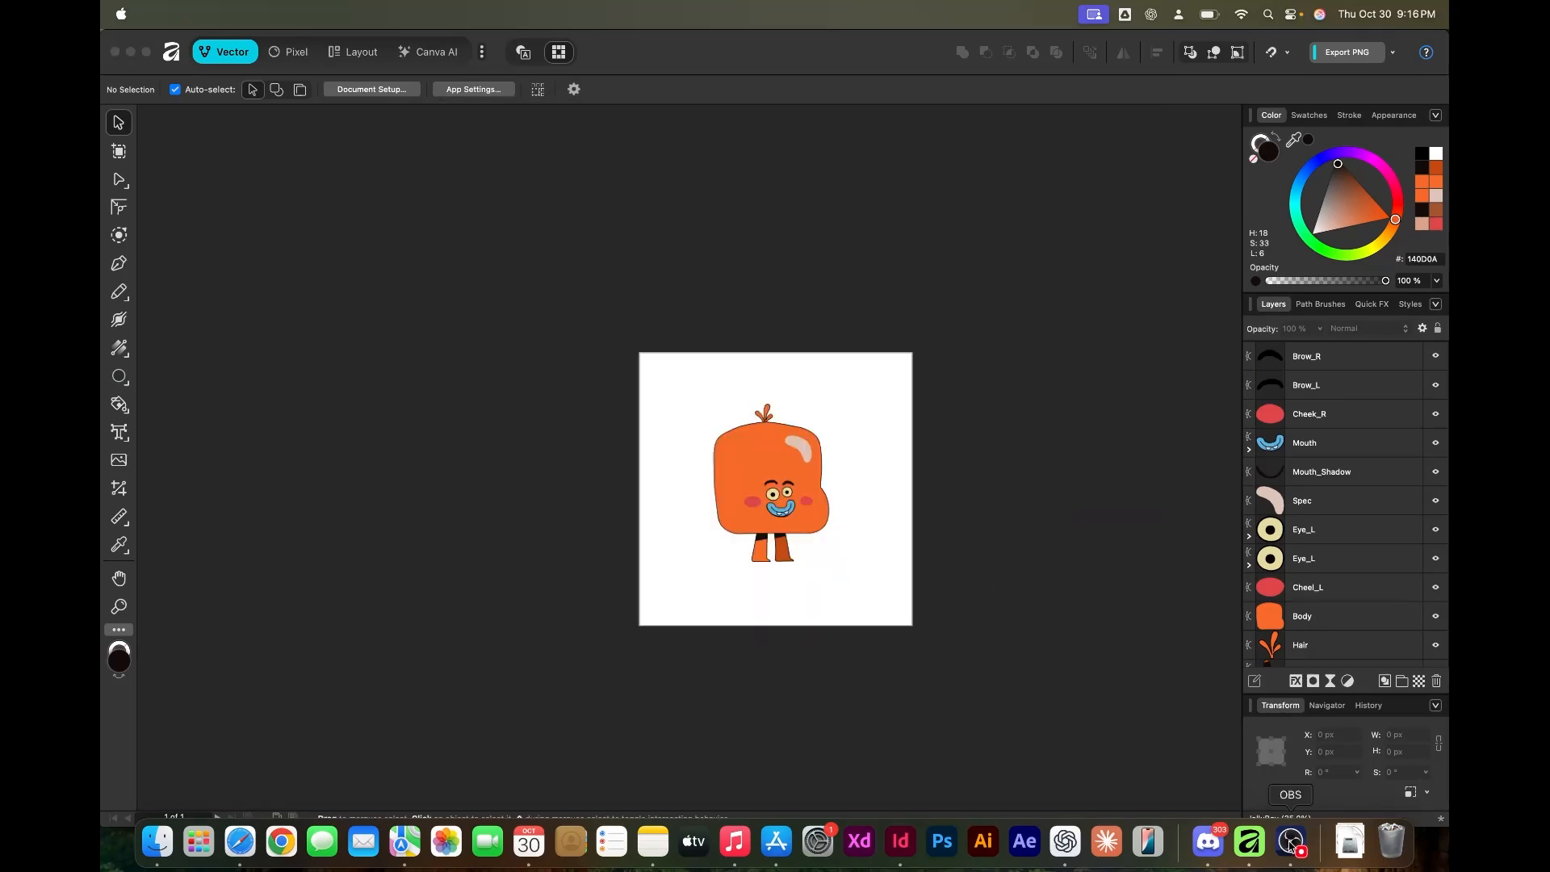
{"action": "type", "text": "moho"}
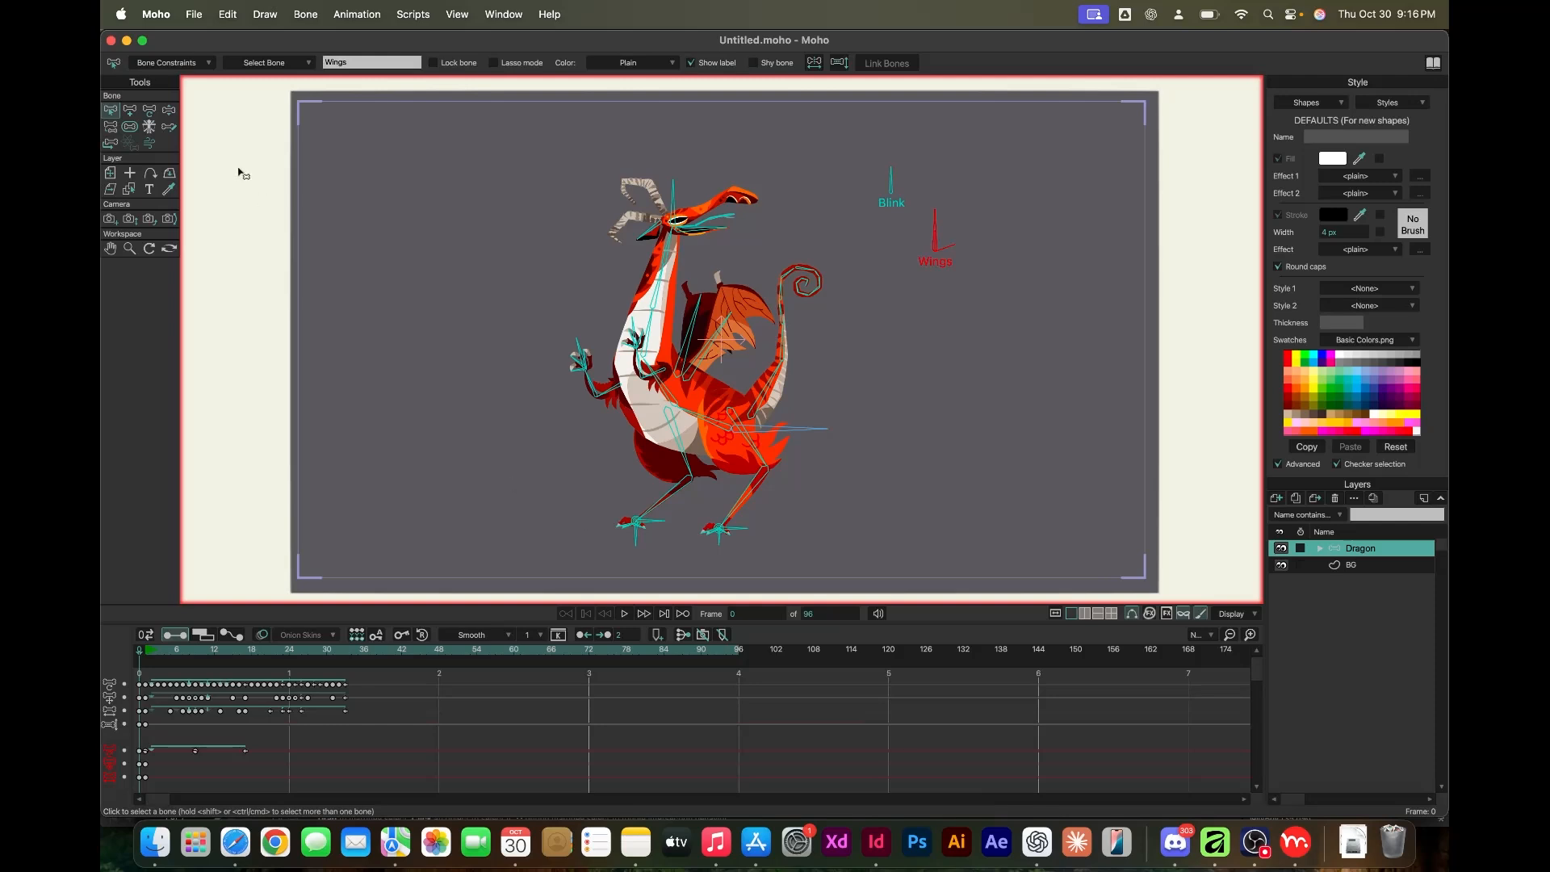
Create a new Moho project and set its canvas dimensions and 24-frame length in Project Settings
{"action": "left_click", "coordinate": [194, 14]}
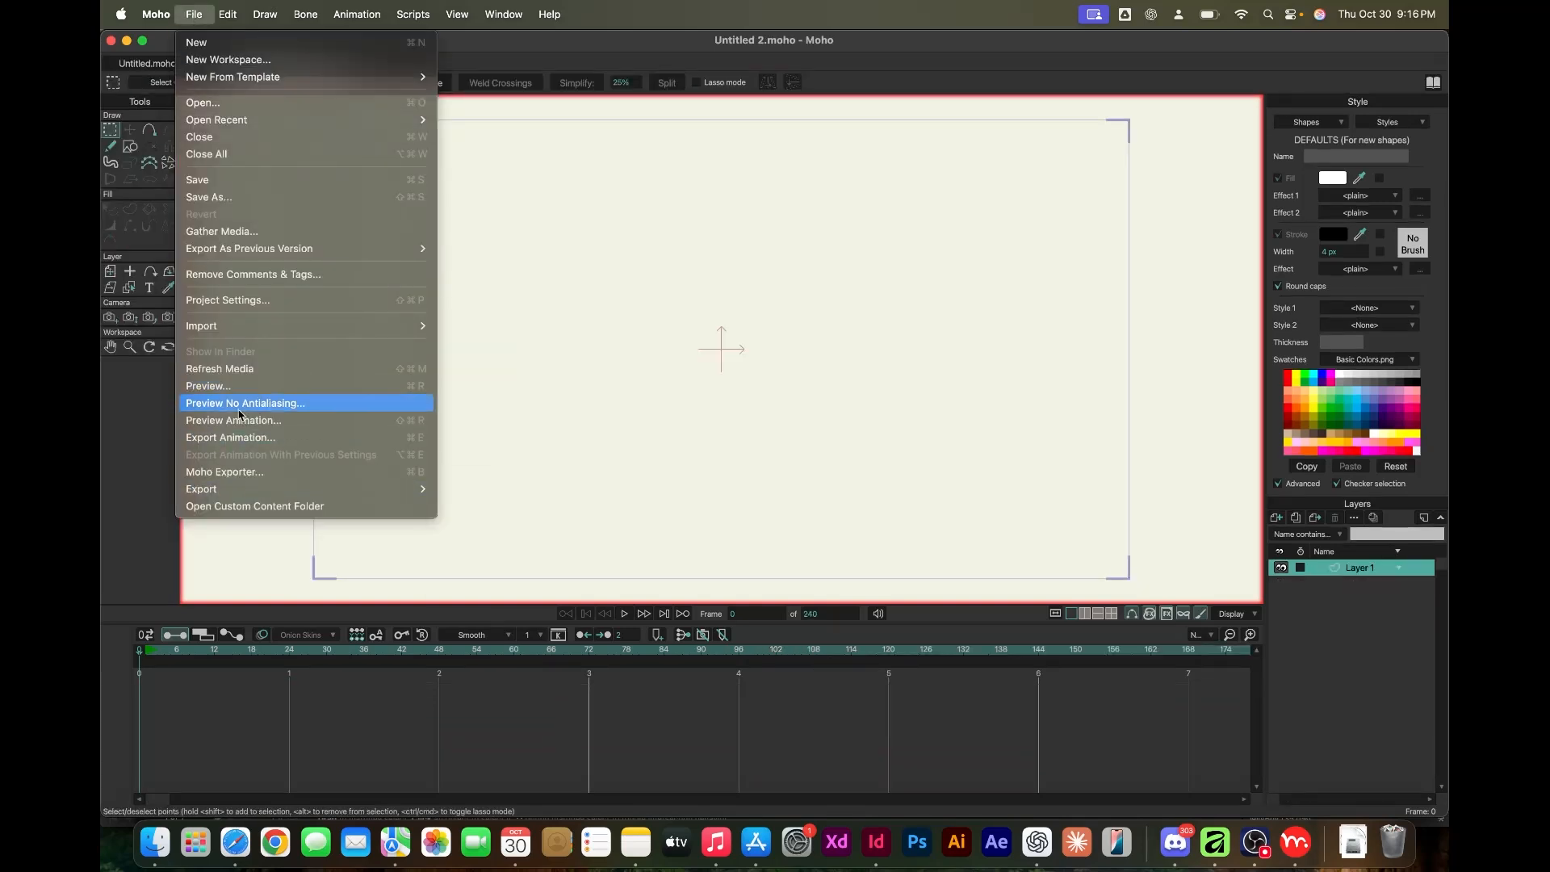
{"action": "left_click", "coordinate": [226, 300]}
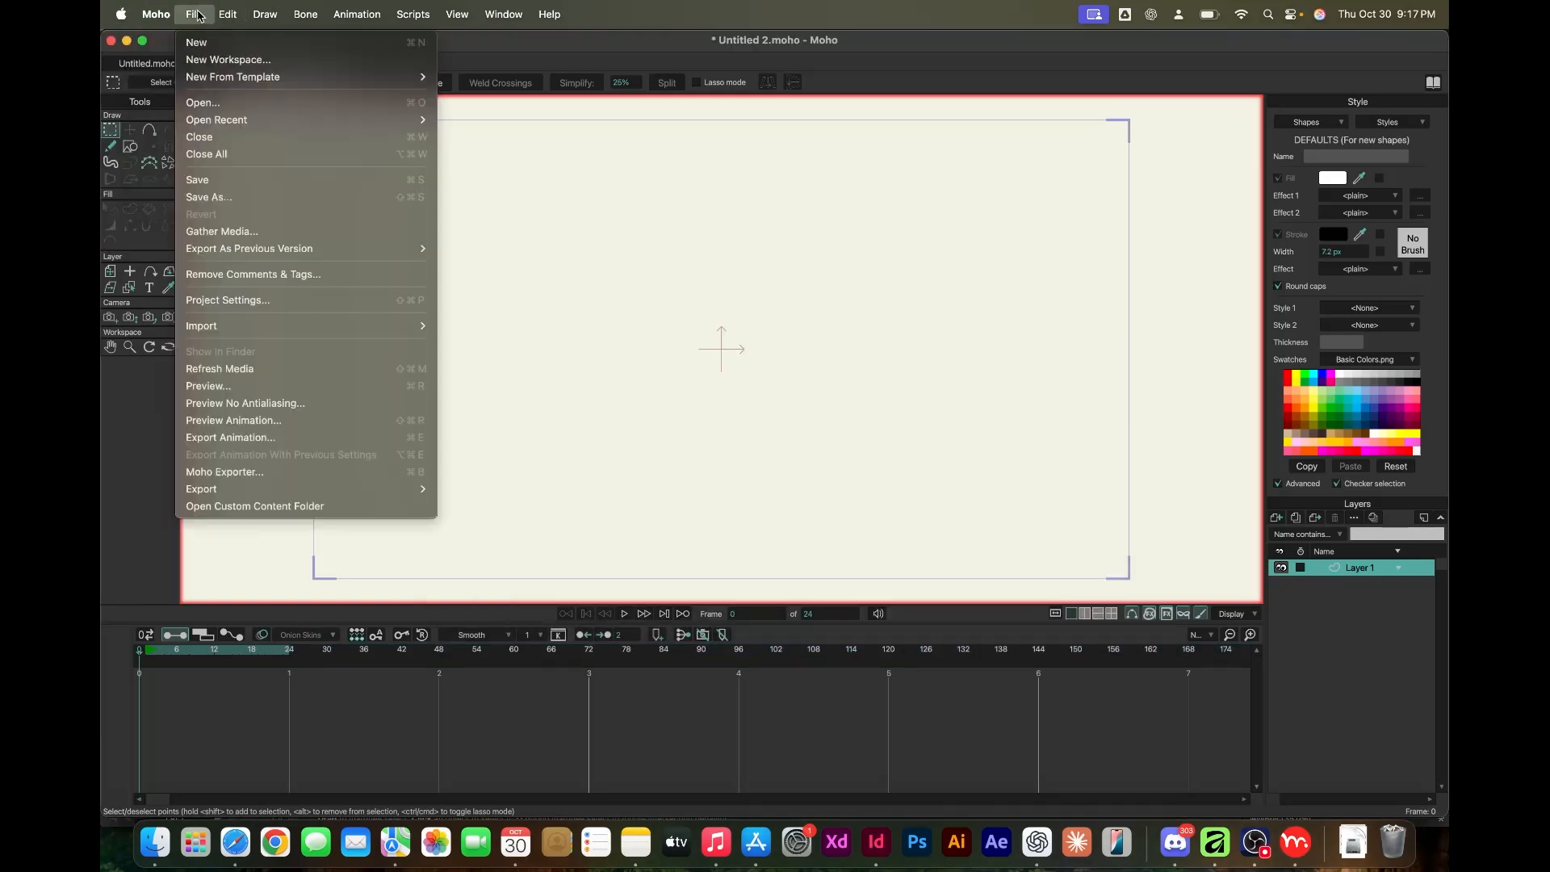
{"action": "left_click", "coordinate": [226, 300]}
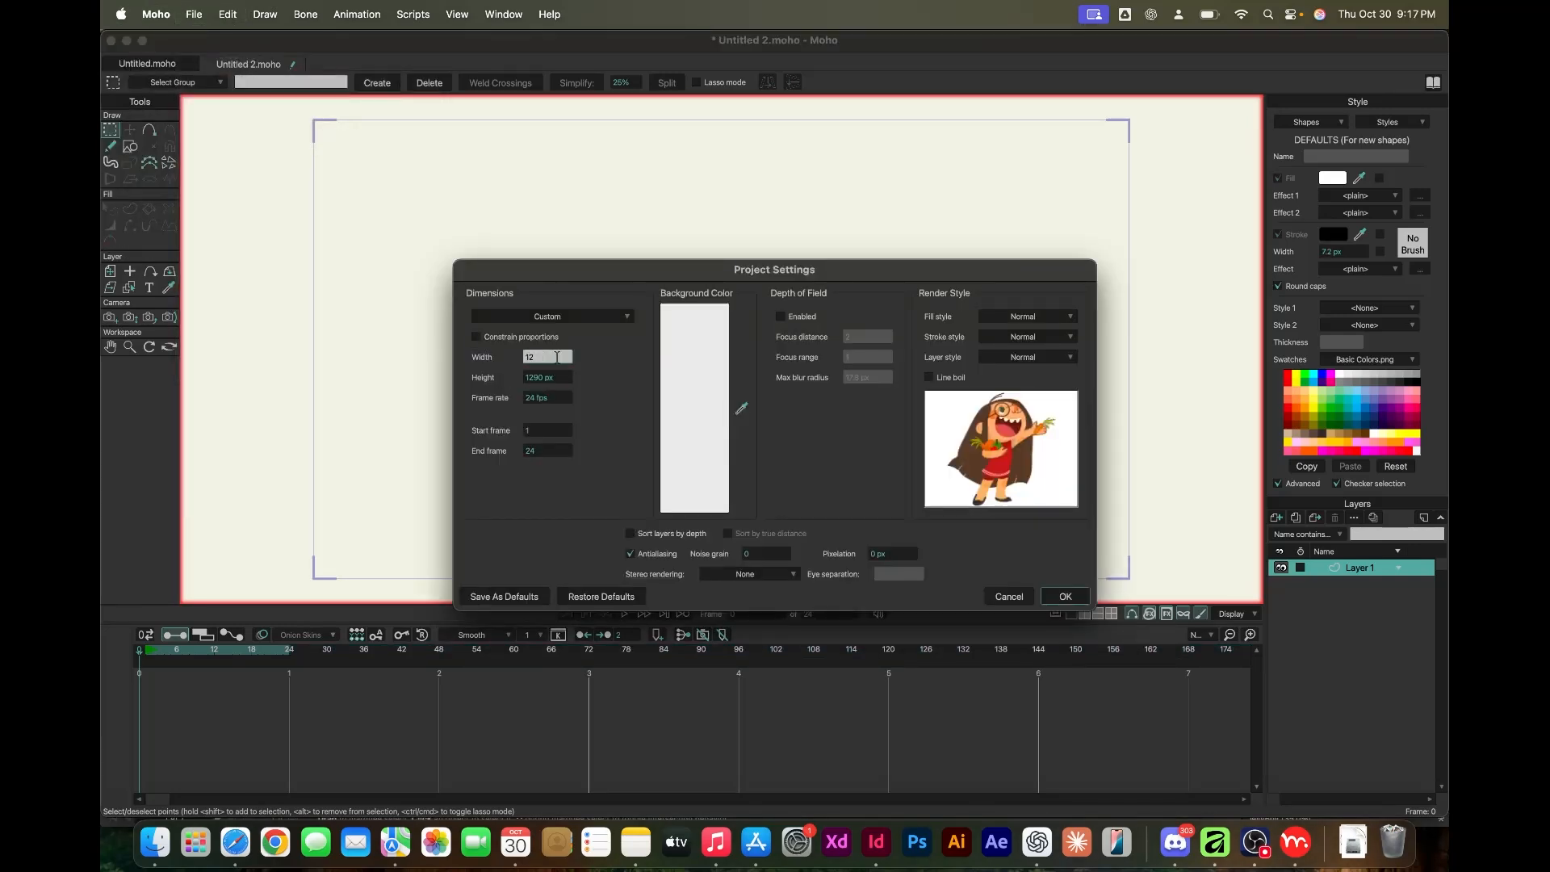
{"action": "left_click", "coordinate": [1066, 595]}
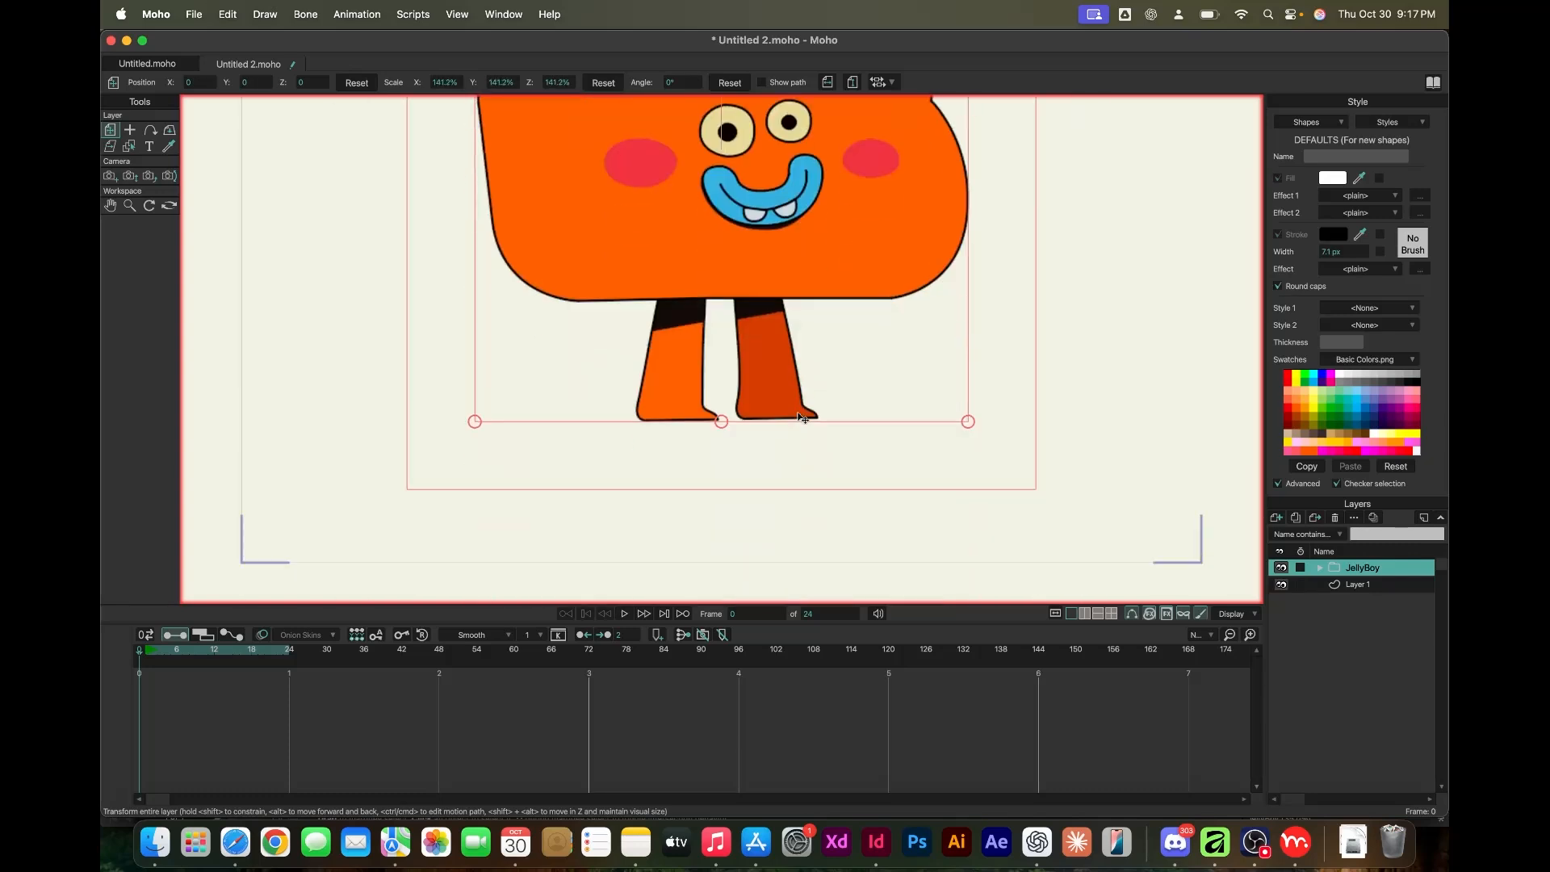
Reset JellyBoy's scale and rename the two eye layers, the second one to Eye_R
{"action": "left_click", "coordinate": [1319, 568]}
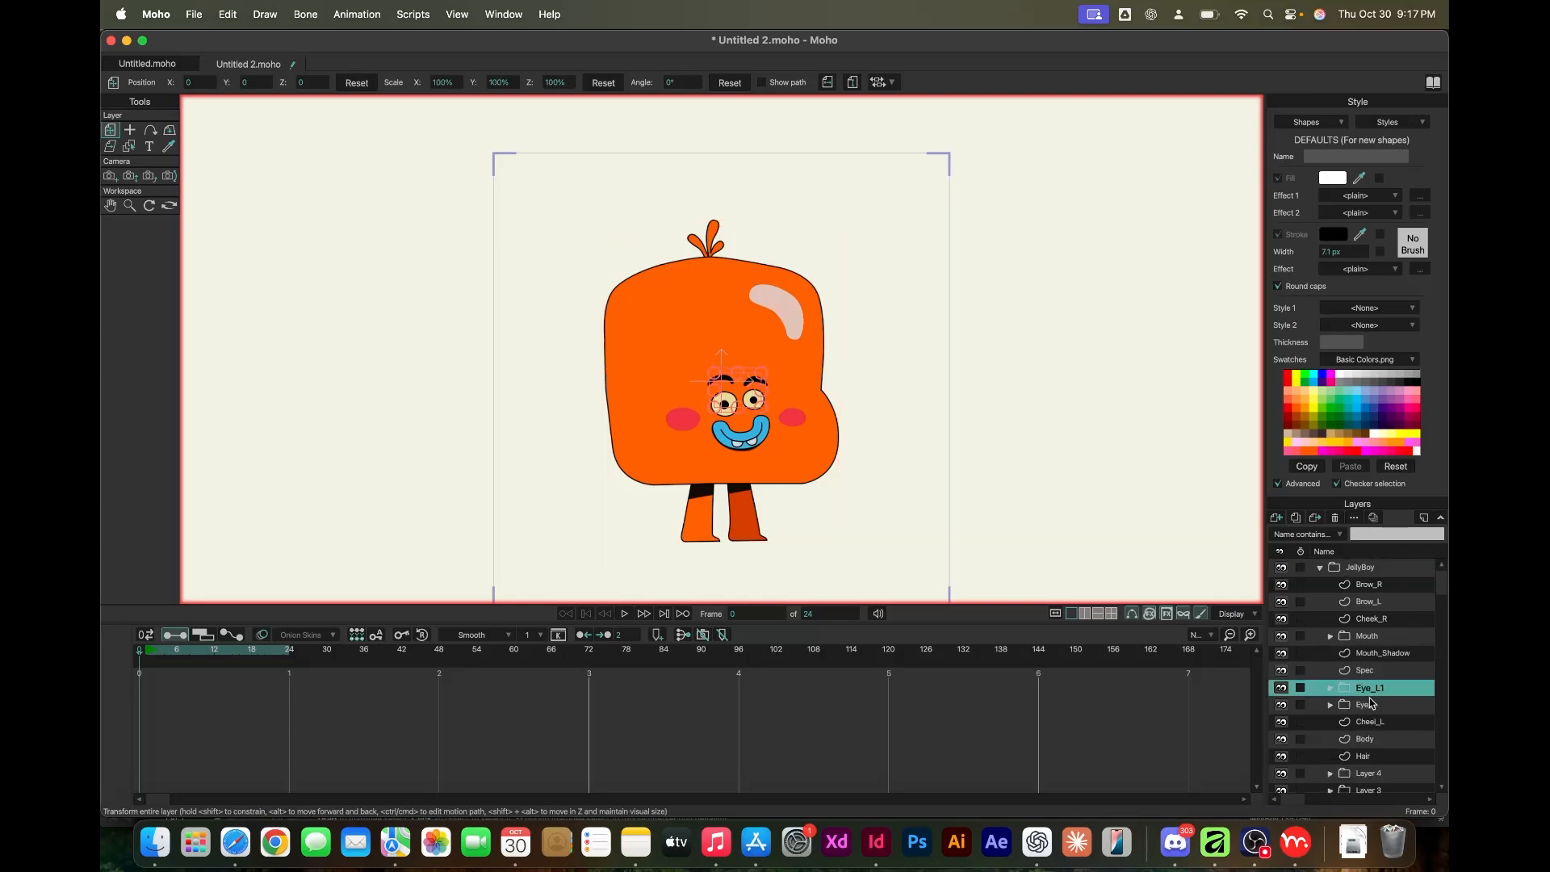
{"action": "double_click", "coordinate": [1369, 688]}
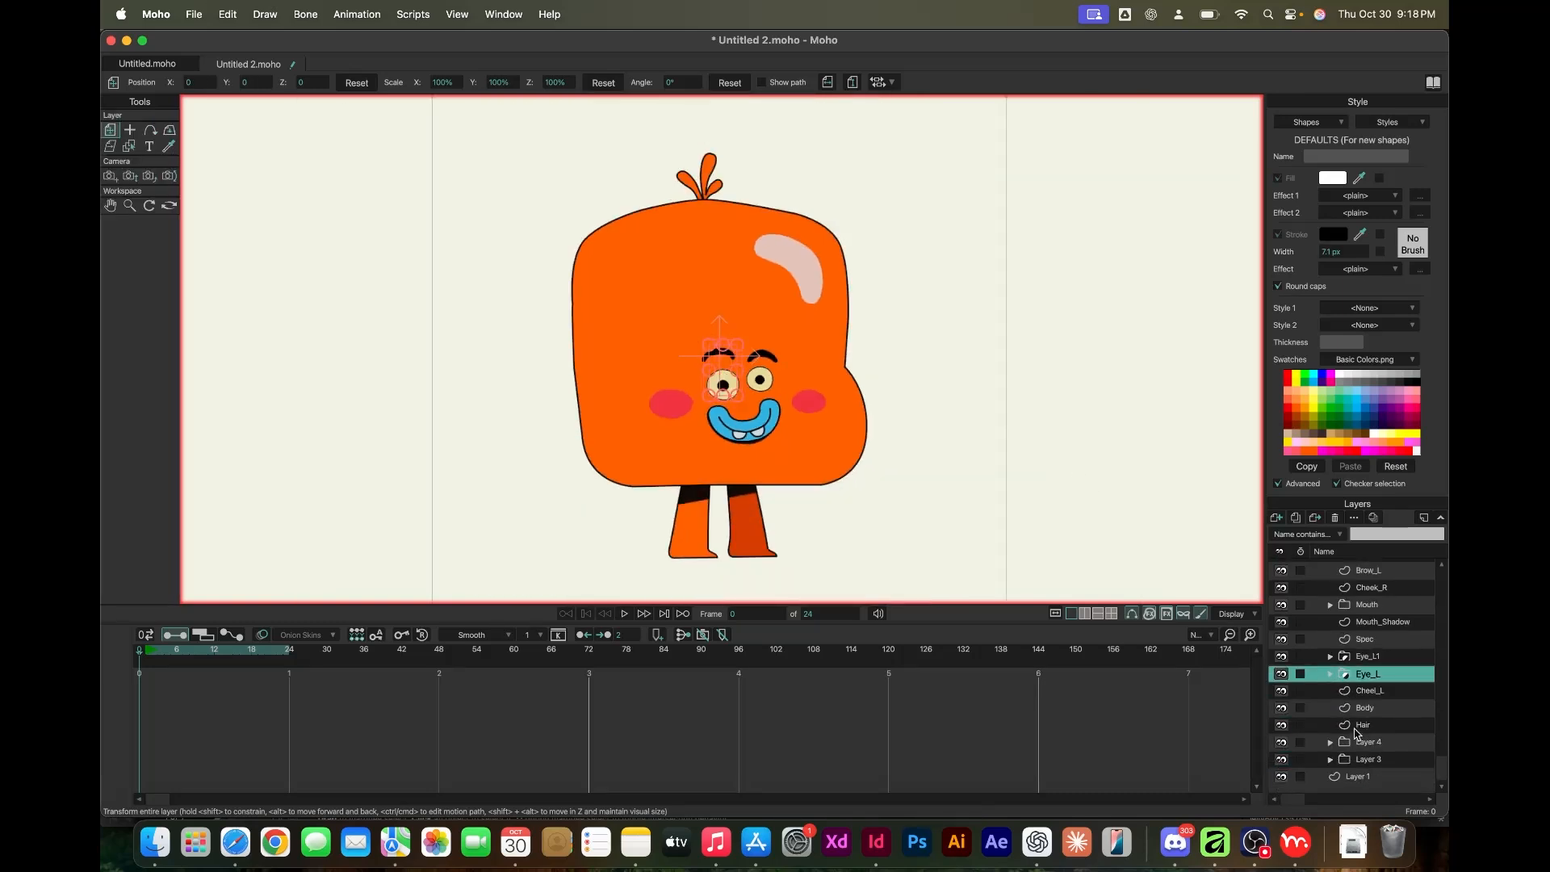
{"action": "left_click", "coordinate": [1369, 656]}
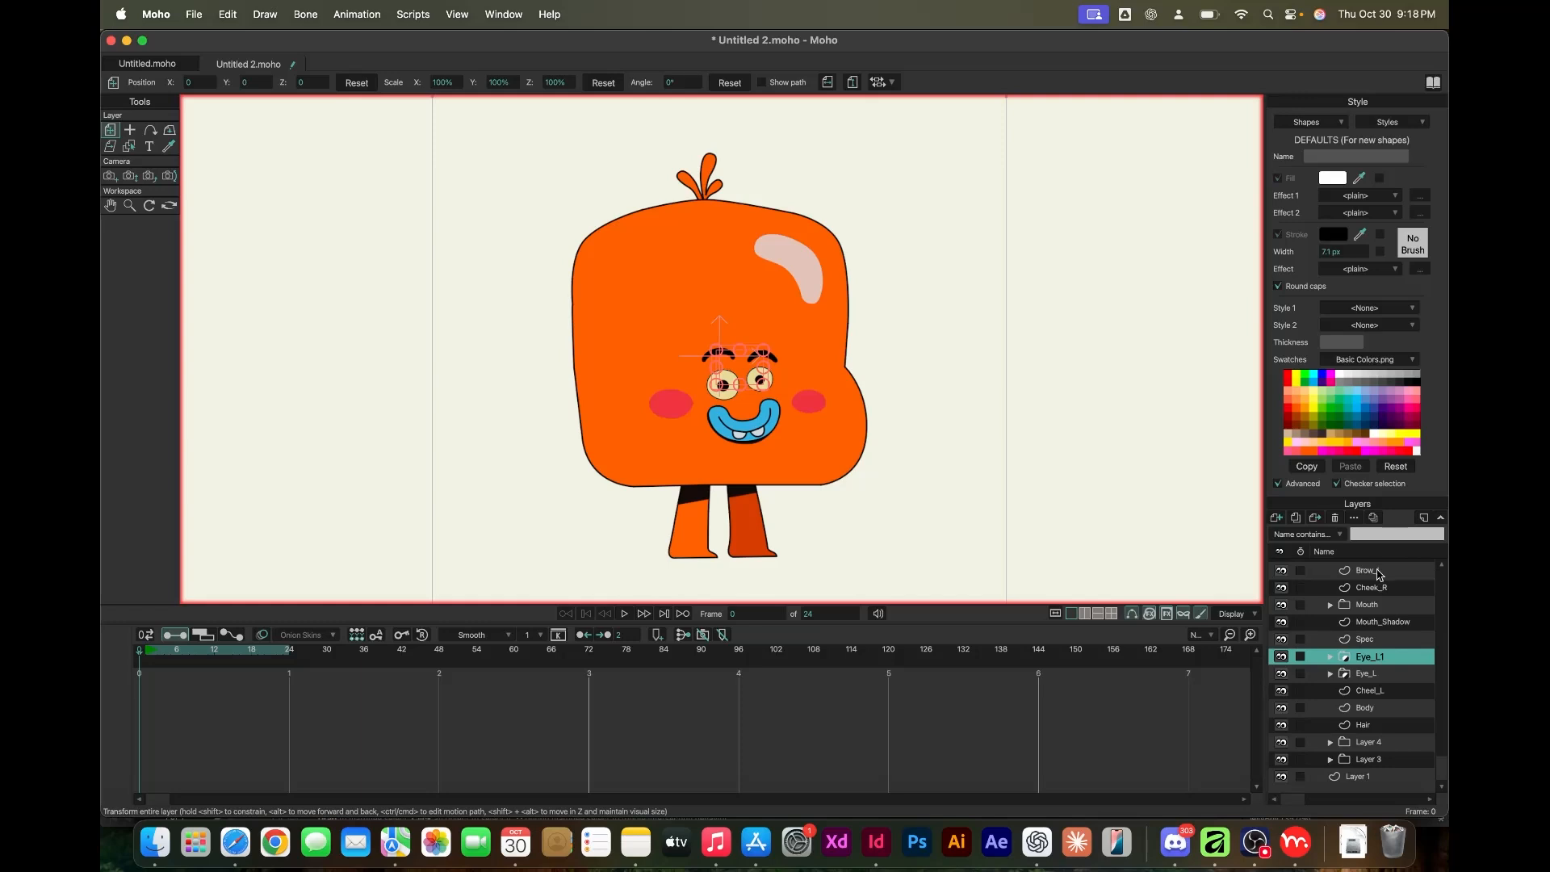
{"action": "double_click", "coordinate": [1369, 656]}
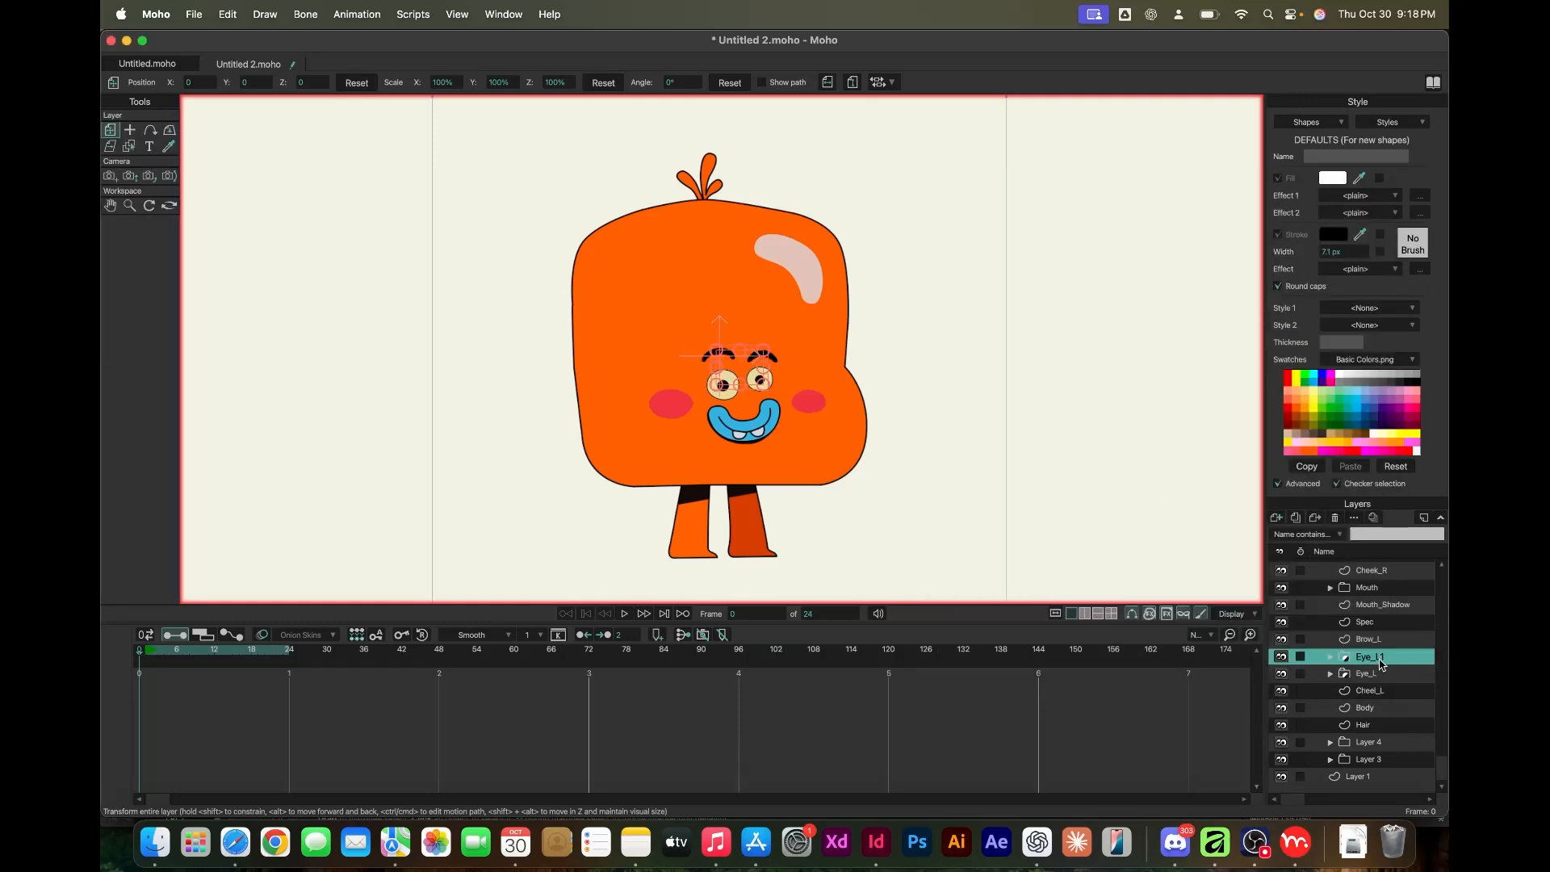
{"action": "left_click", "coordinate": [1367, 655]}
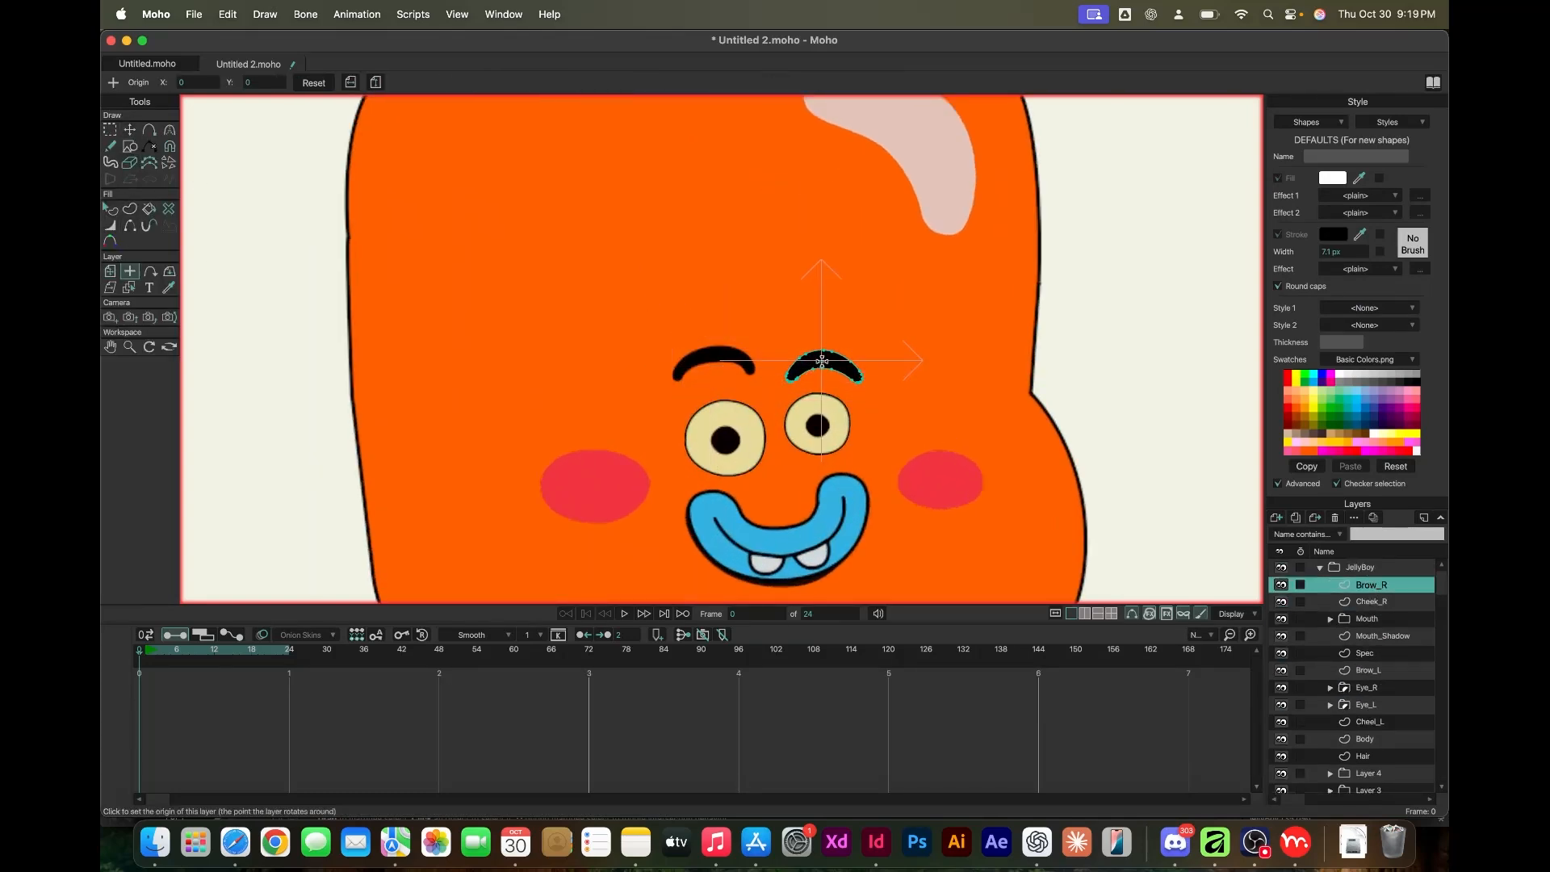
Set pivot points for the right brow, mouth and both eye layers
{"action": "left_click", "coordinate": [1366, 618]}
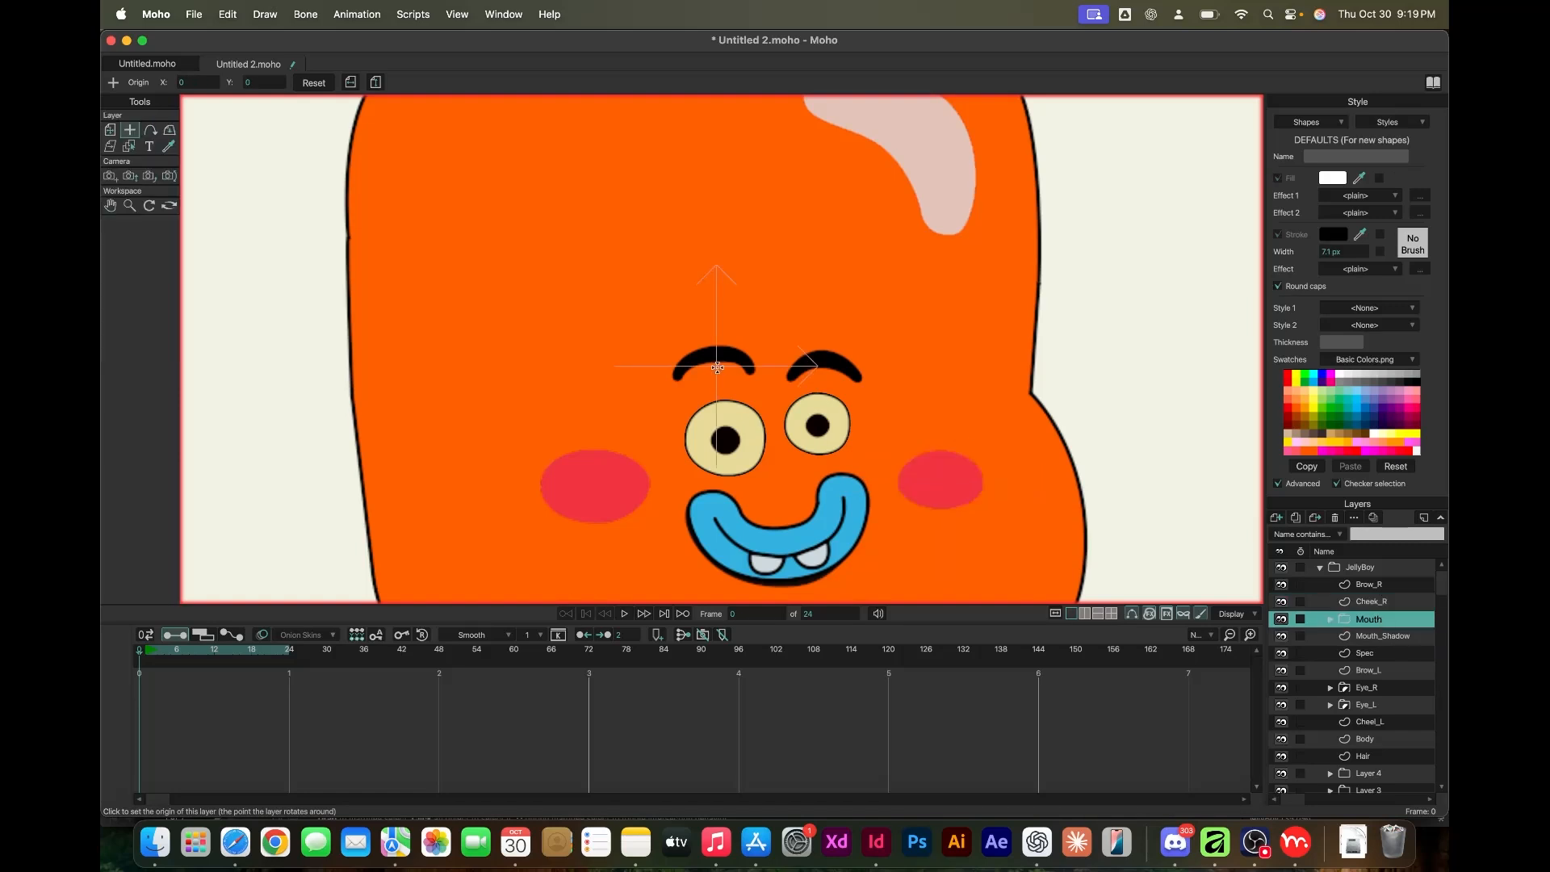
{"action": "left_click", "coordinate": [1366, 652]}
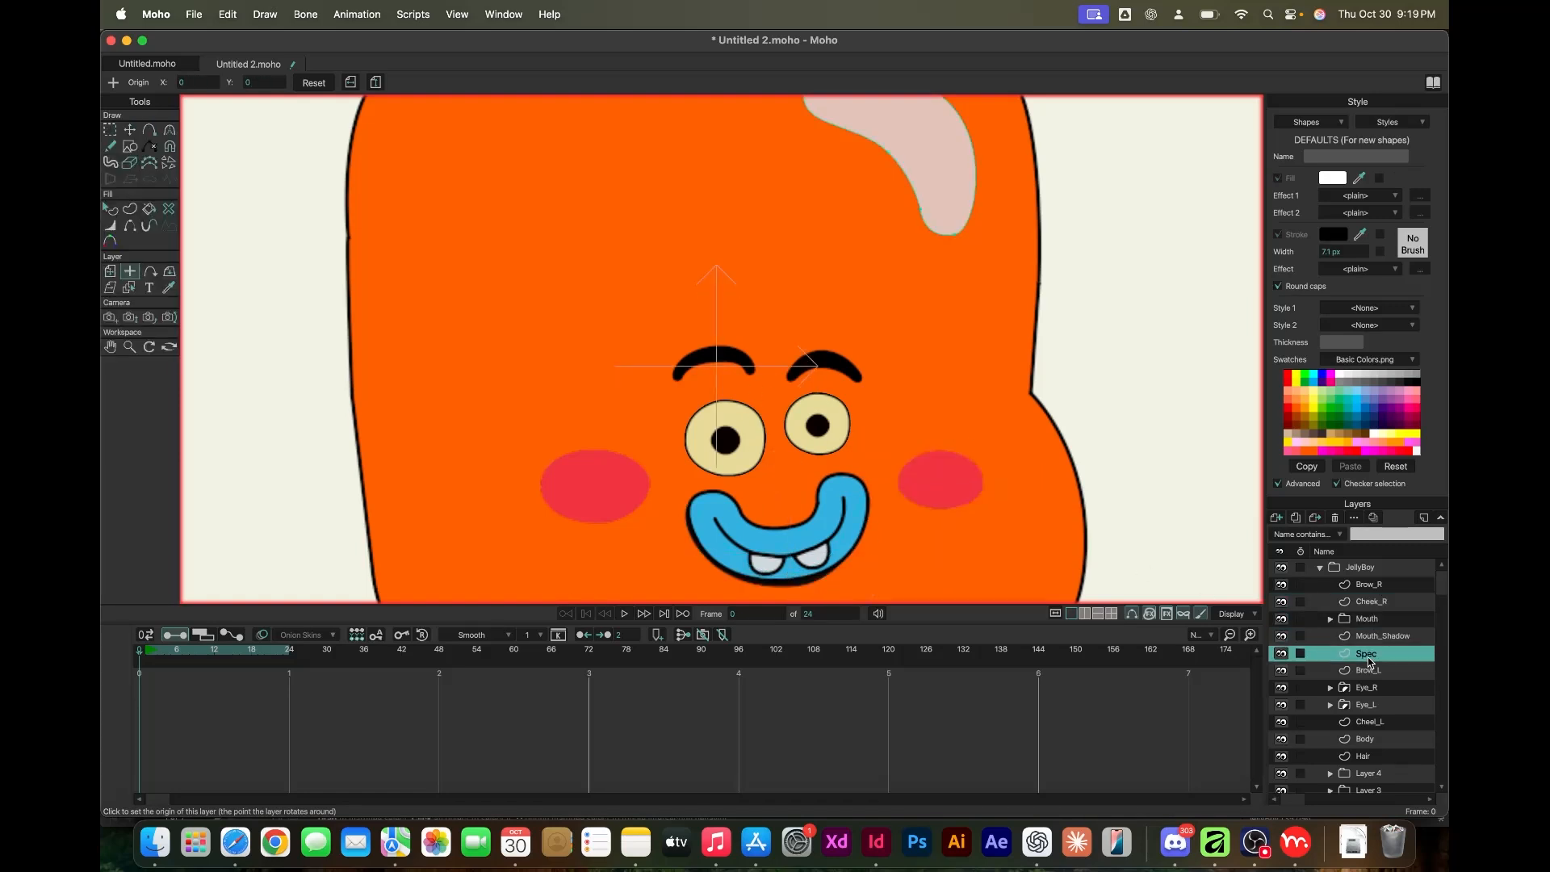
{"action": "left_click", "coordinate": [1367, 687]}
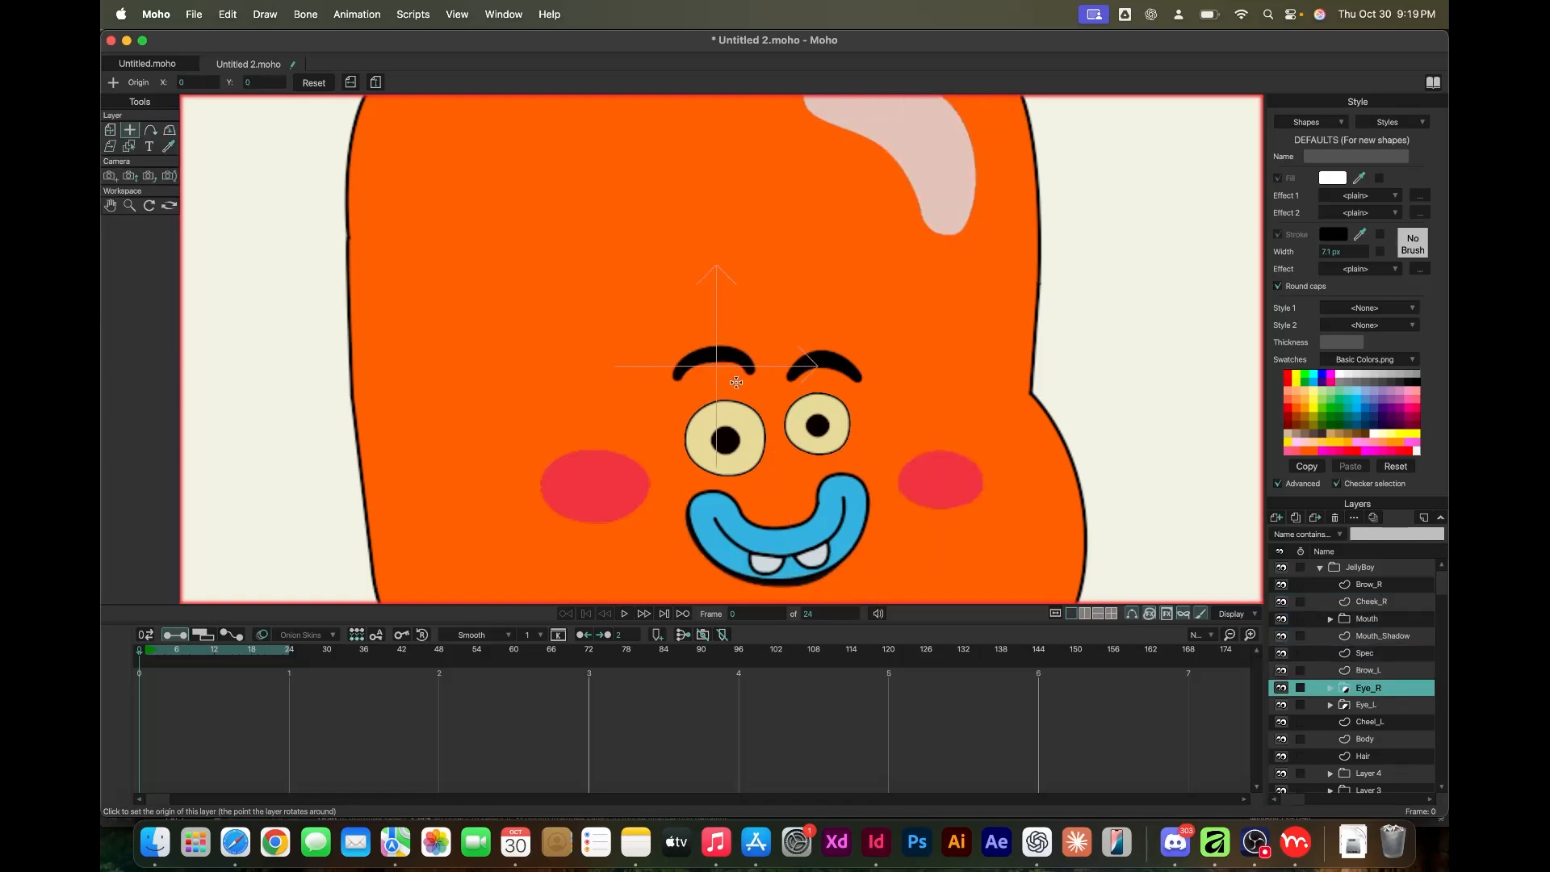
{"action": "left_click", "coordinate": [1366, 704]}
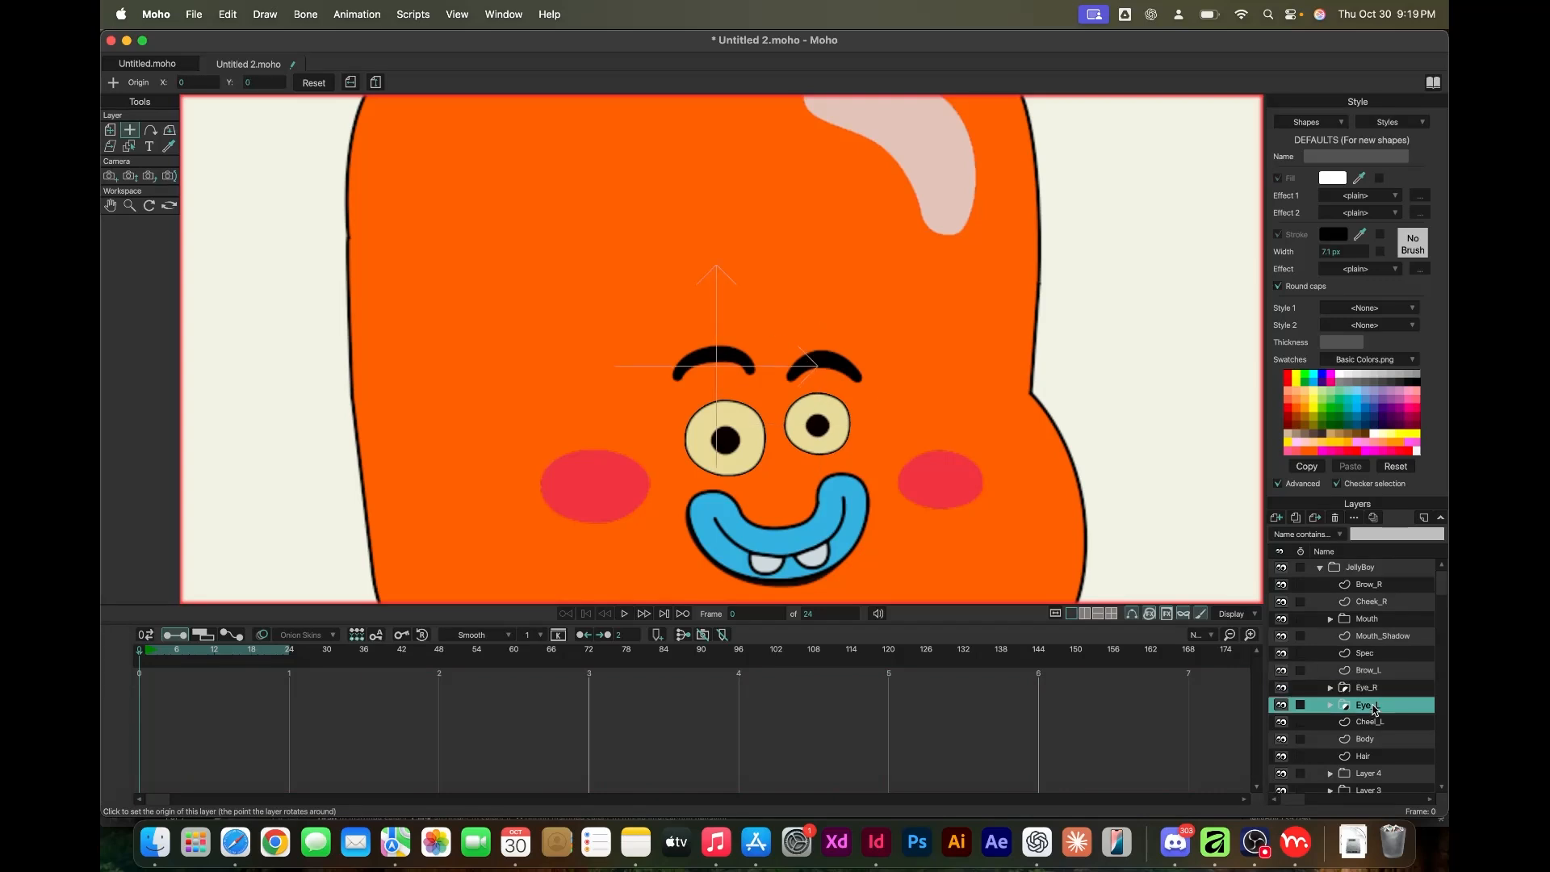
{"action": "left_click", "coordinate": [1373, 722]}
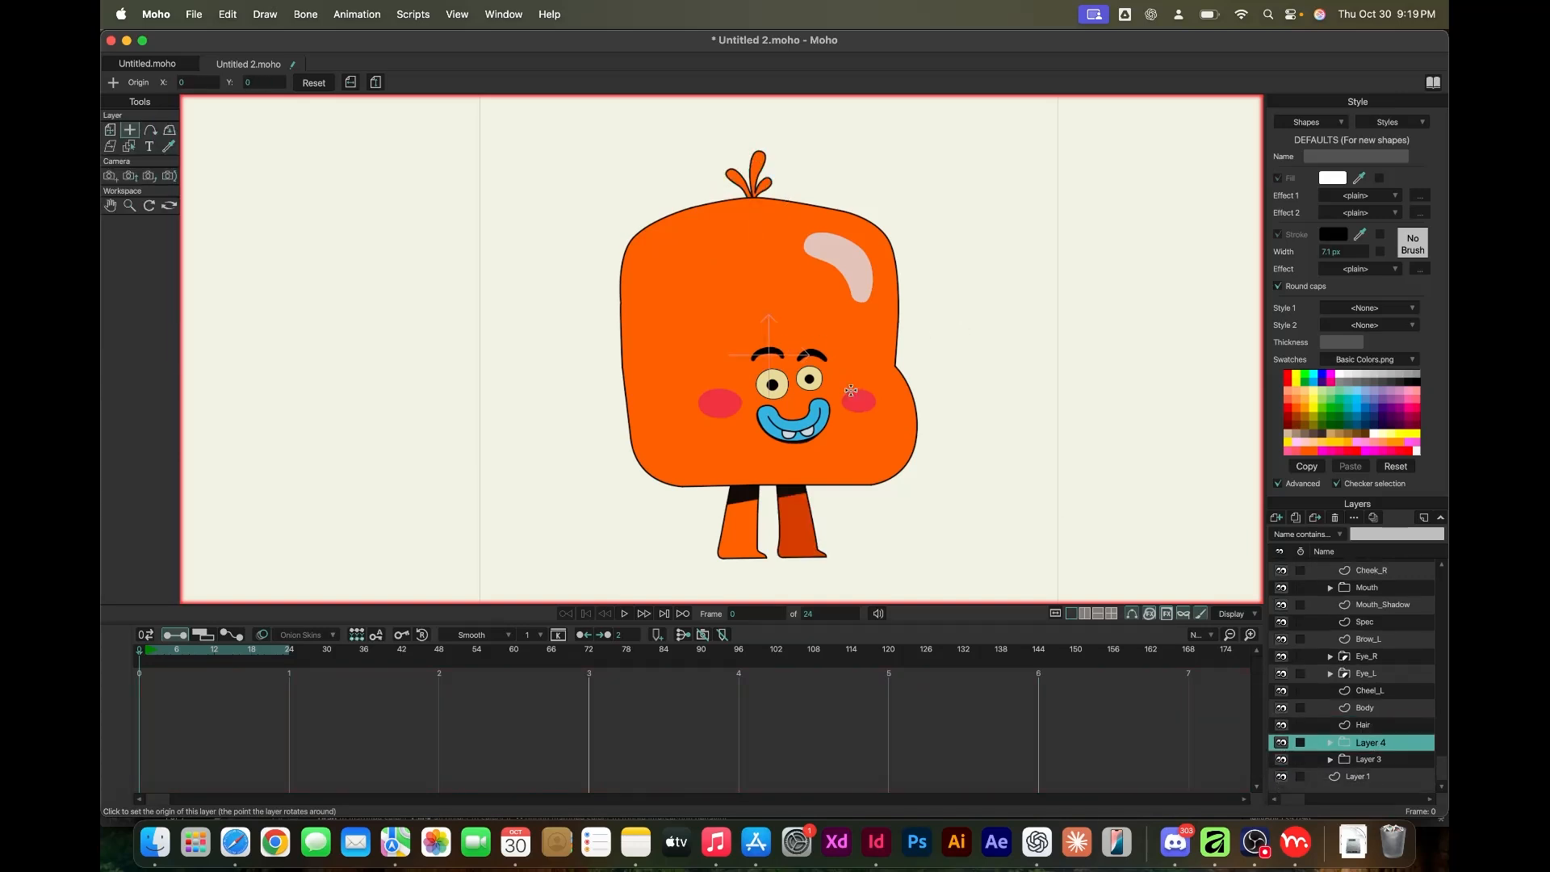
Rename the back leg group Leg_B and set the front leg's pivot at the hip
{"action": "double_click", "coordinate": [1369, 759]}
{"action": "type", "text": "Leg_F"}
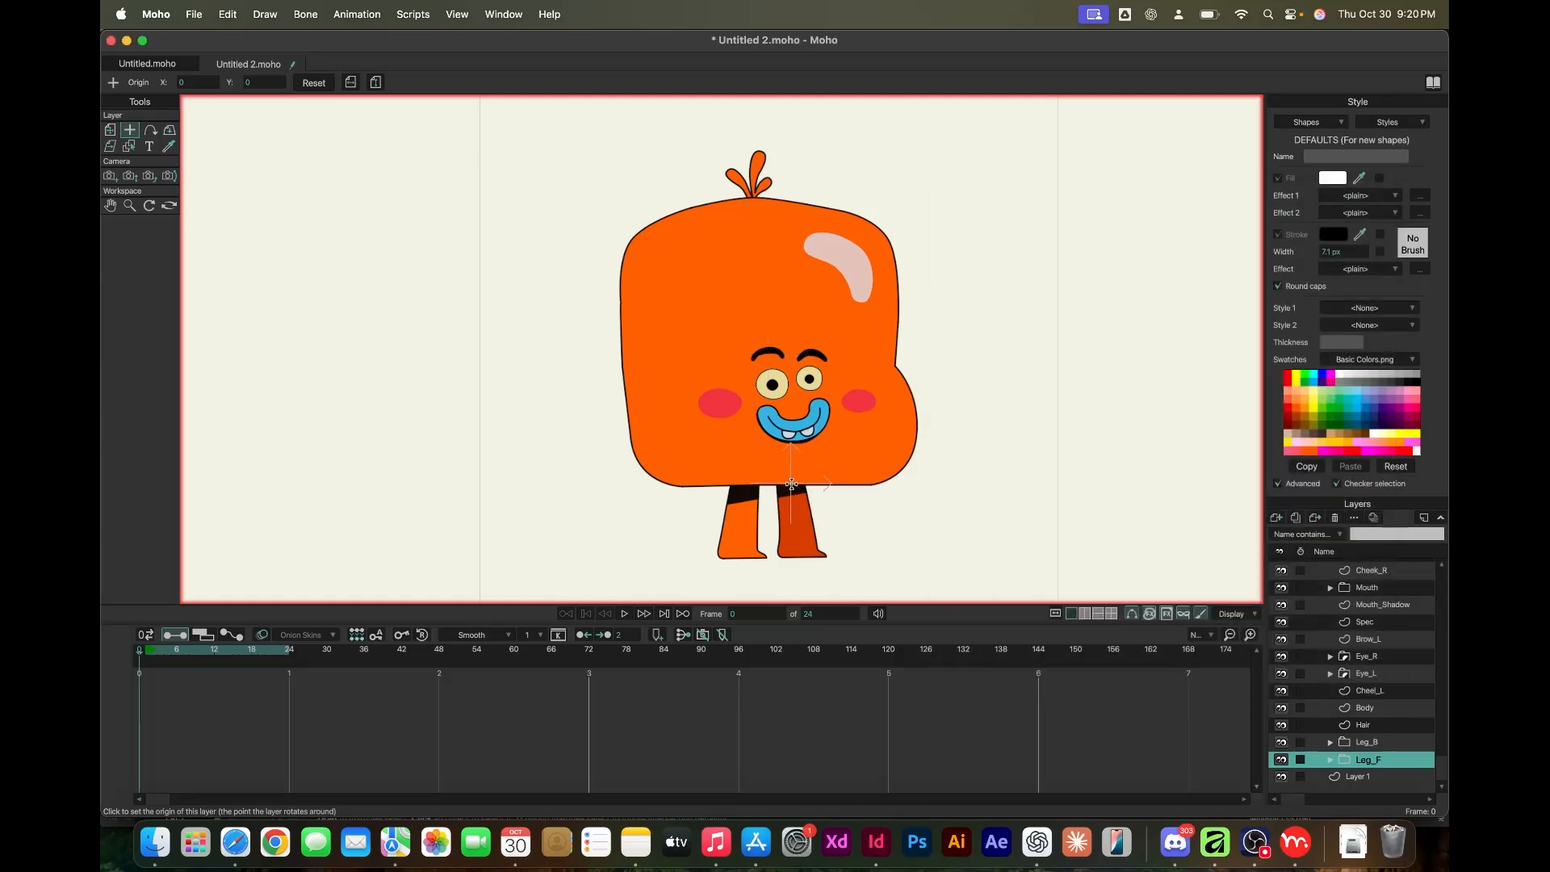
{"action": "left_click", "coordinate": [1368, 742]}
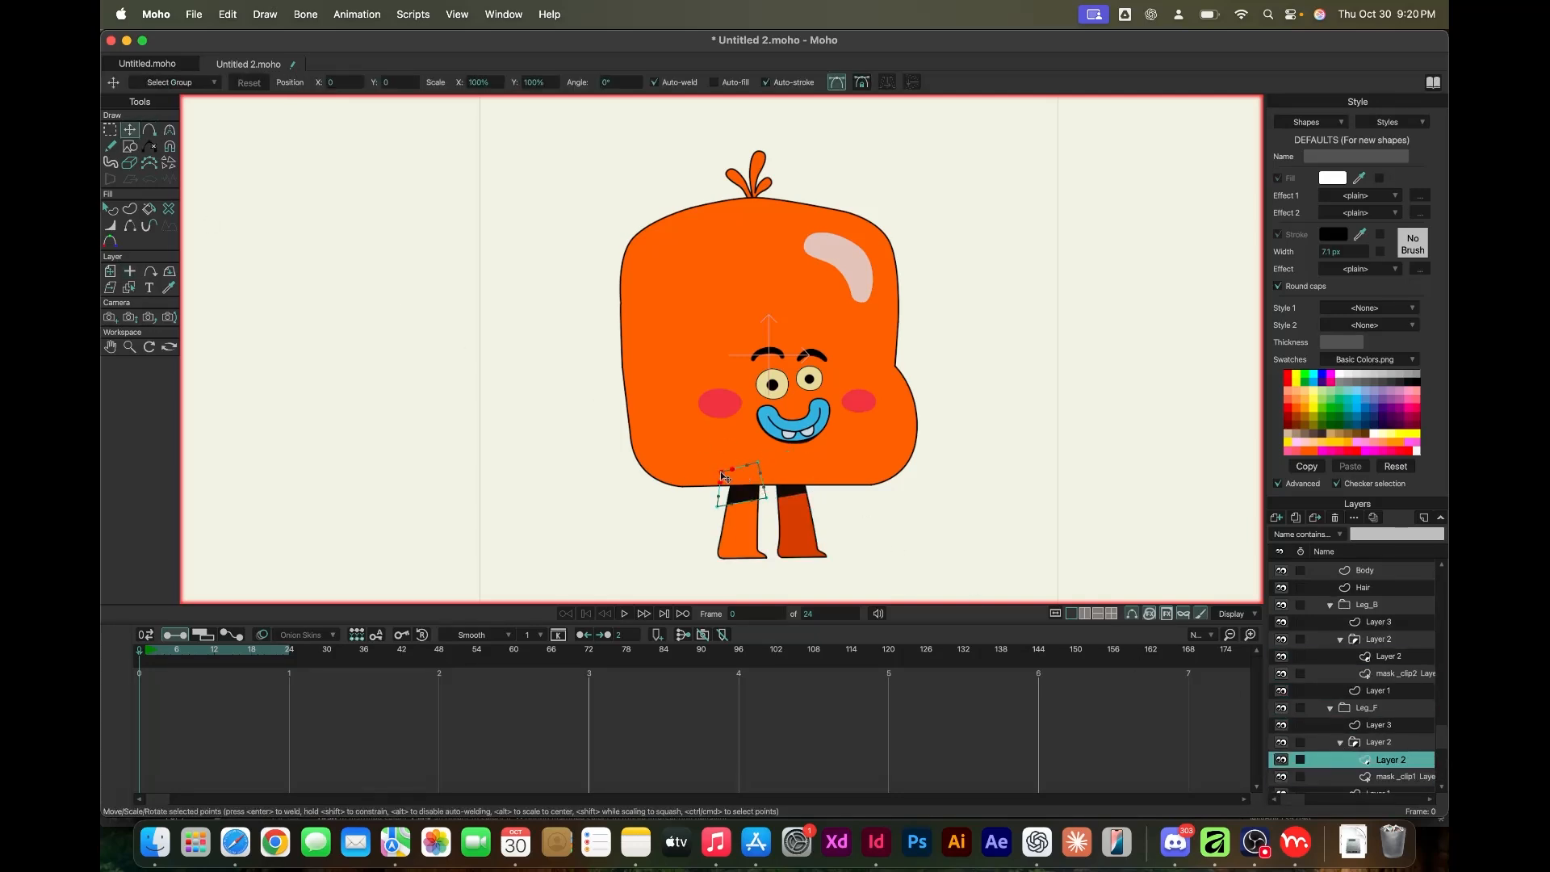
Check the Leg_F layer settings and close the dialog before drawing bones
{"action": "left_click", "coordinate": [1380, 741]}
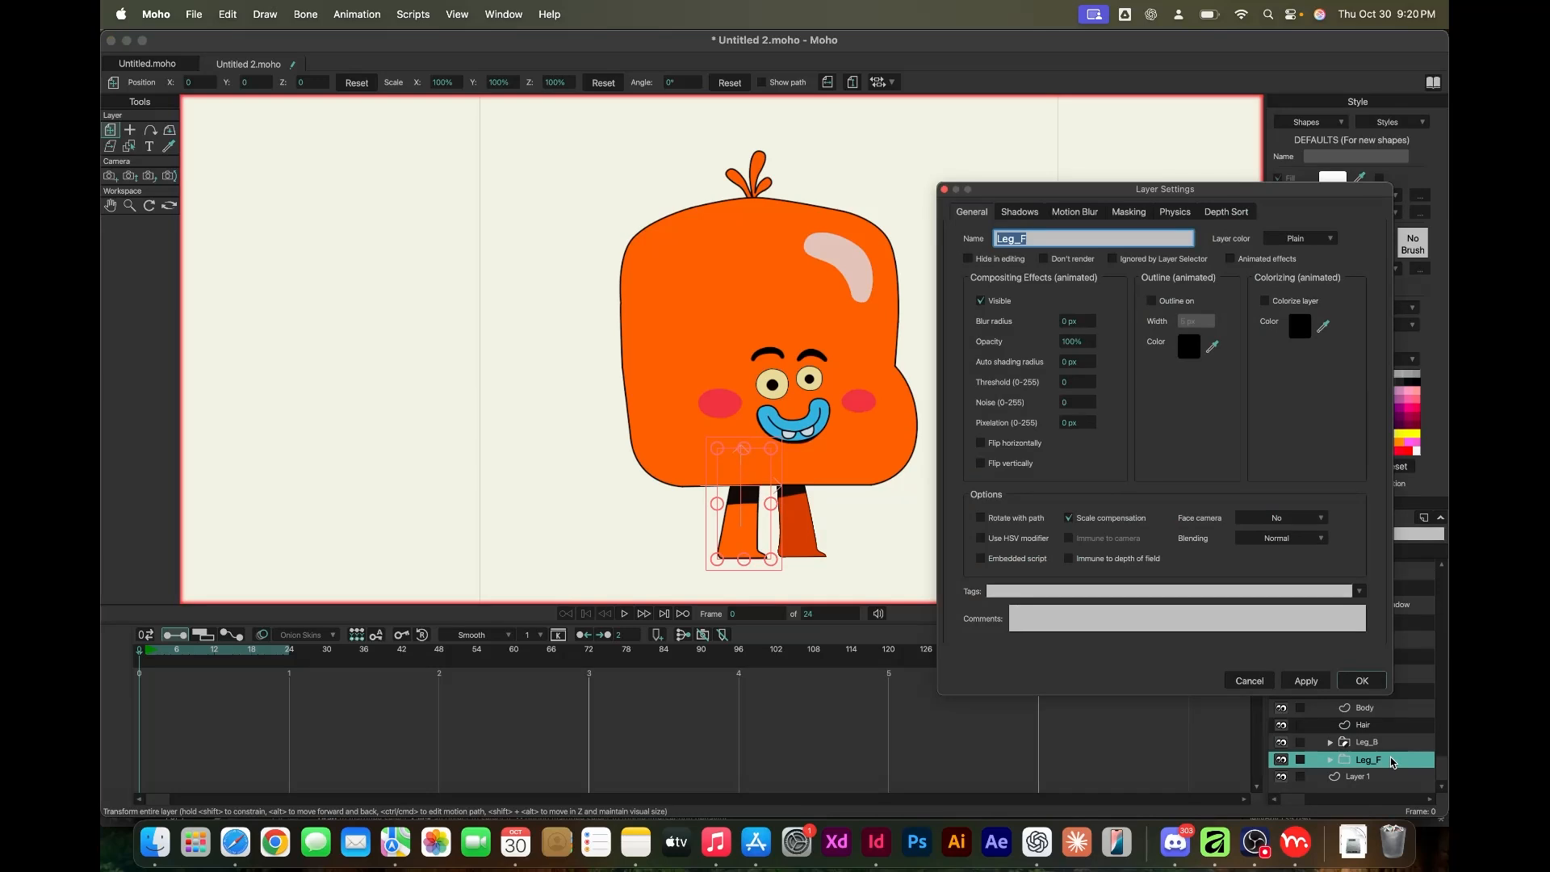
{"action": "left_click", "coordinate": [1127, 212]}
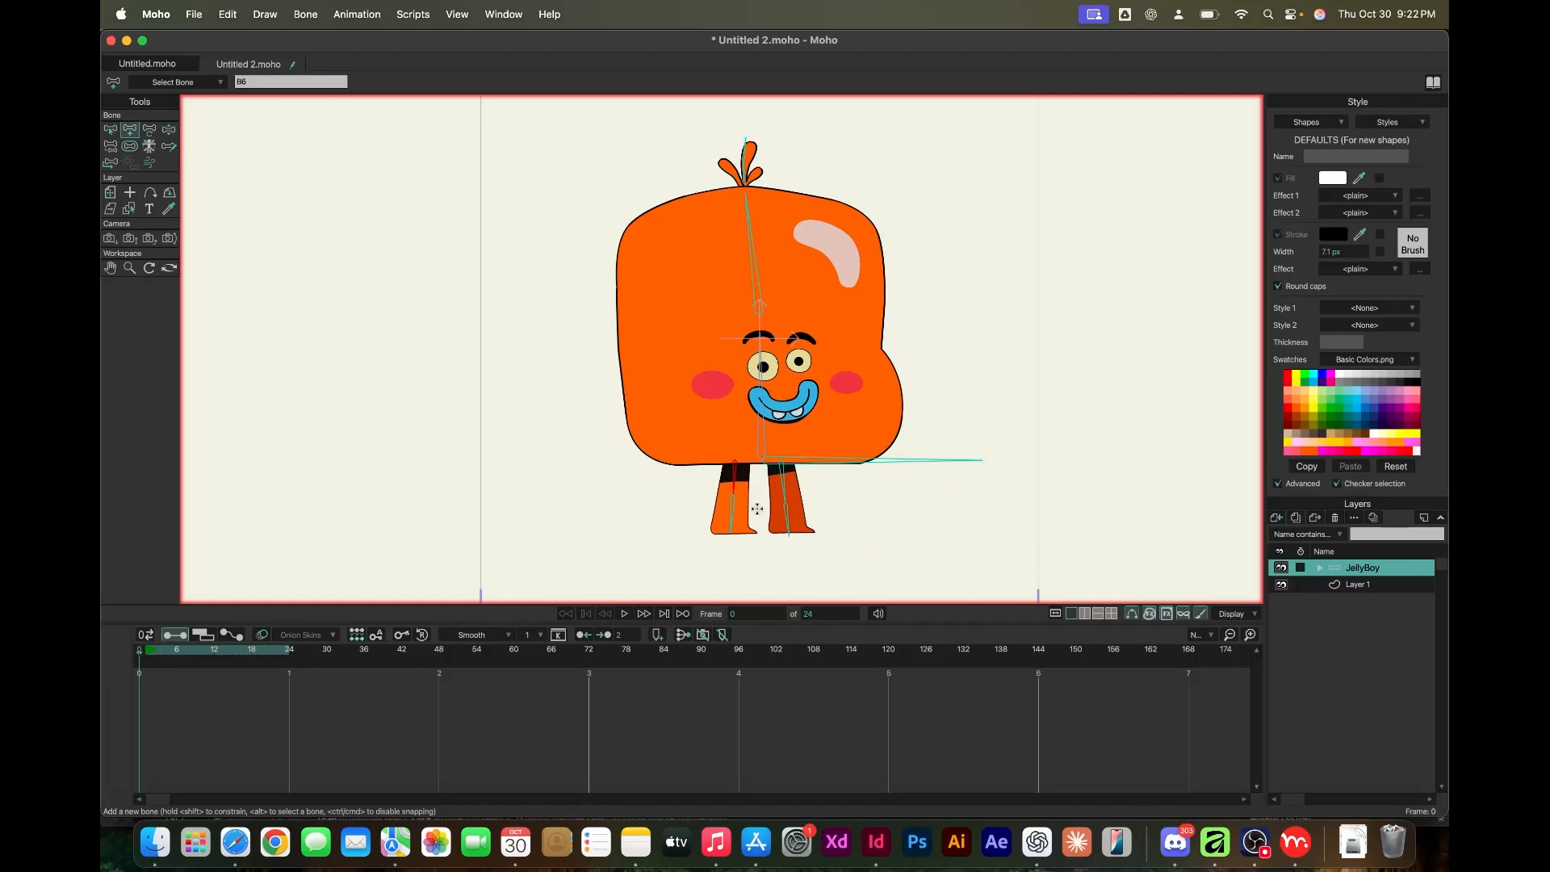
Add a bone to the rig, adjust its strength and switch to posing the leg bones
{"action": "left_click", "coordinate": [110, 146]}
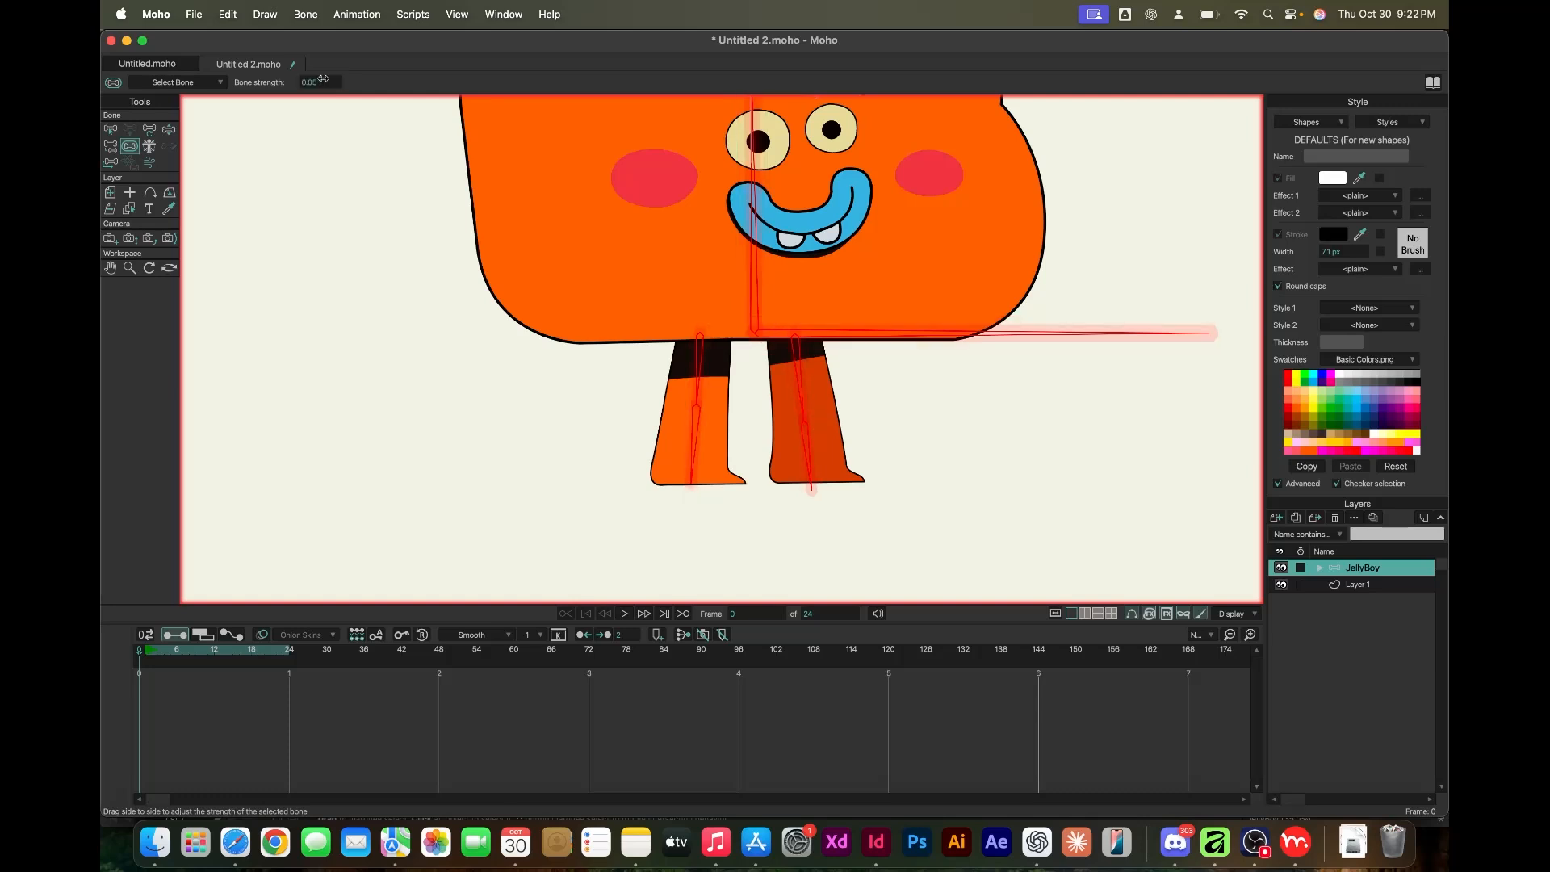
{"action": "left_click", "coordinate": [1319, 569]}
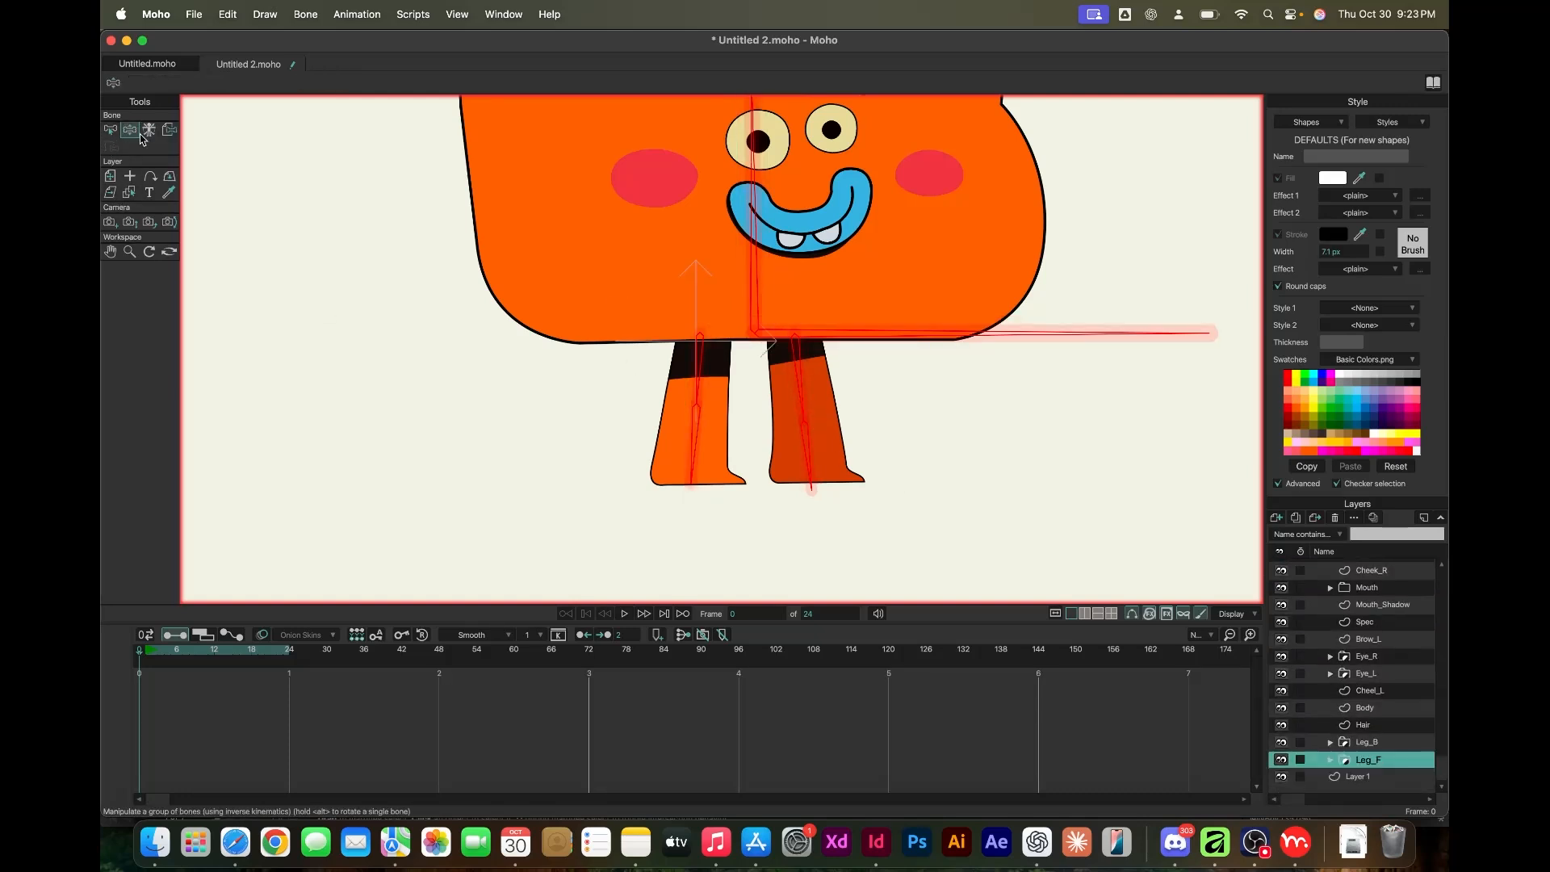
{"action": "left_click", "coordinate": [110, 130]}
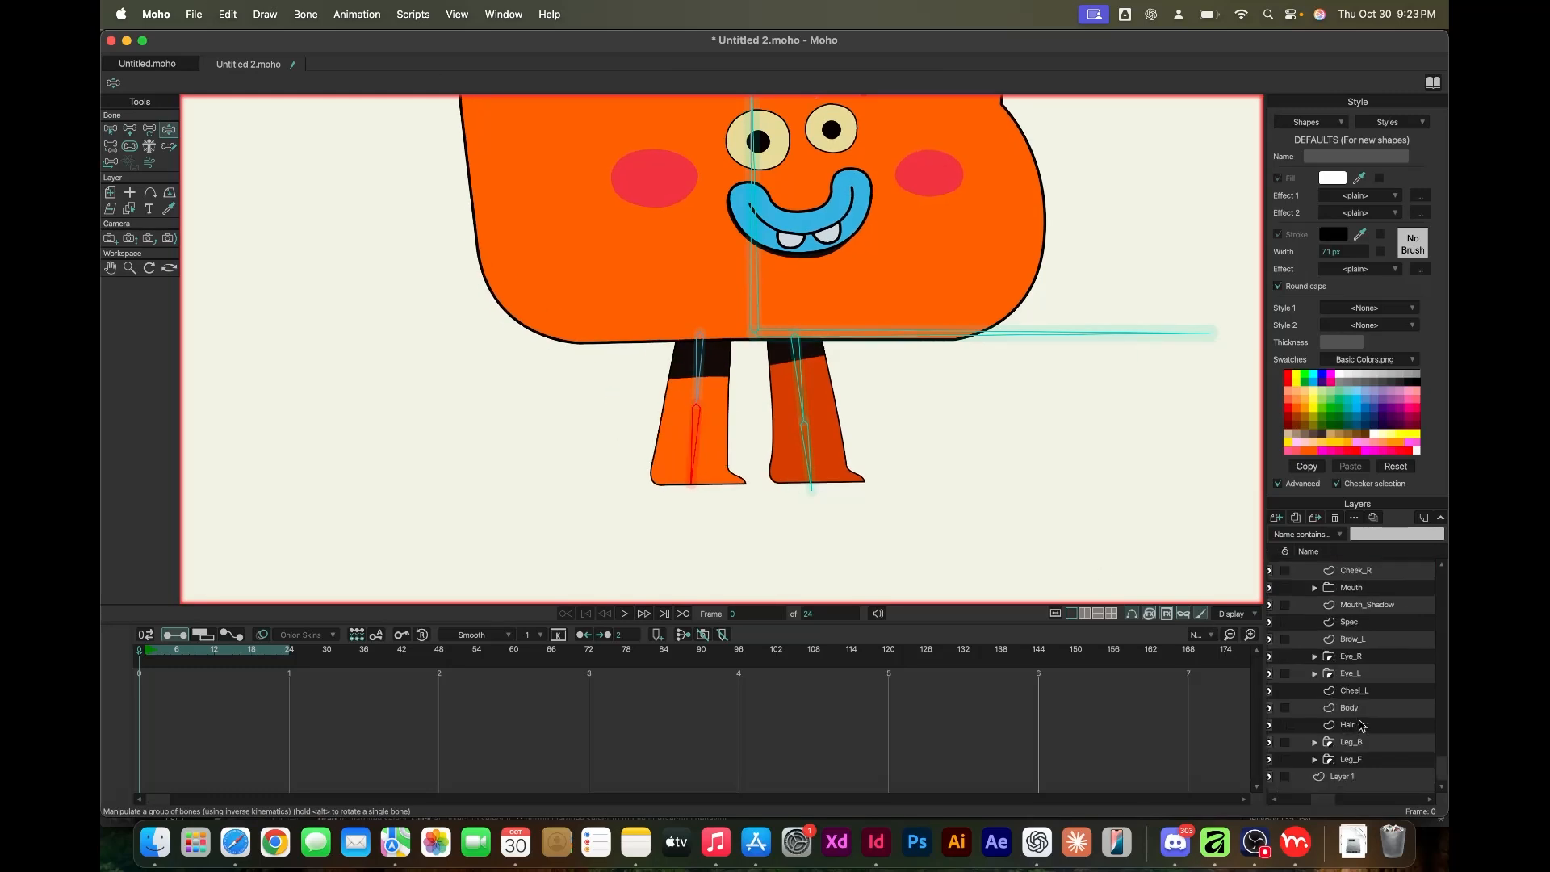
Expand the Leg_B group and delete its extra Layer 3 sublayer
{"action": "left_click", "coordinate": [1351, 741]}
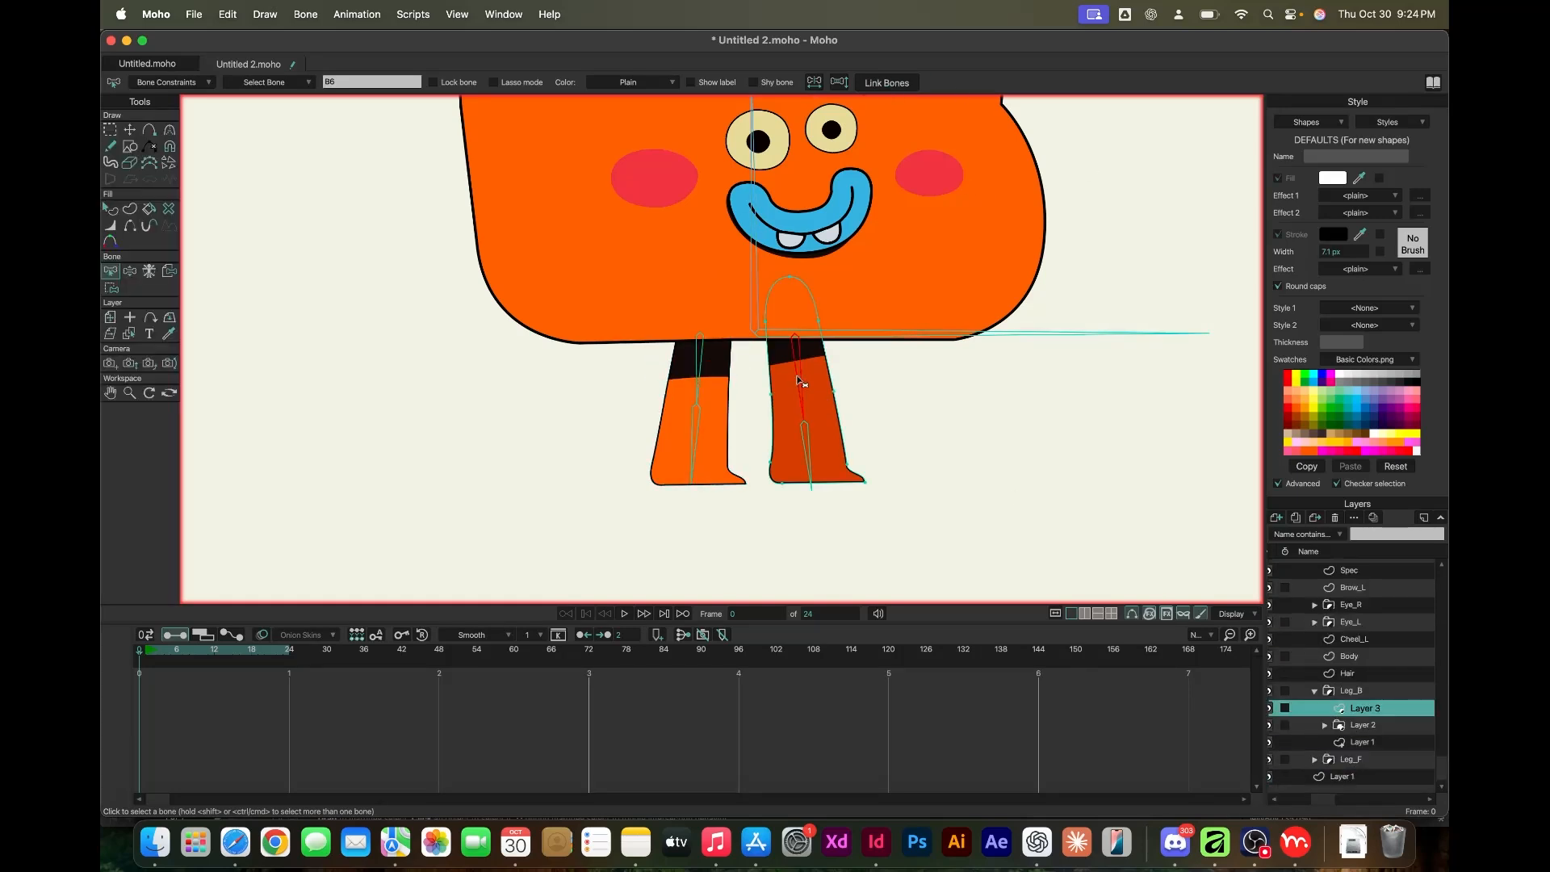
{"action": "left_click", "coordinate": [1317, 725]}
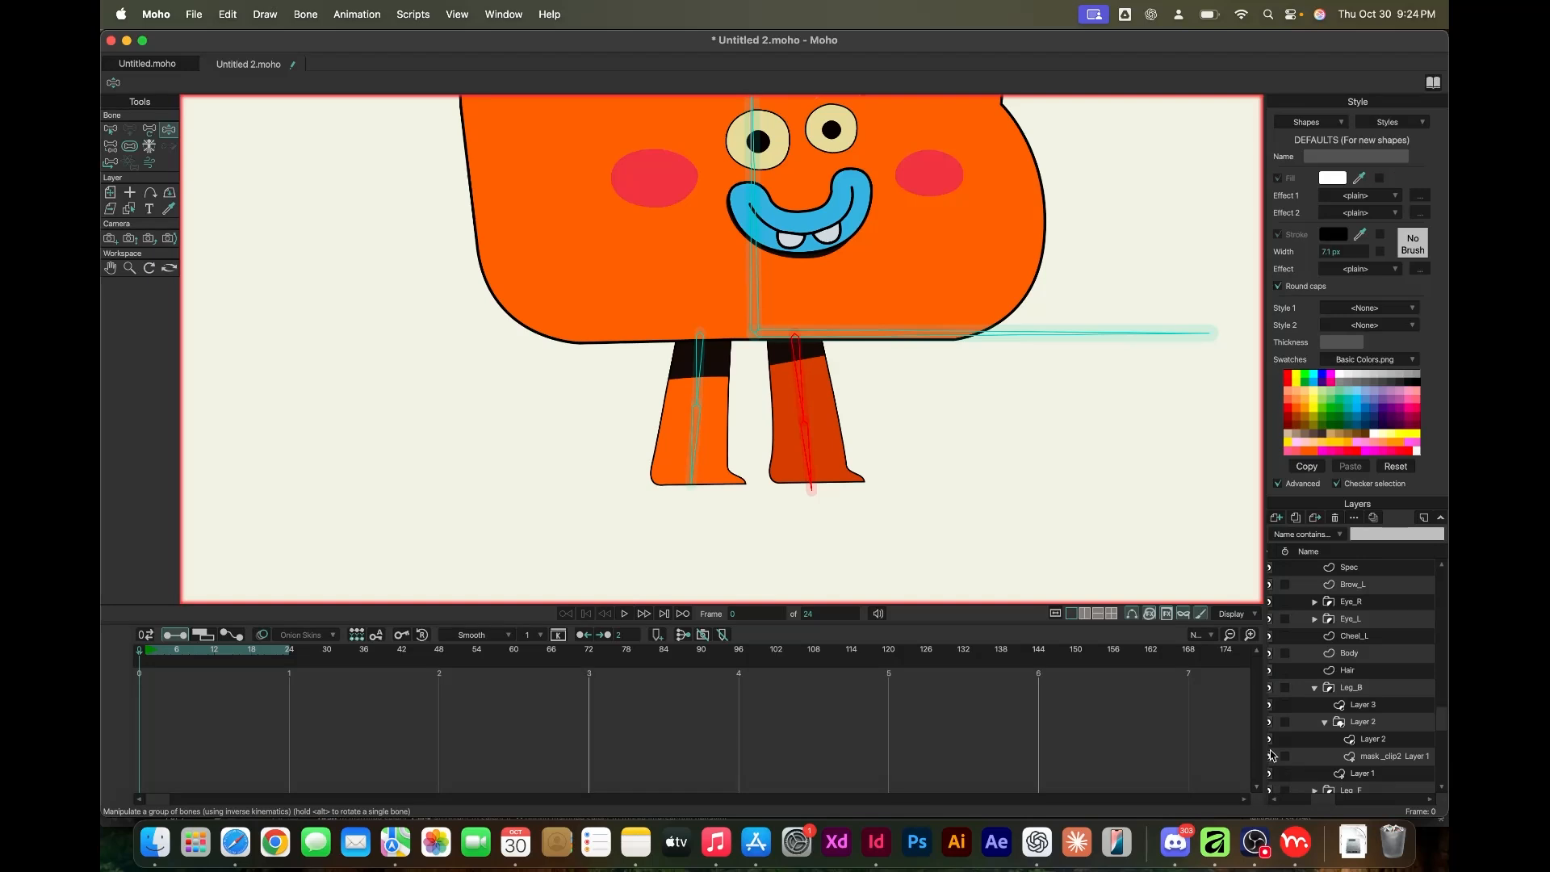
{"action": "left_click", "coordinate": [1393, 755]}
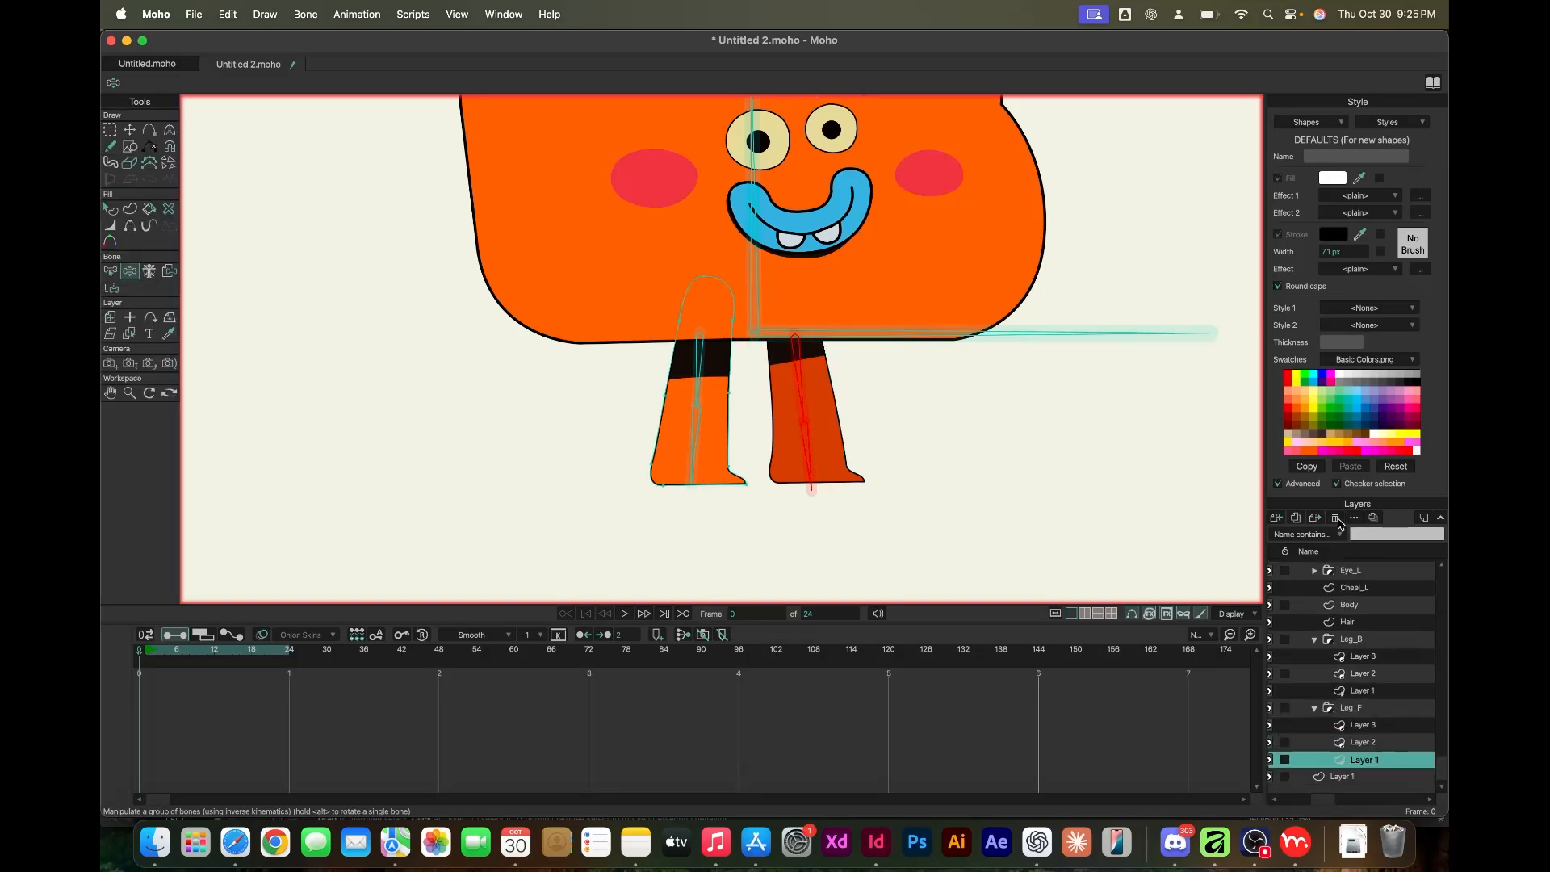
{"action": "left_click", "coordinate": [110, 208]}
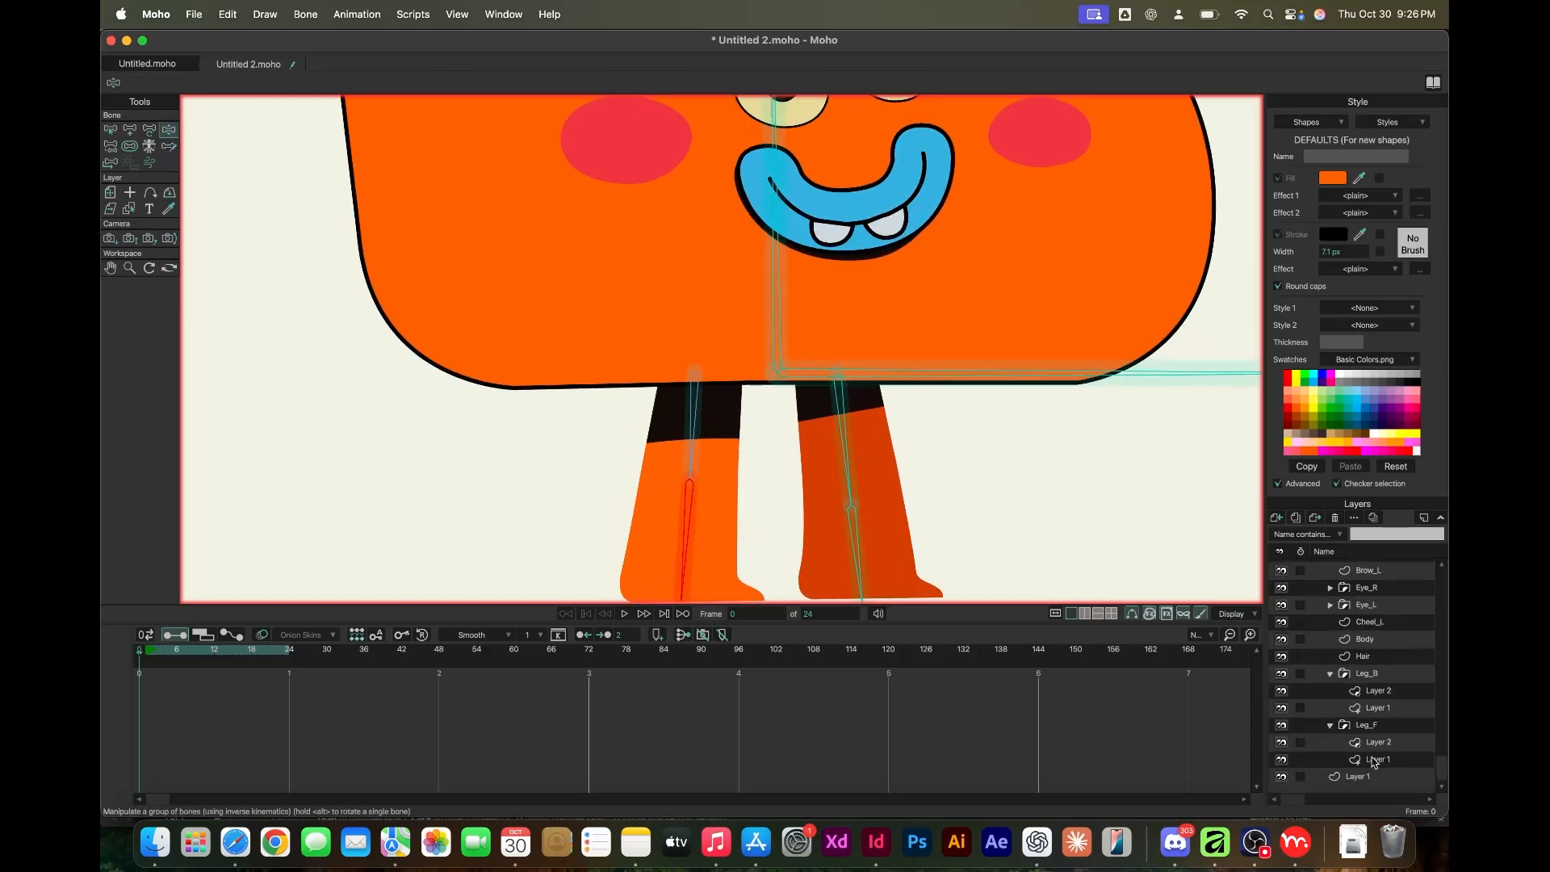
Bind Leg_F's Layer 1 points to the leg bone, then move to Layer 2 and the Body layer
{"action": "left_click", "coordinate": [1379, 759]}
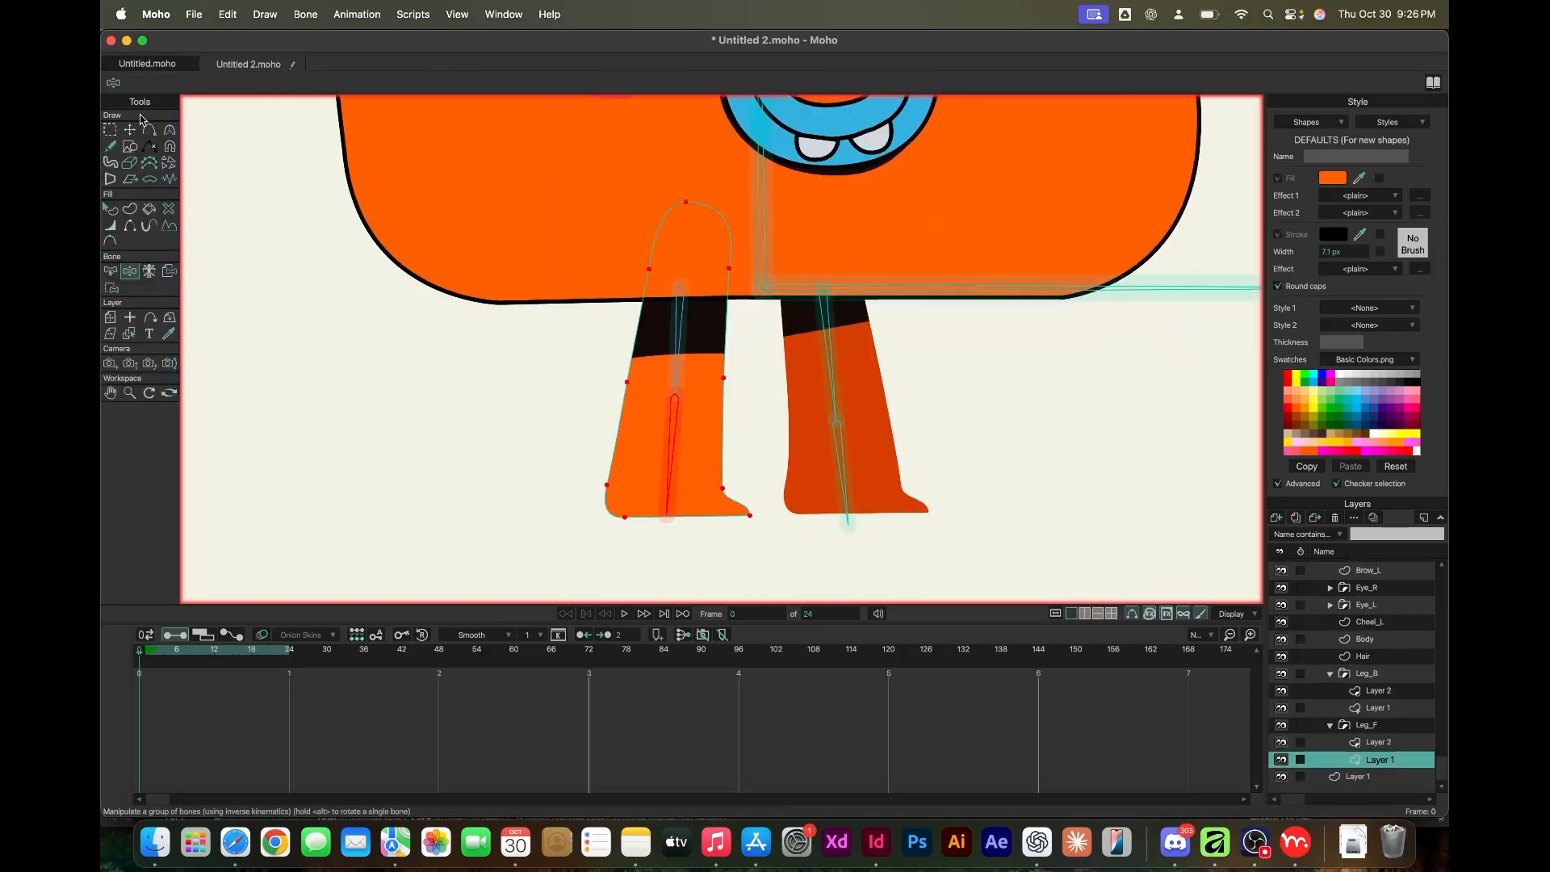
{"action": "mouse_move", "coordinate": [122, 213]}
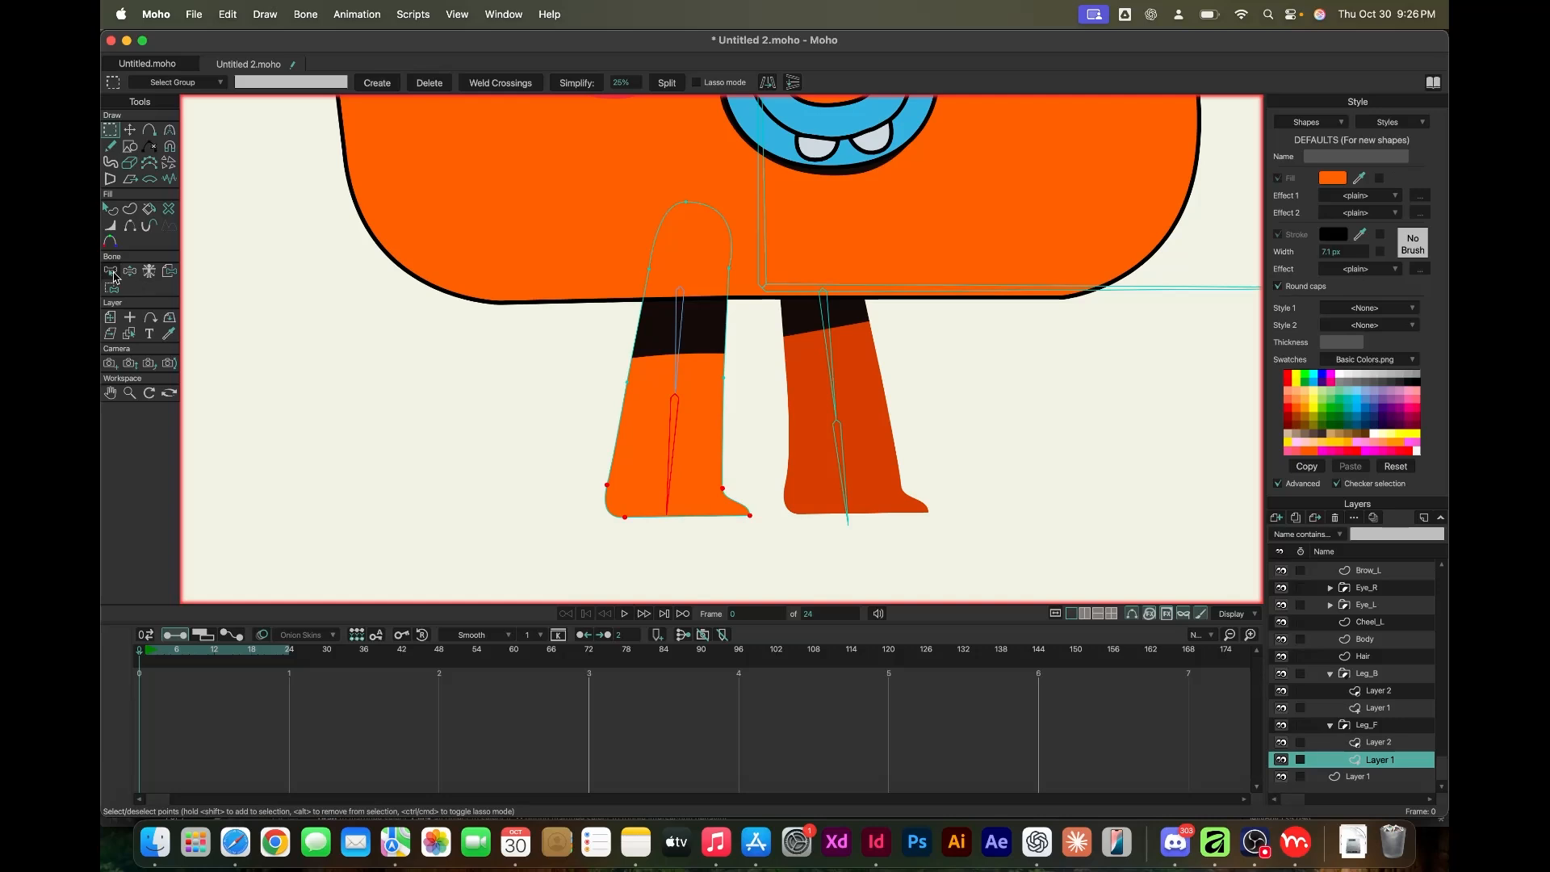
{"action": "mouse_move", "coordinate": [149, 165]}
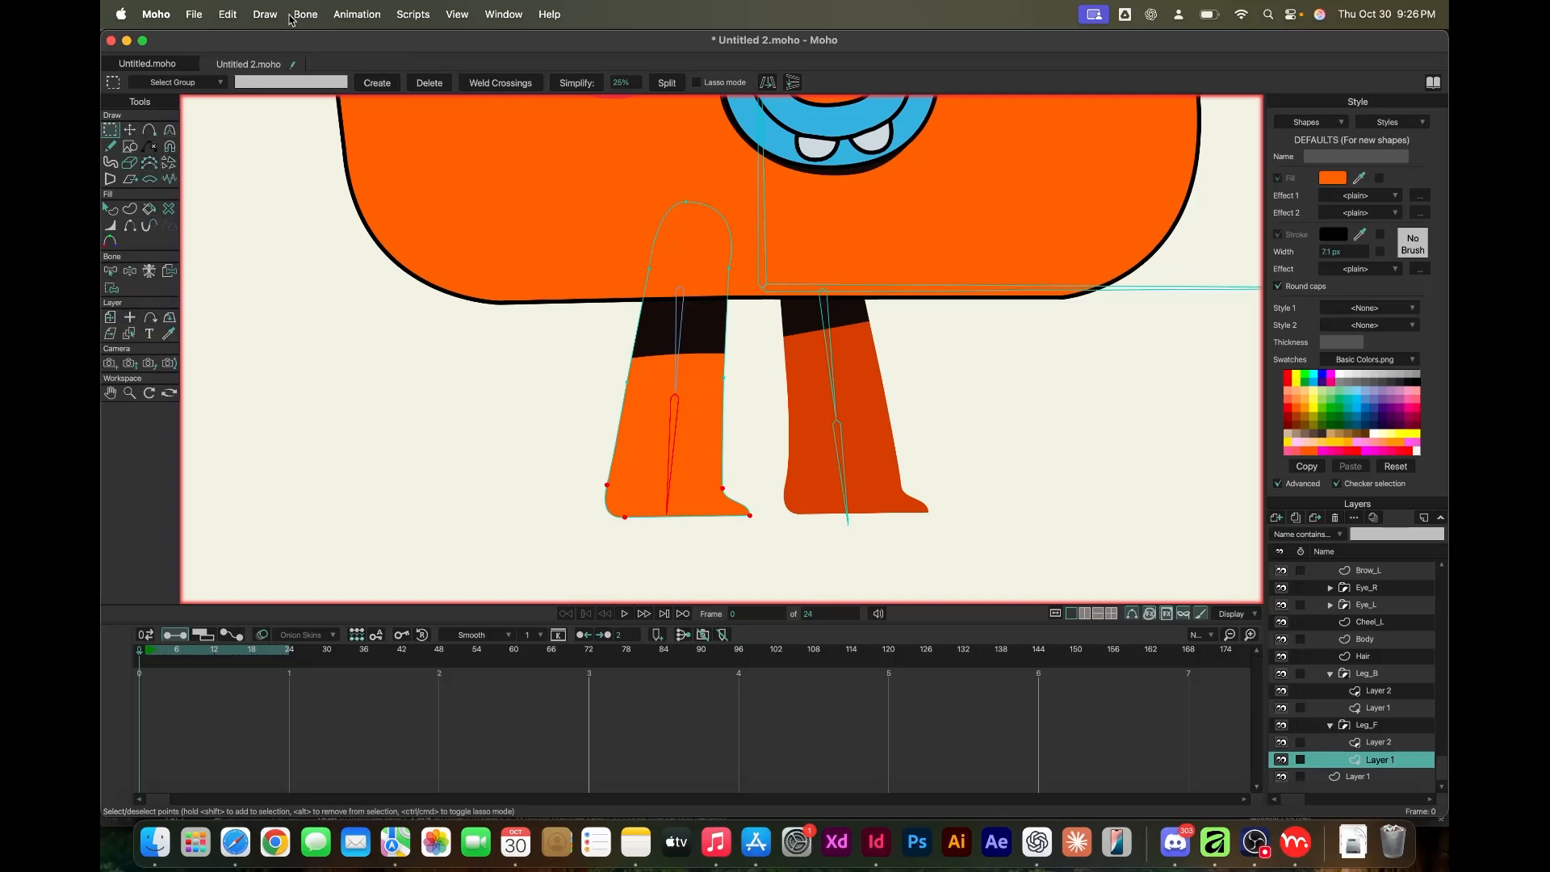
{"action": "left_click", "coordinate": [228, 13]}
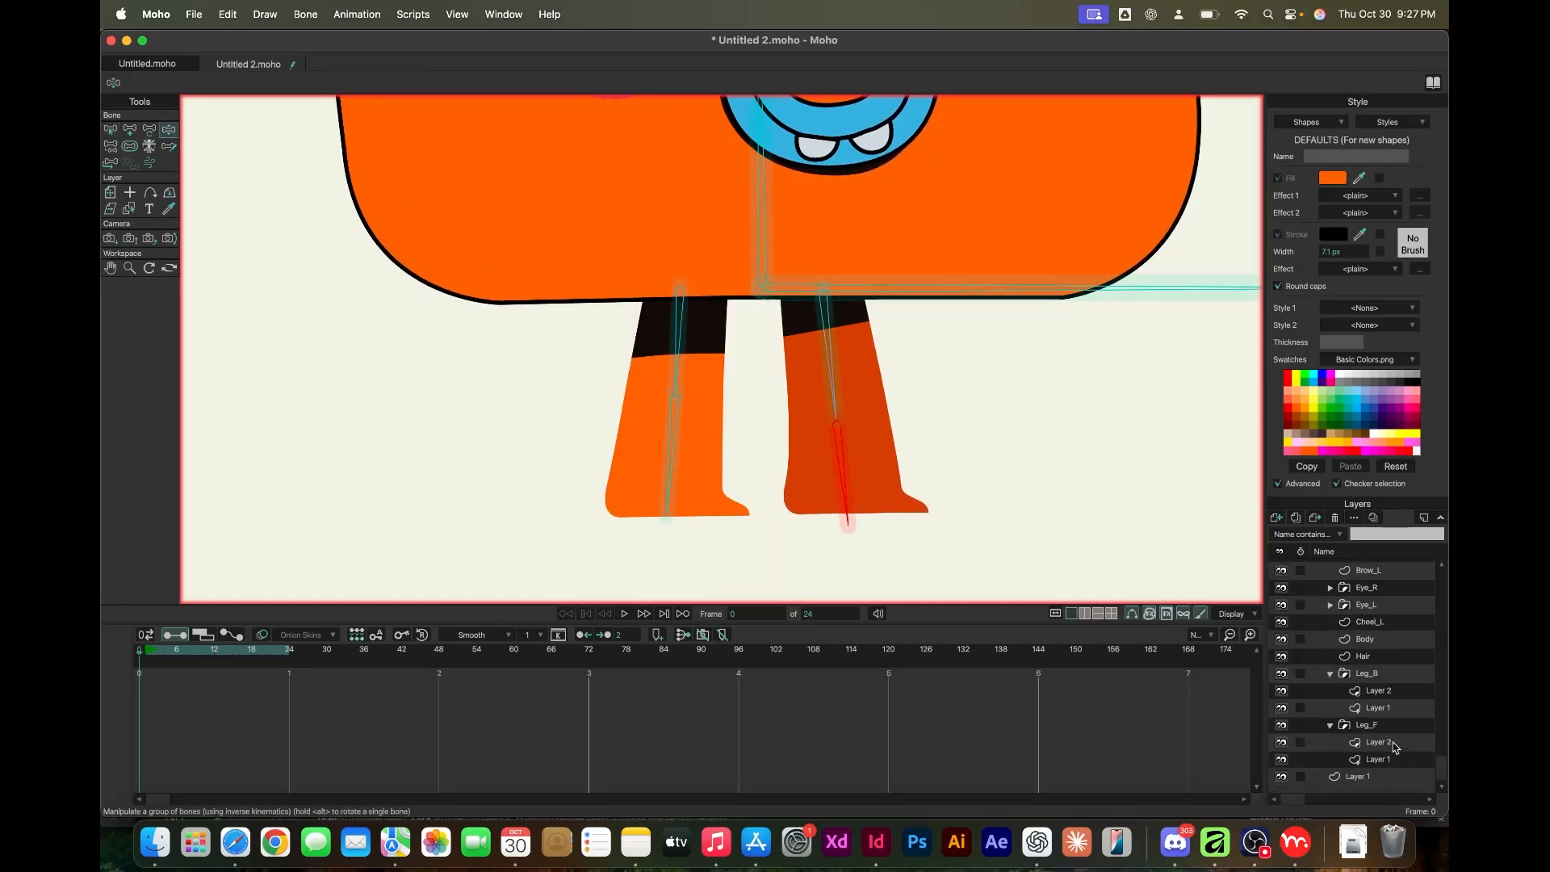
{"action": "left_click", "coordinate": [1379, 709]}
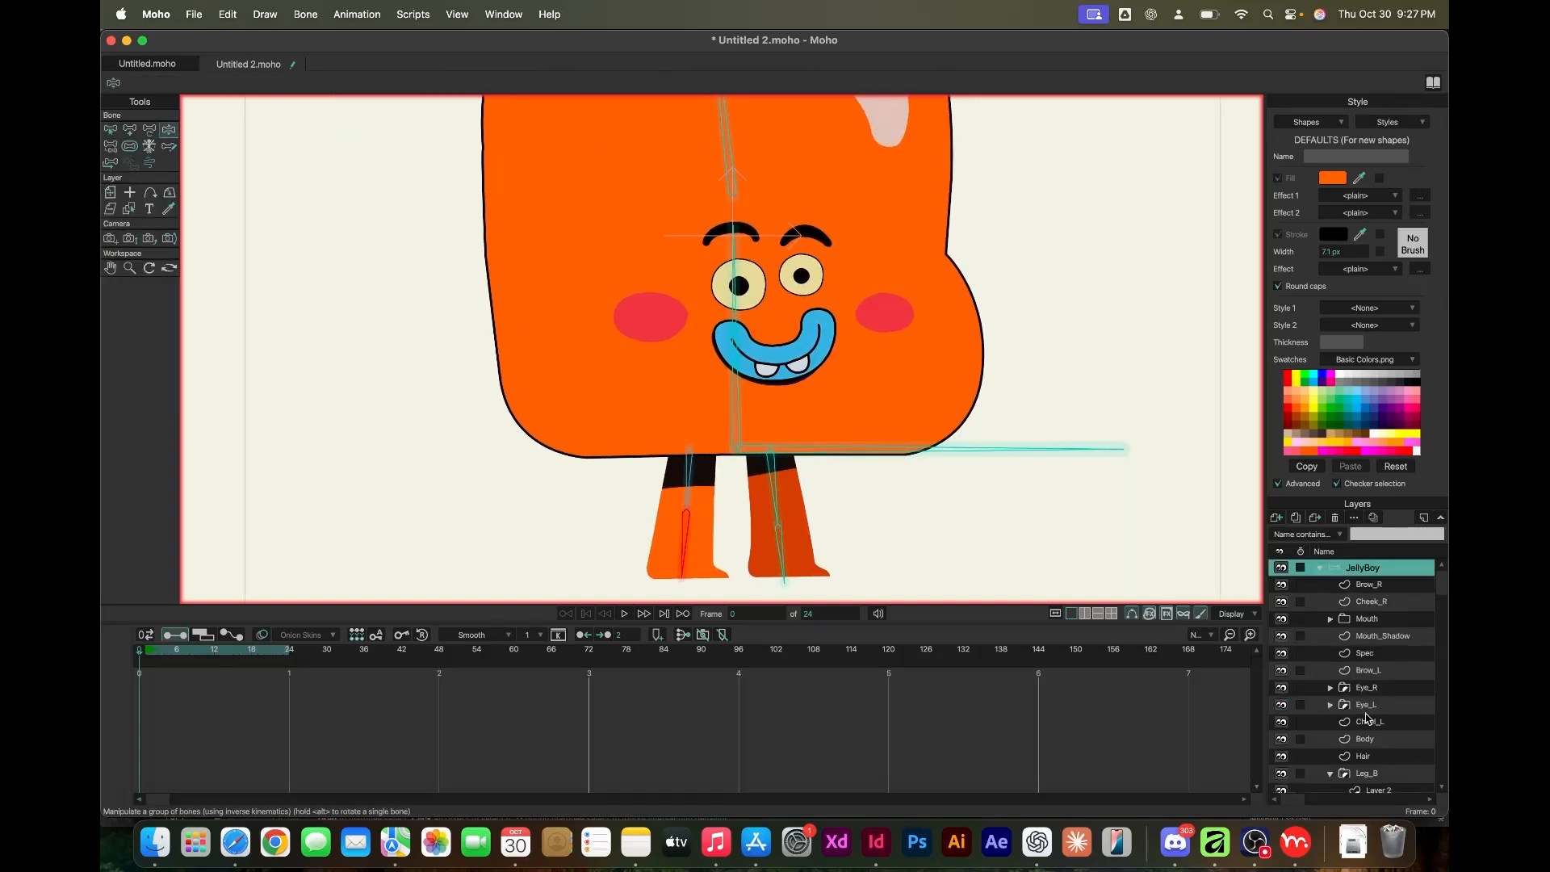
{"action": "left_click", "coordinate": [1366, 739]}
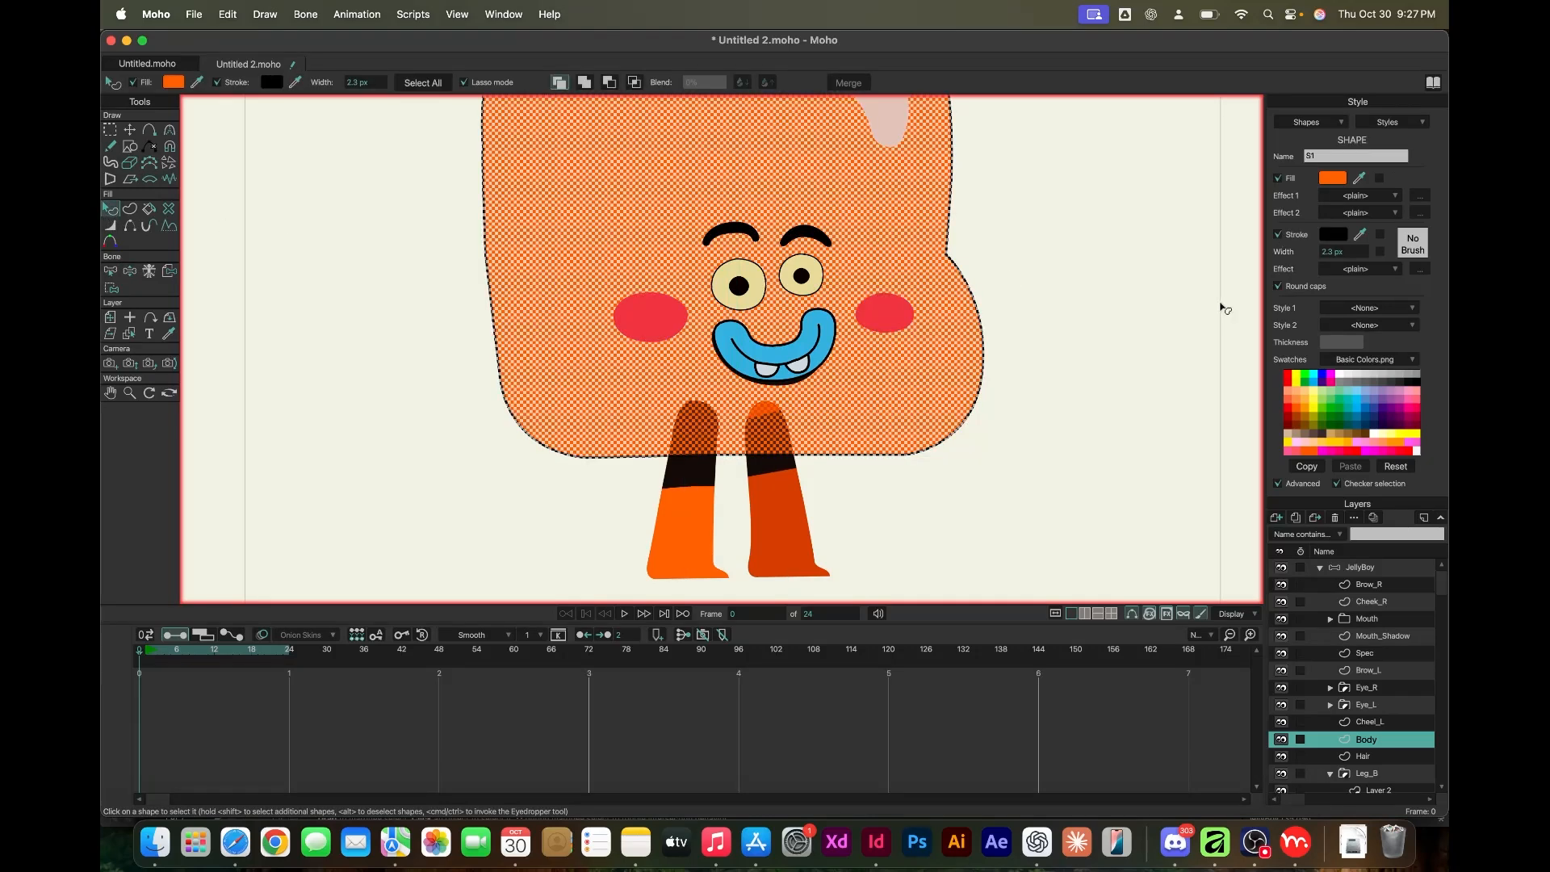
Attach the Body layer to the central body bone
{"action": "left_click", "coordinate": [1363, 755]}
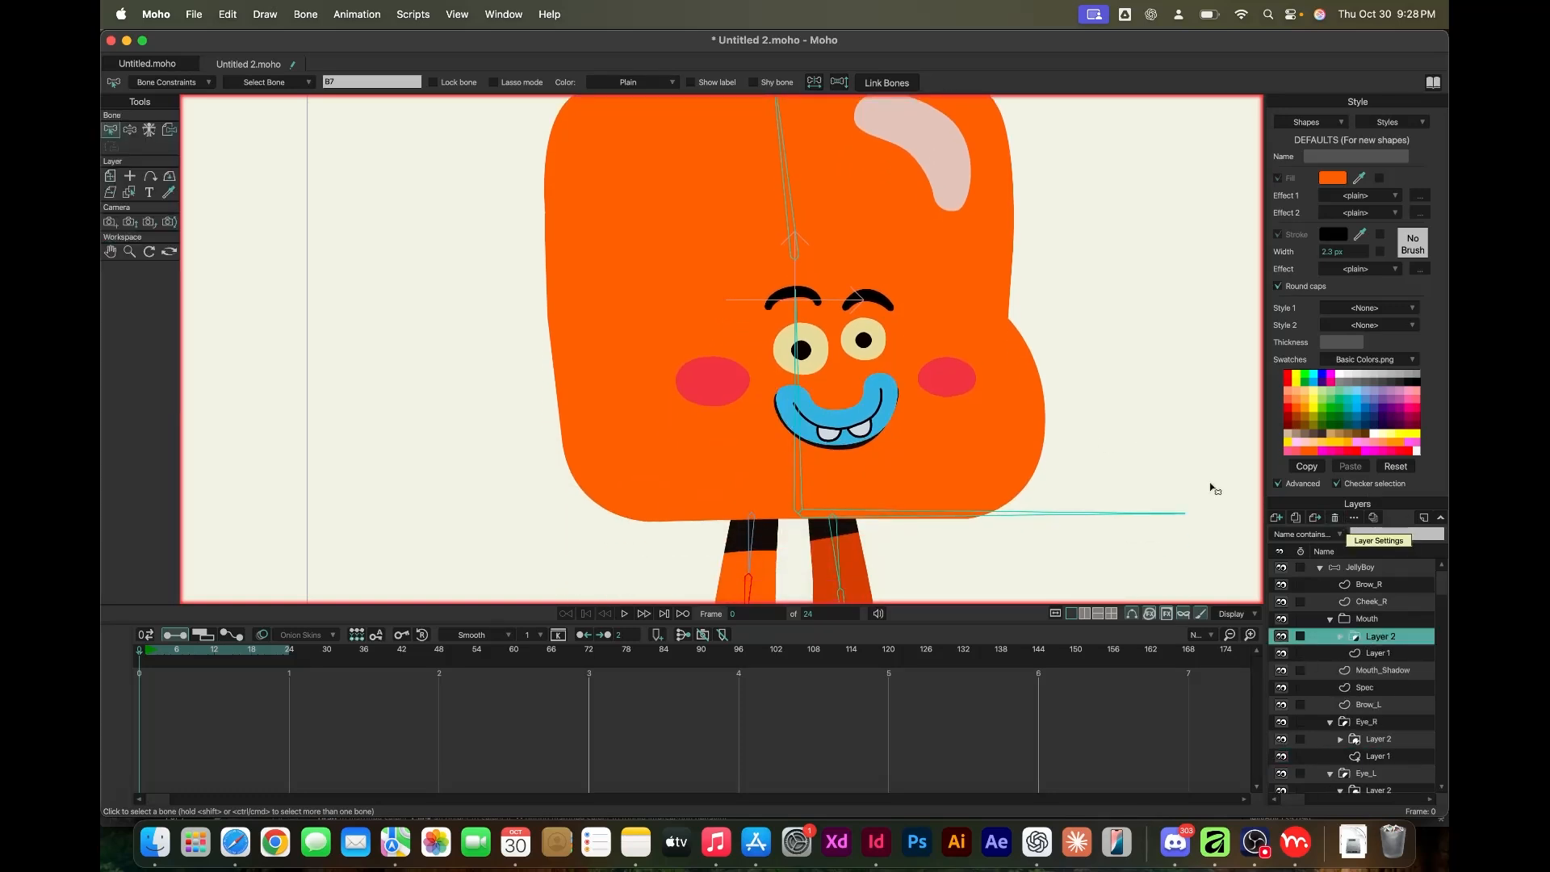
{"action": "left_click", "coordinate": [1365, 688]}
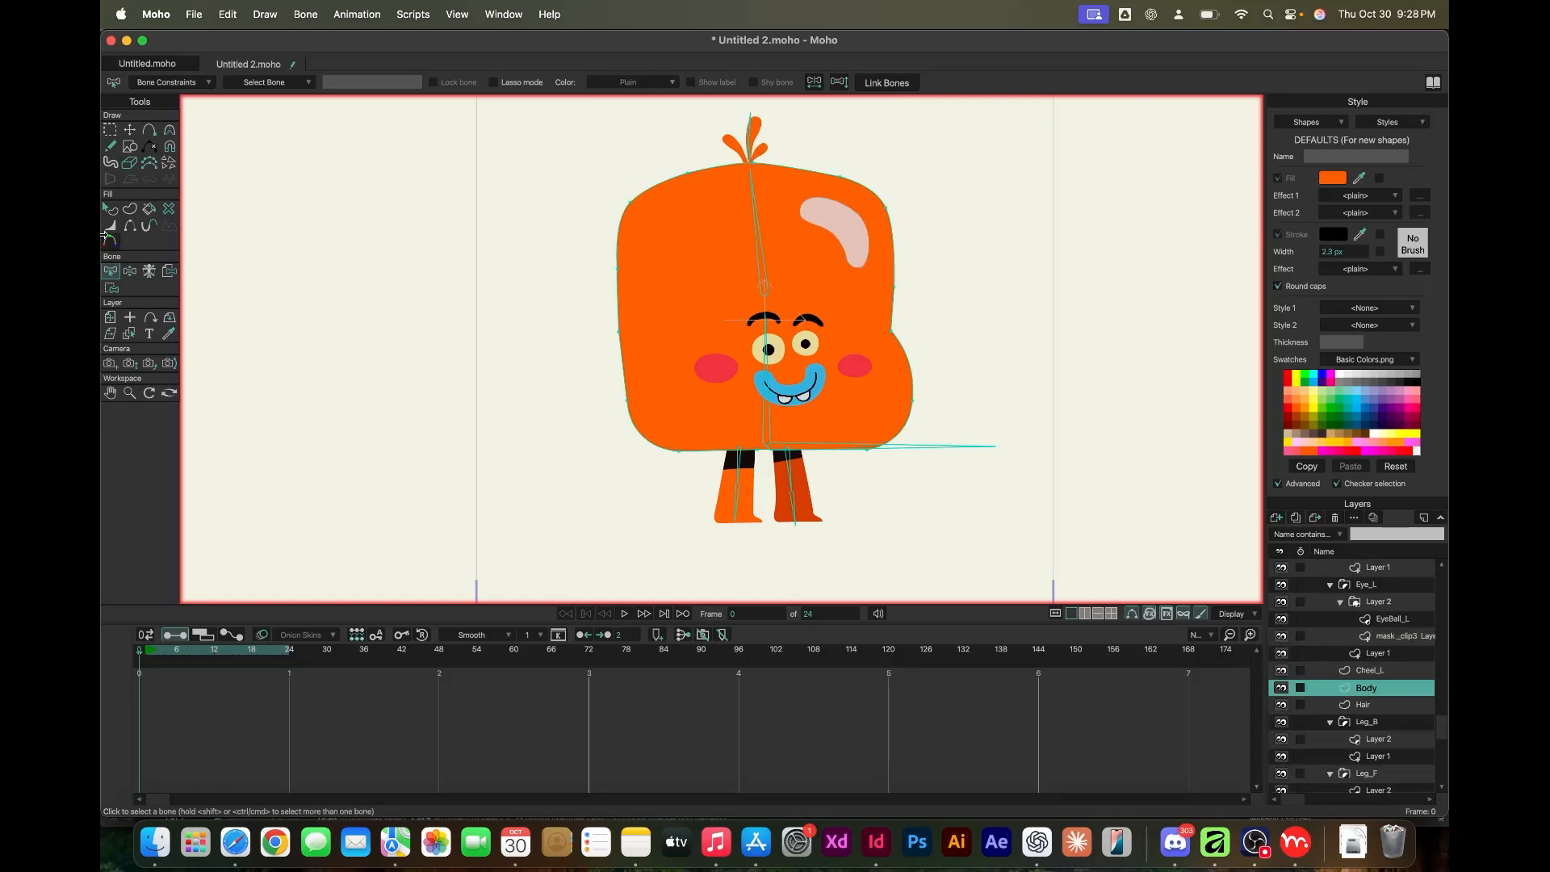
{"action": "left_click", "coordinate": [762, 288]}
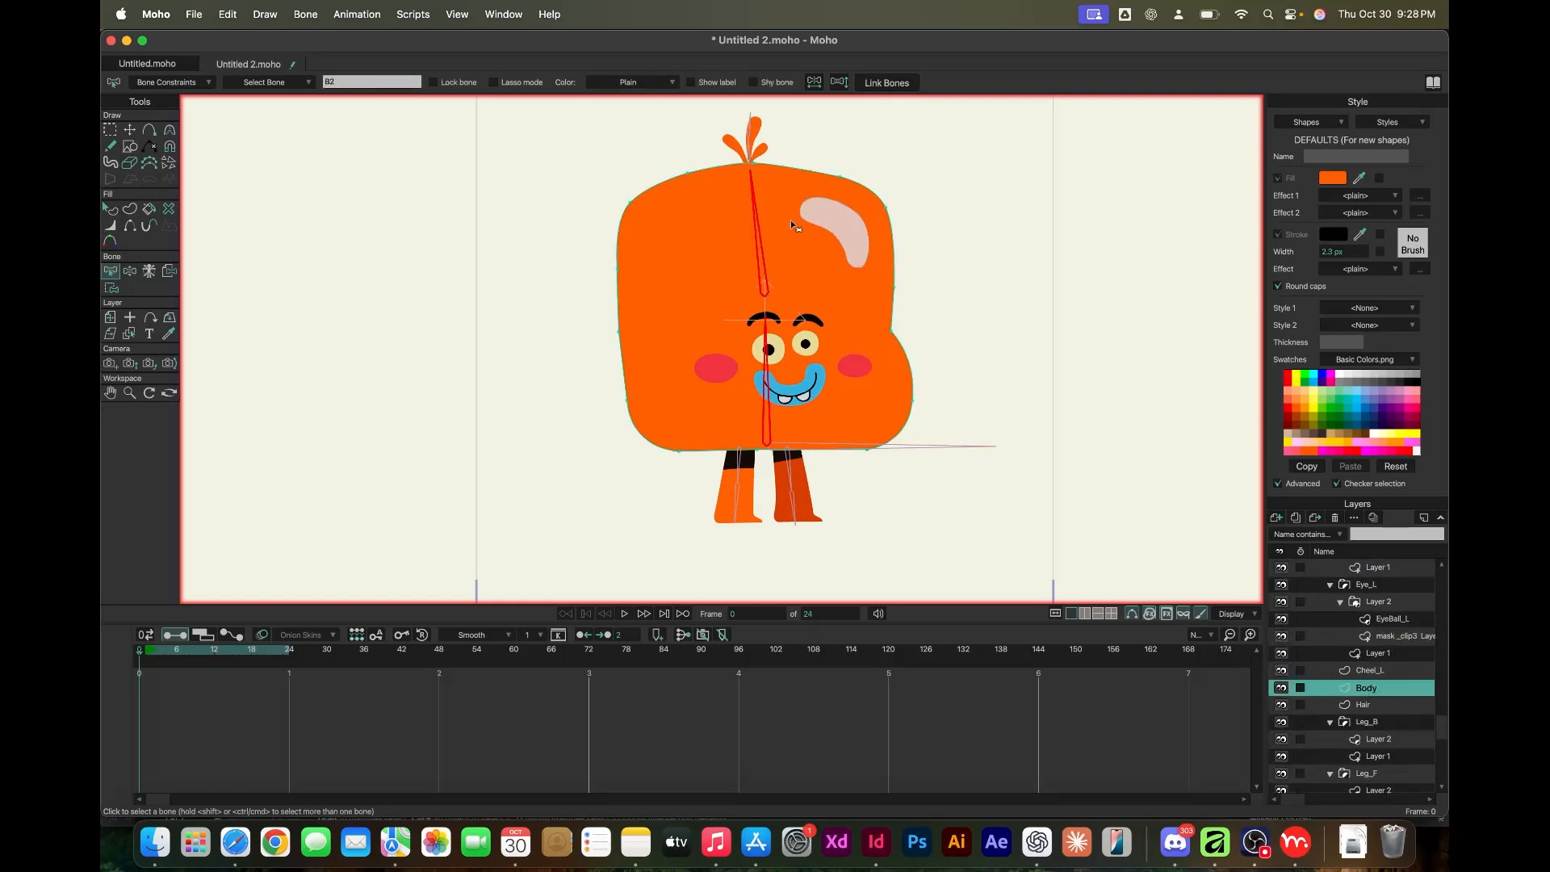
{"action": "left_click", "coordinate": [1363, 704]}
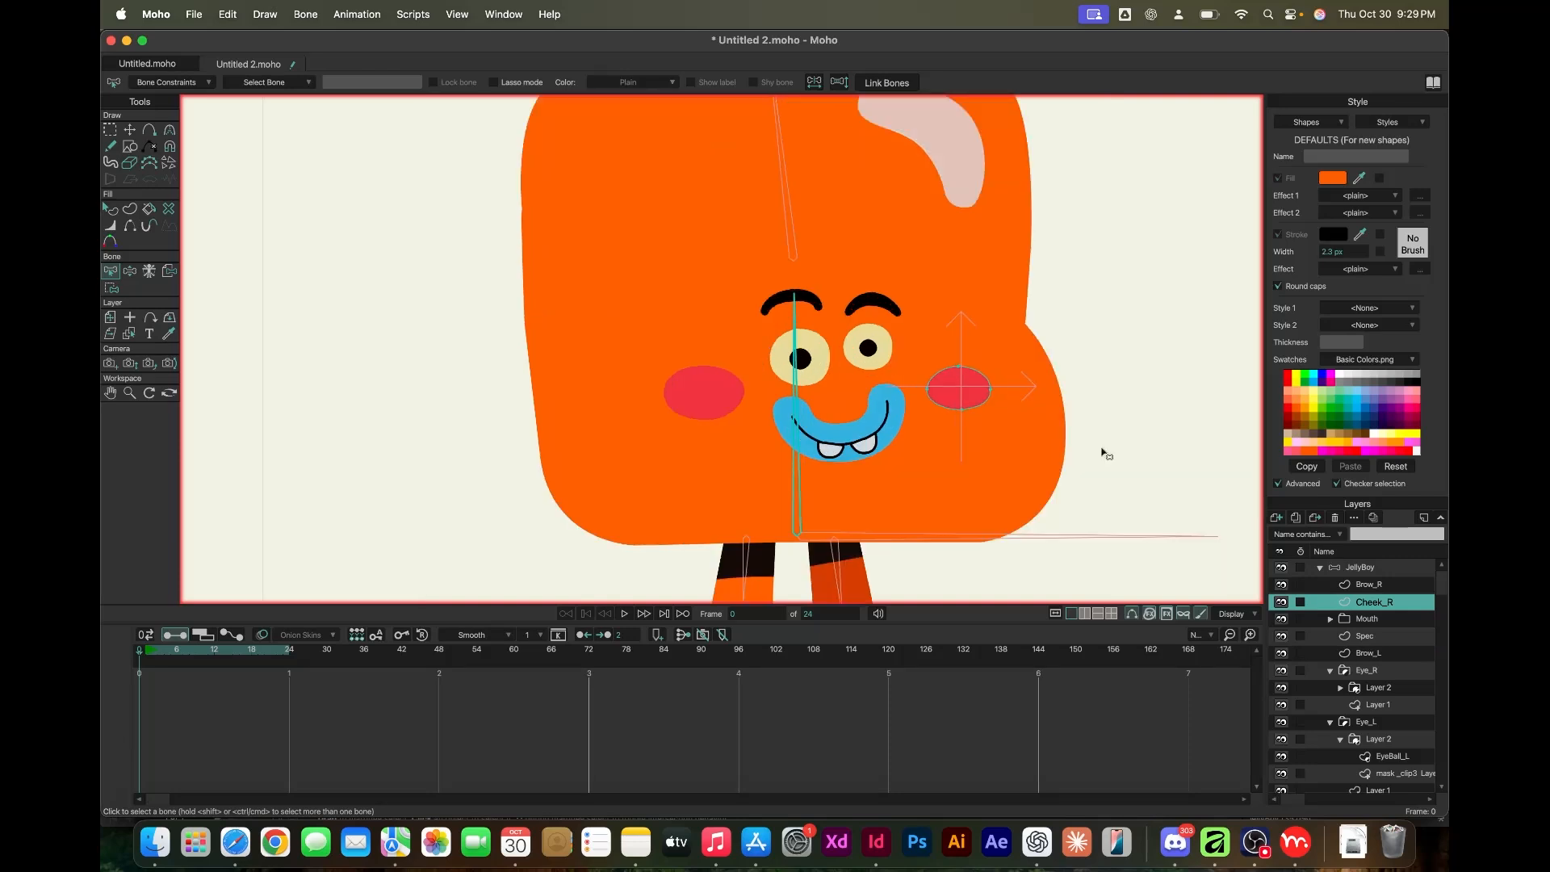
Attach Cheek_R and the mouth's teeth layer to the body bone
{"action": "left_click", "coordinate": [1369, 652]}
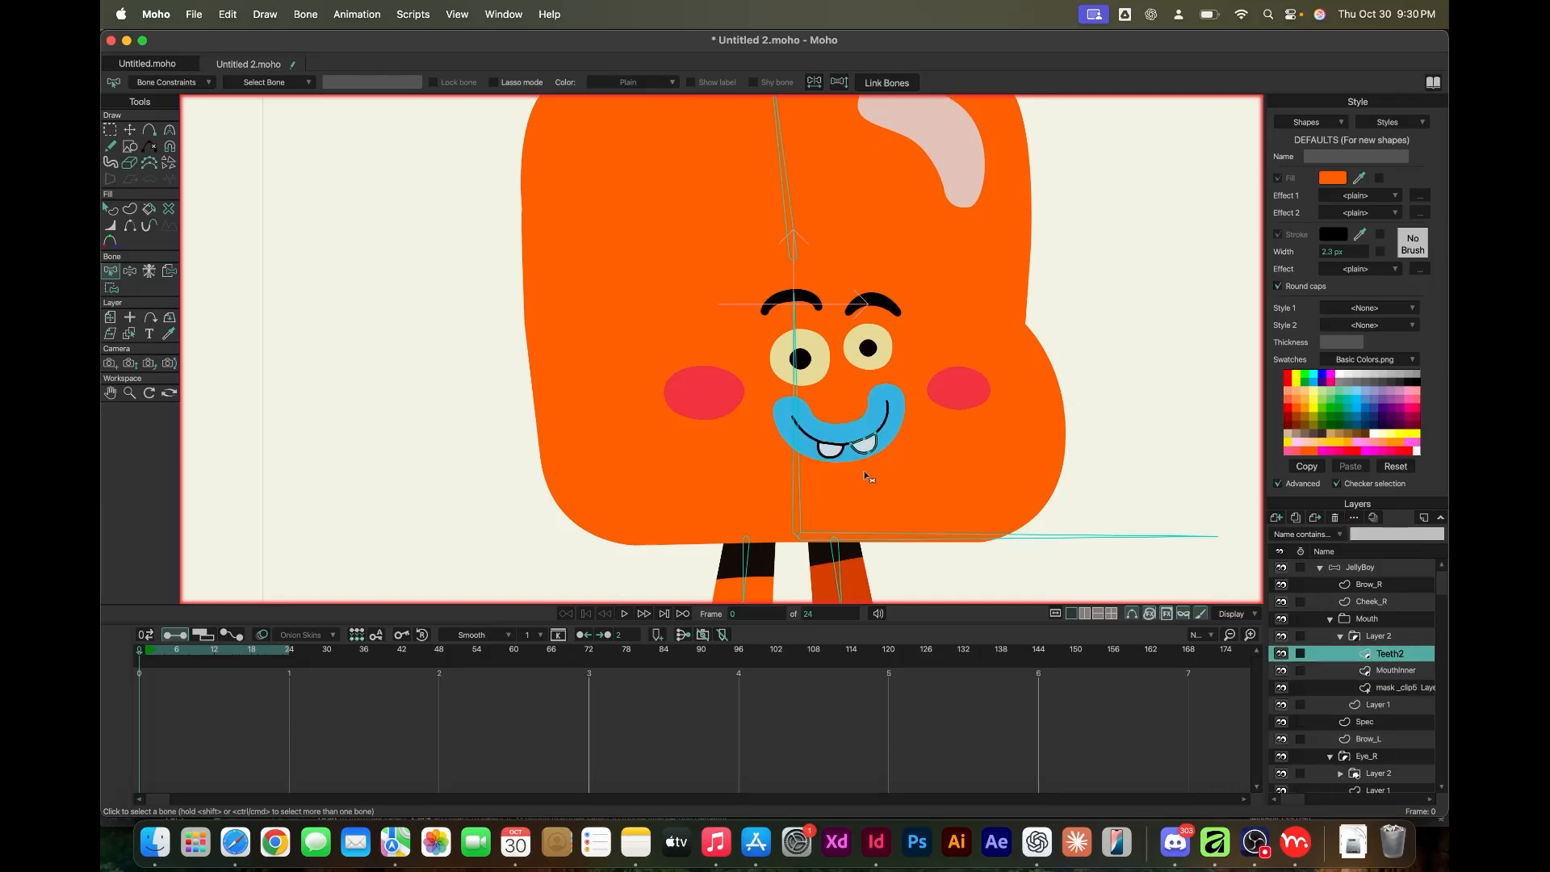
{"action": "left_click", "coordinate": [1379, 704]}
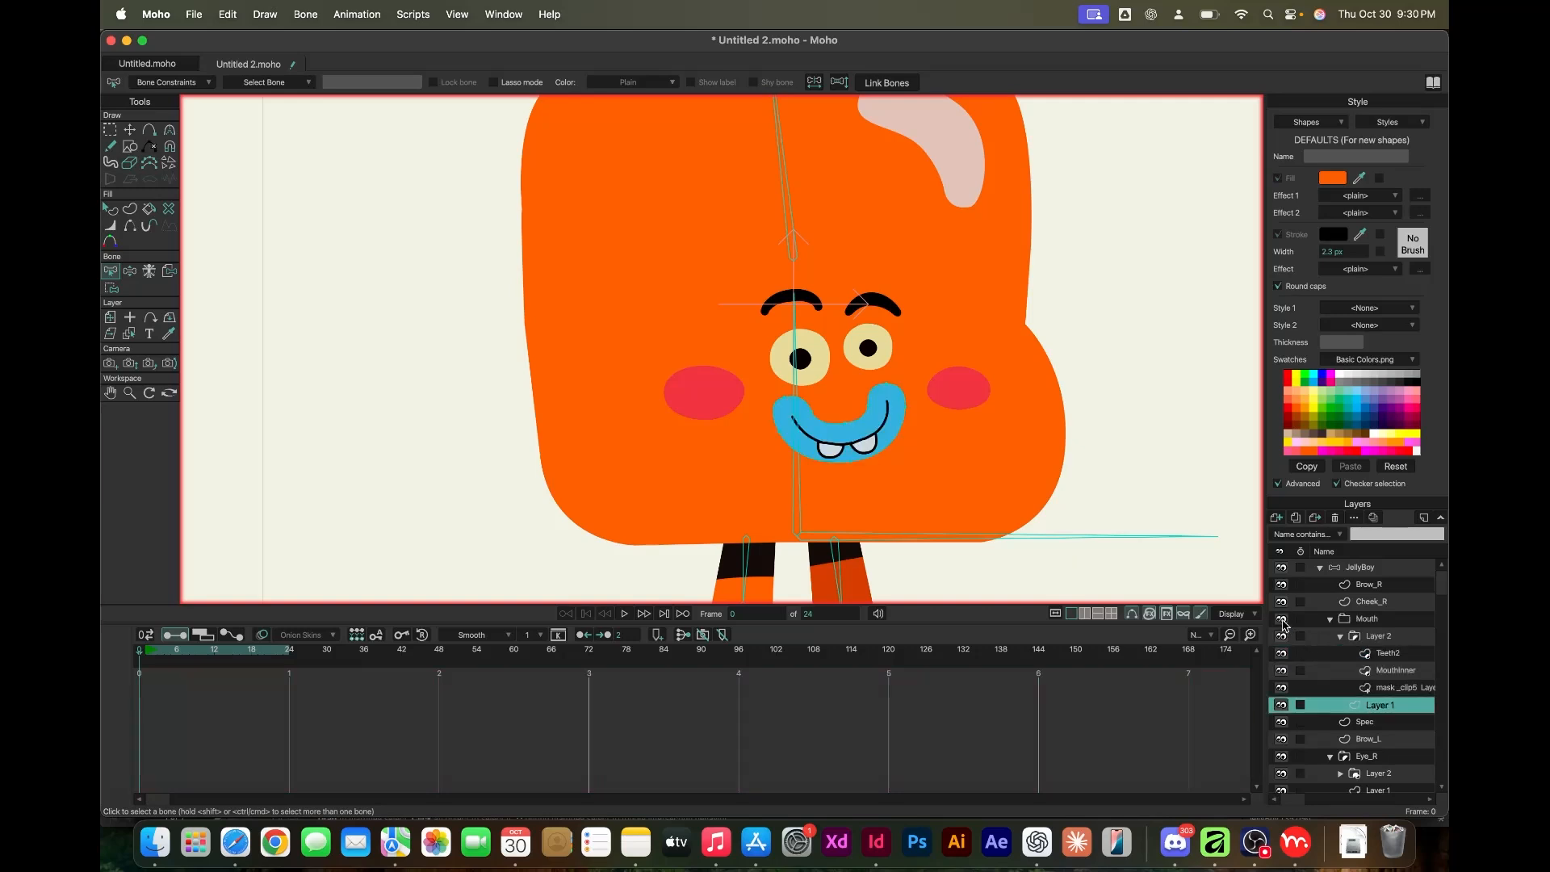
{"action": "left_click", "coordinate": [1397, 670]}
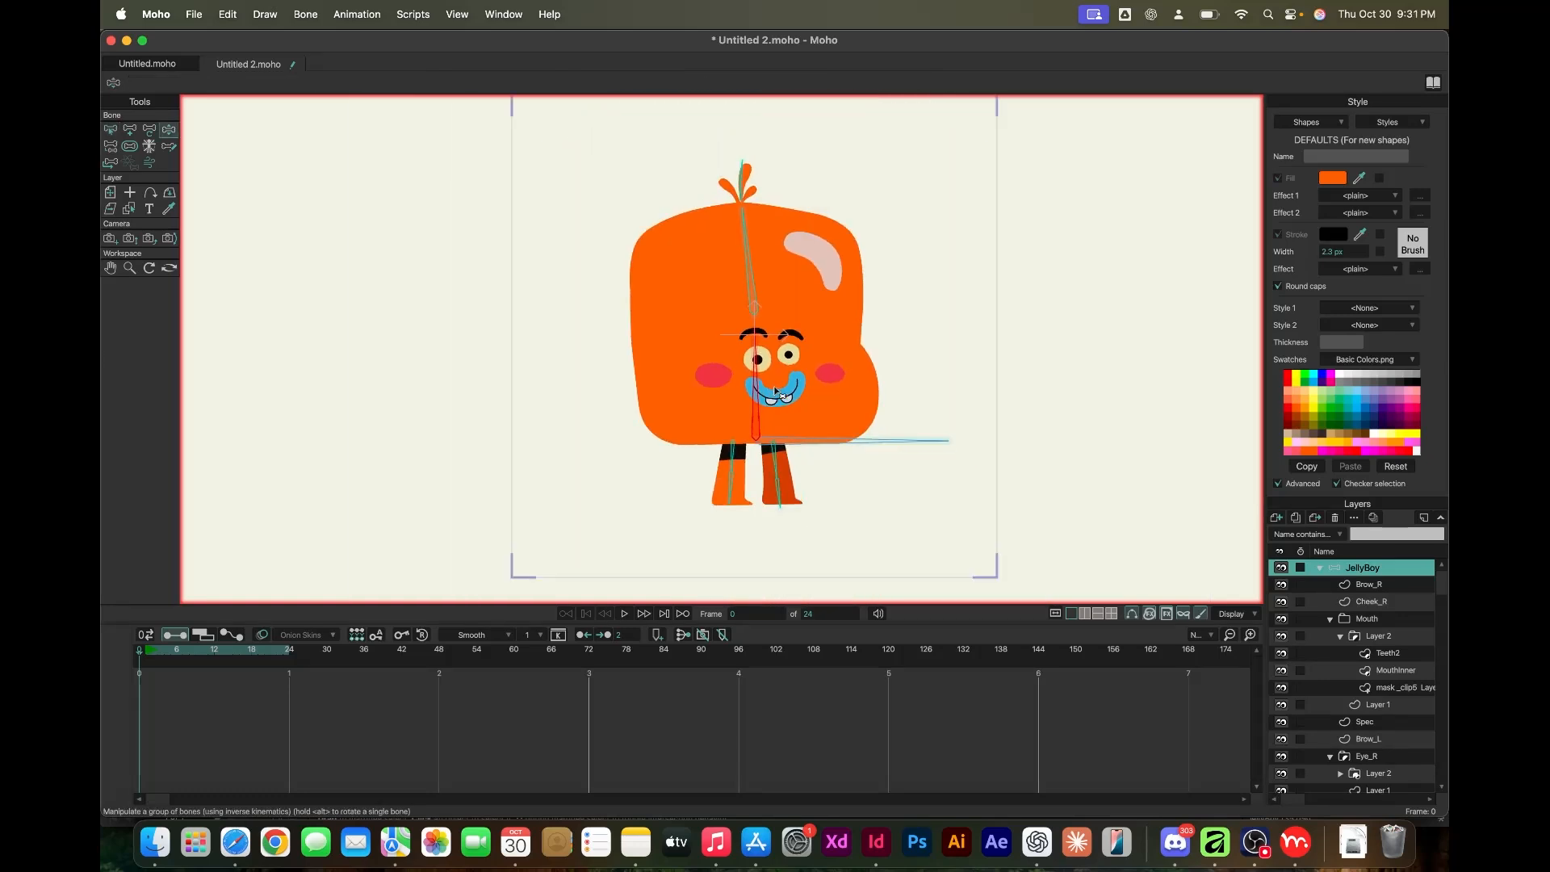
Add foot target bones named F_Leg_A and Back_Leg_A and reparent them to the body
{"action": "left_click", "coordinate": [1321, 569]}
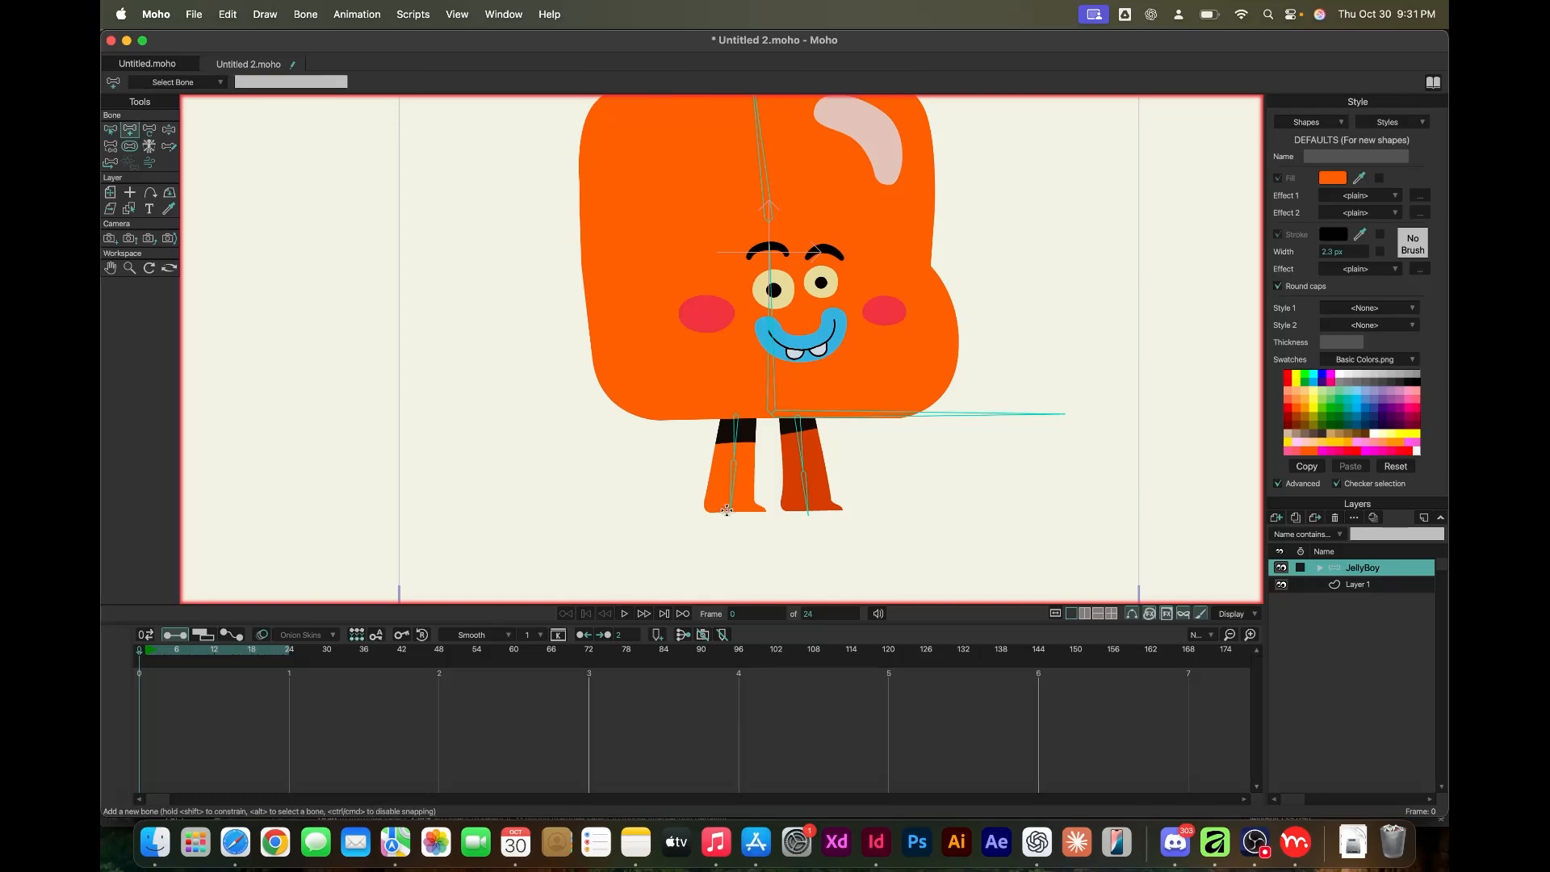
{"action": "type", "text": "F_Le"}
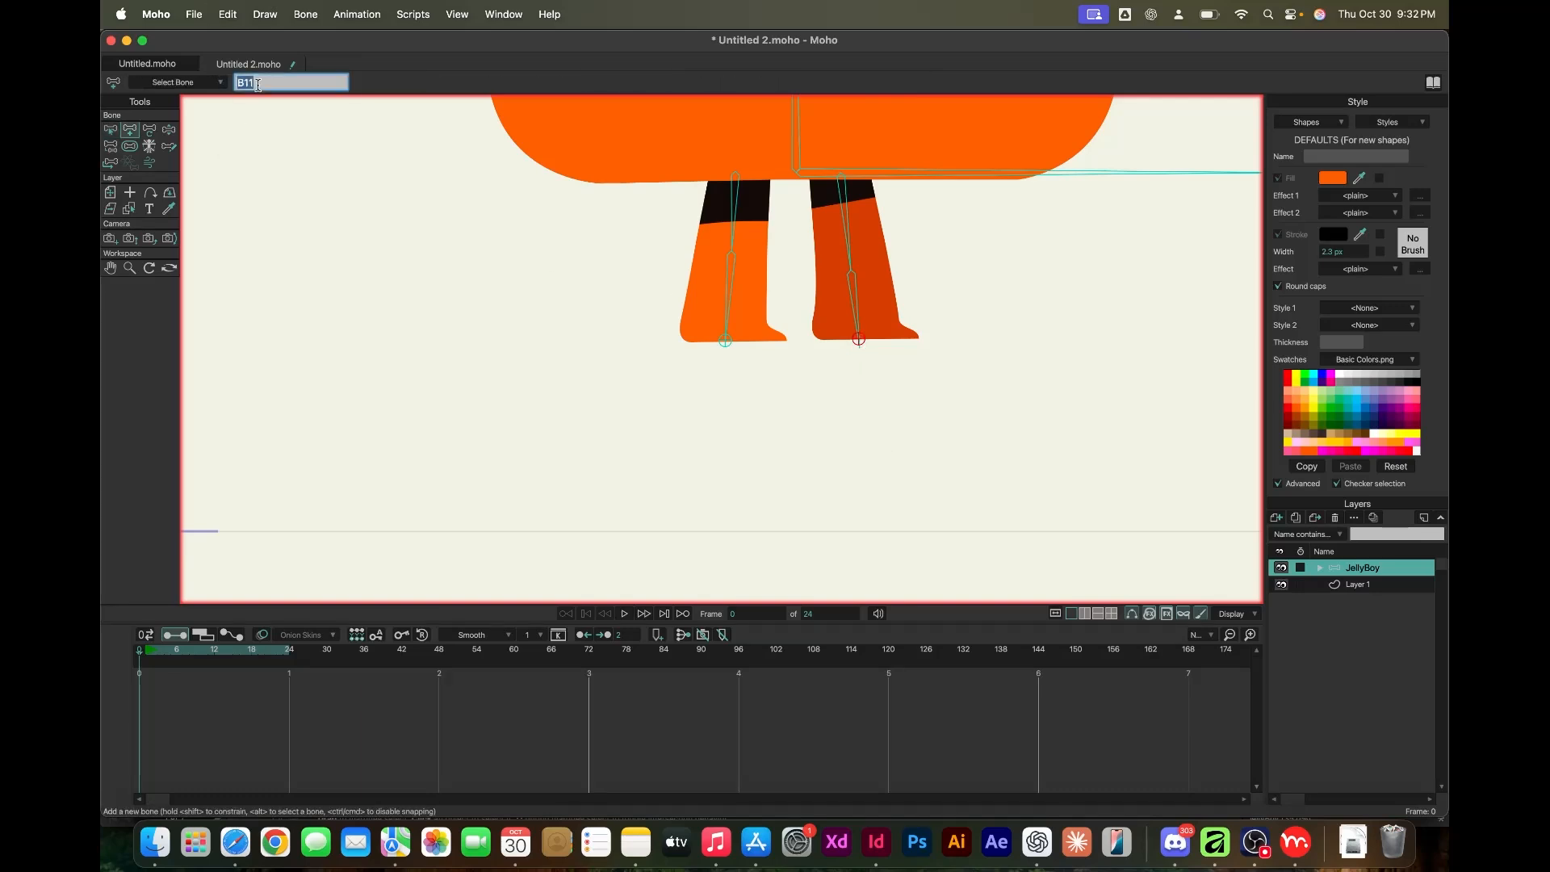
{"action": "type", "text": "Back_Leg_A"}
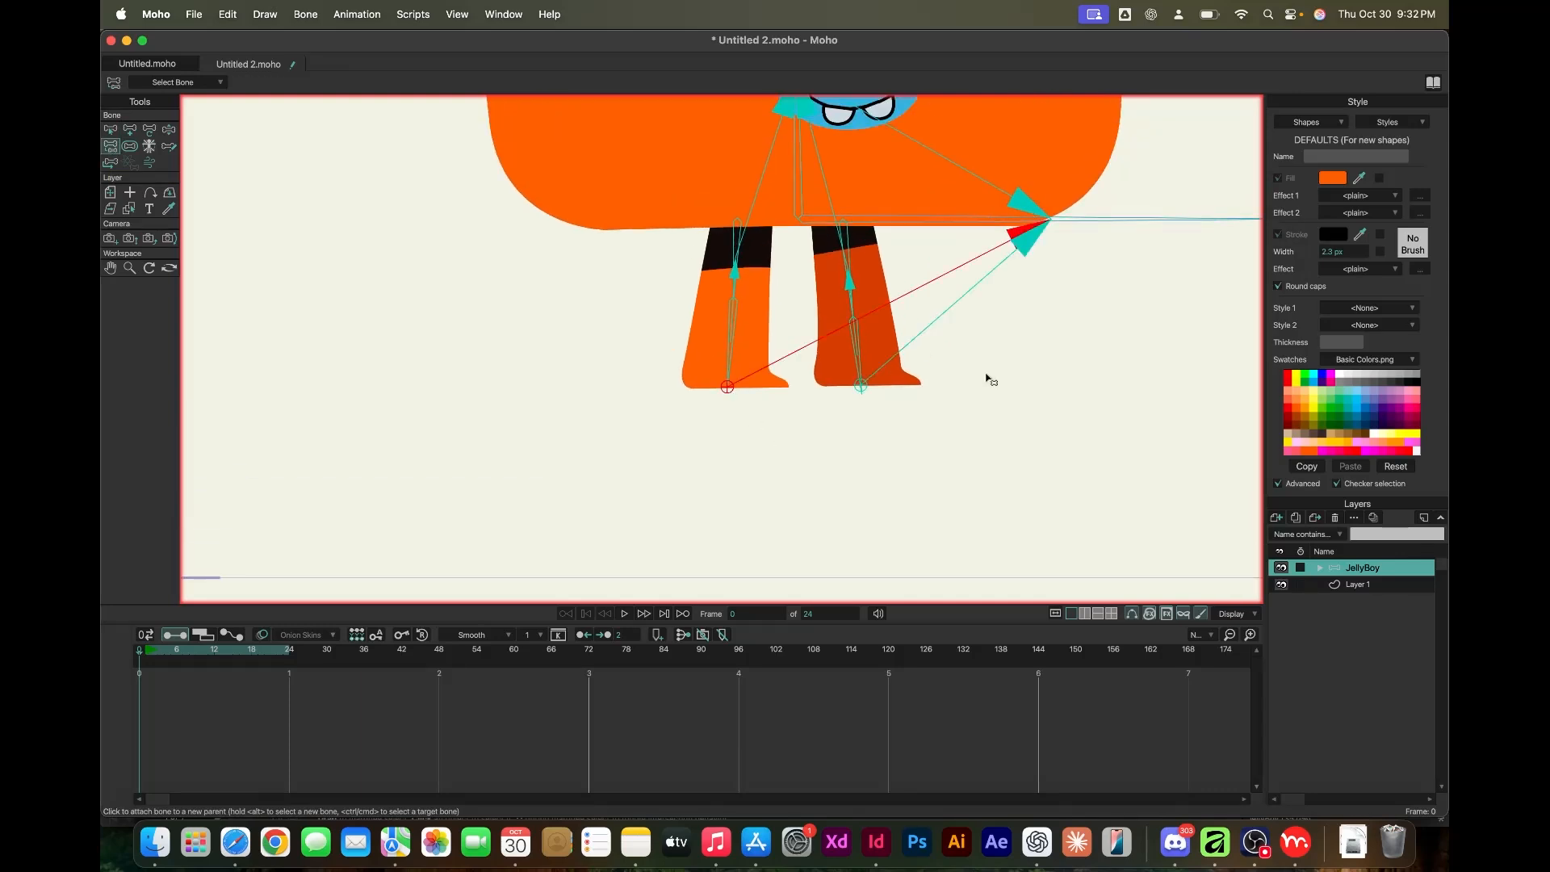
{"action": "left_click", "coordinate": [109, 146]}
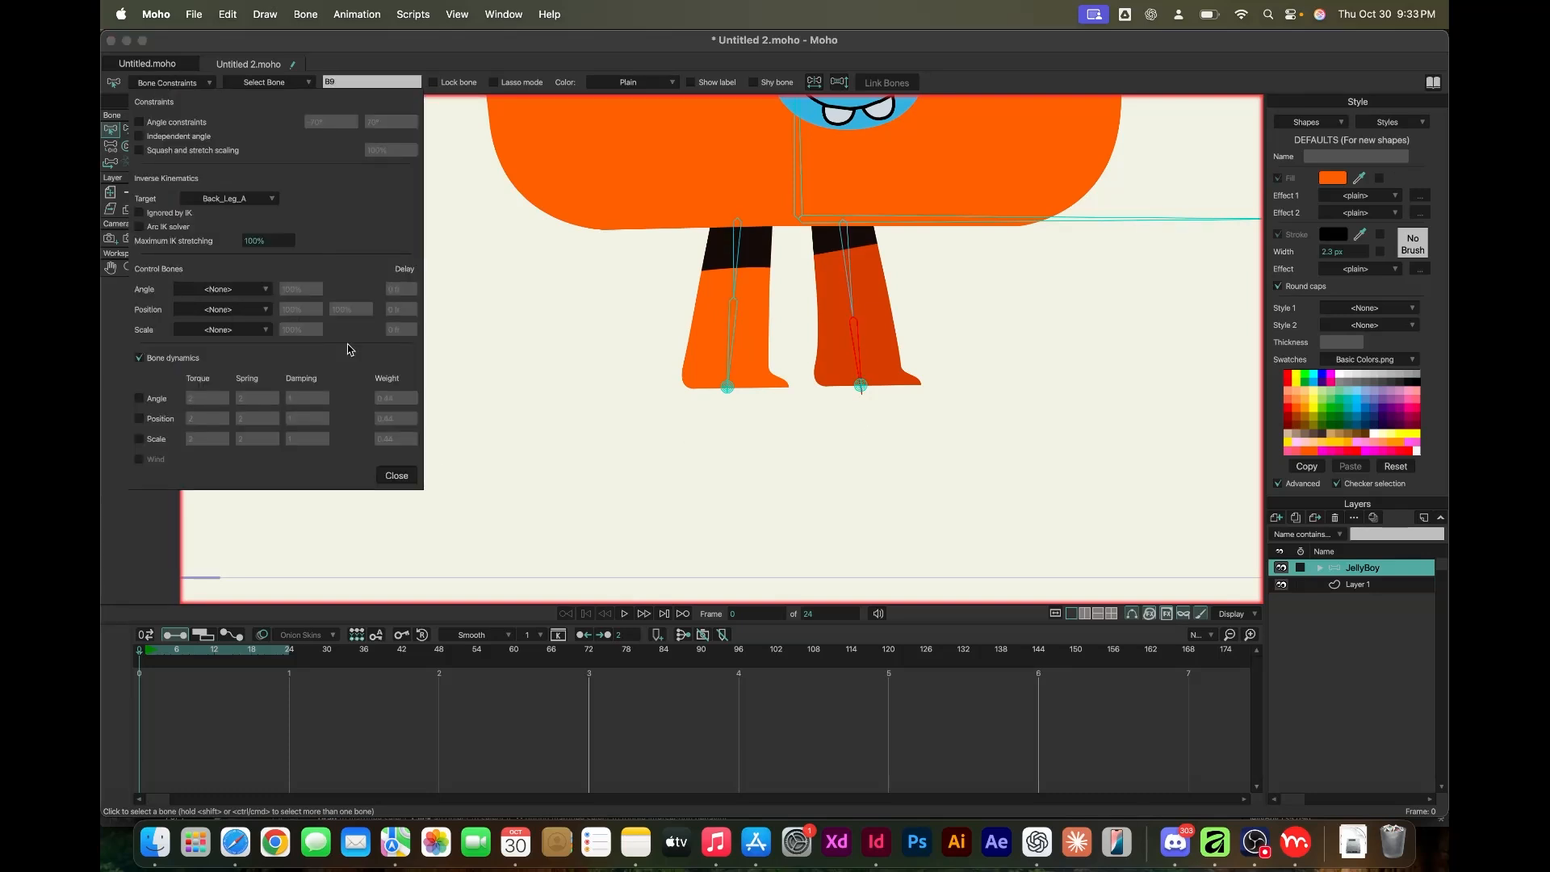
Test the back leg's IK bend and choose its IK target in Bone Constraints
{"action": "left_click", "coordinate": [397, 474]}
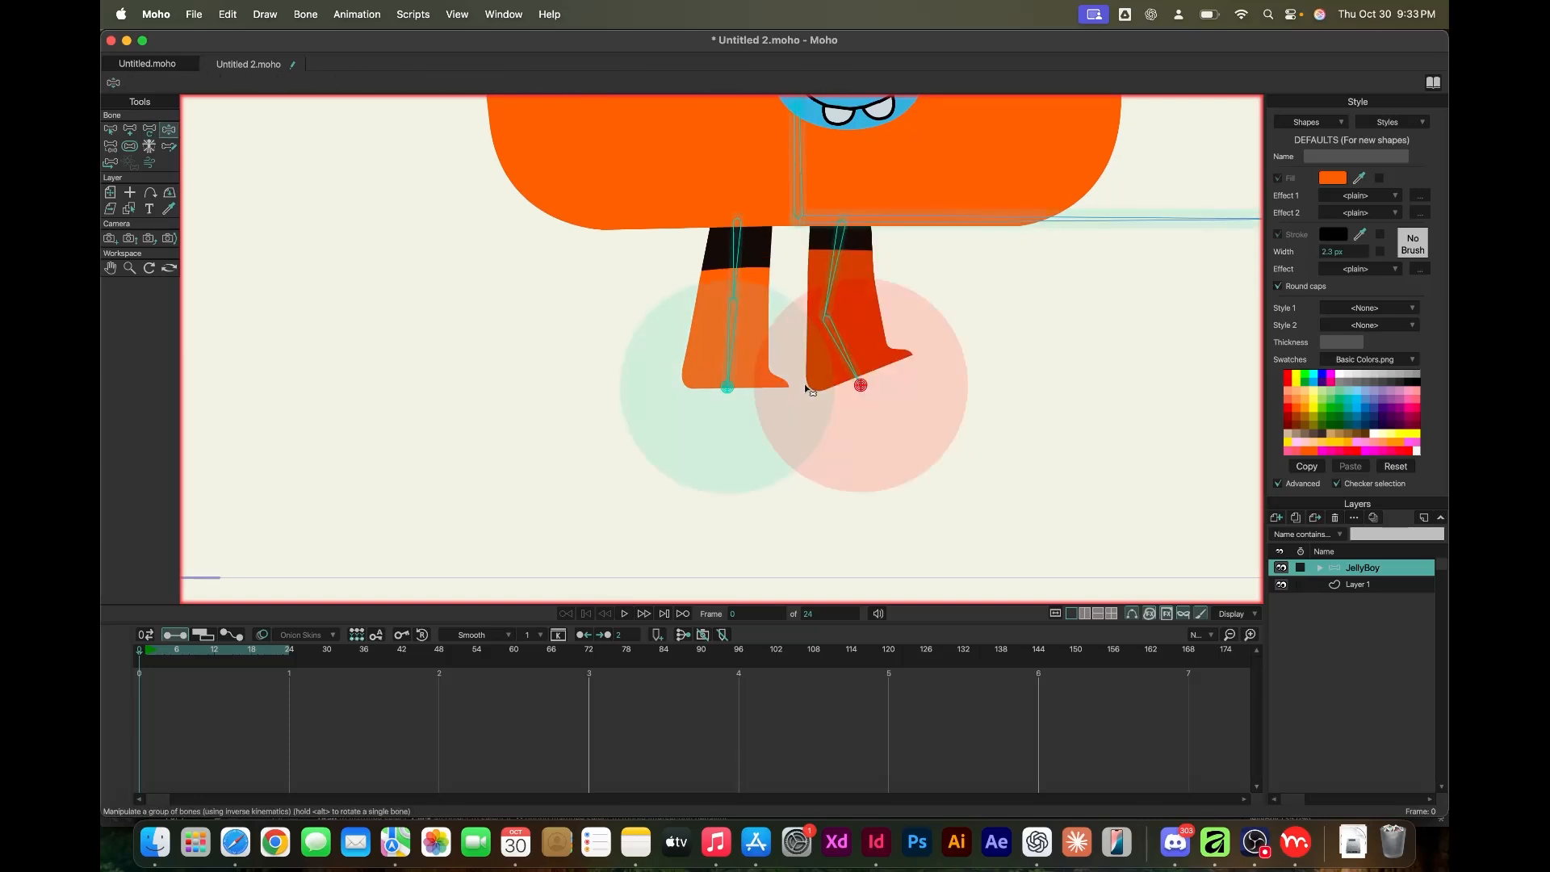
{"action": "left_click_drag", "start_coordinate": [859, 384], "coordinate": [819, 316]}
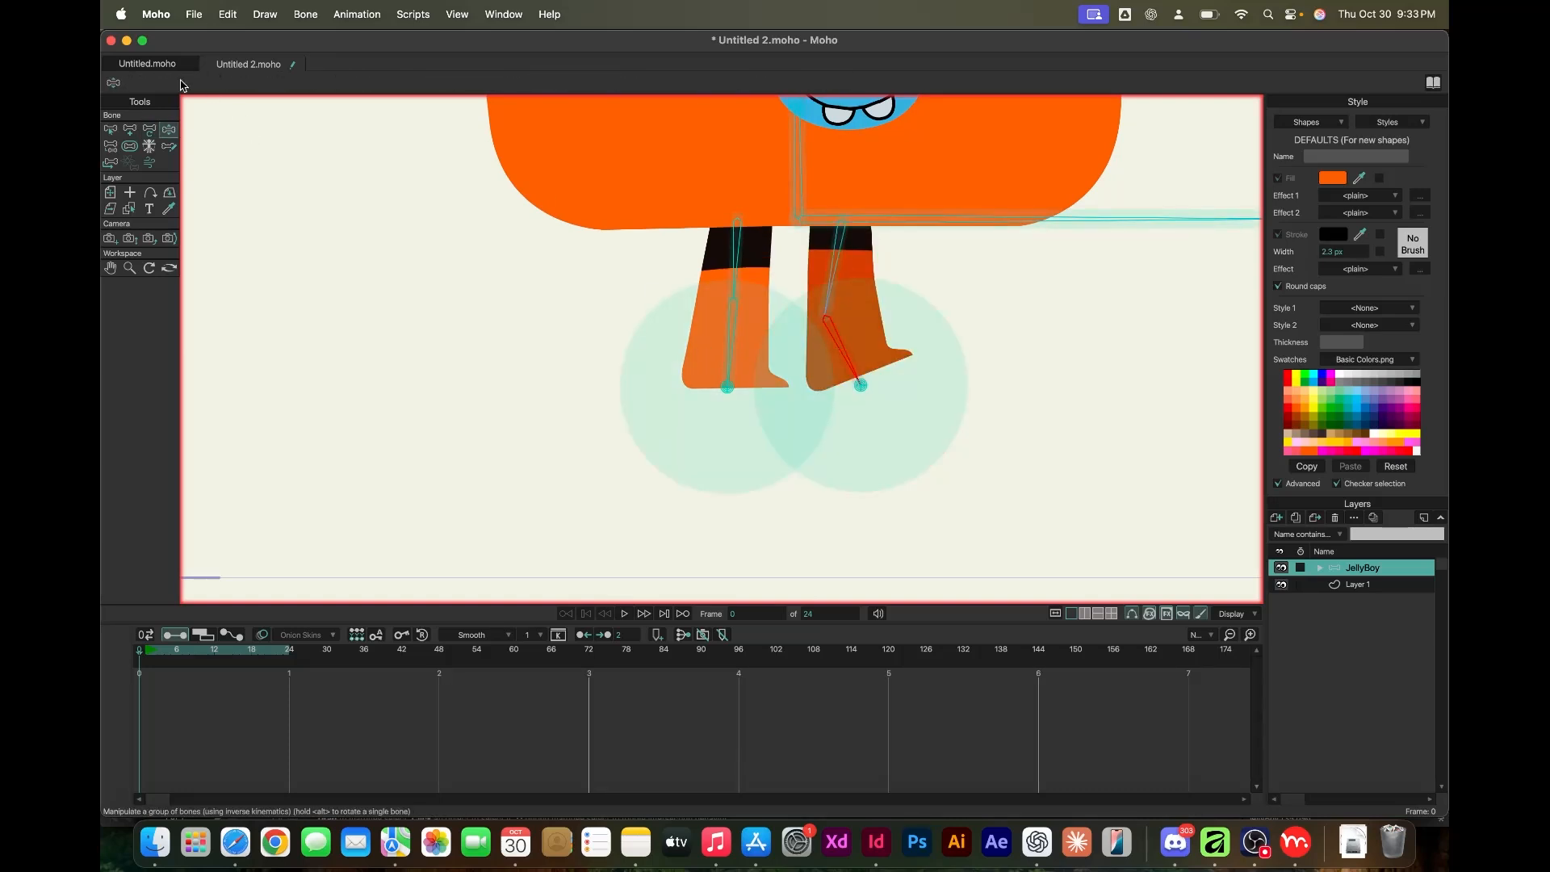
{"action": "left_click", "coordinate": [249, 199]}
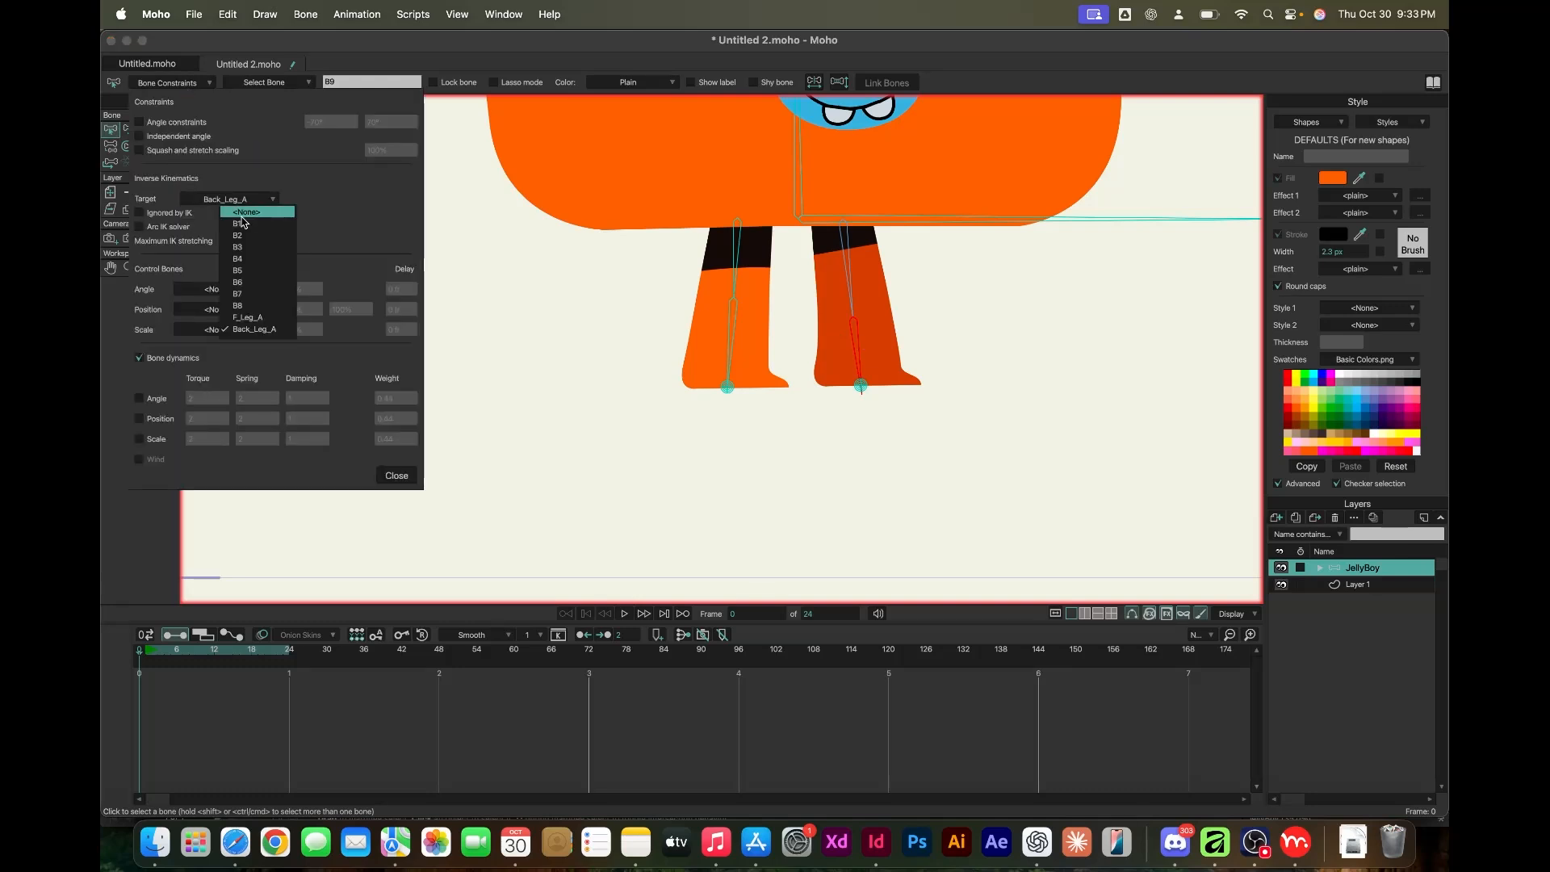
{"action": "left_click", "coordinate": [241, 209]}
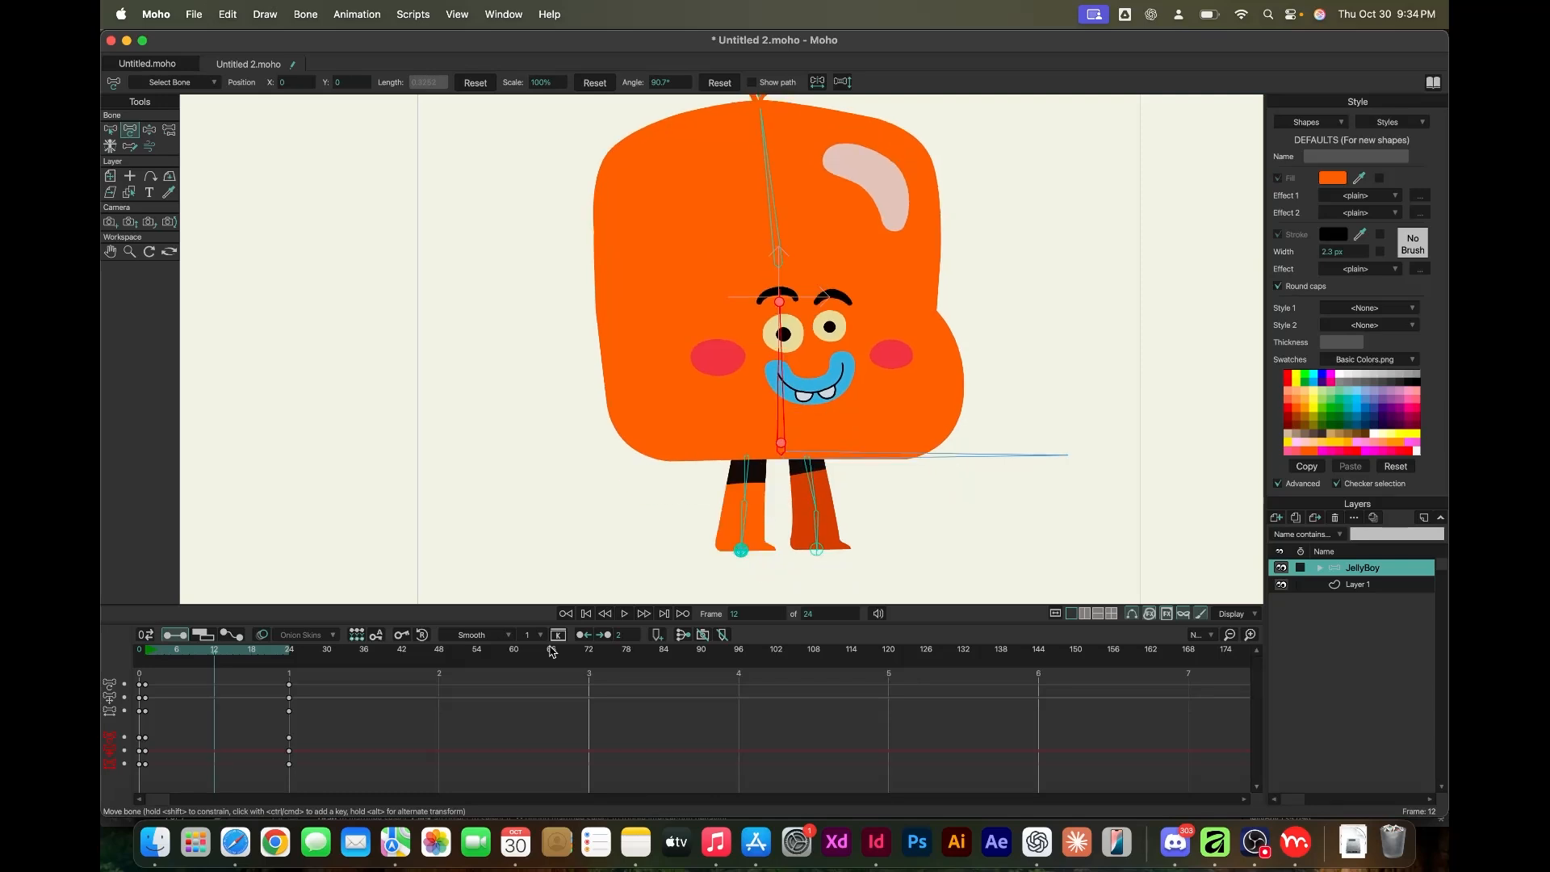
Set Back_Leg_A as the leg's IK target and jump to the middle of the loop
{"action": "left_click", "coordinate": [174, 81]}
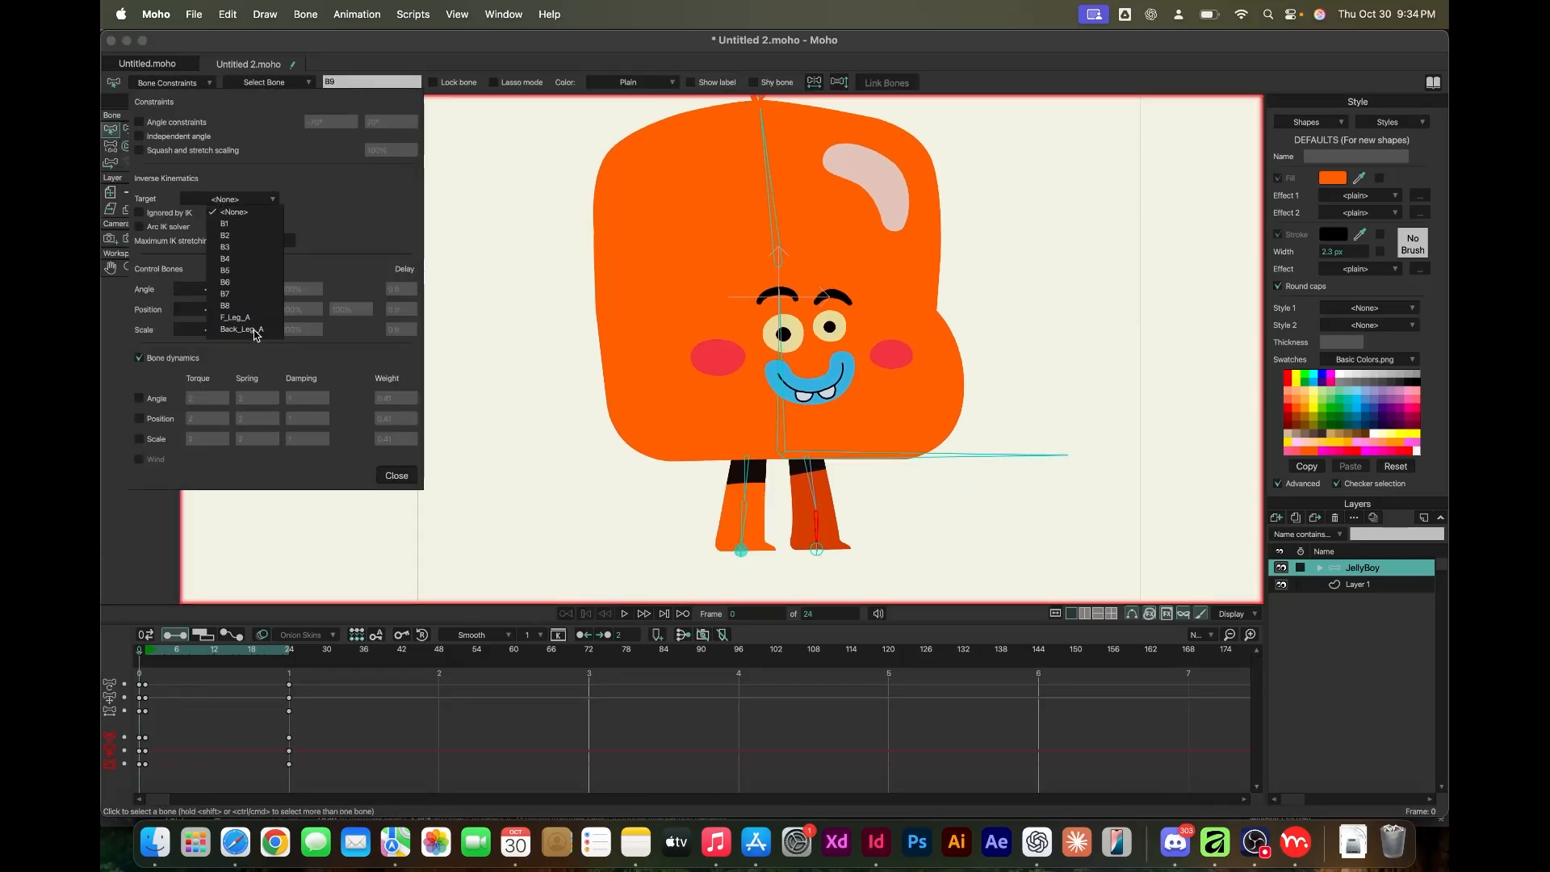
{"action": "left_click", "coordinate": [397, 474]}
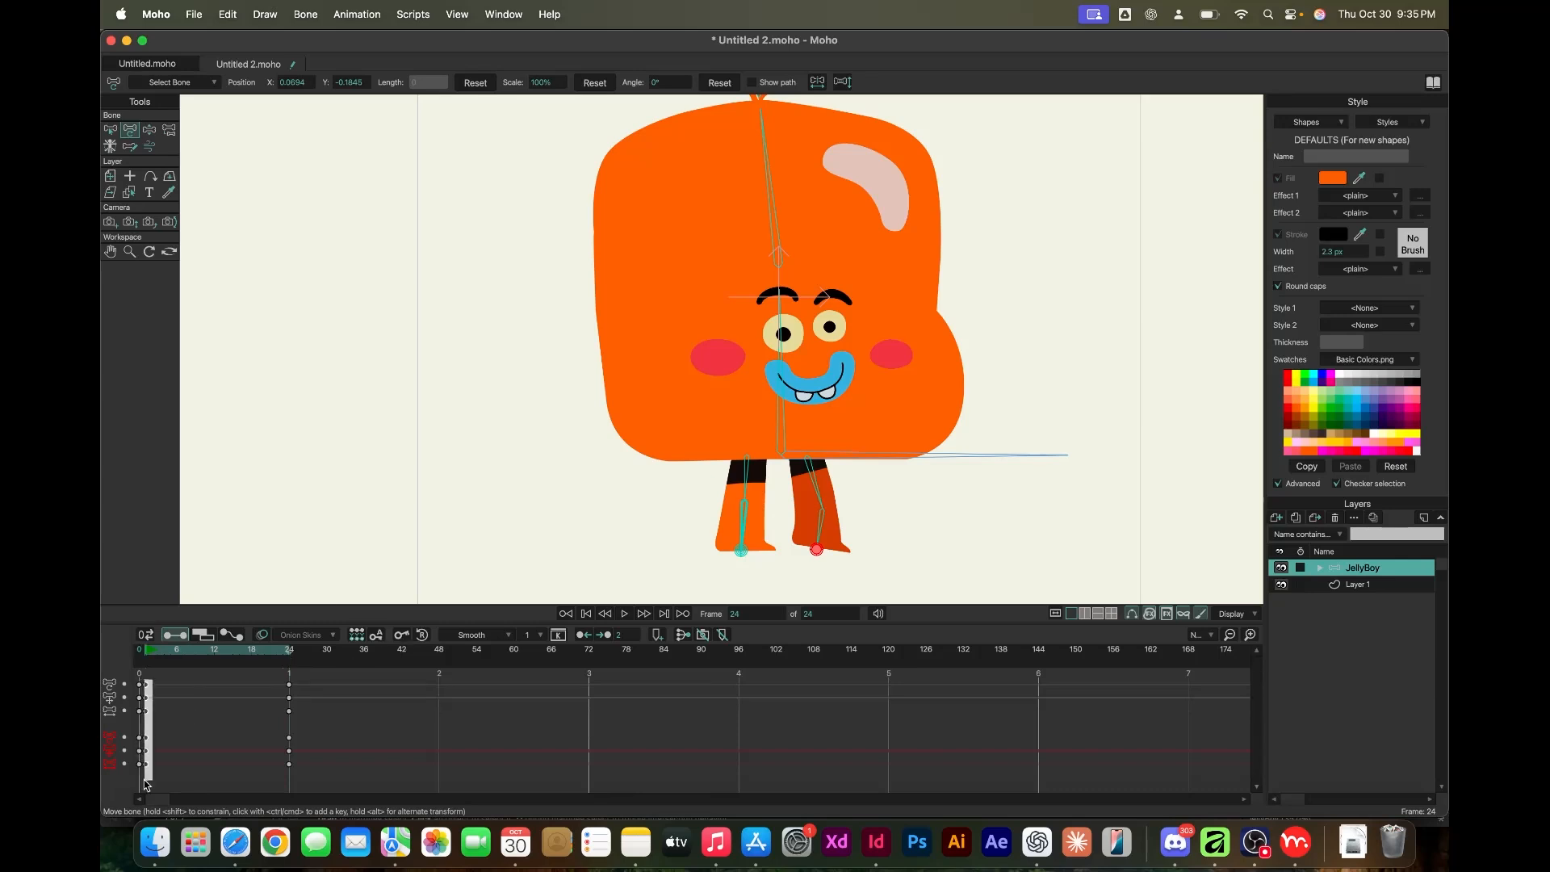
{"action": "left_click", "coordinate": [215, 649]}
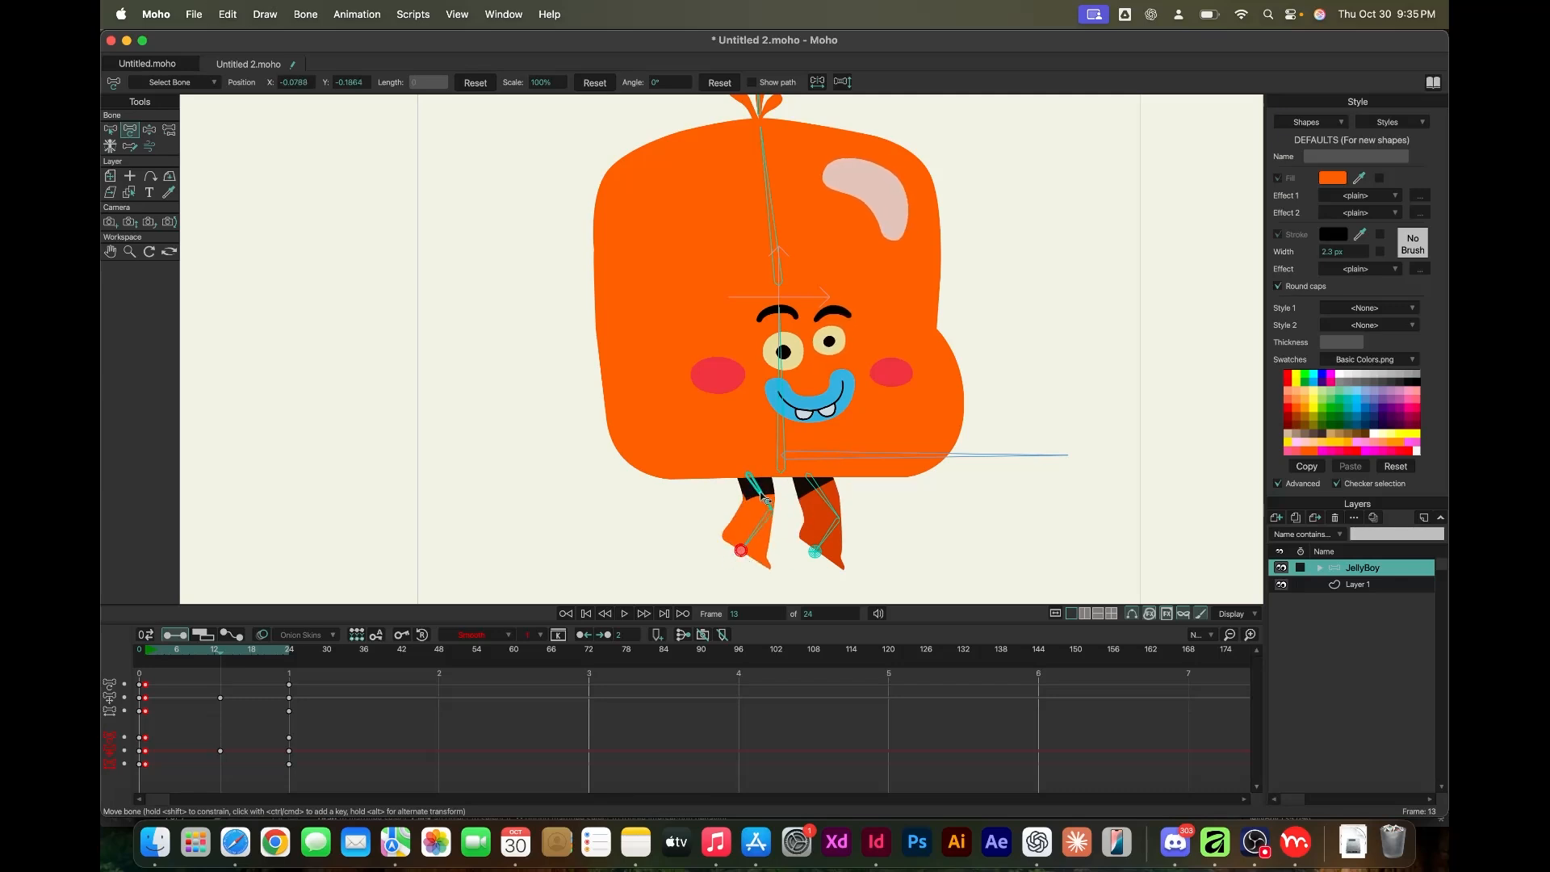
Repose the legs and rotate the left foot into position at the middle frame
{"action": "left_click_drag", "start_coordinate": [764, 499], "coordinate": [739, 543]}
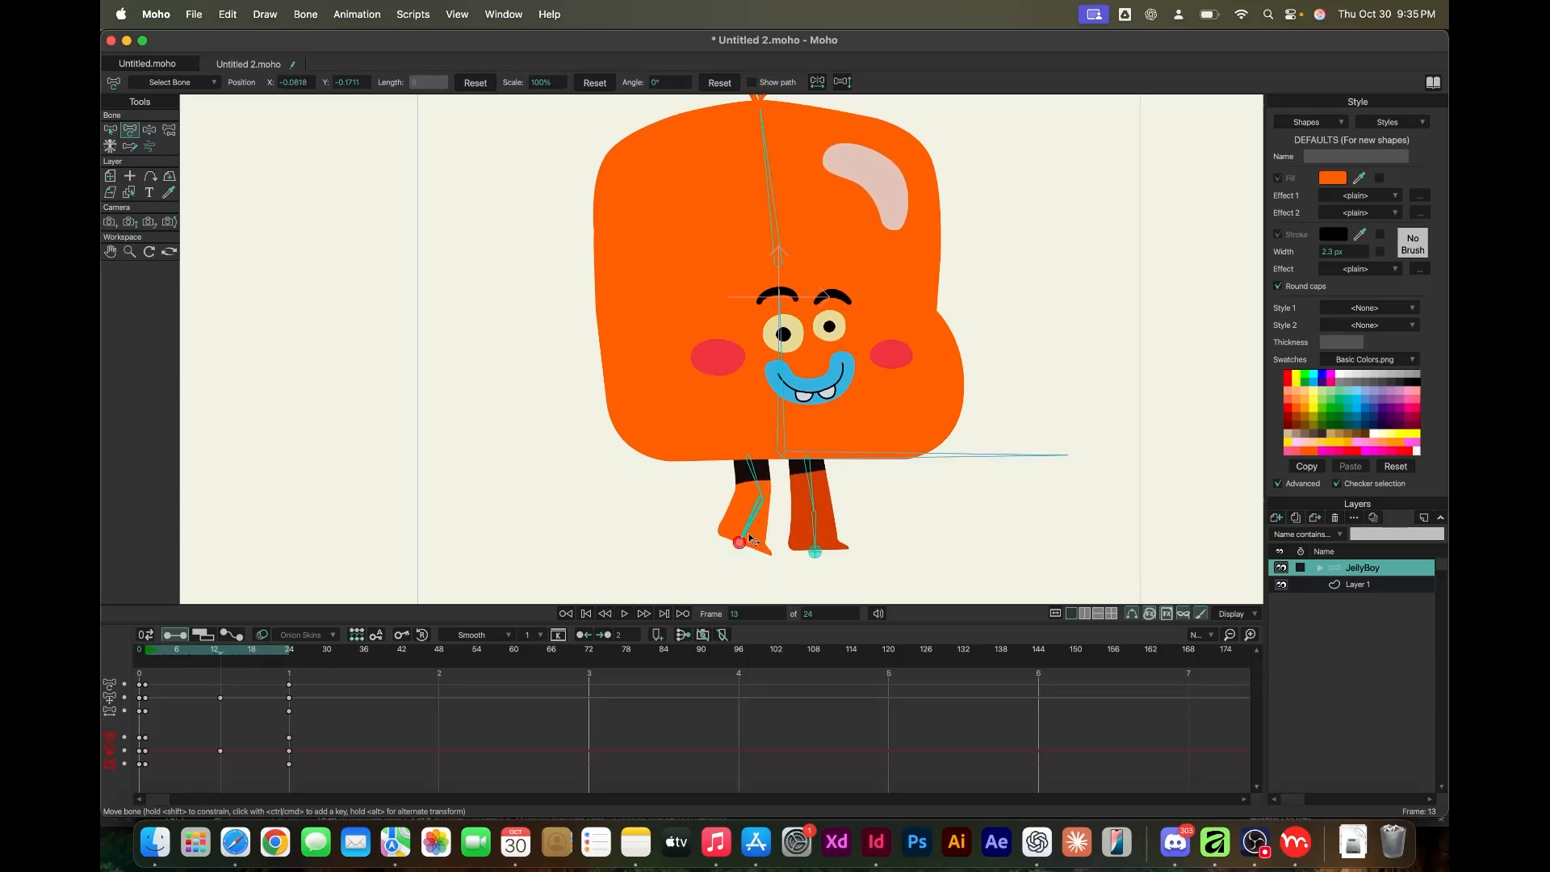
{"action": "left_click_drag", "start_coordinate": [742, 534], "coordinate": [704, 534]}
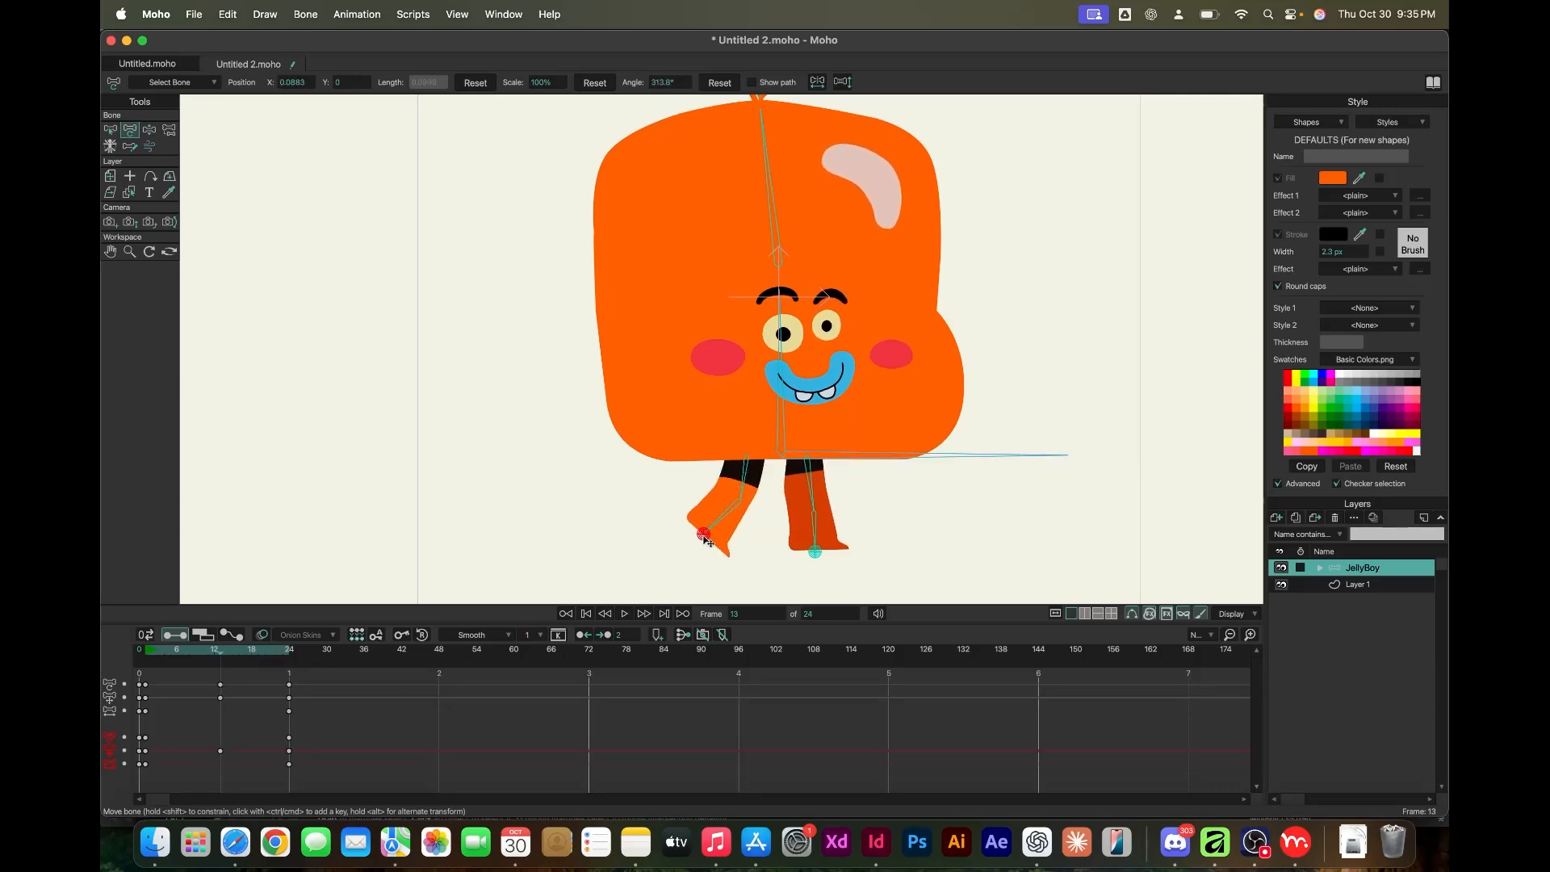
{"action": "left_click_drag", "start_coordinate": [704, 536], "coordinate": [744, 491]}
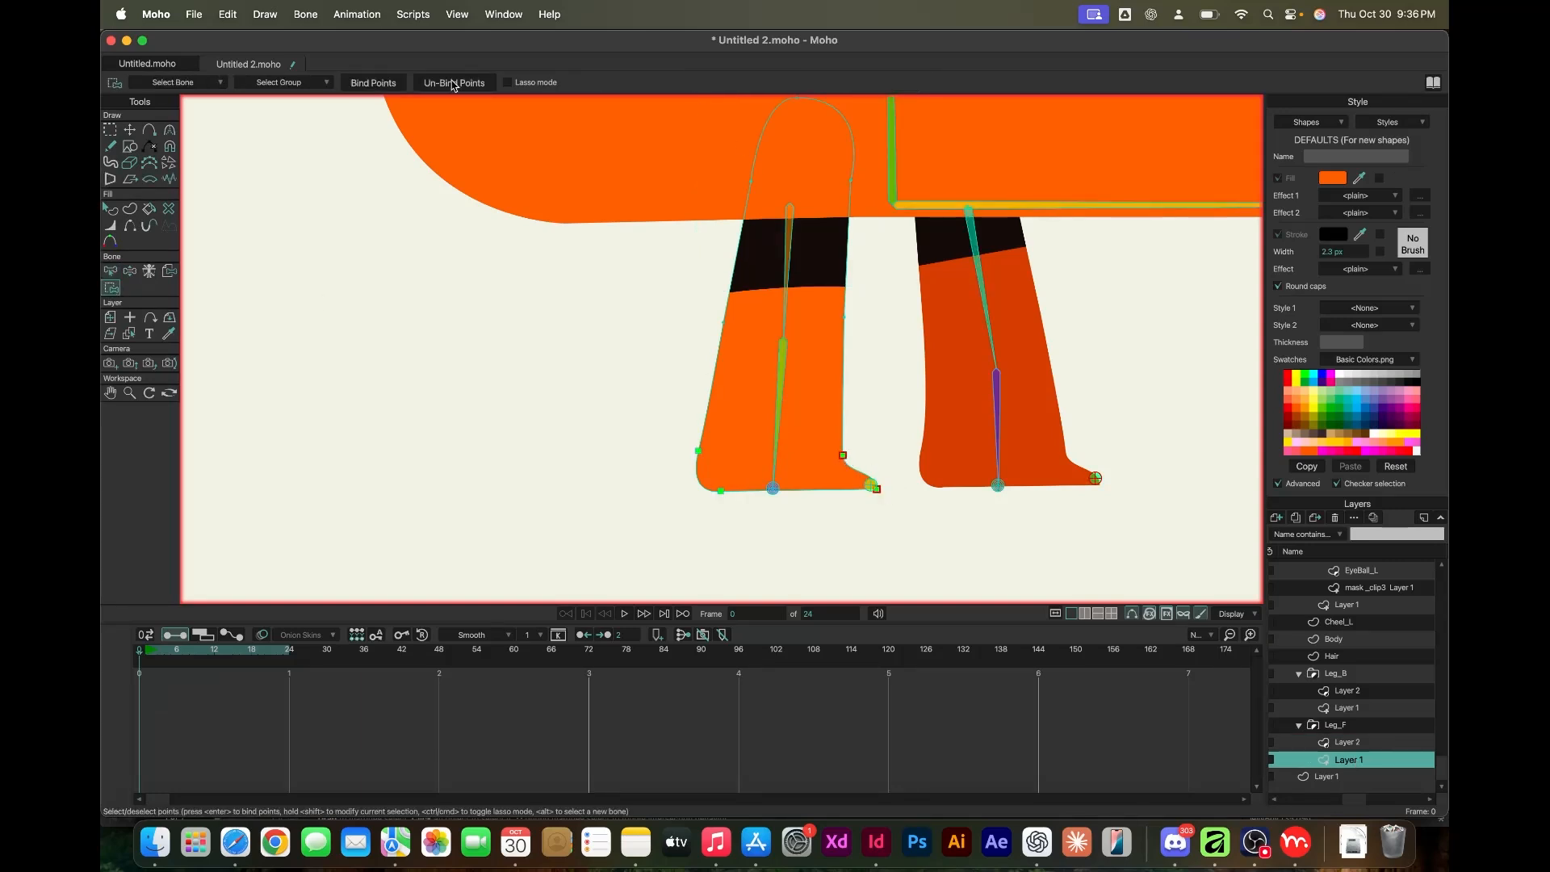
{"action": "mouse_move", "coordinate": [1096, 530]}
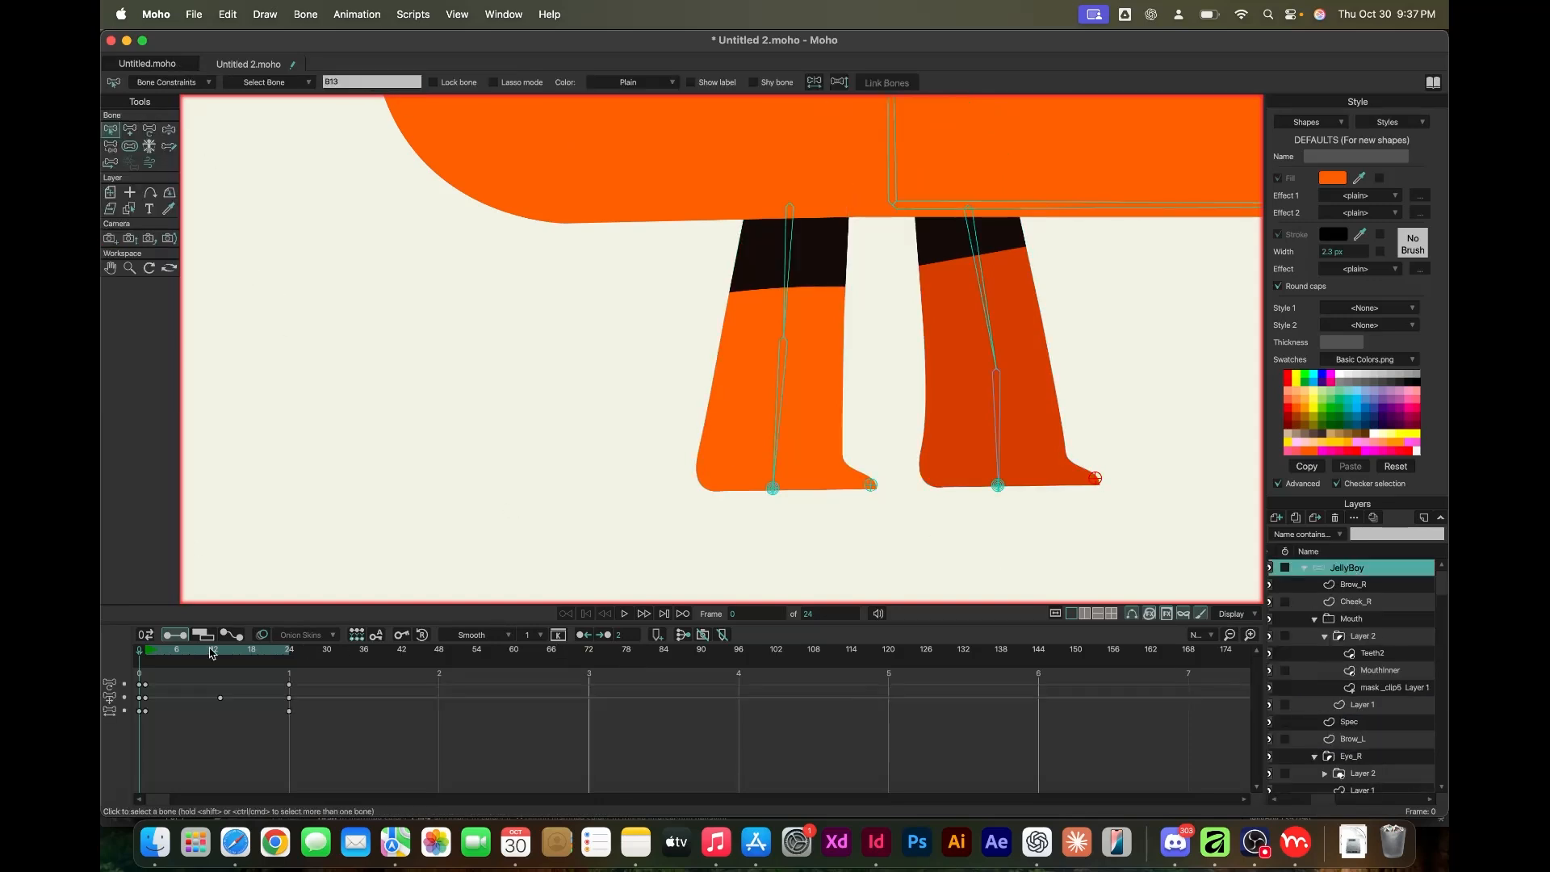
Set the left foot bone as its leg's IK target
{"action": "left_click", "coordinate": [211, 649]}
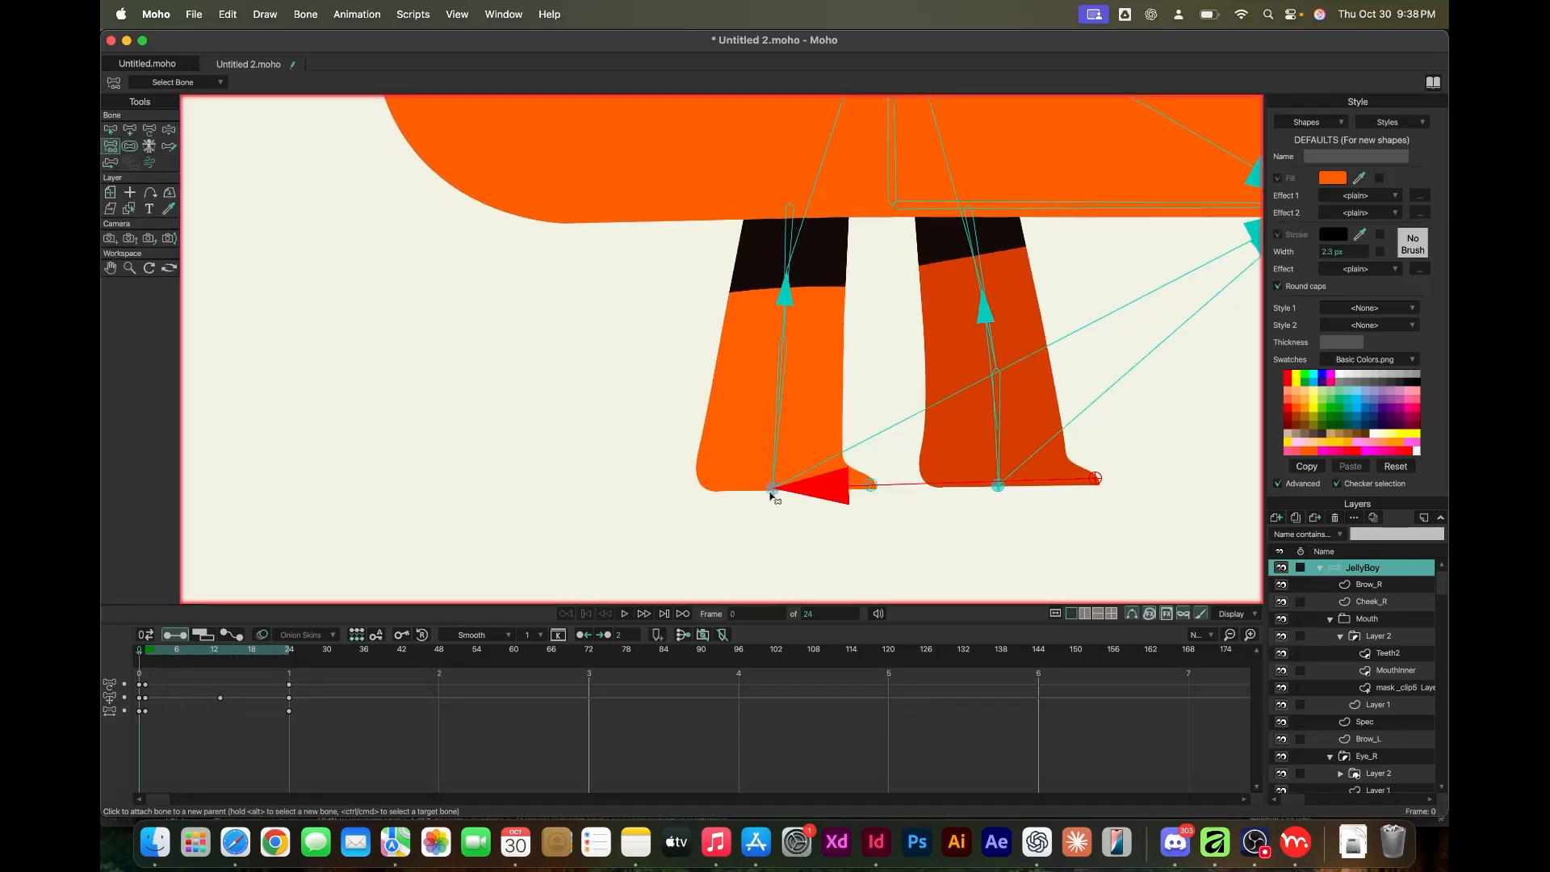
{"action": "left_click", "coordinate": [130, 147]}
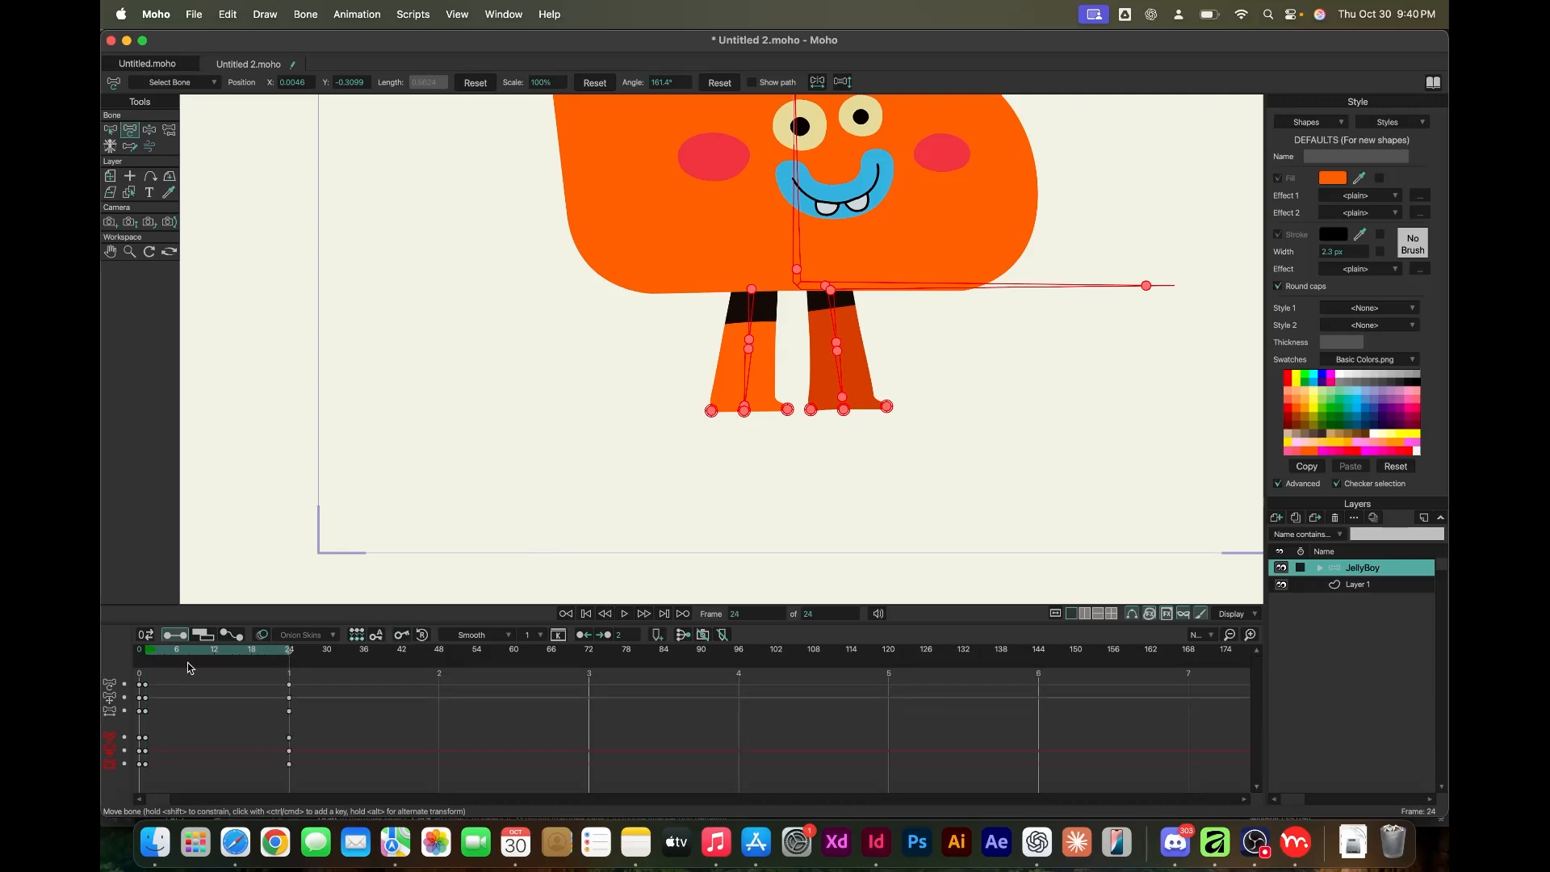
Play and stop the idle preview, switch to Bone Constraints and collapse the Mouth group
{"action": "left_click", "coordinate": [213, 649]}
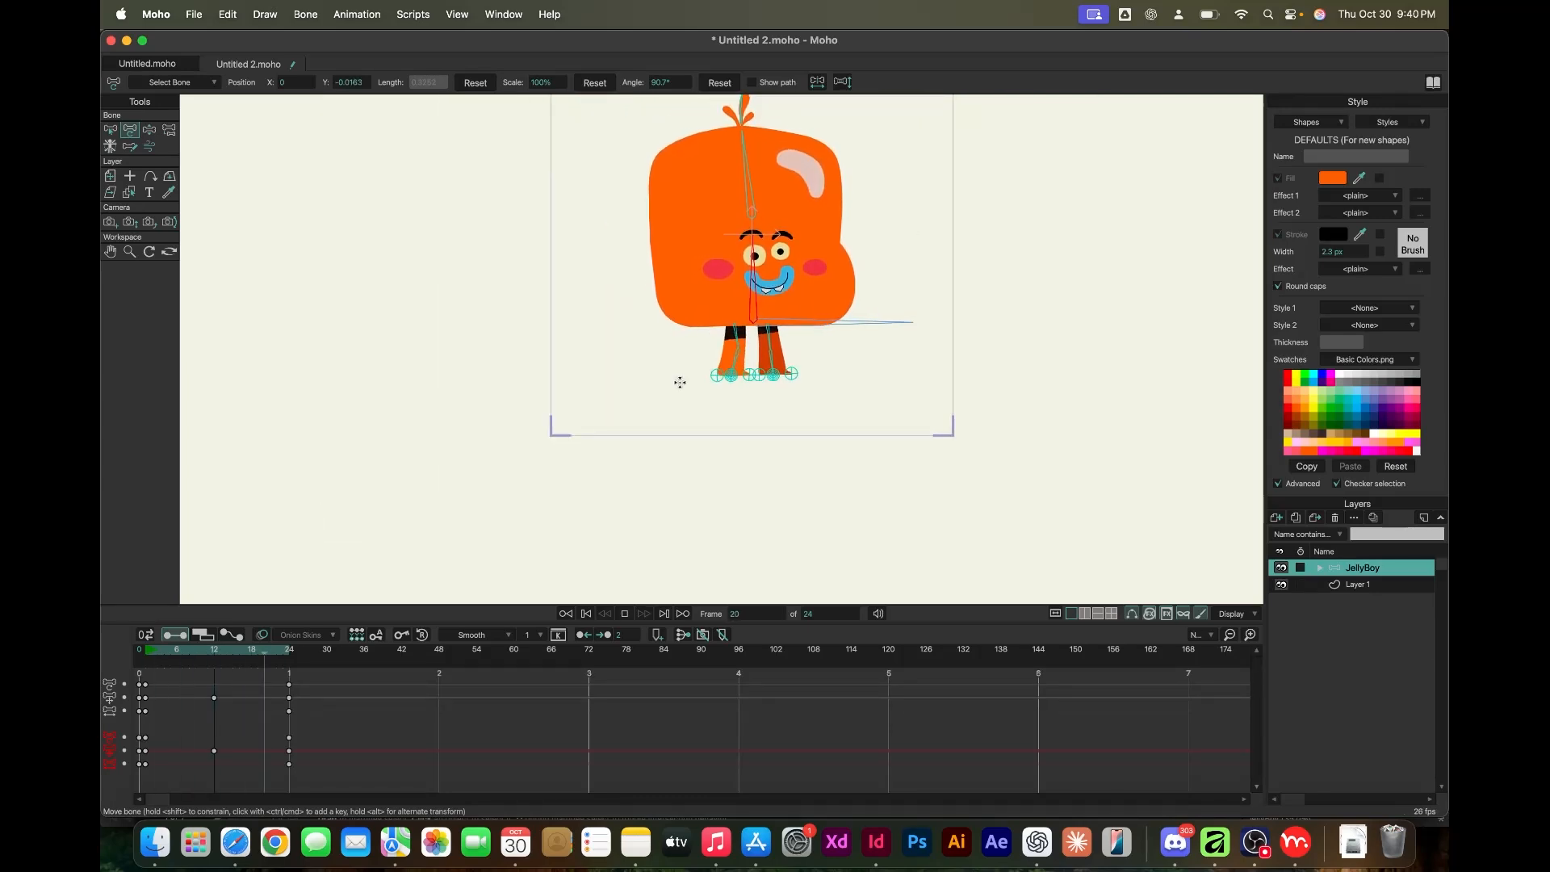
{"action": "left_click", "coordinate": [642, 614]}
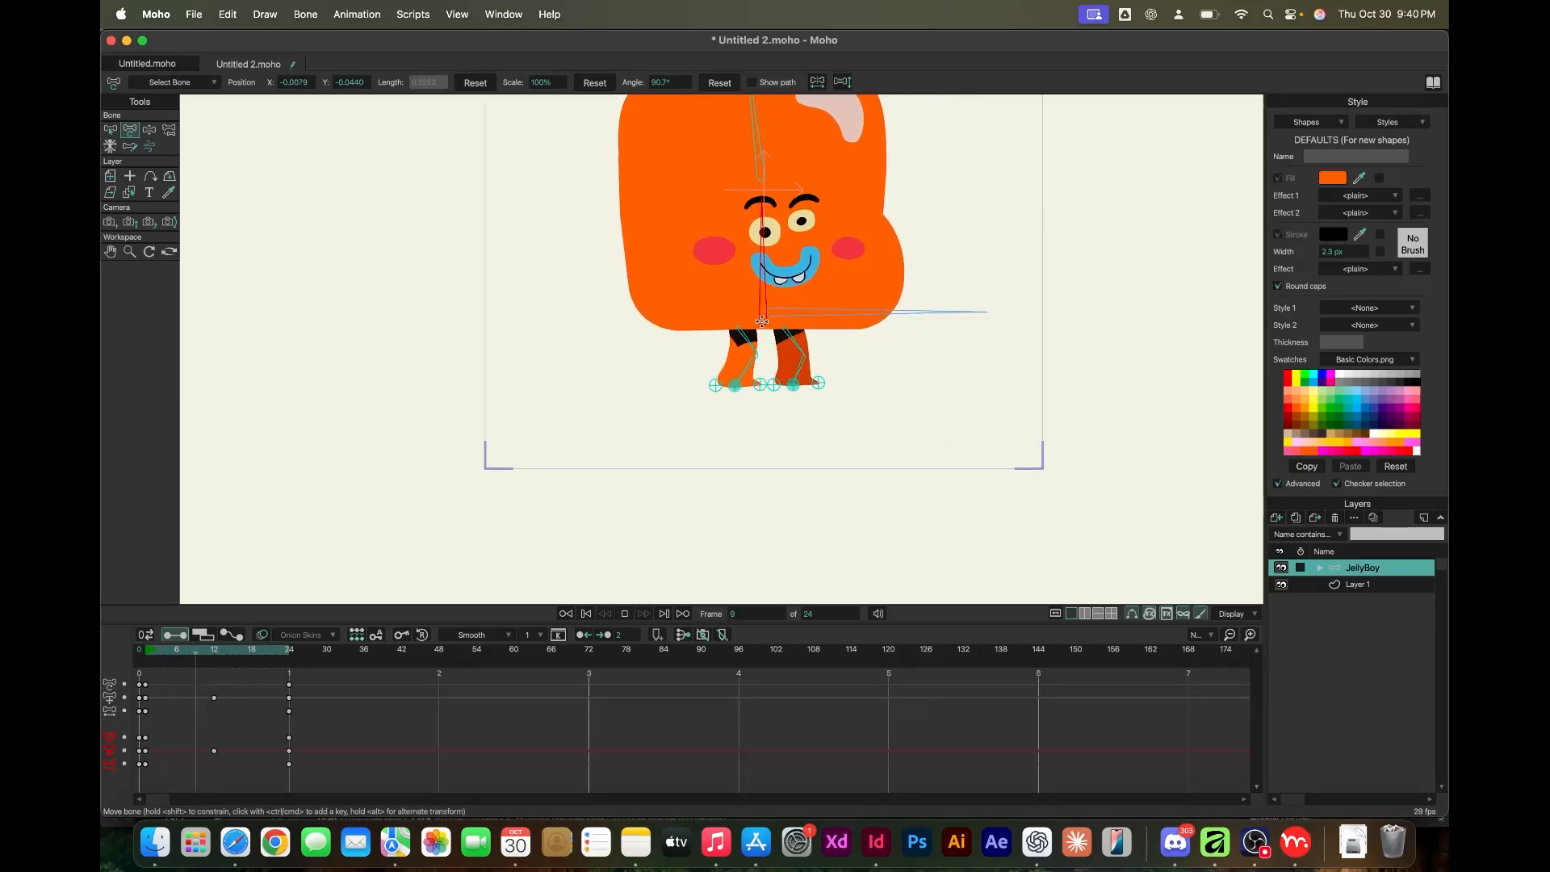
{"action": "left_click", "coordinate": [586, 614]}
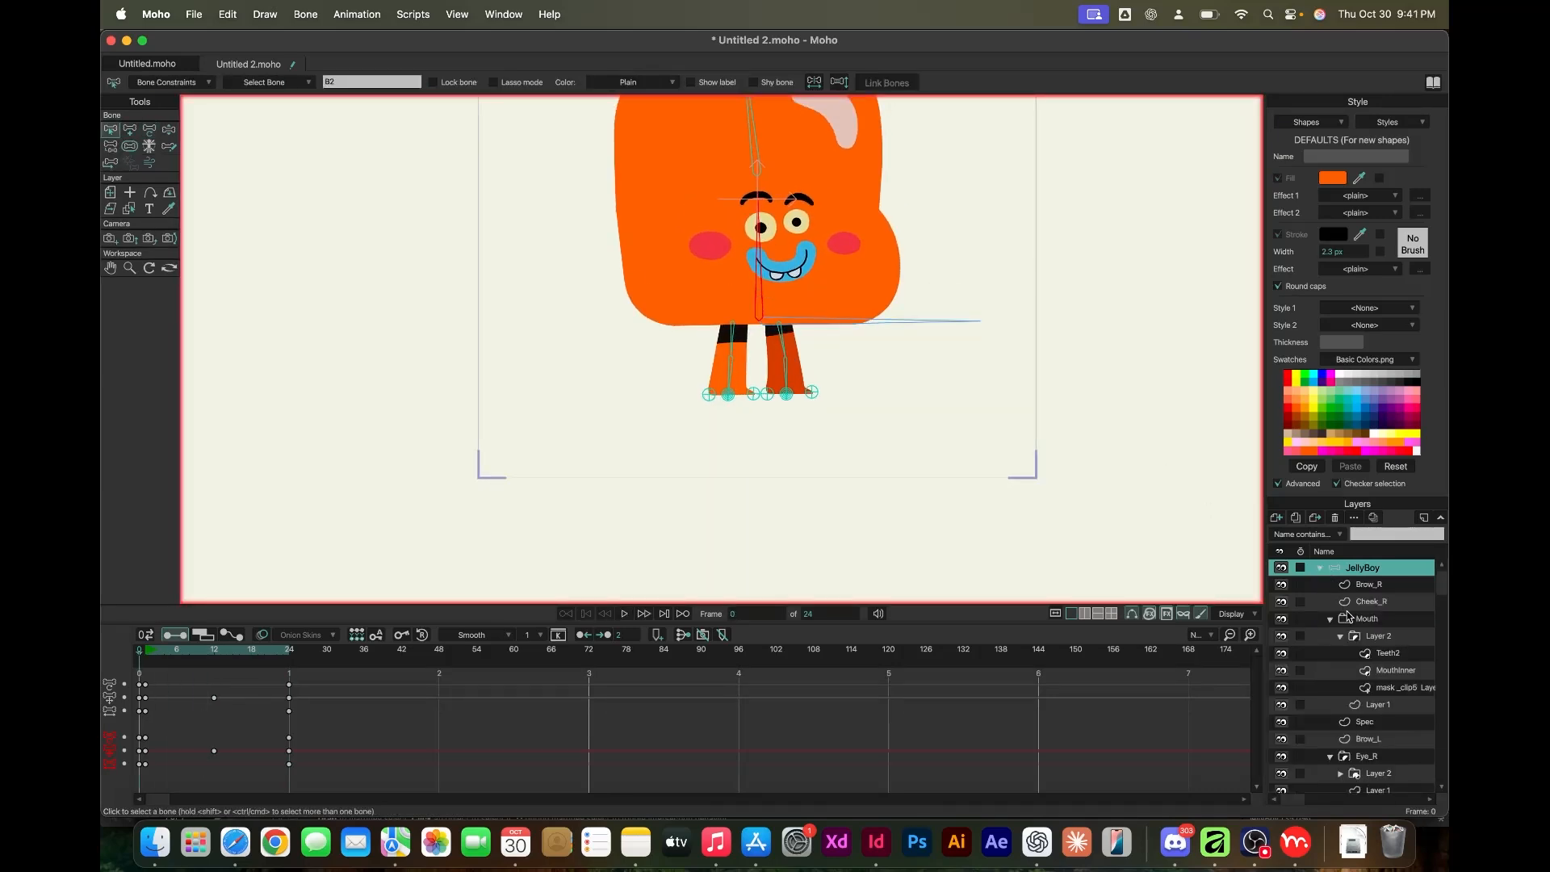
{"action": "left_click", "coordinate": [1340, 619]}
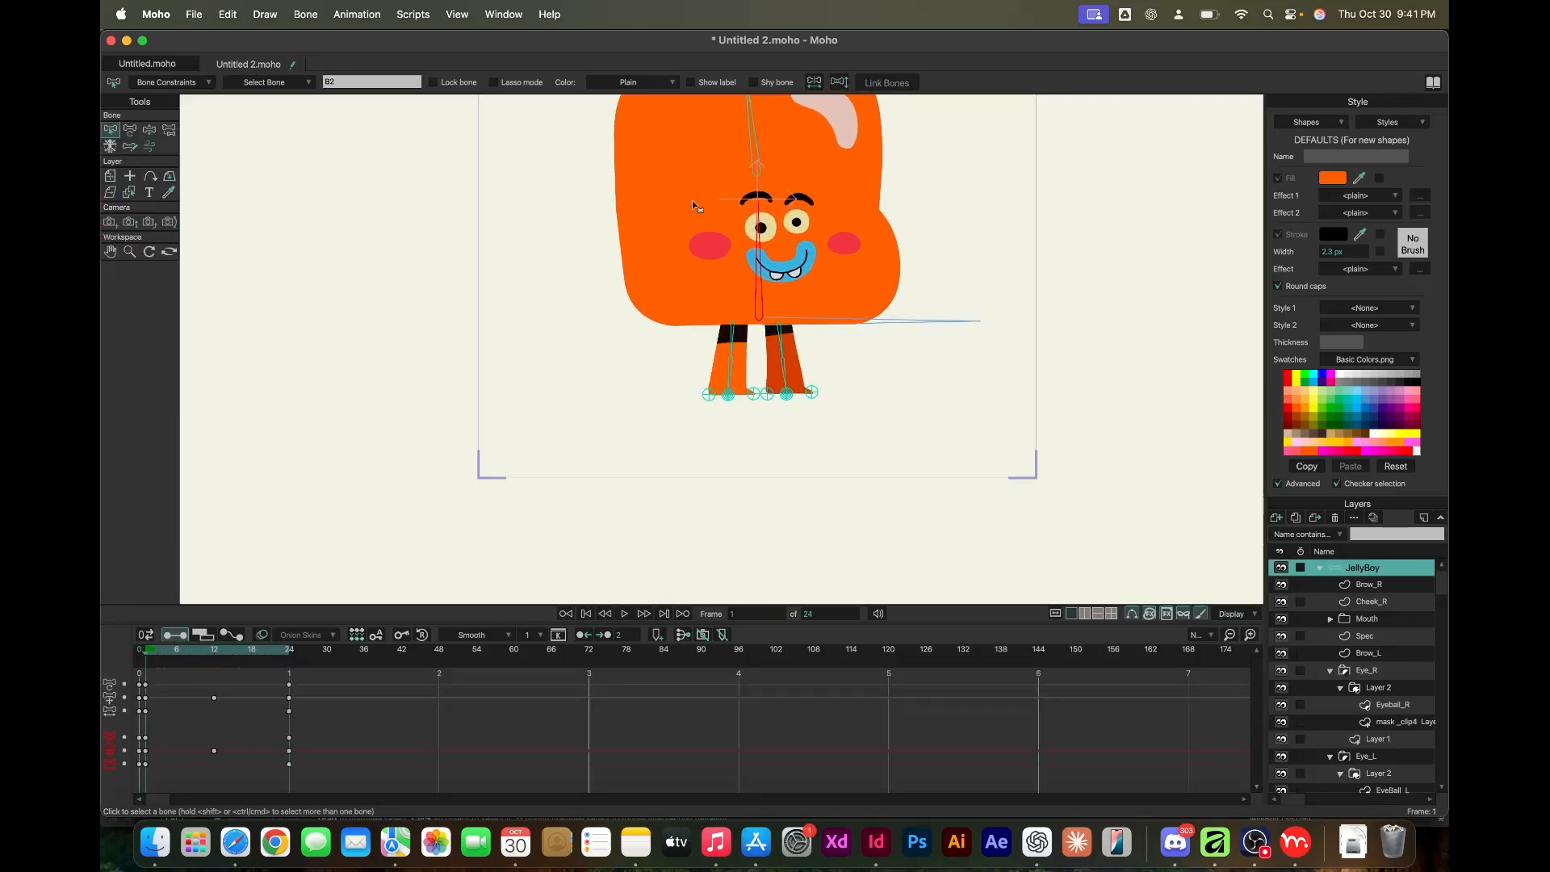
{"action": "left_click", "coordinate": [109, 129]}
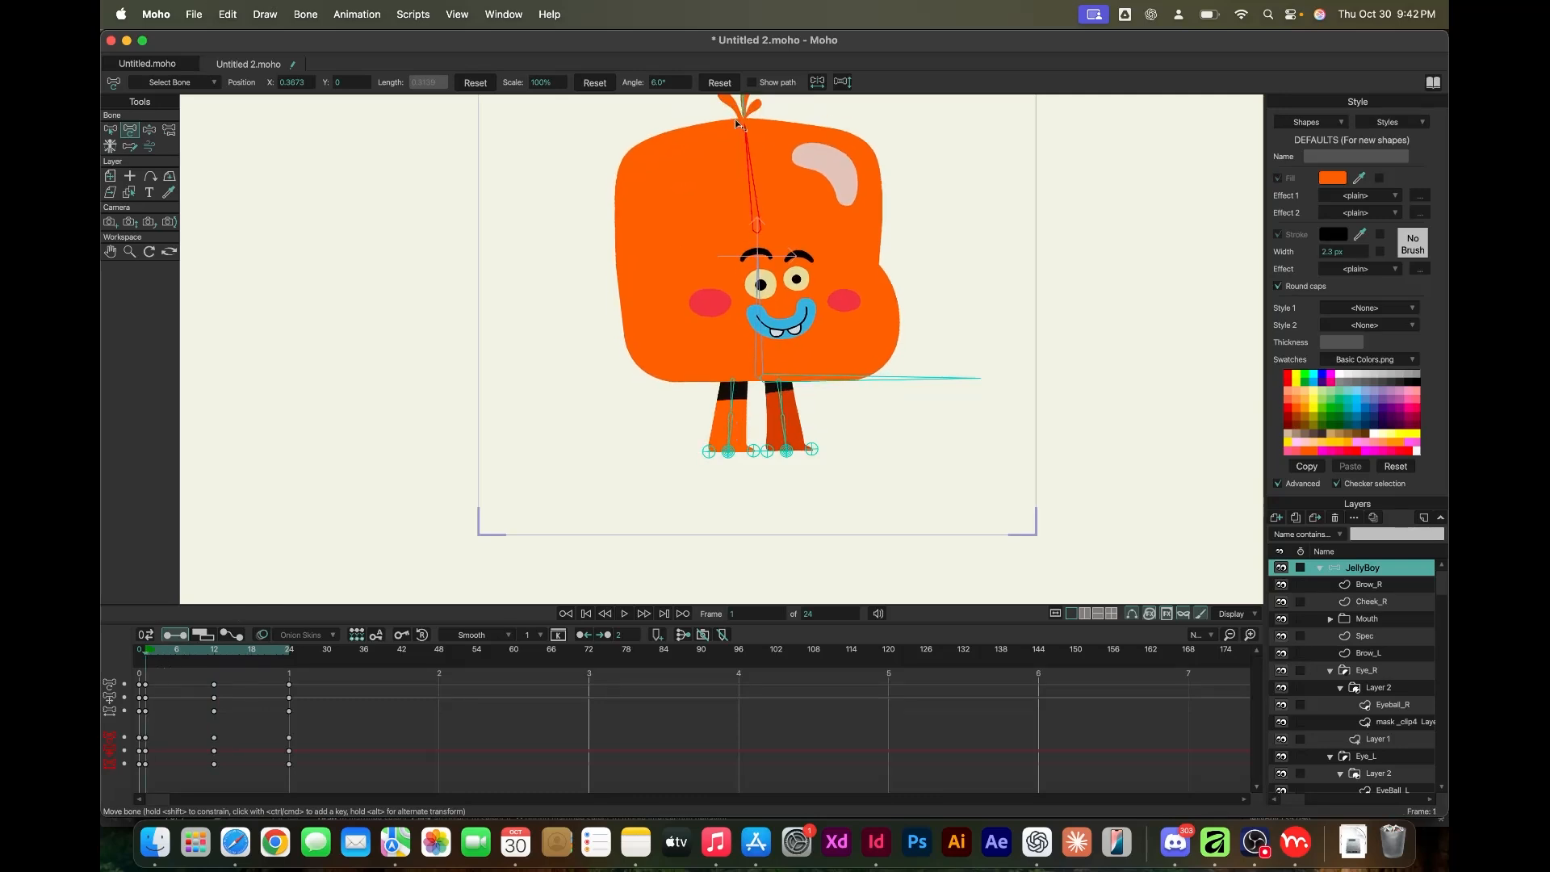
Rotate the hair sprout bone to about 16° at frame 1 and play back the loop
{"action": "left_click_drag", "start_coordinate": [736, 124], "coordinate": [722, 125]}
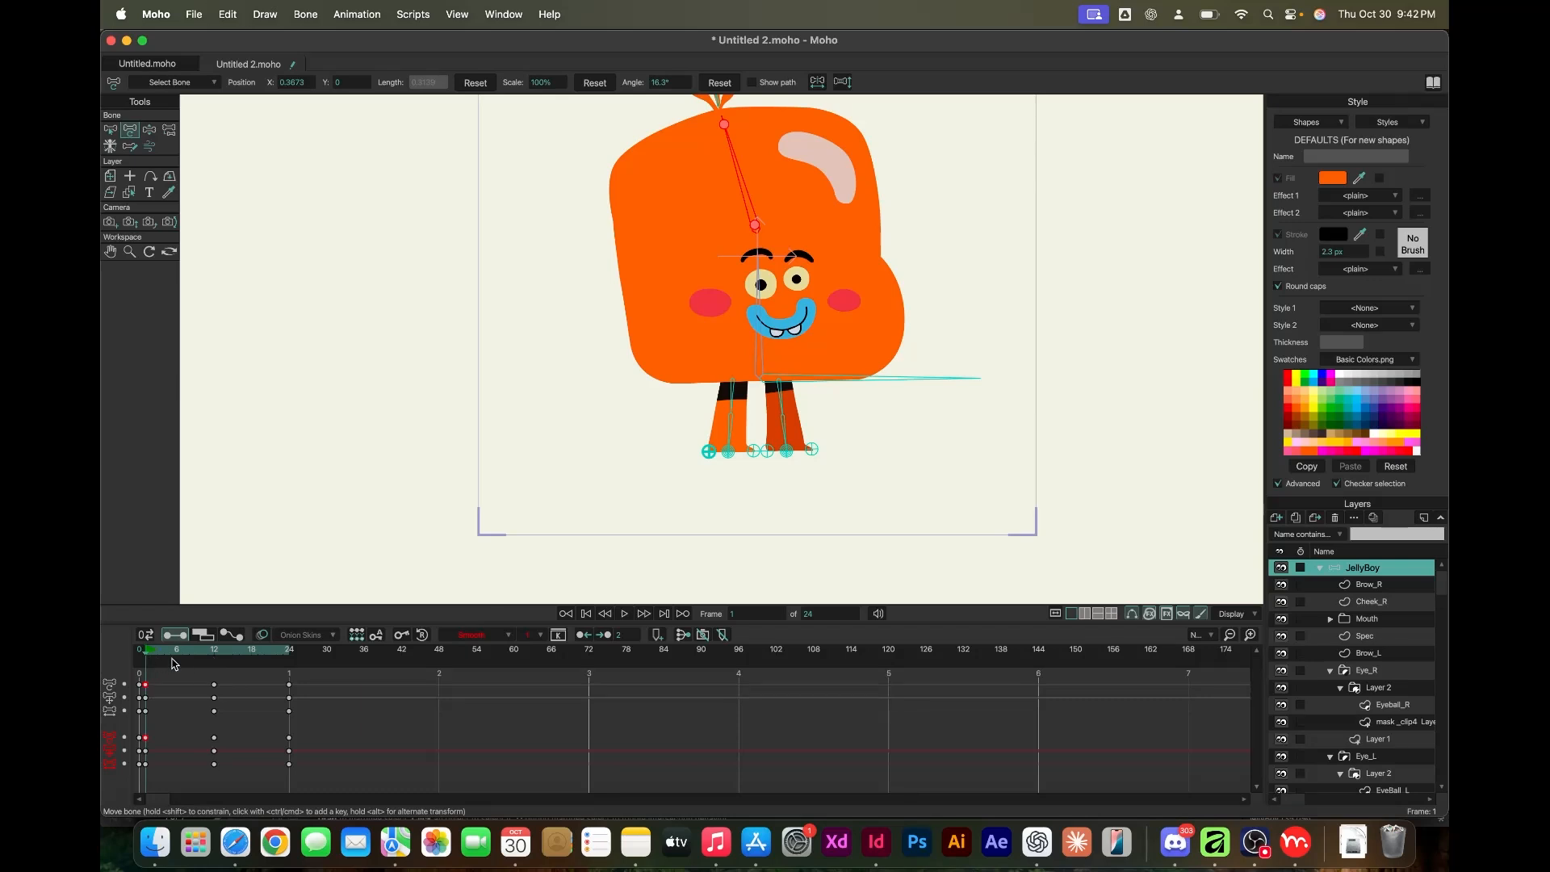
{"action": "left_click", "coordinate": [250, 649]}
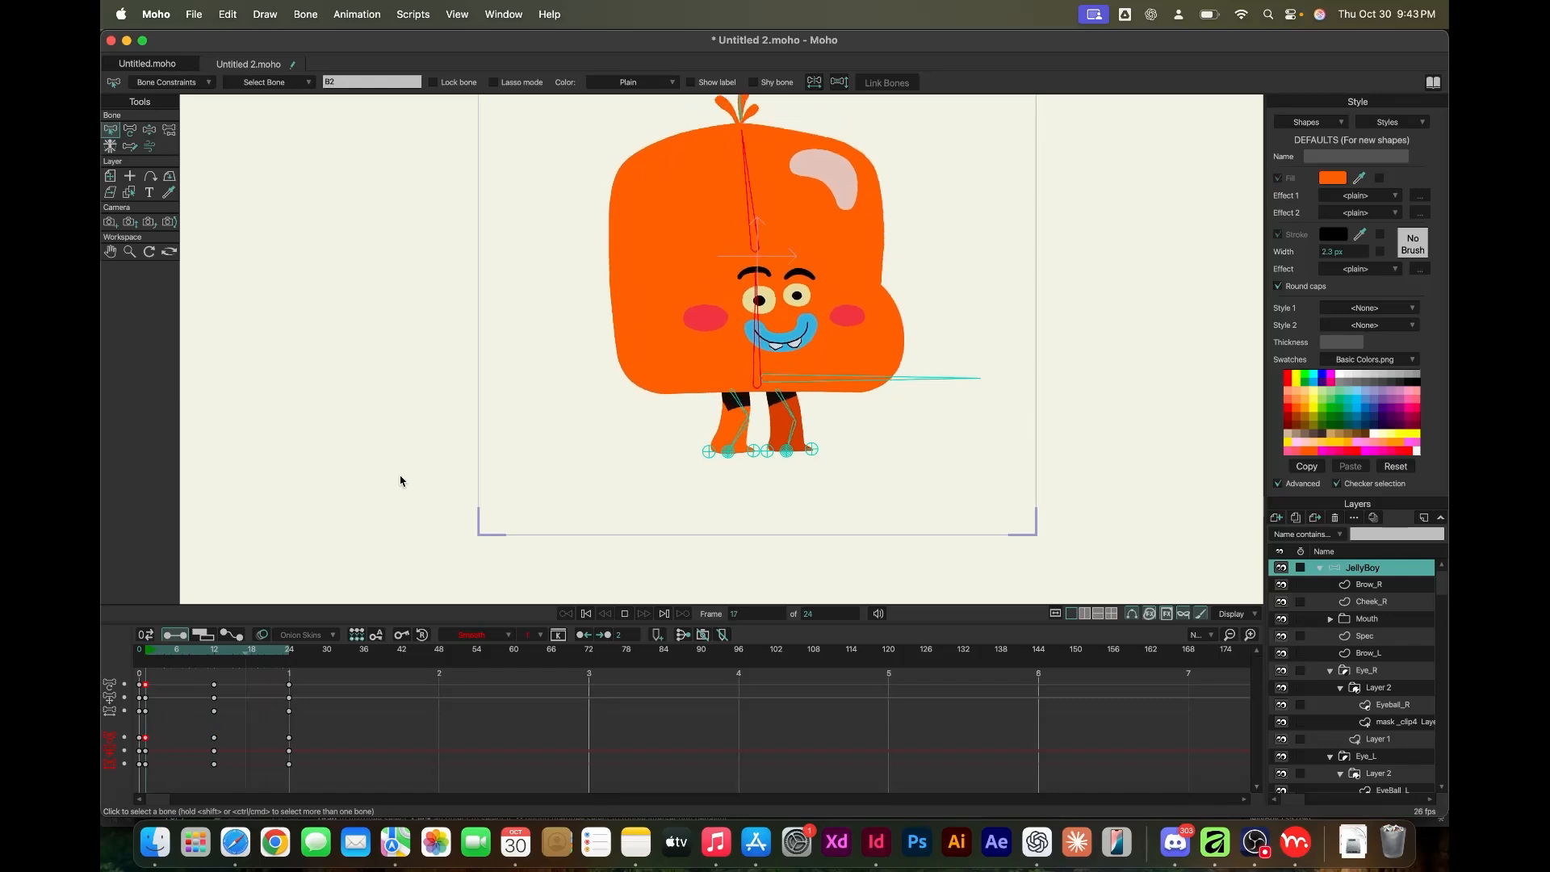
{"action": "left_click", "coordinate": [584, 614]}
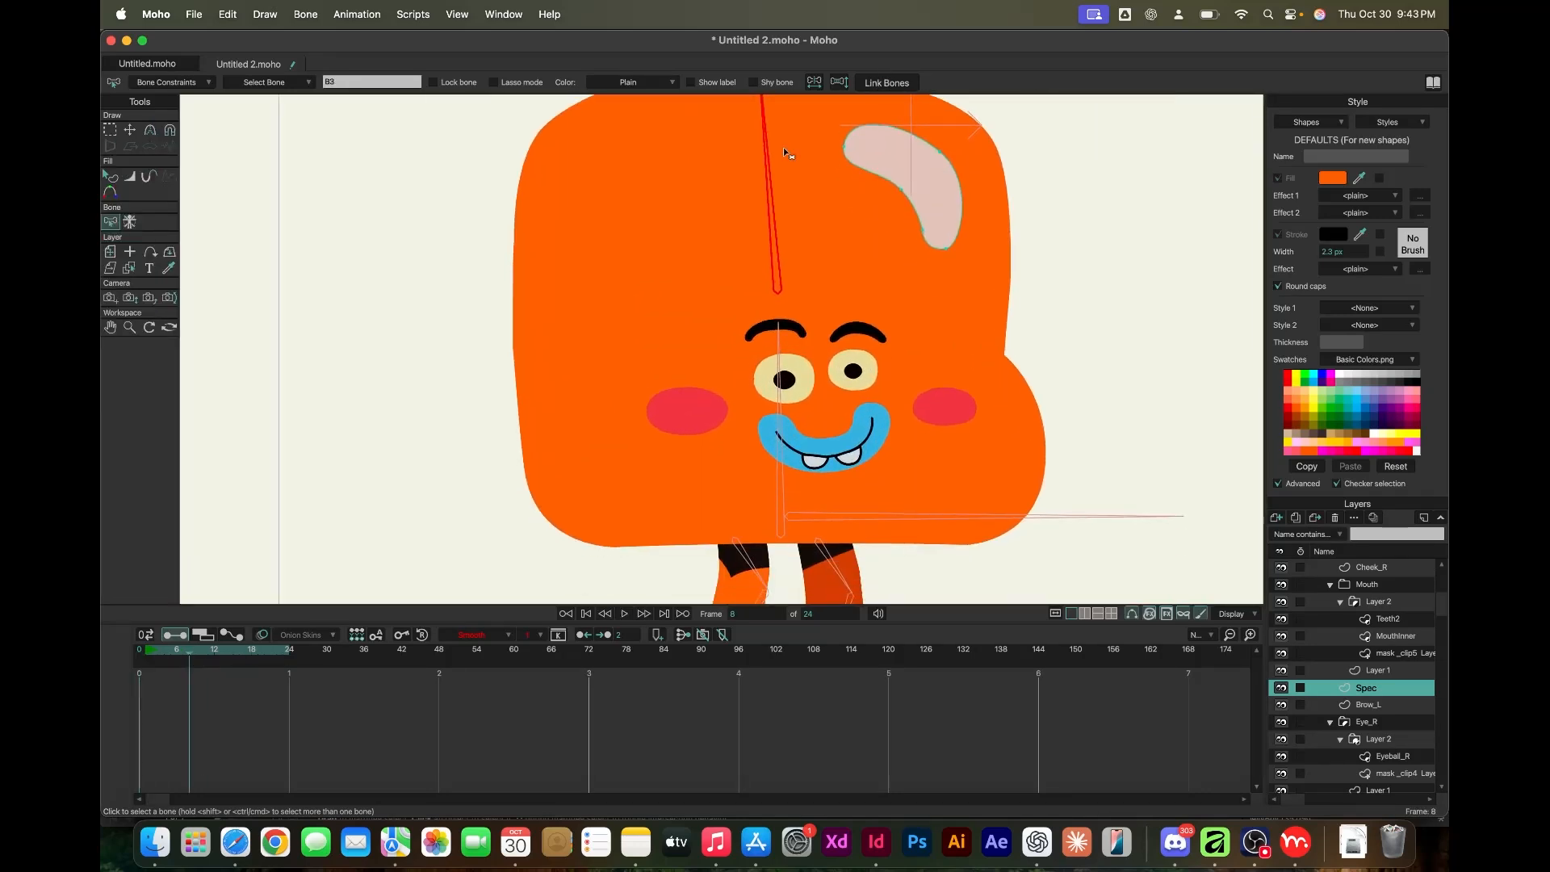
Select the Spec layer, then Layer 2 under the Leg_B group
{"action": "left_click", "coordinate": [194, 81]}
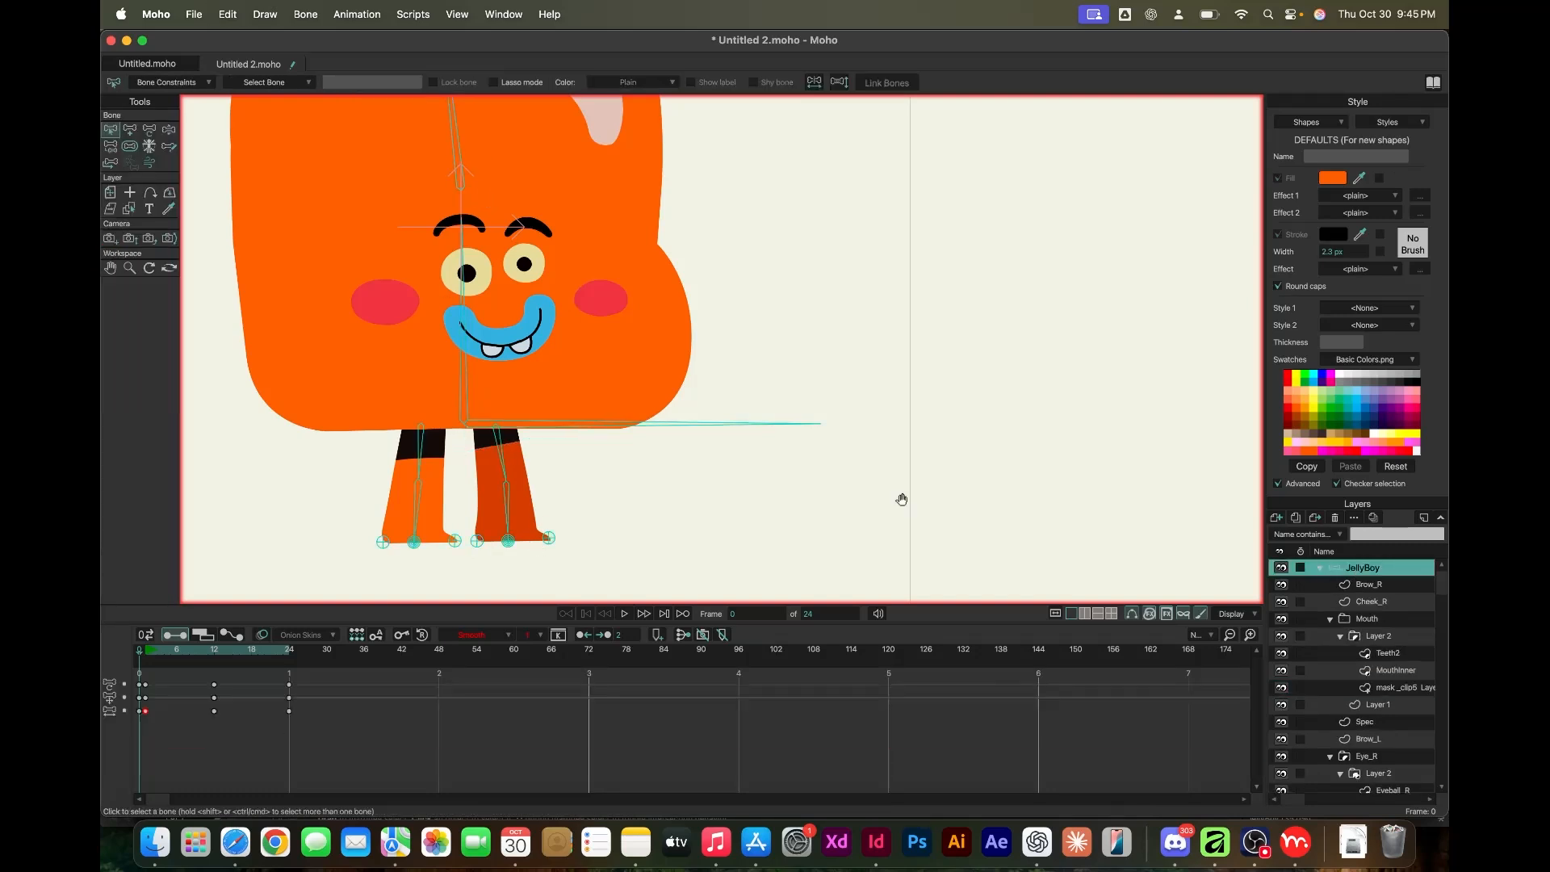
{"action": "left_click", "coordinate": [645, 614]}
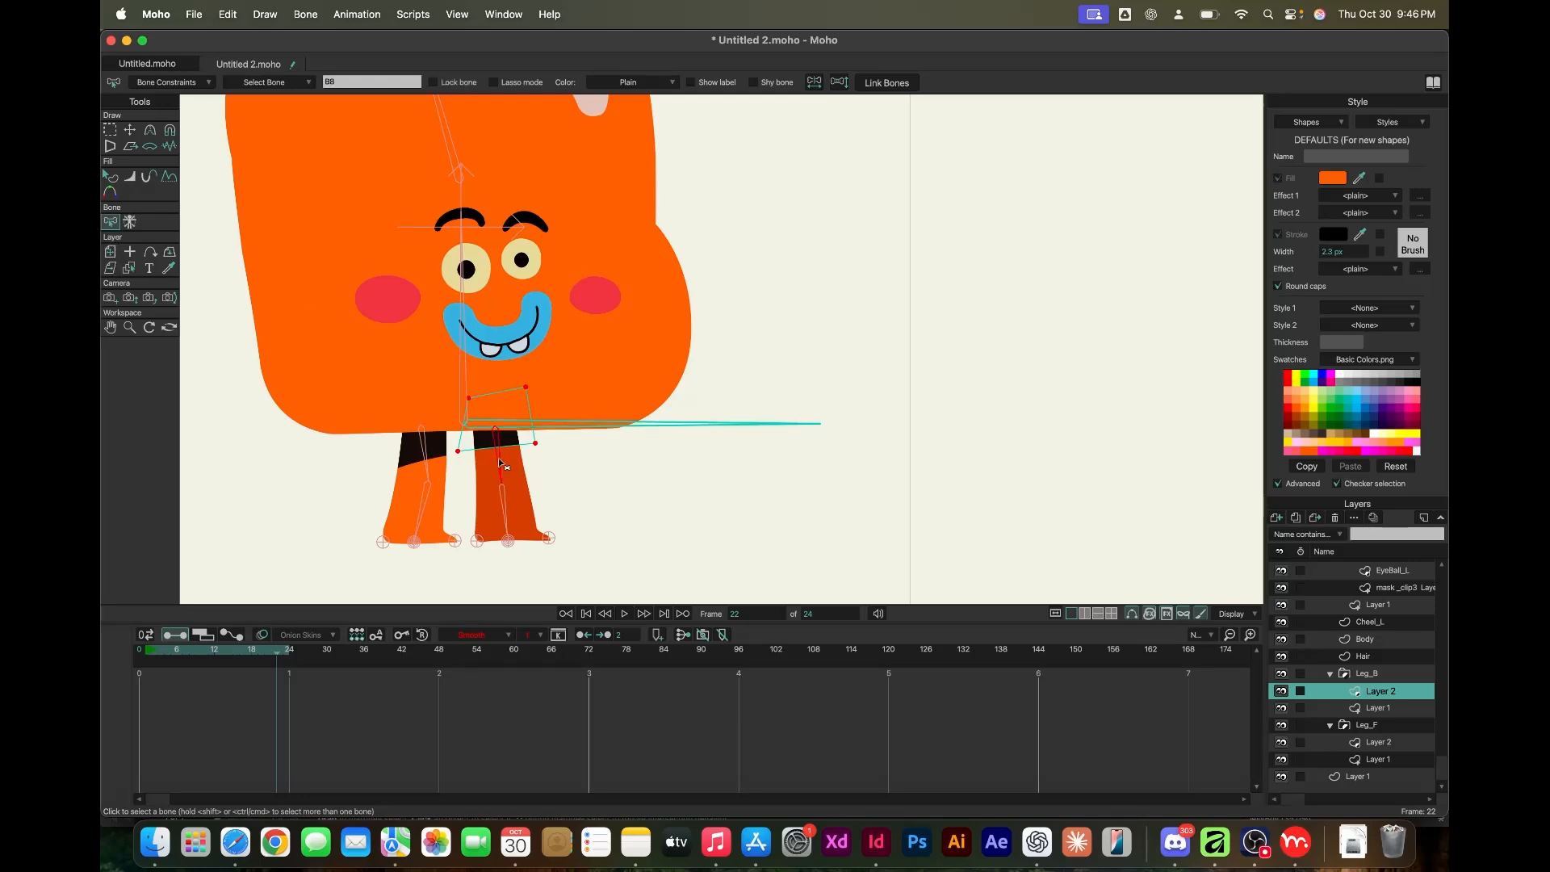
{"action": "mouse_move", "coordinate": [265, 284]}
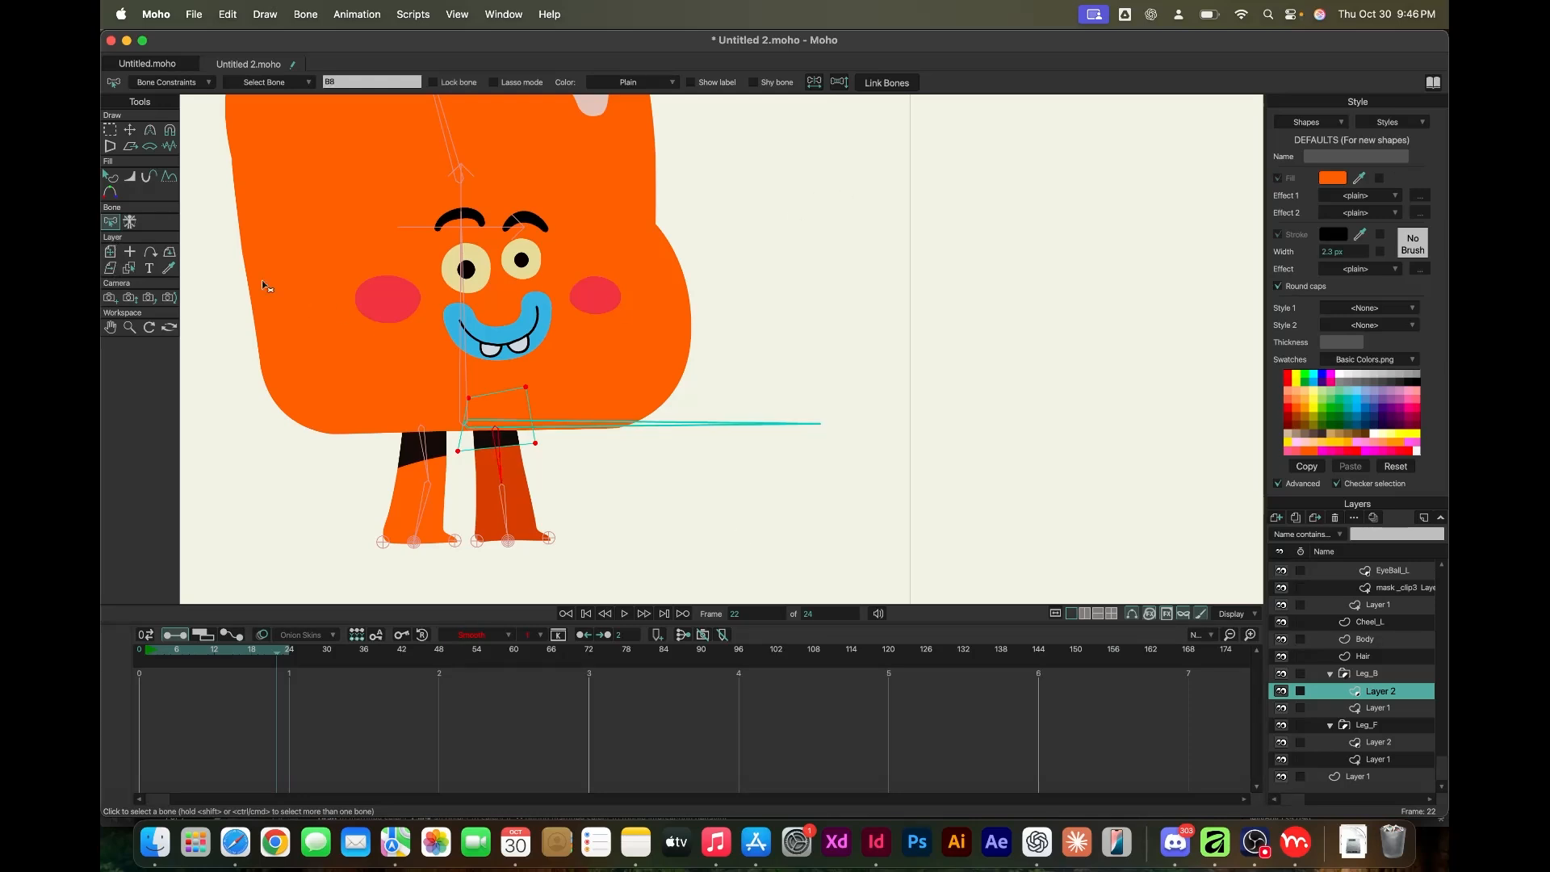
Enable angle dynamics on bone B4 with spring 2, damping 1 and weight 0.29
{"action": "left_click", "coordinate": [1379, 707]}
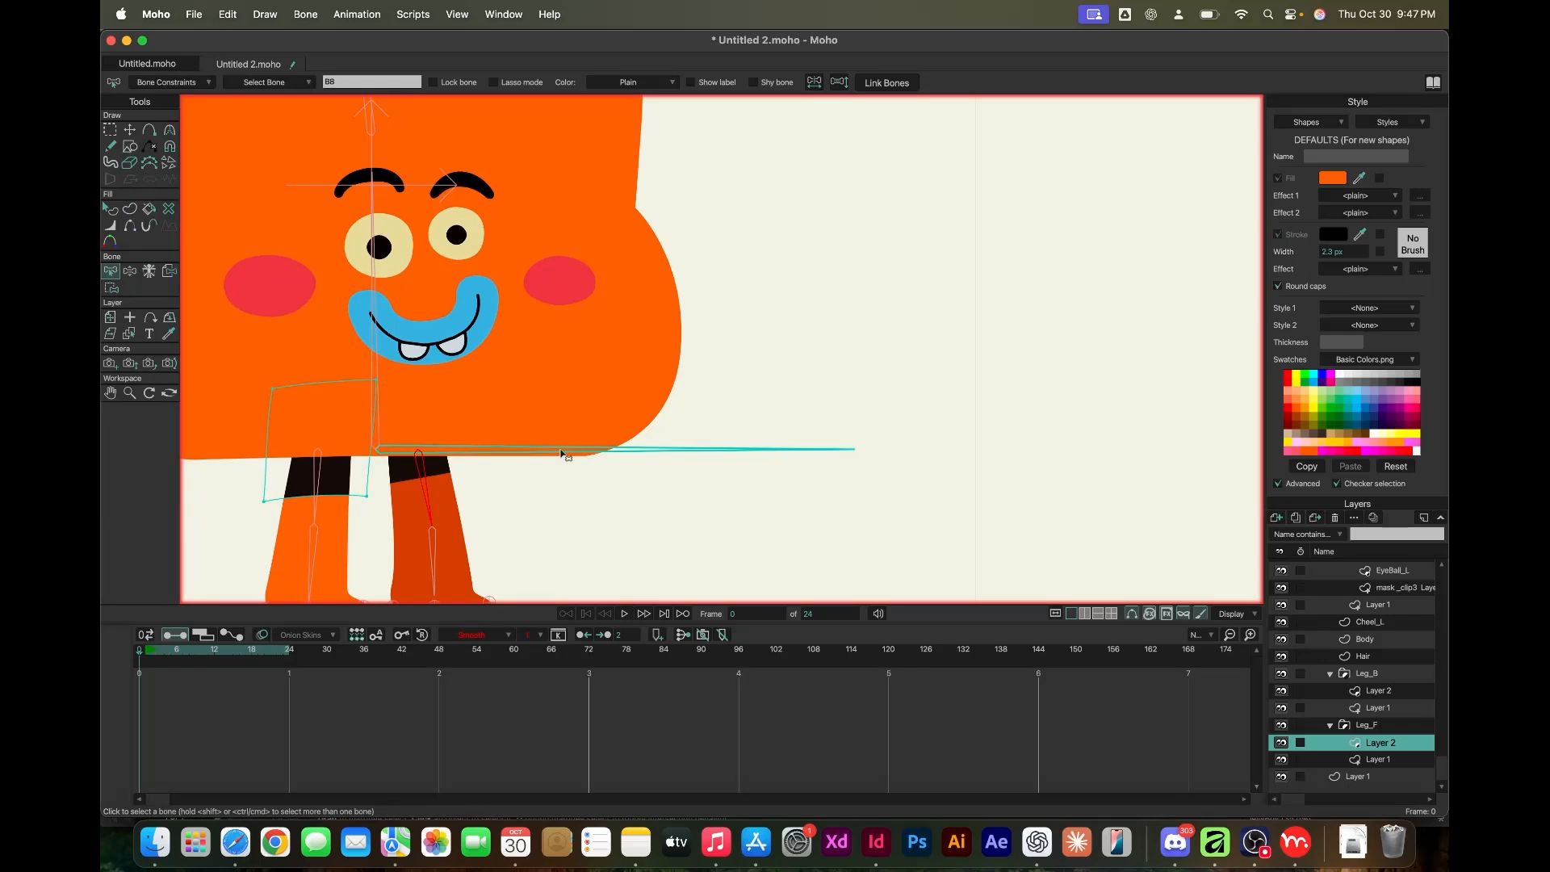
{"action": "left_click", "coordinate": [170, 651]}
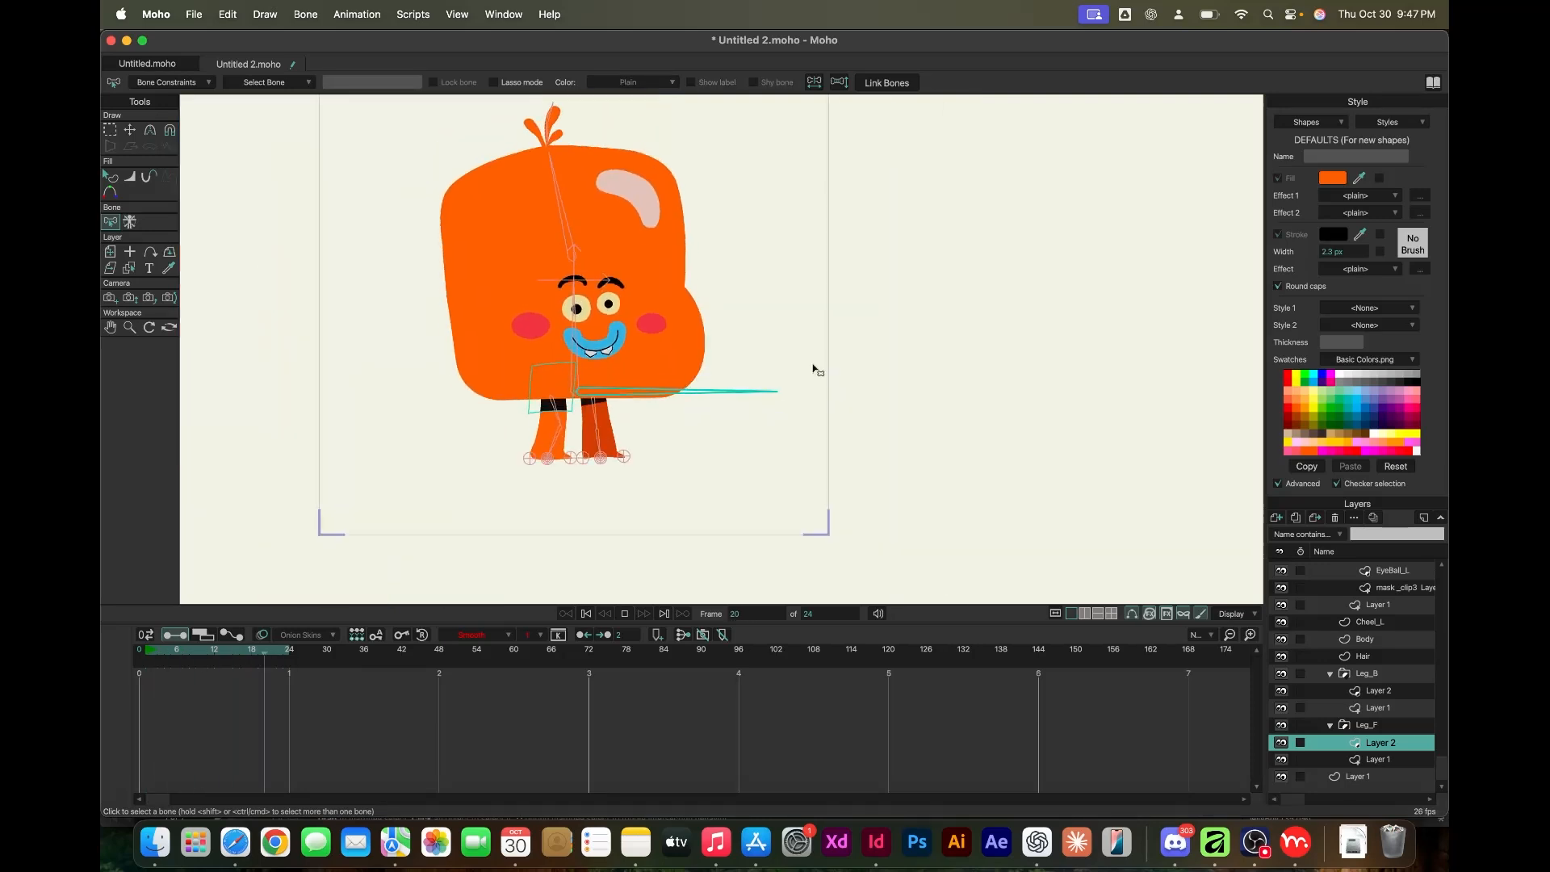
{"action": "left_click", "coordinate": [623, 613]}
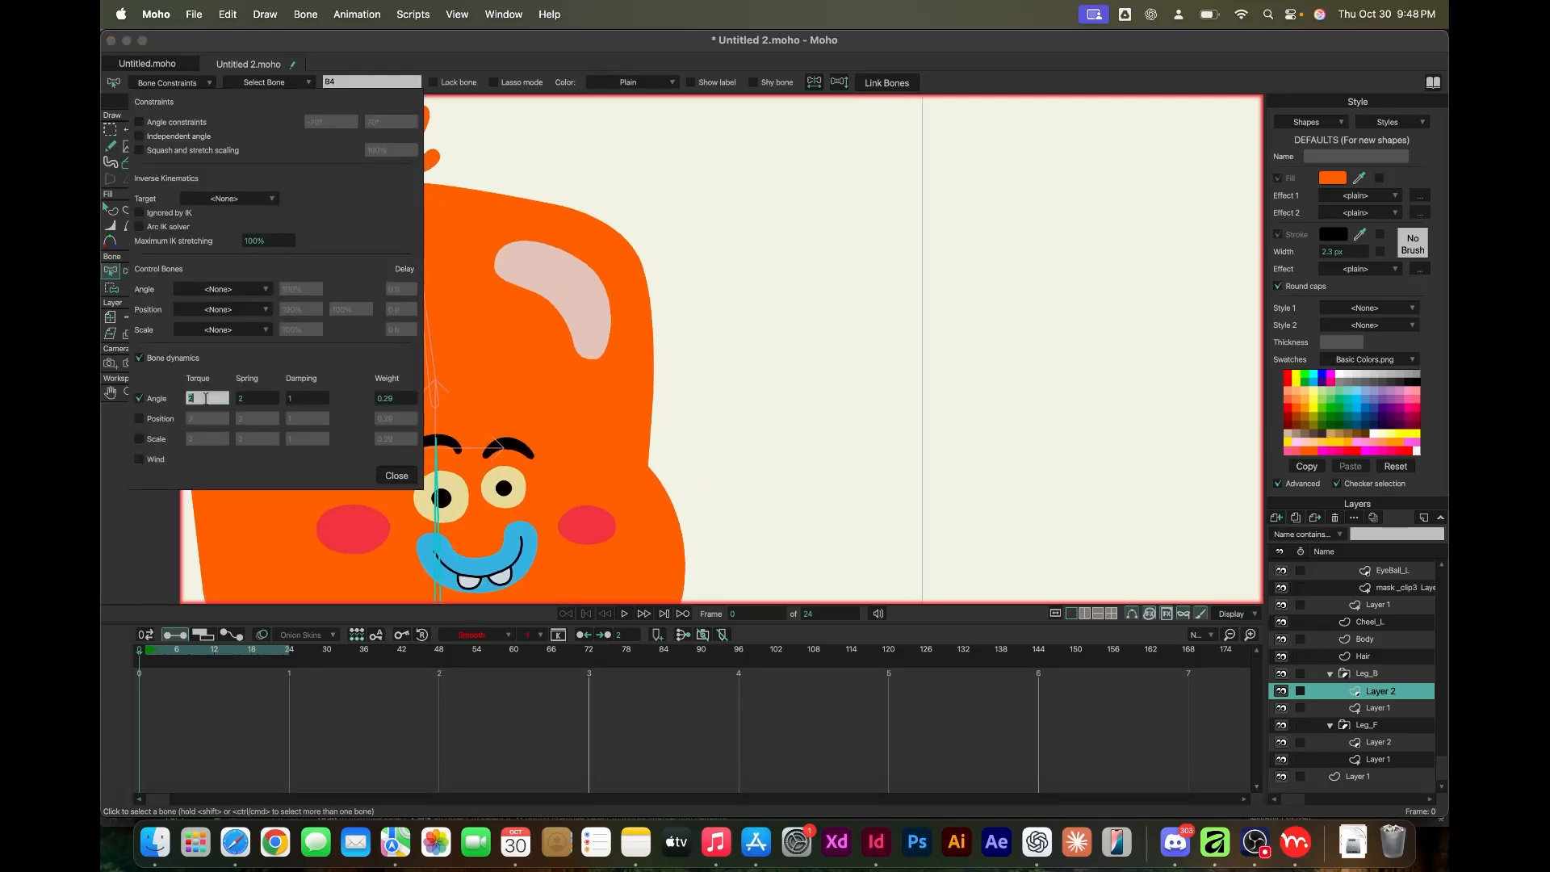
Render a preview movie and look for Loop in QuickTime Player's View menu
{"action": "left_click", "coordinate": [397, 475]}
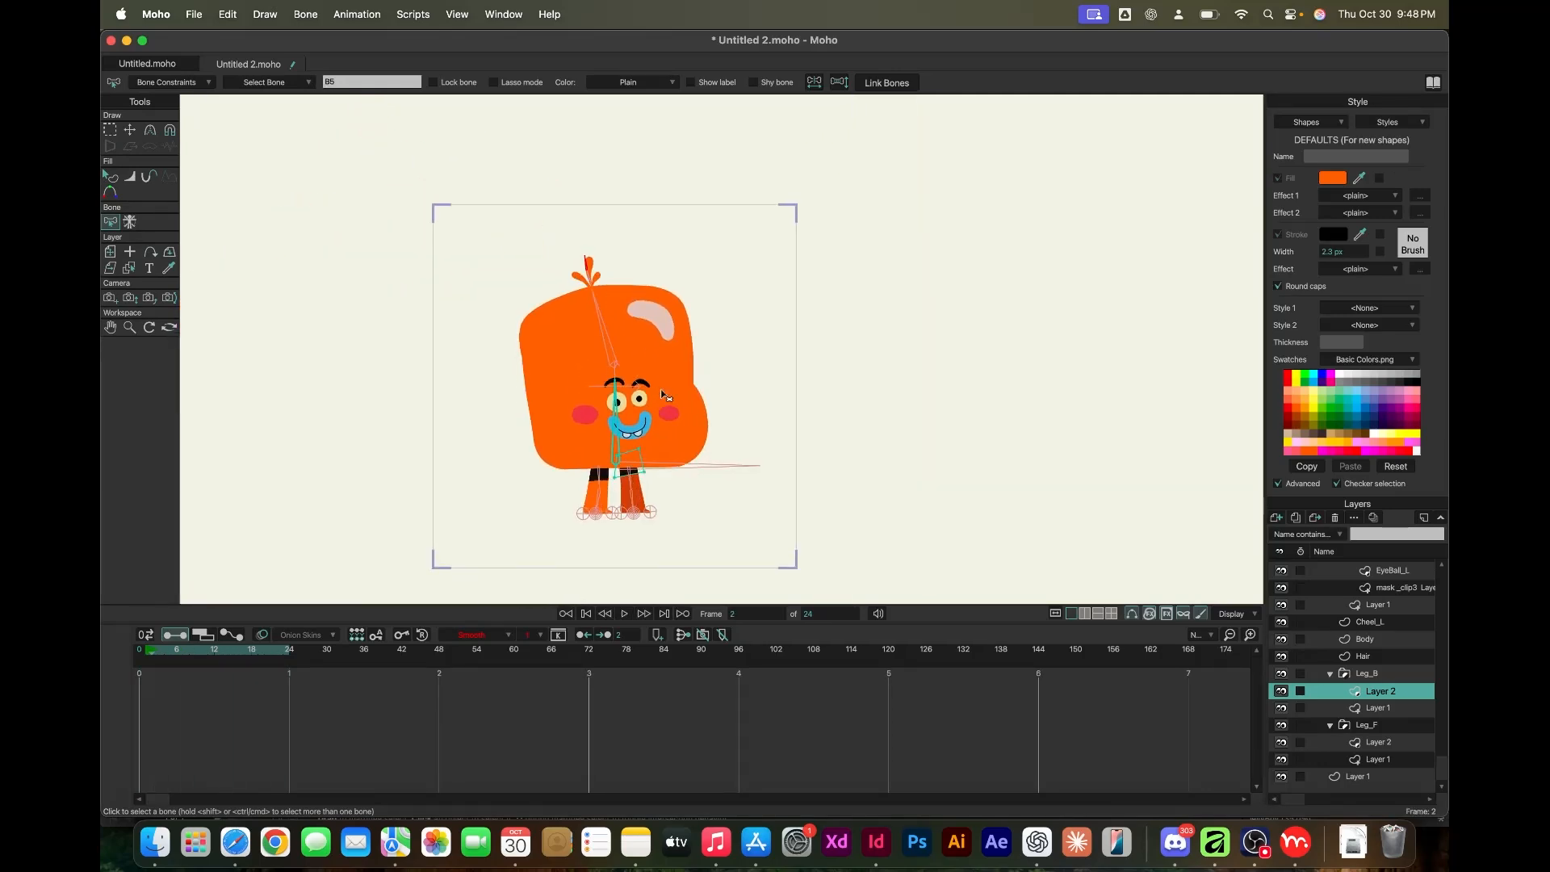
{"action": "left_click", "coordinate": [194, 13]}
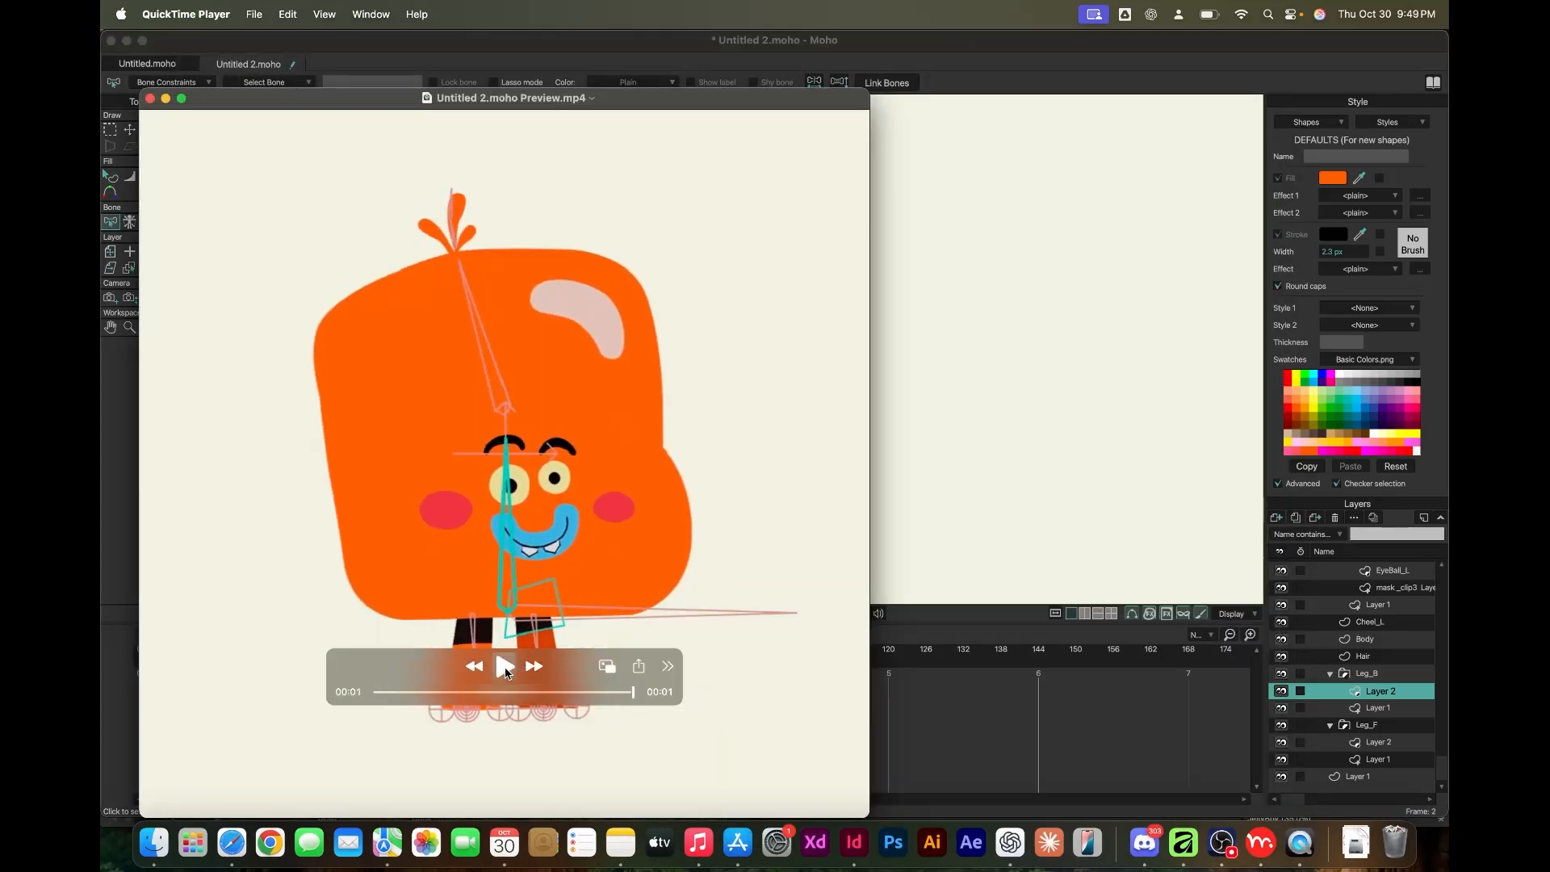
{"action": "left_click", "coordinate": [323, 13]}
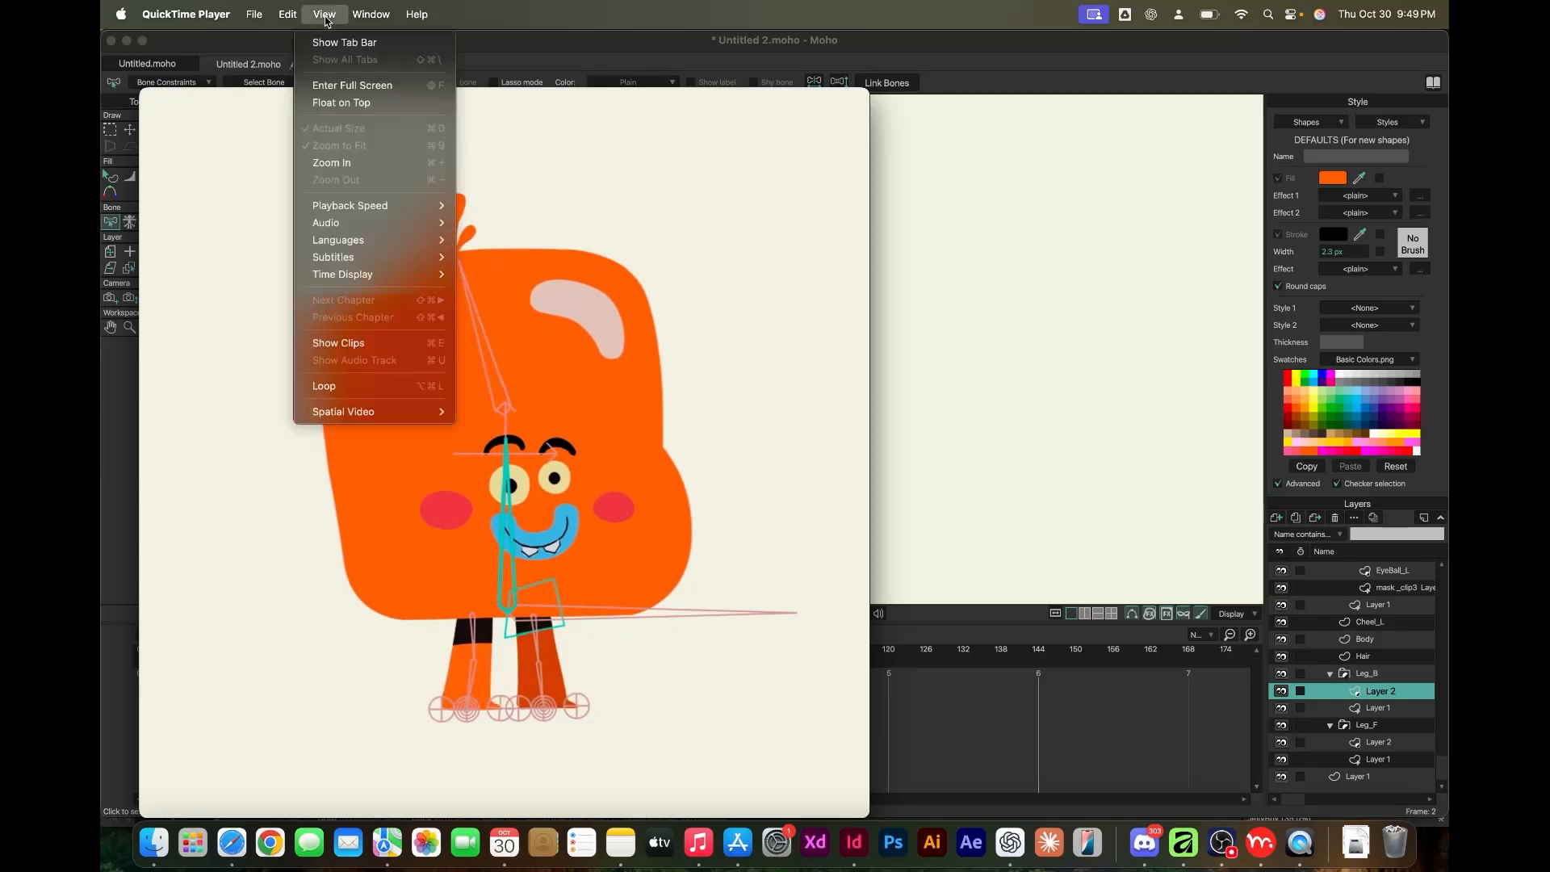